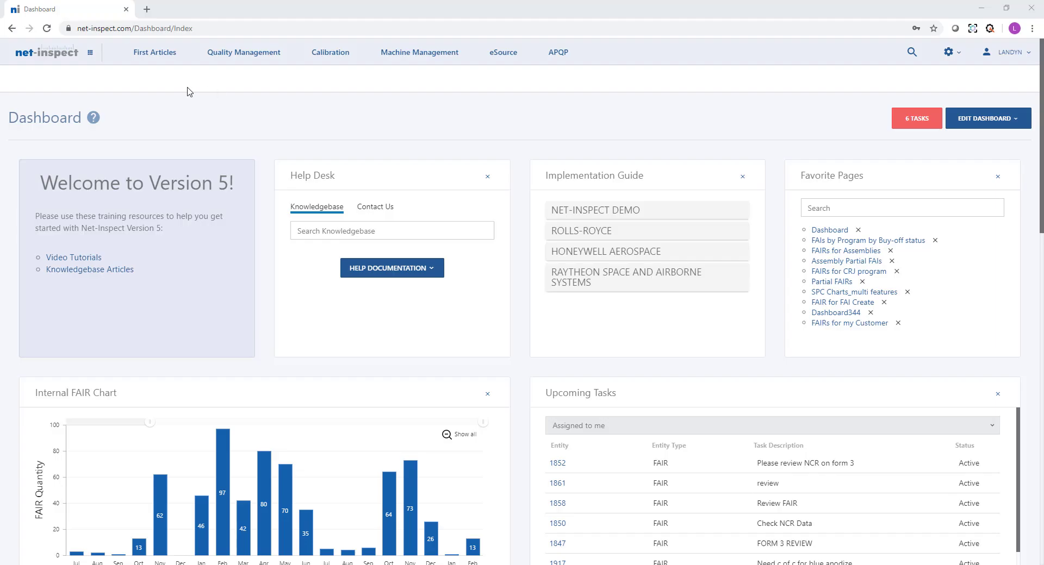
Step: Start a new FAIR from the First Articles menu
click(154, 52)
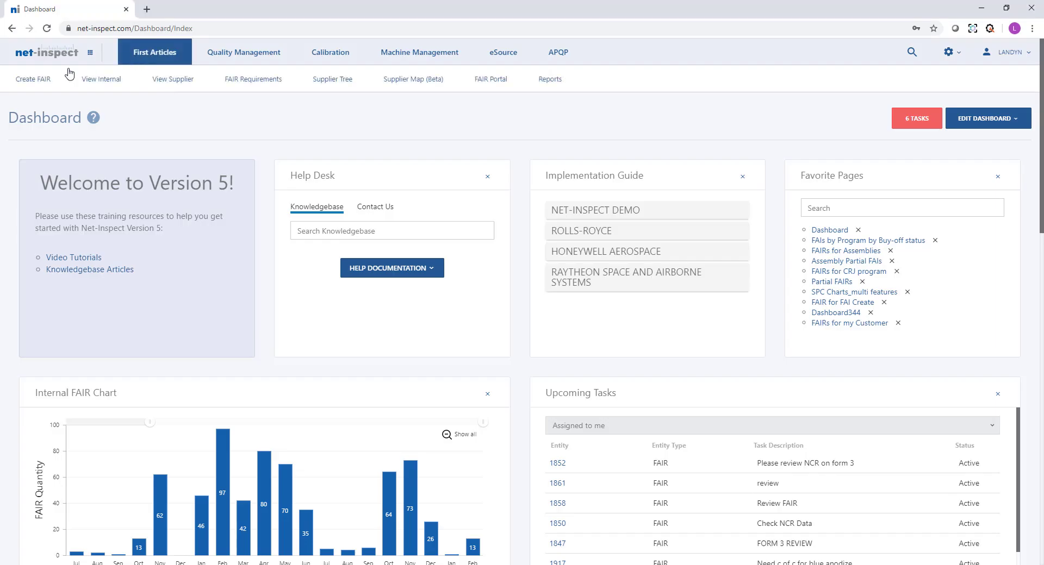
click(32, 78)
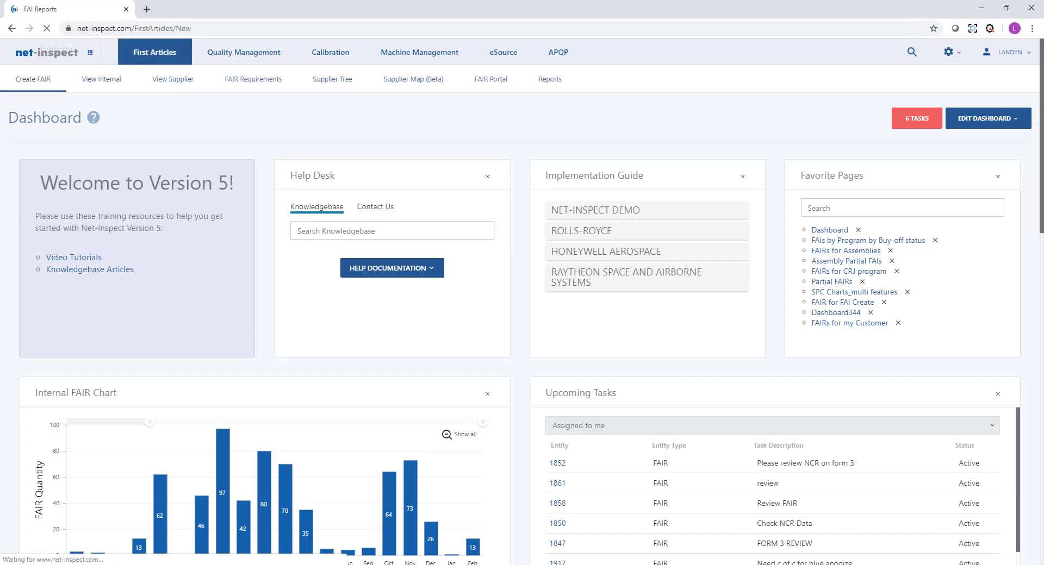
Step: Choose NET-INSPECT CUSTOMER TRAINING as the customer for the new FAIR
click(33, 78)
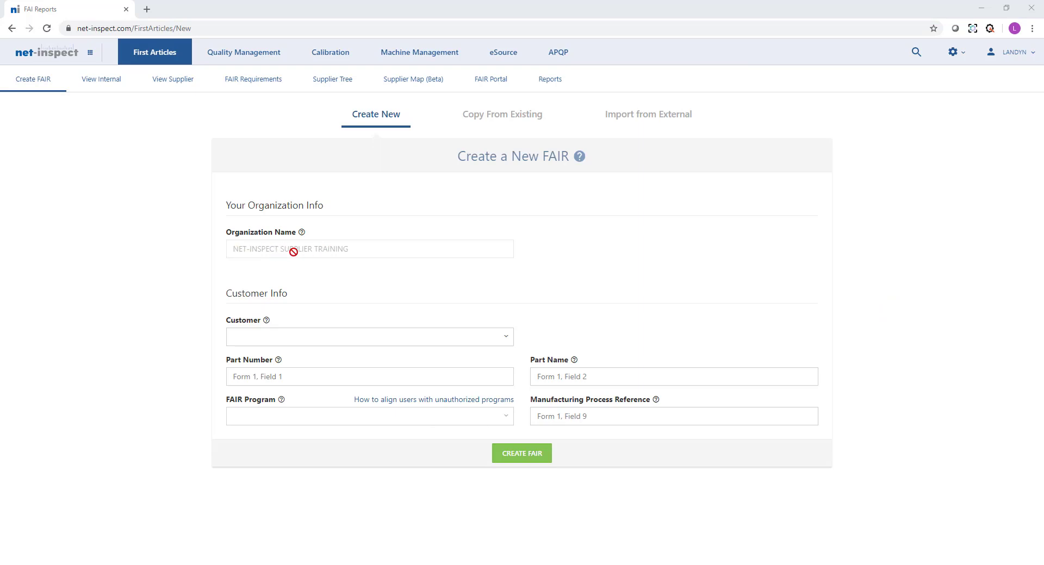
click(370, 336)
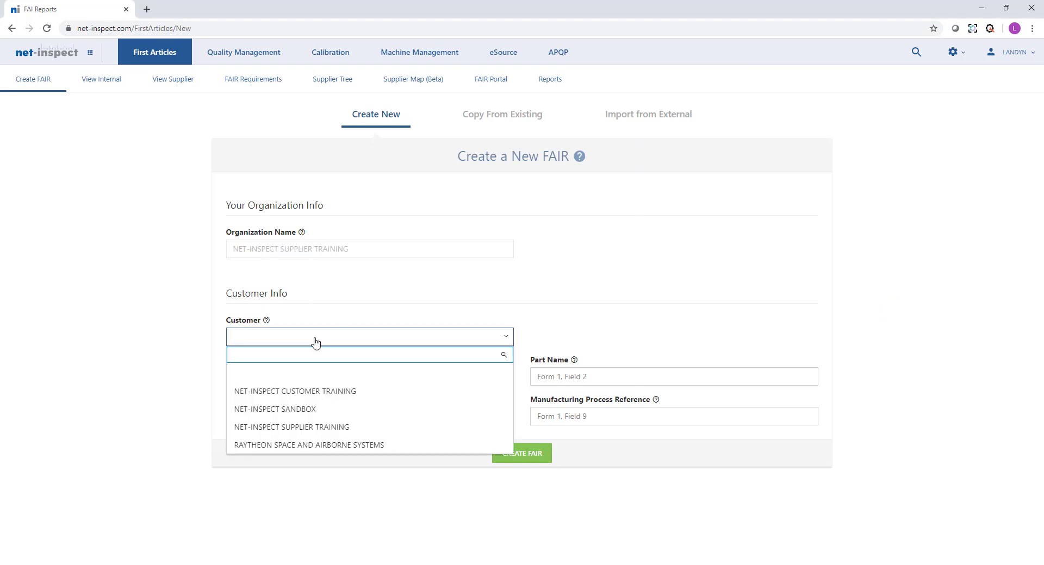
click(370, 354)
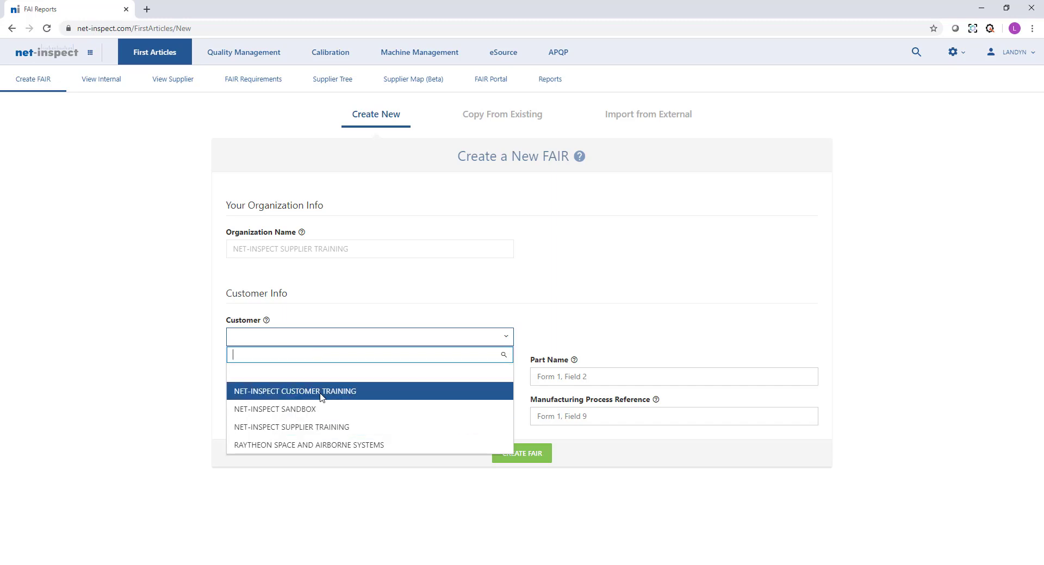
click(294, 392)
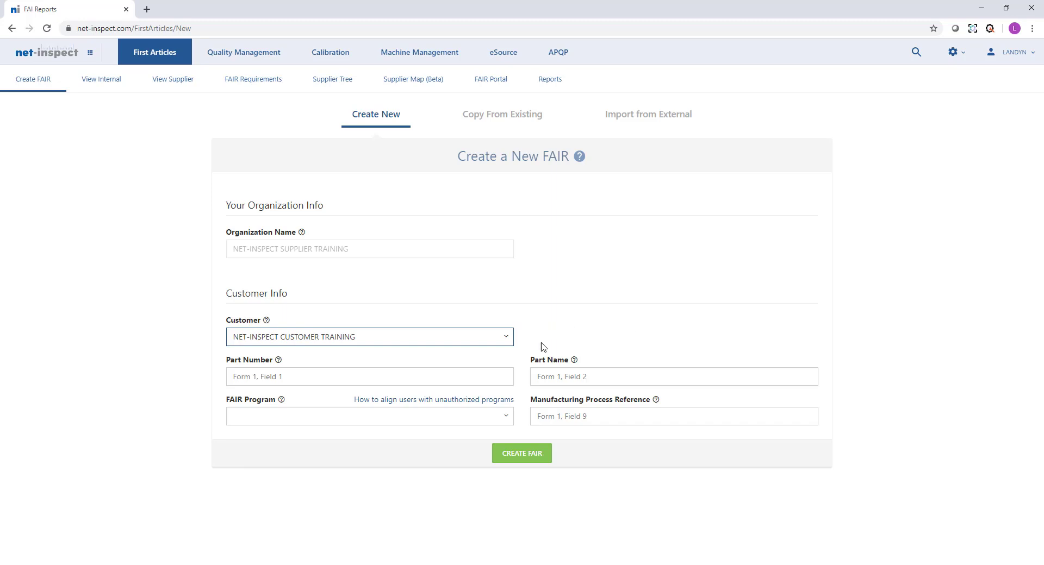
mouse_move(323, 359)
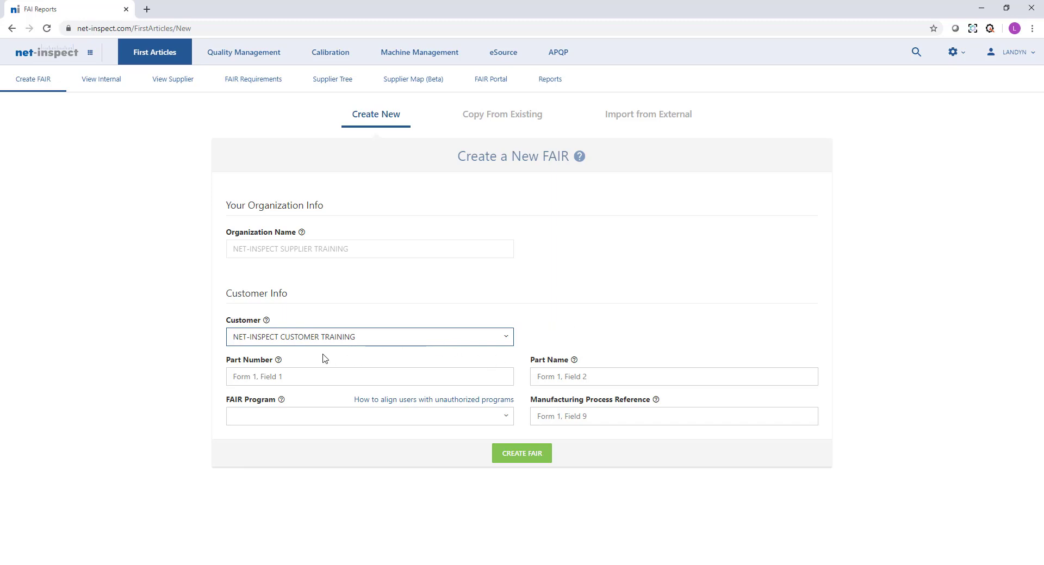
Step: Enter part number Demo Part 0227 and move on to the FAIR program choice
click(369, 376)
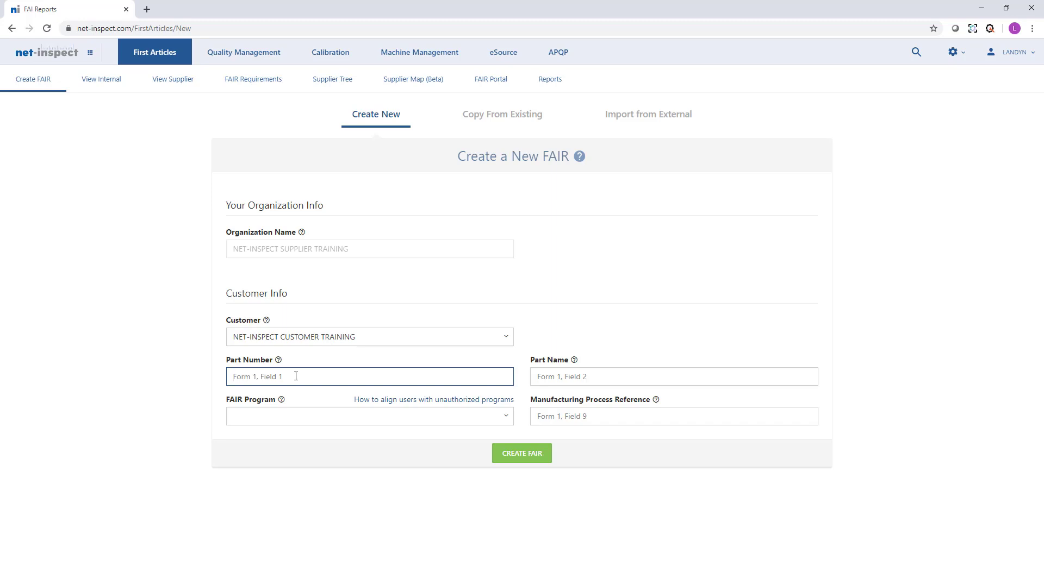
text(Demo Part 0227)
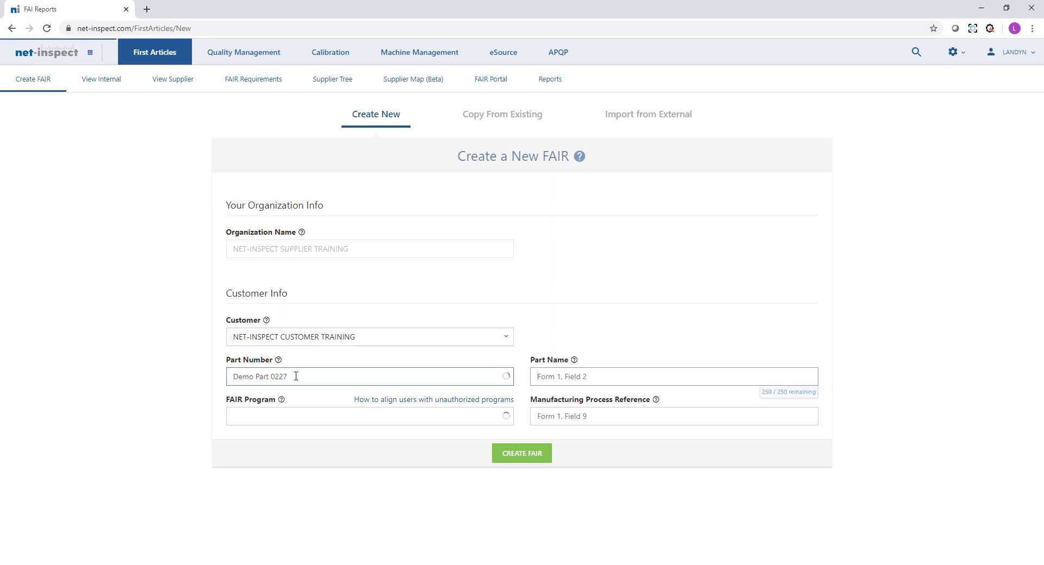
click(369, 416)
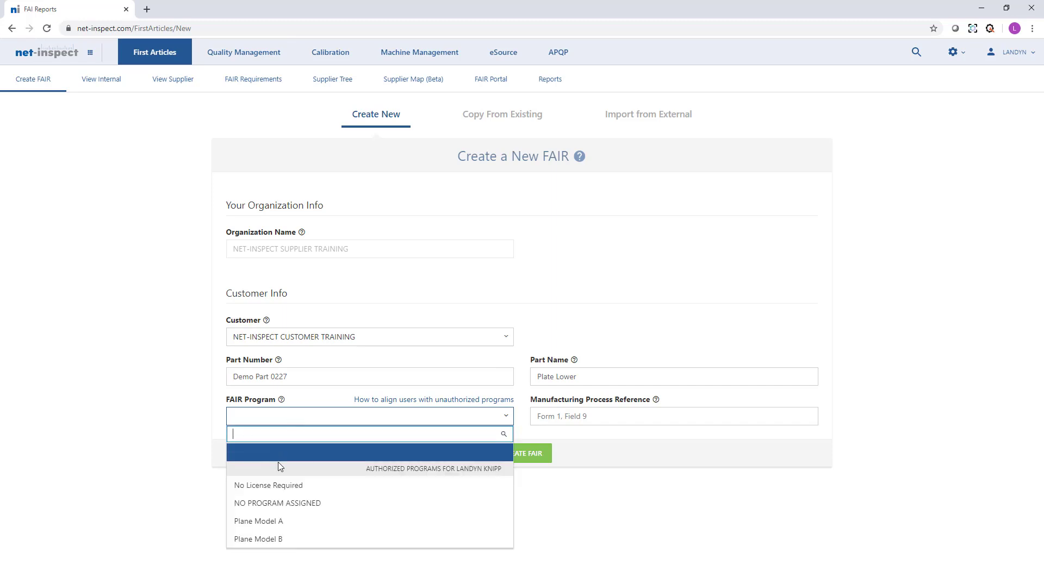
mouse_move(389, 478)
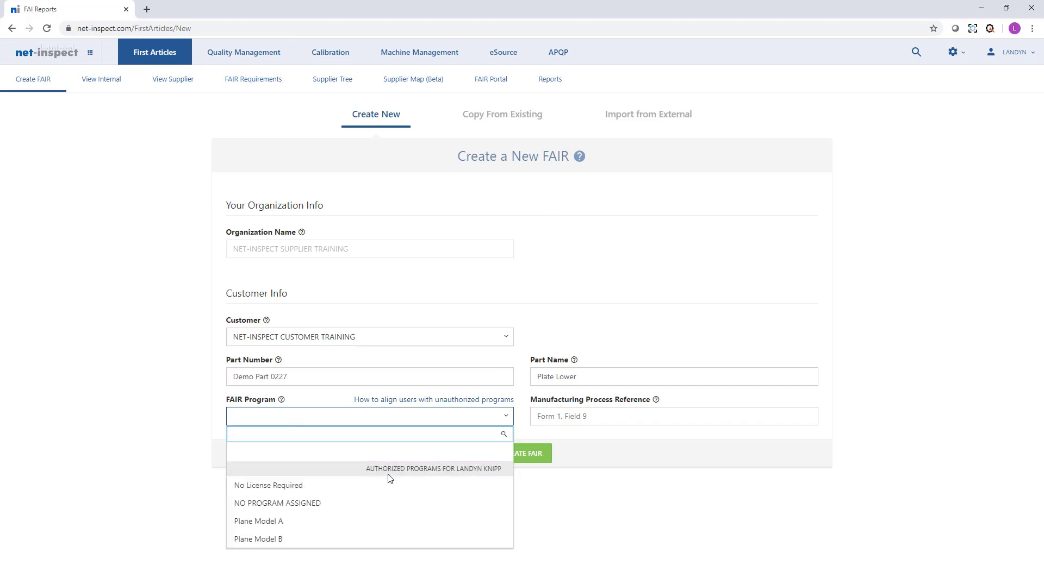
mouse_move(351, 485)
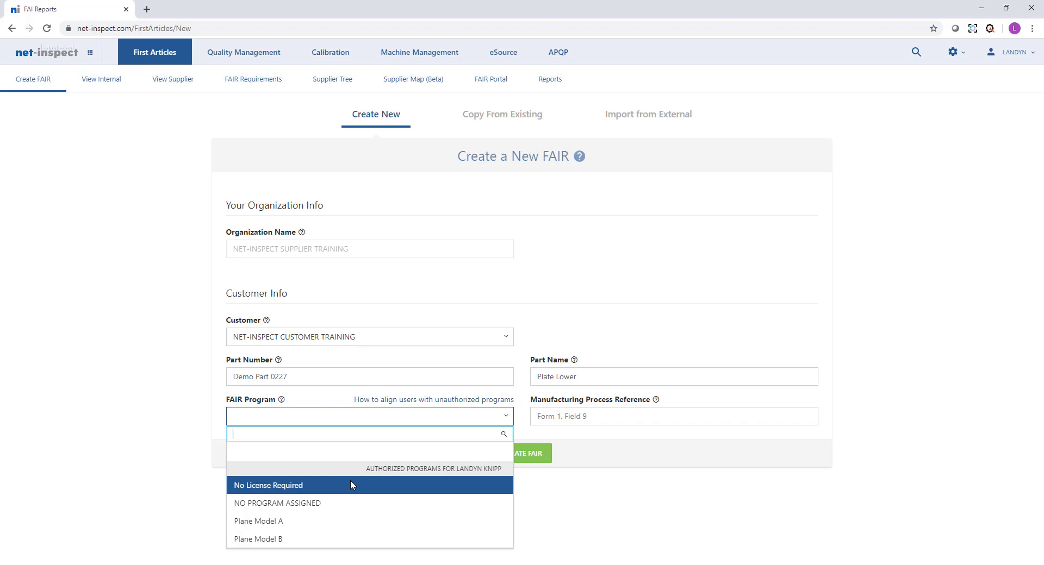
mouse_move(280, 487)
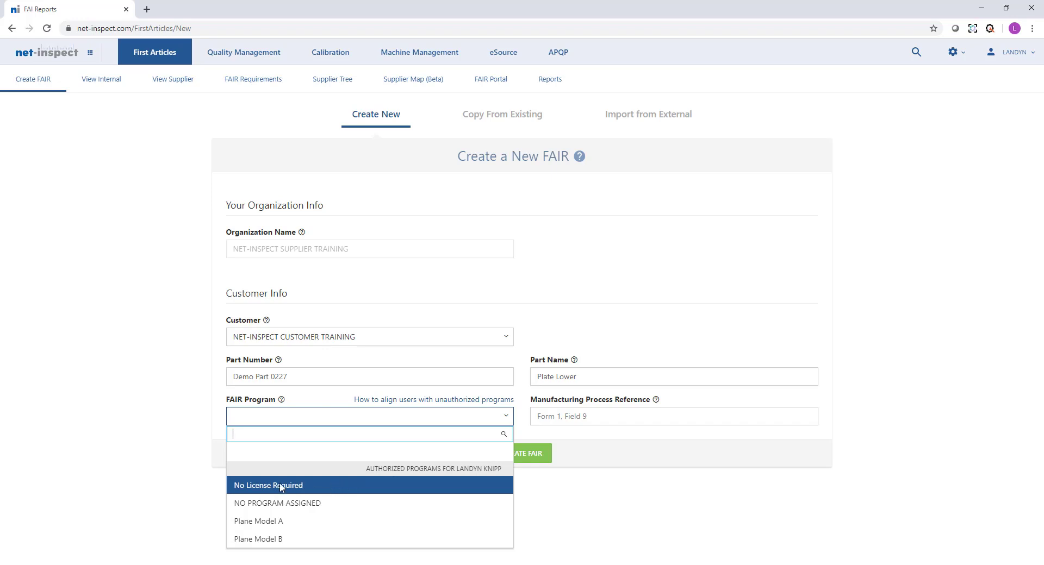
mouse_move(287, 492)
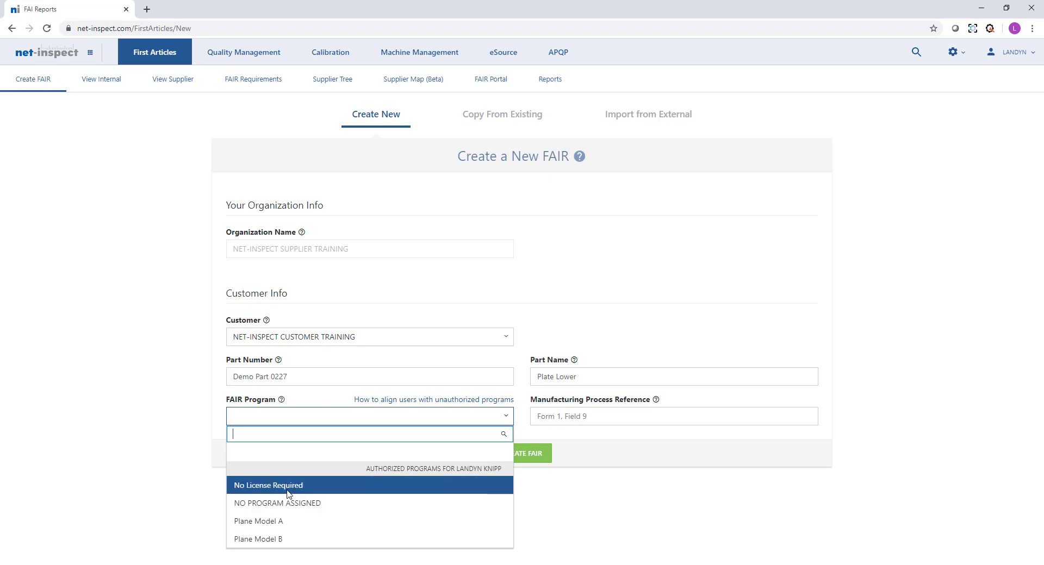
mouse_move(313, 488)
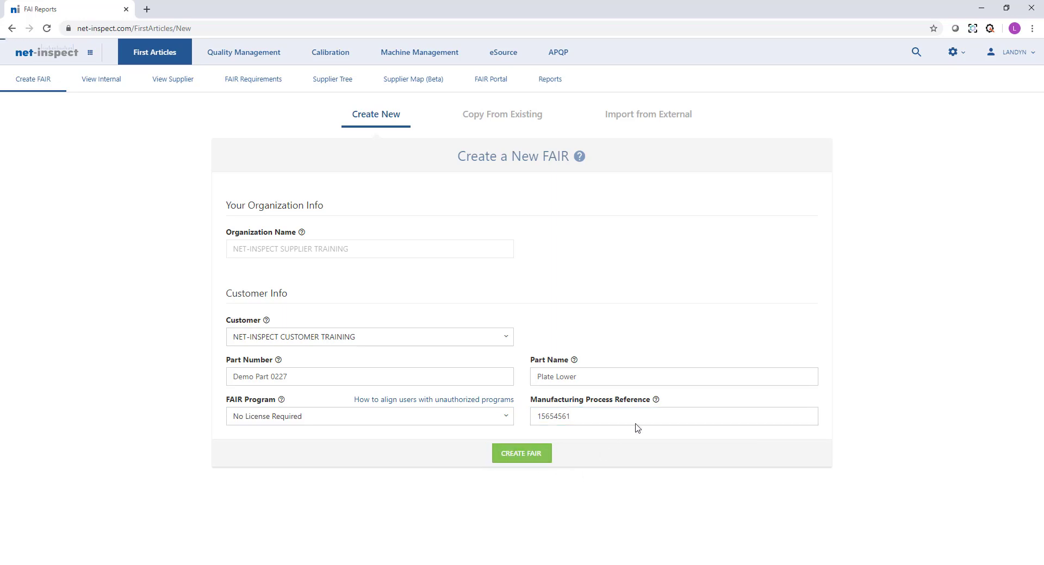
Step: Create FAIR #1956 for Demo Part 0227 from the entered details
click(520, 453)
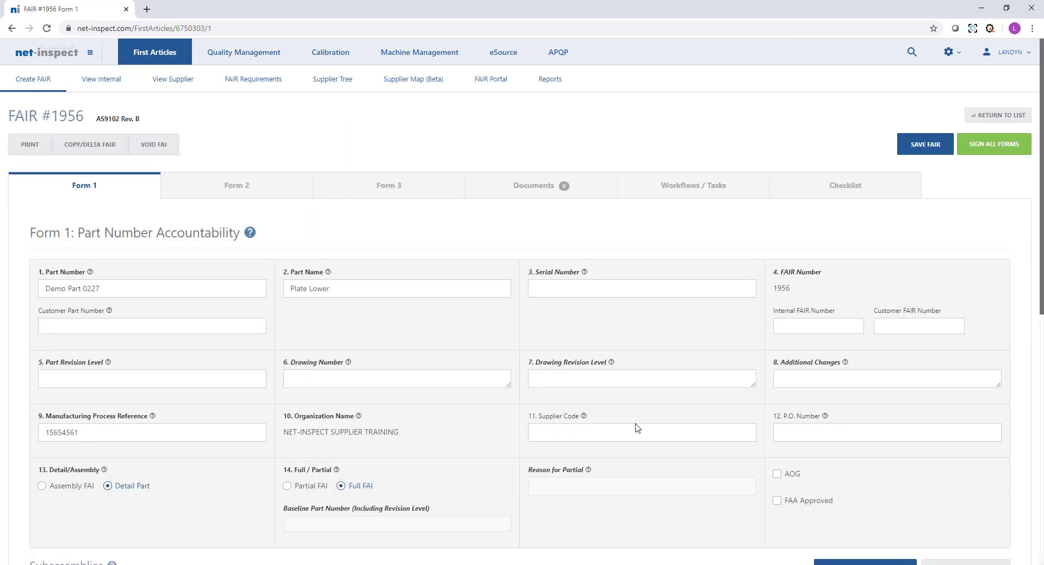
mouse_move(90, 144)
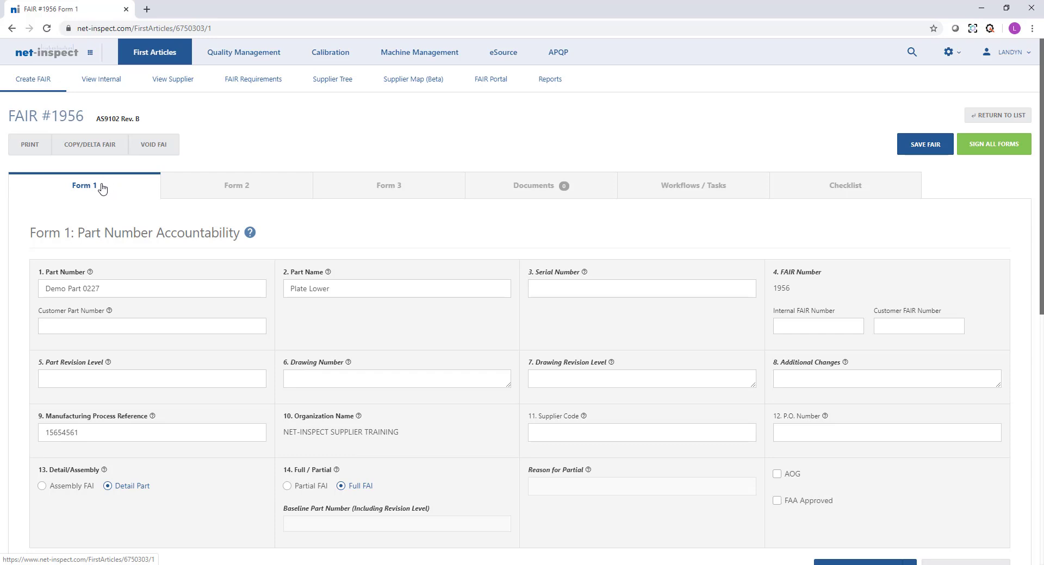
mouse_move(569, 189)
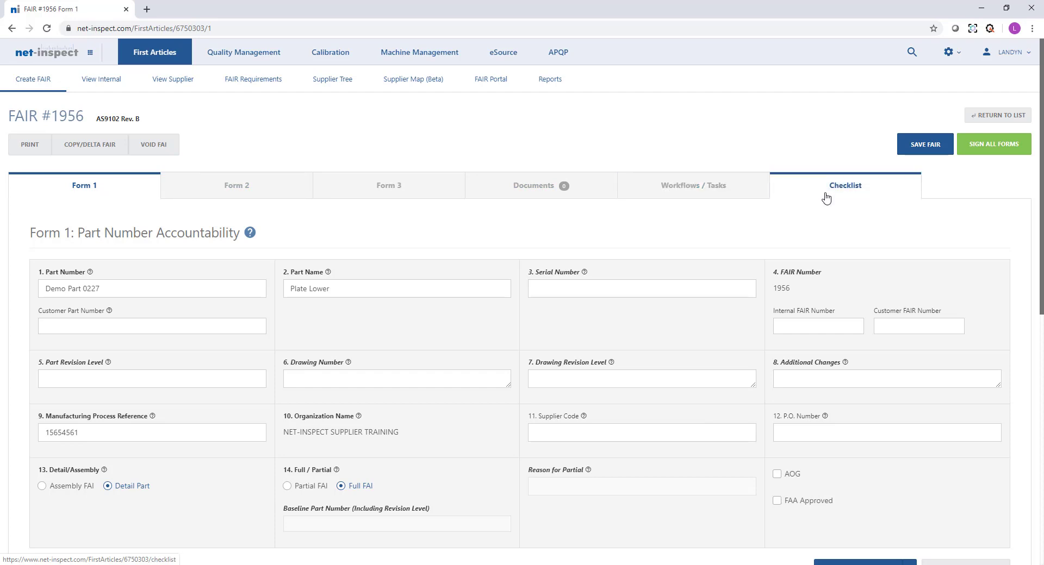
mouse_move(308, 231)
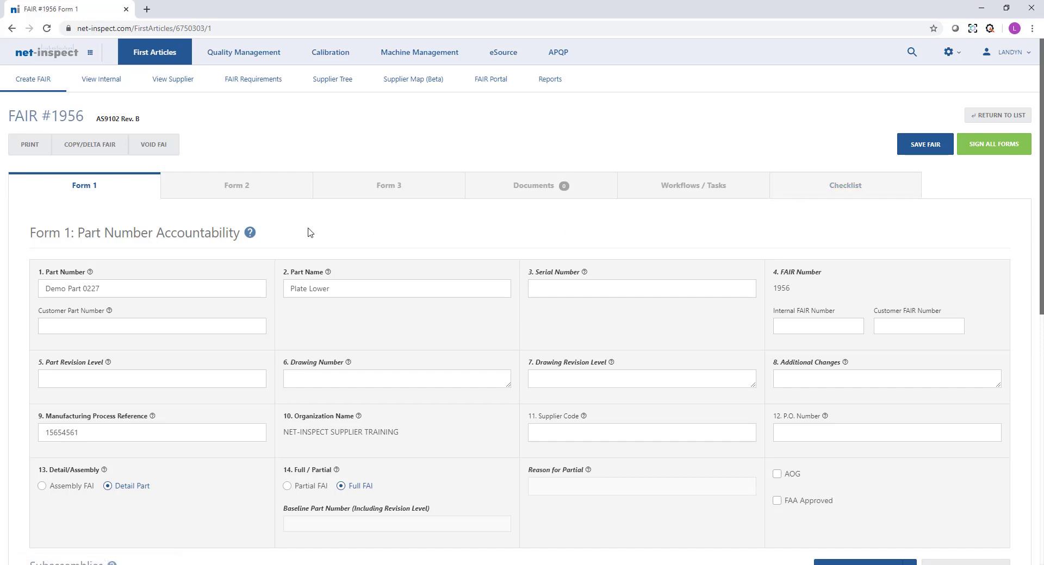
mouse_move(140, 127)
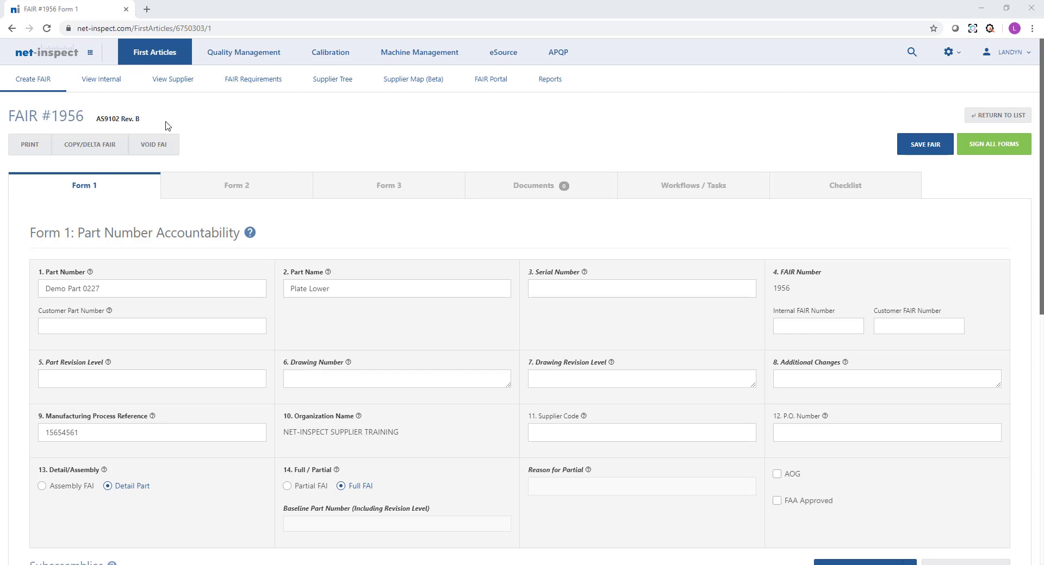
mouse_move(165, 418)
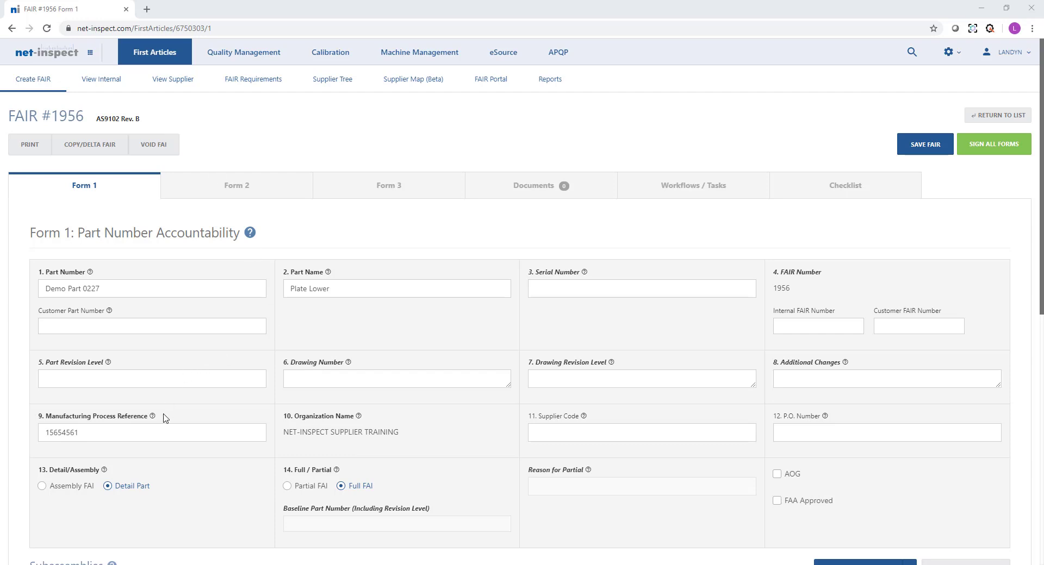
mouse_move(152, 417)
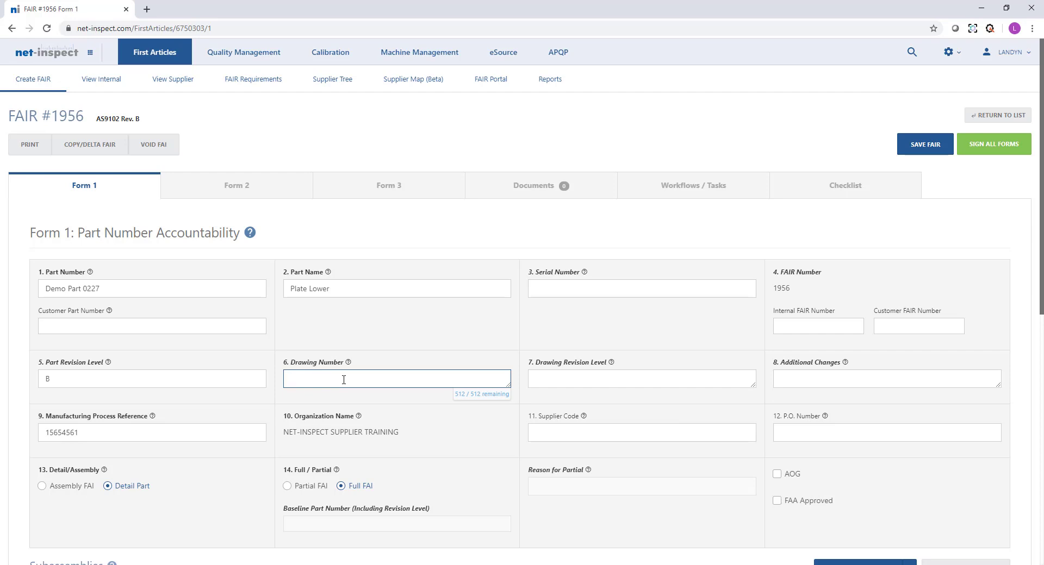
Step: Enter drawing PRT-MFG-237465, supplier code 4646464 and P.O. 6464444 on Form 1
text(PRT-MFG-237465)
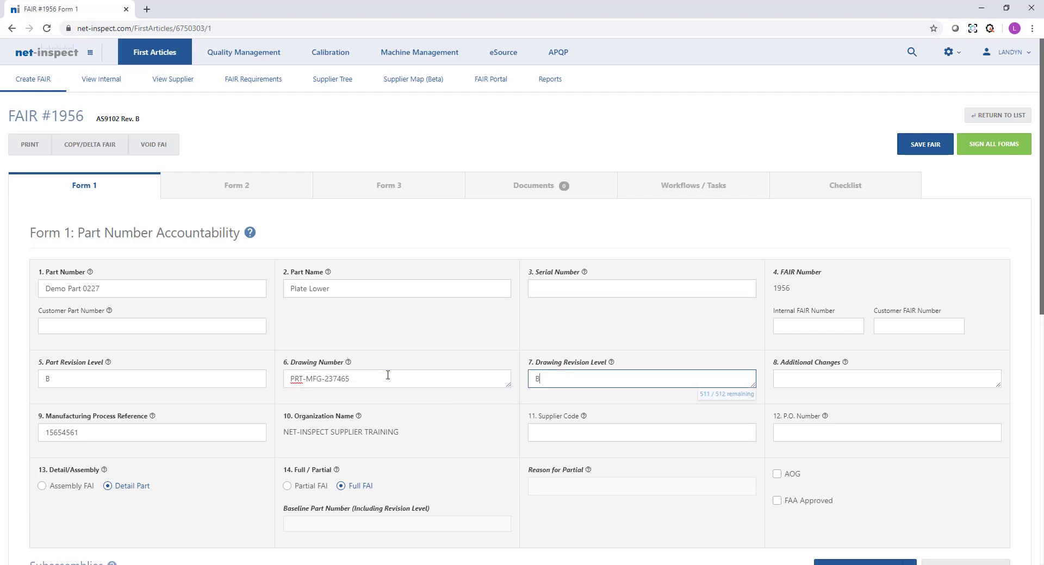
click(640, 433)
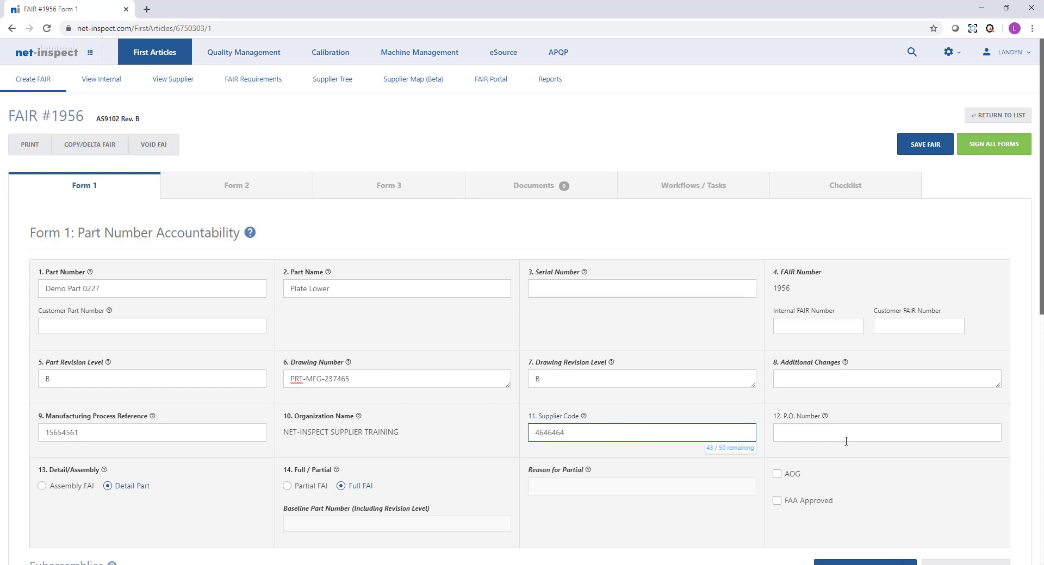
text(6464444)
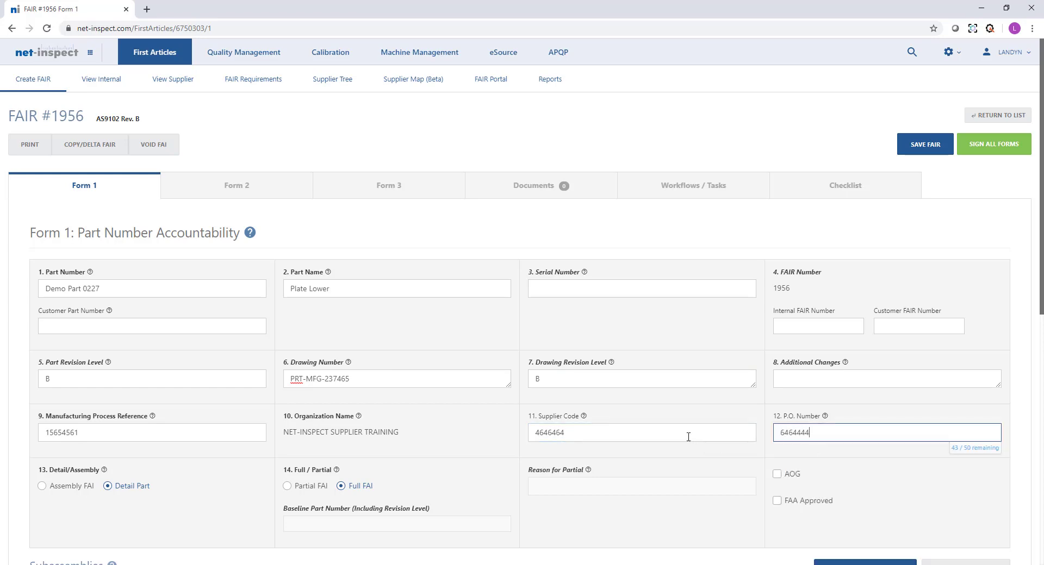
Step: Mark FAIR #1956 as an assembly FAI and set the subassembly count to add
scroll(down, 3)
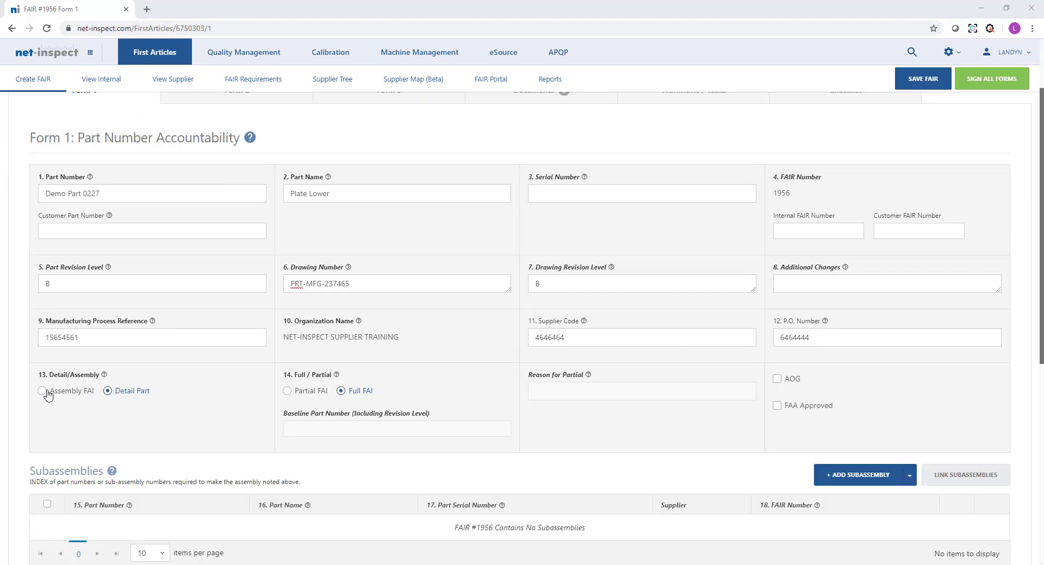
click(41, 391)
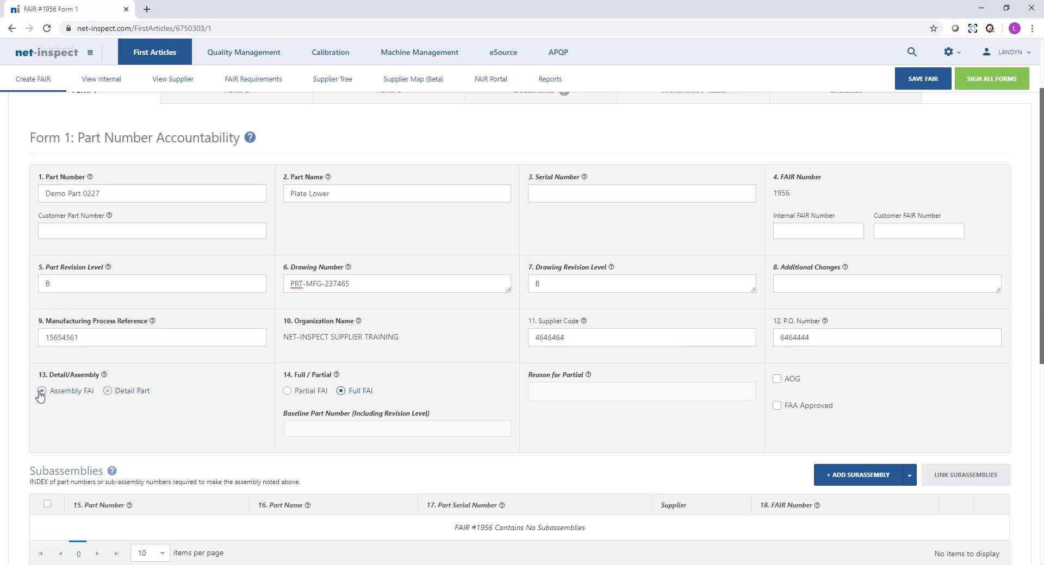
click(41, 392)
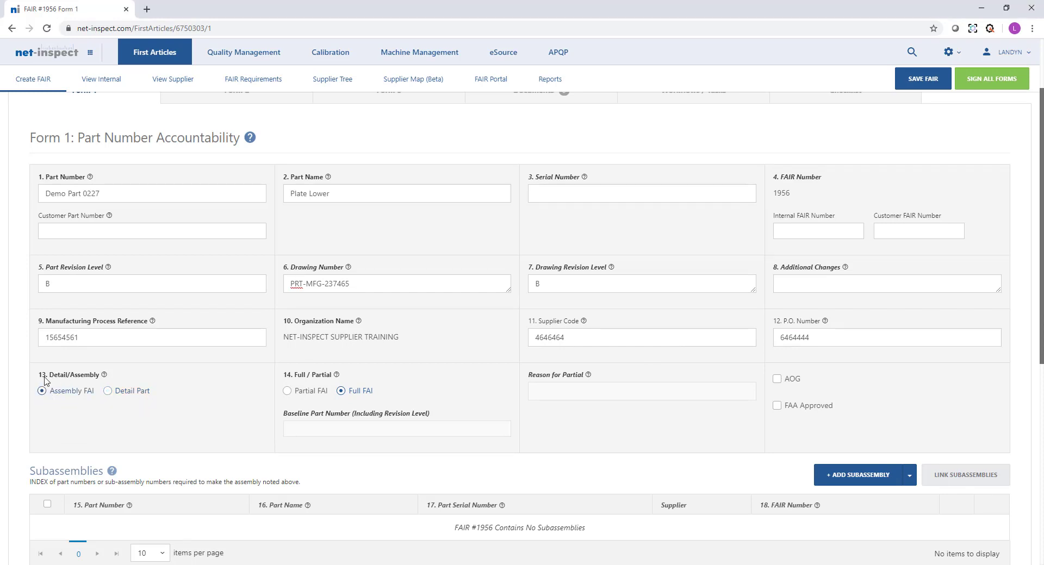
scroll(down, 3)
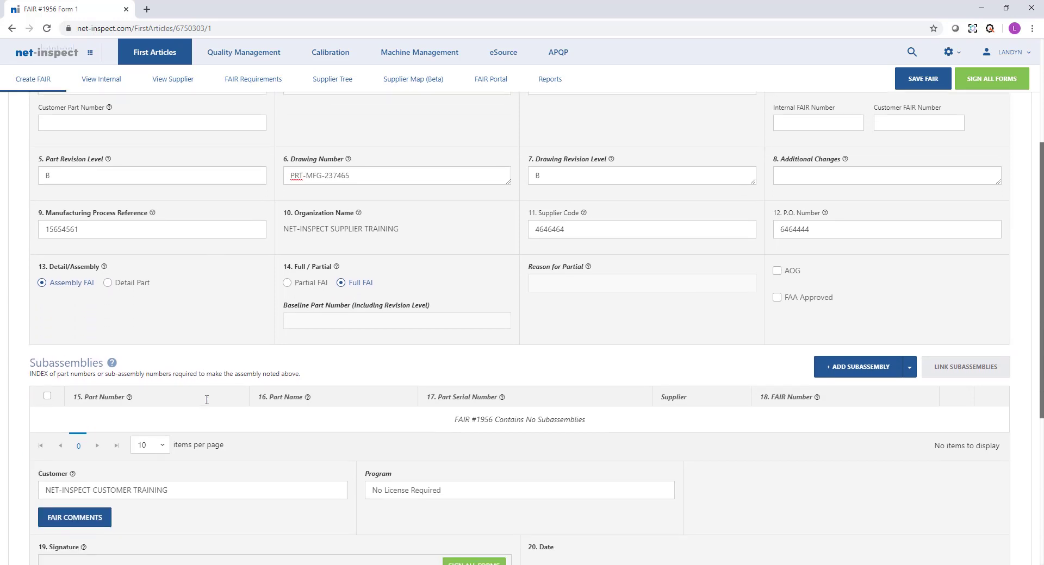
scroll(down, 3)
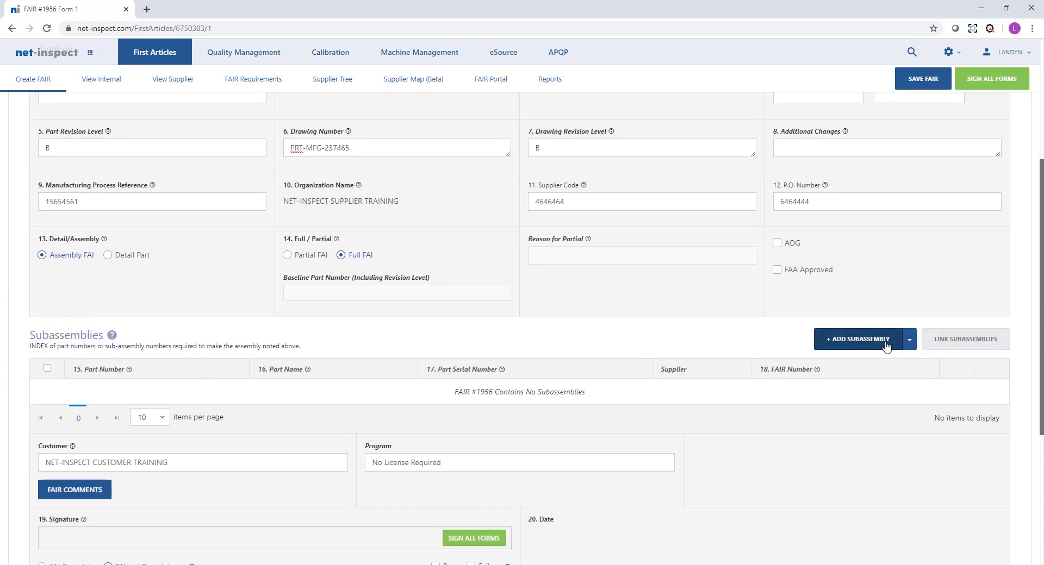
click(908, 339)
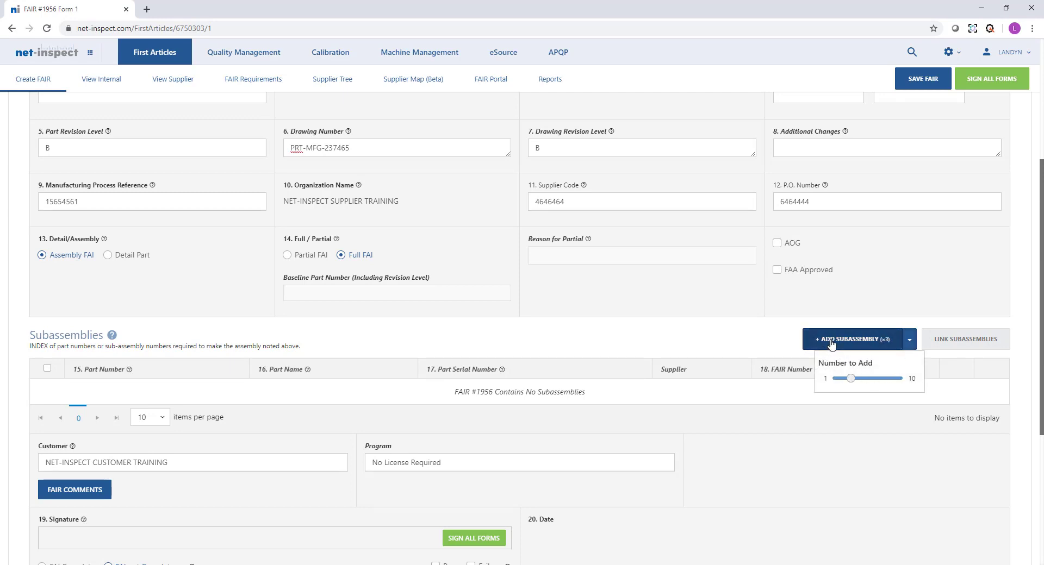
Step: Add subassemblies Detail Part 1, 2 and 3 linked to FAIRs 1480, 1456 and 1478
click(850, 339)
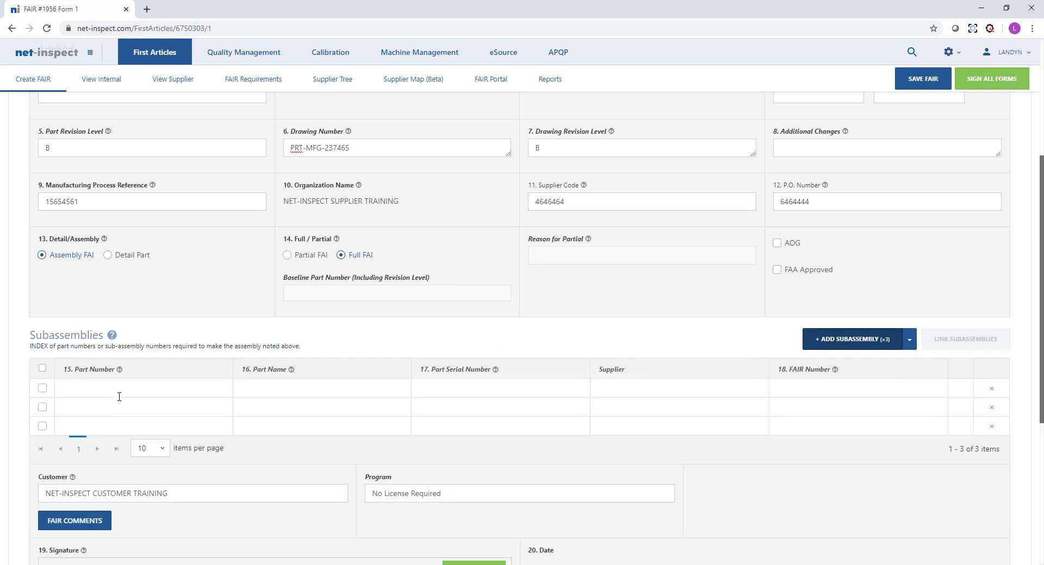
text(de)
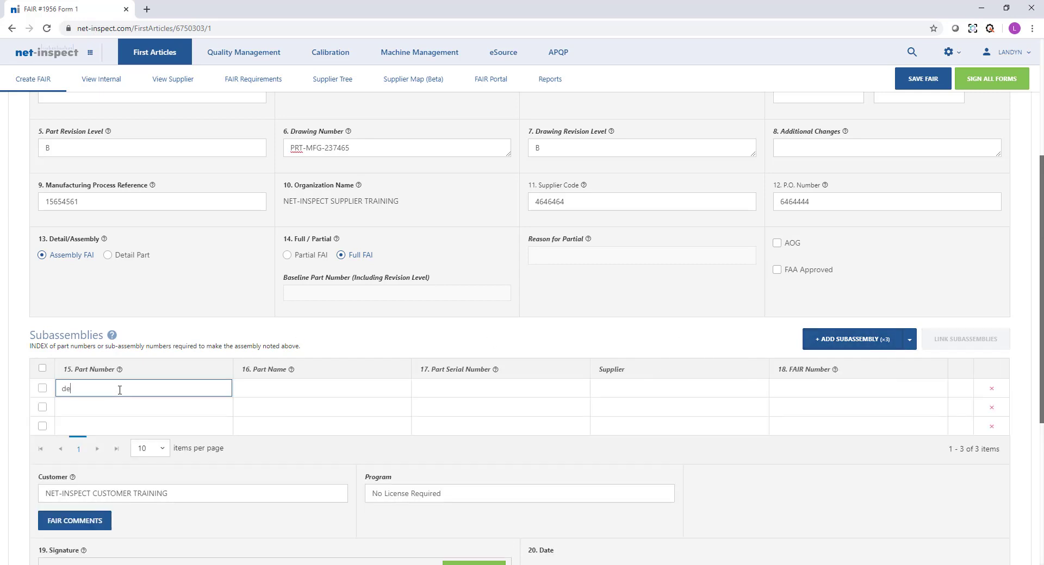
text(detail part 1)
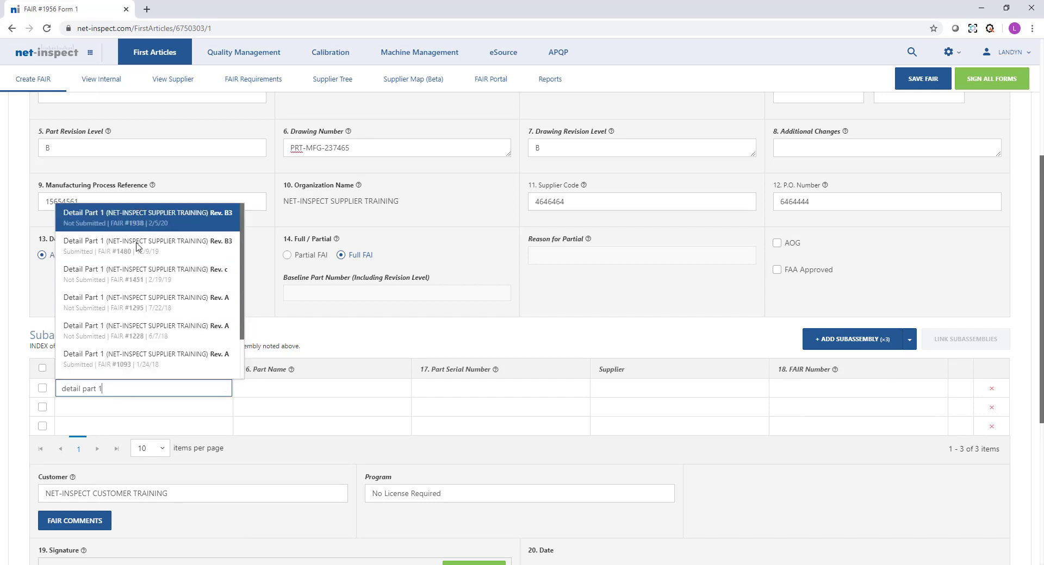
click(144, 245)
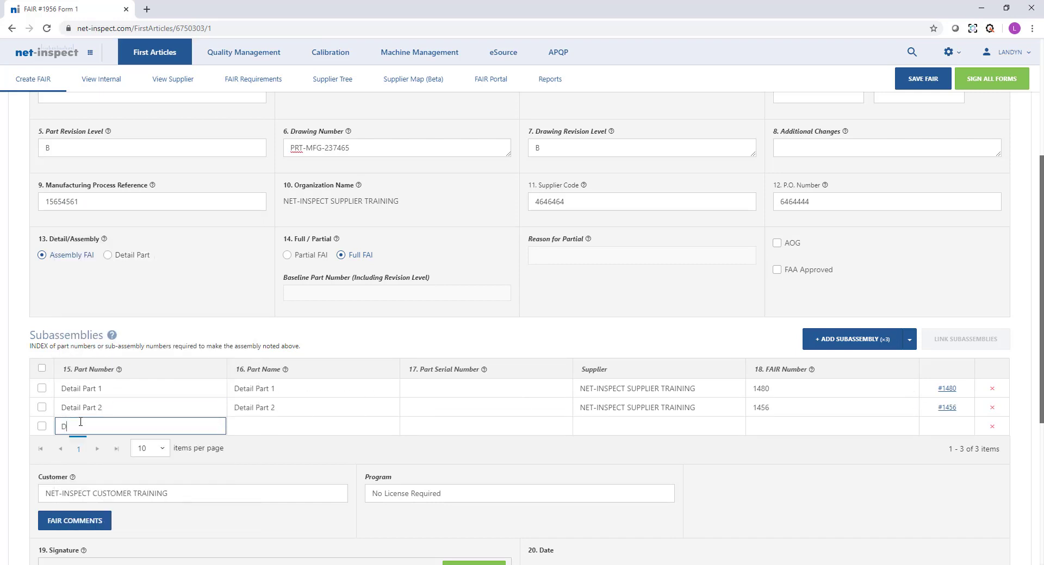
text(etail Part 3)
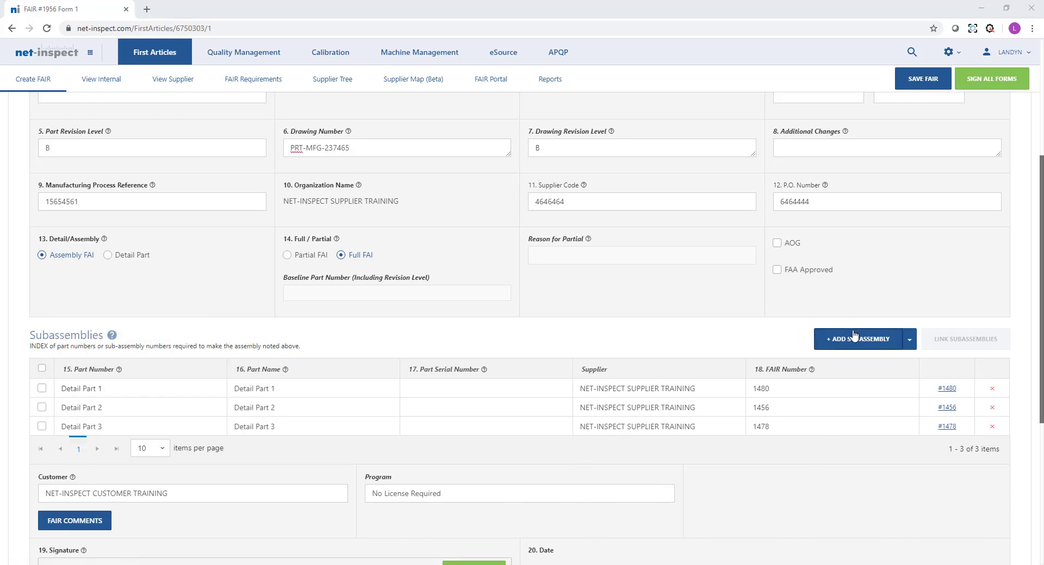
Step: Add Detail Part 4, supplier NET-INSPECT CUSTOMER TRAINING, FAIR number COTS Part
click(858, 339)
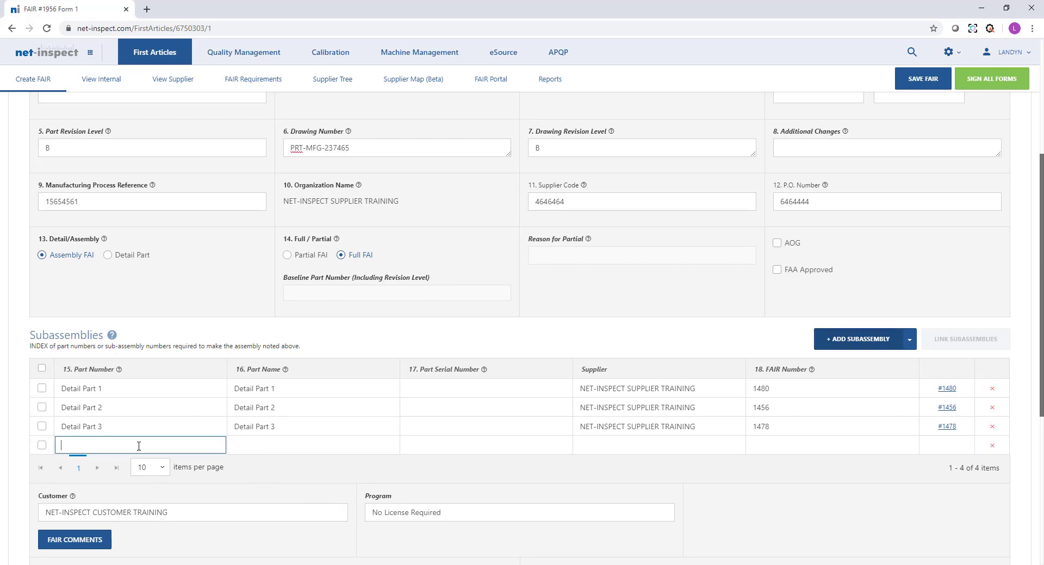
text(Detail Part 4)
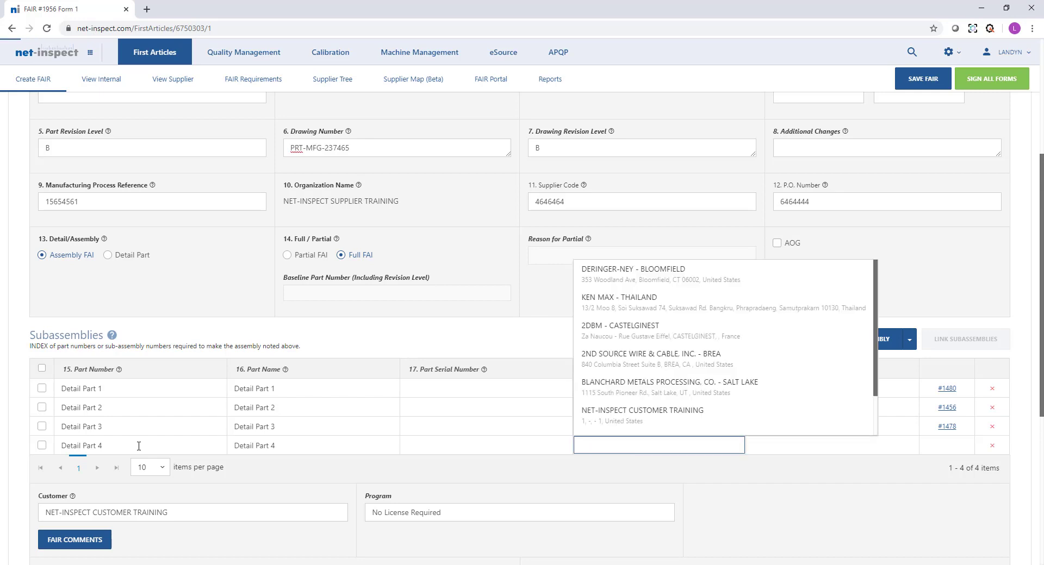
click(642, 410)
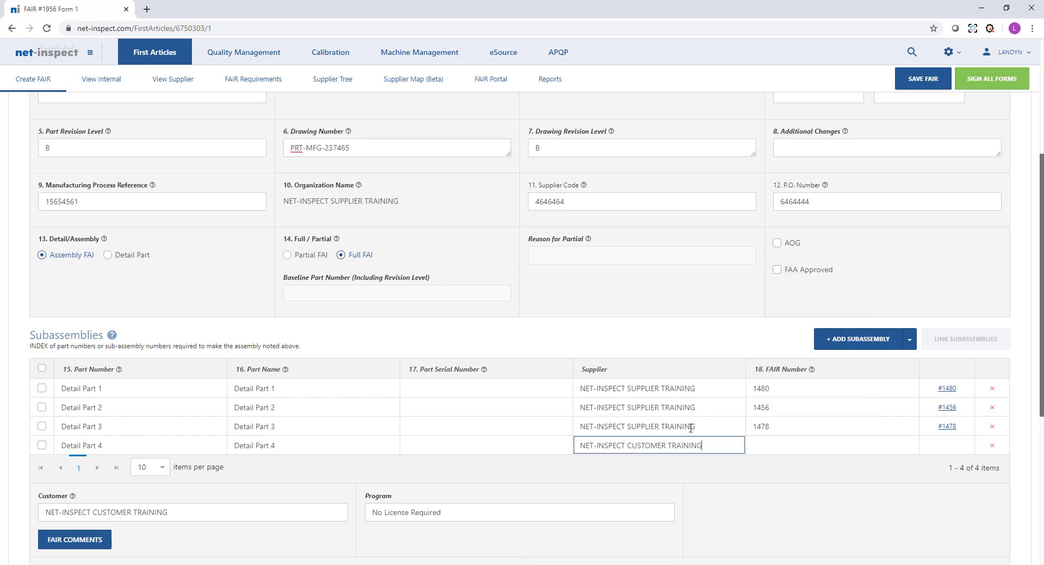
click(831, 445)
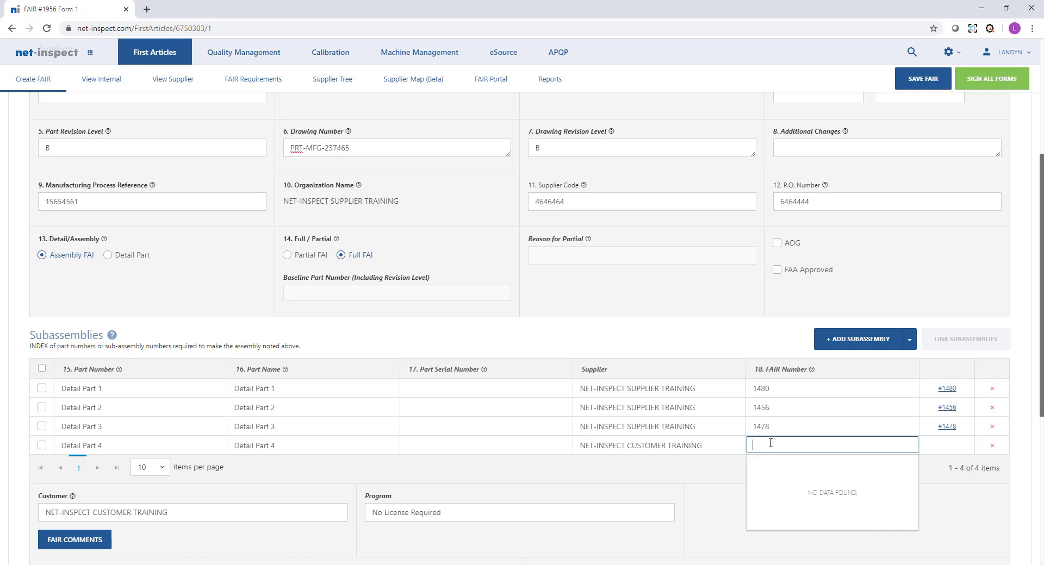
text(COTS)
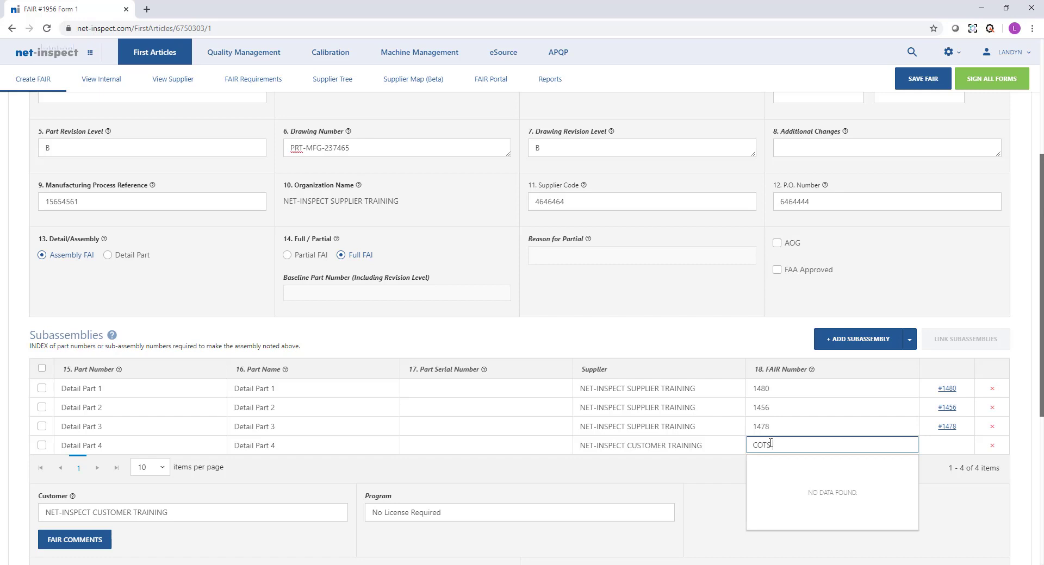
text(Part)
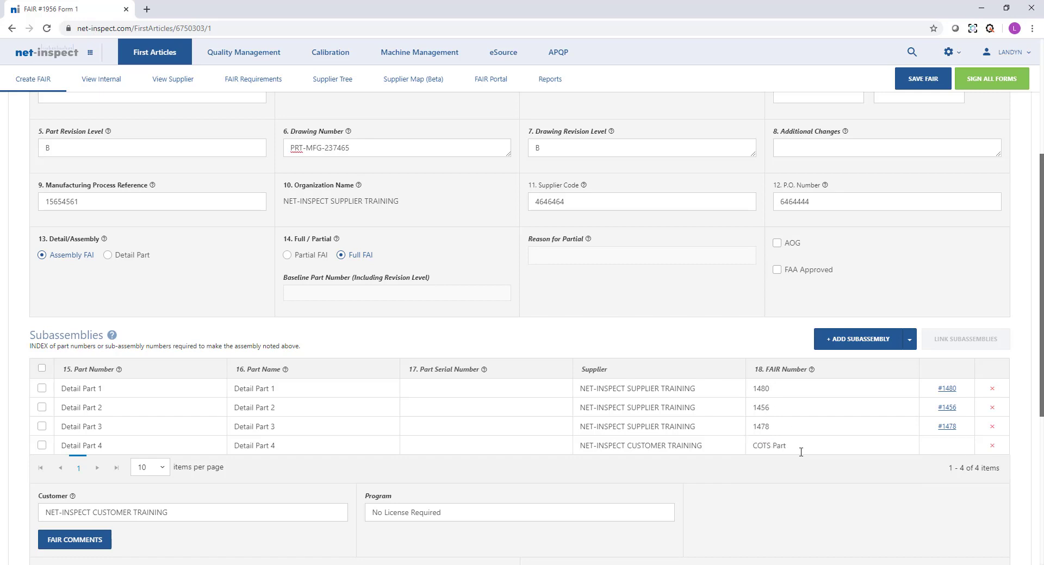
mouse_move(900, 407)
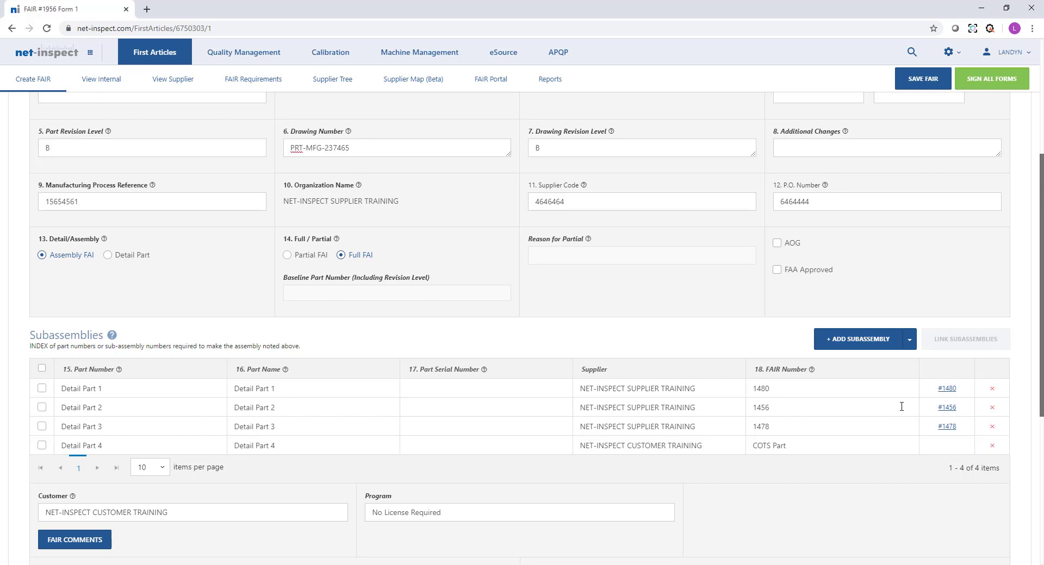
mouse_move(946, 388)
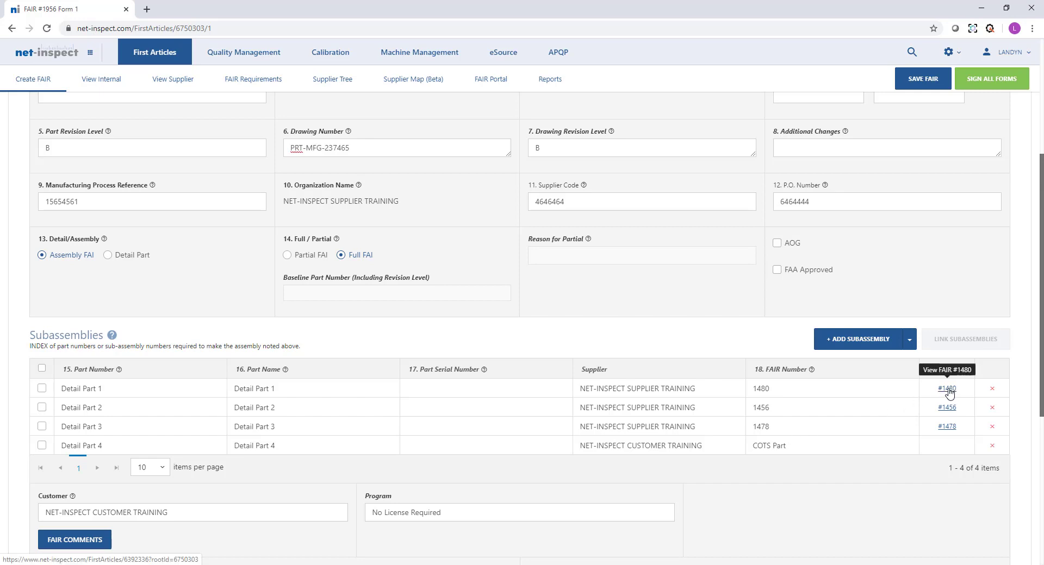
mouse_move(175, 378)
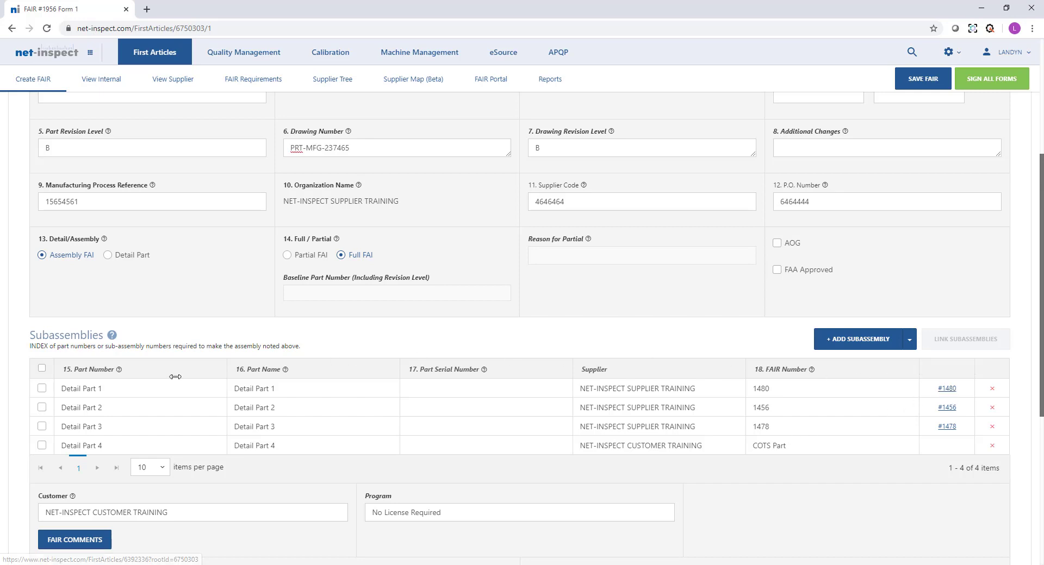
Step: Re-pick a Detail Part 2 record for the second subassembly from its matches
click(100, 407)
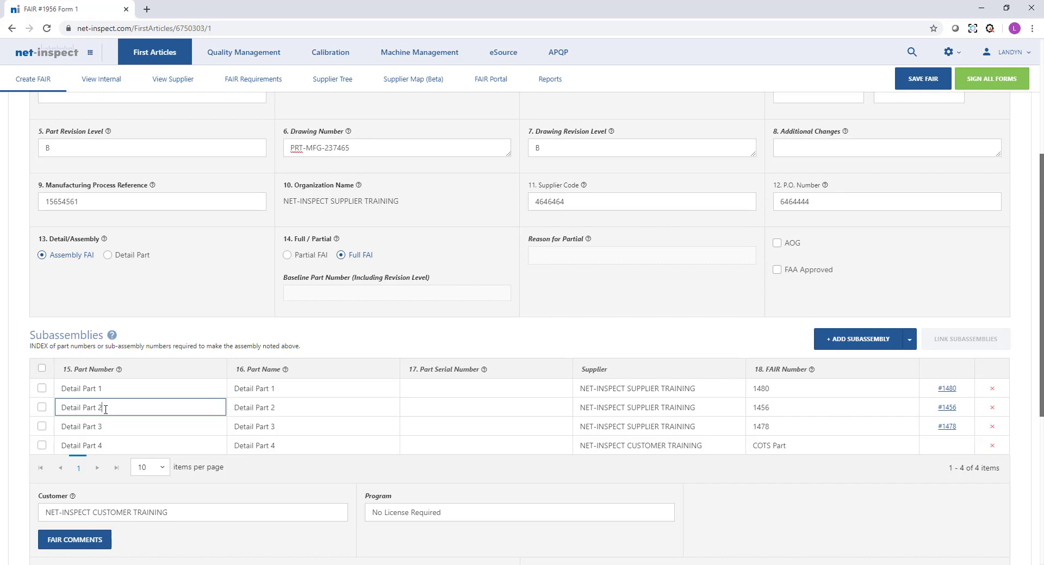
click(100, 407)
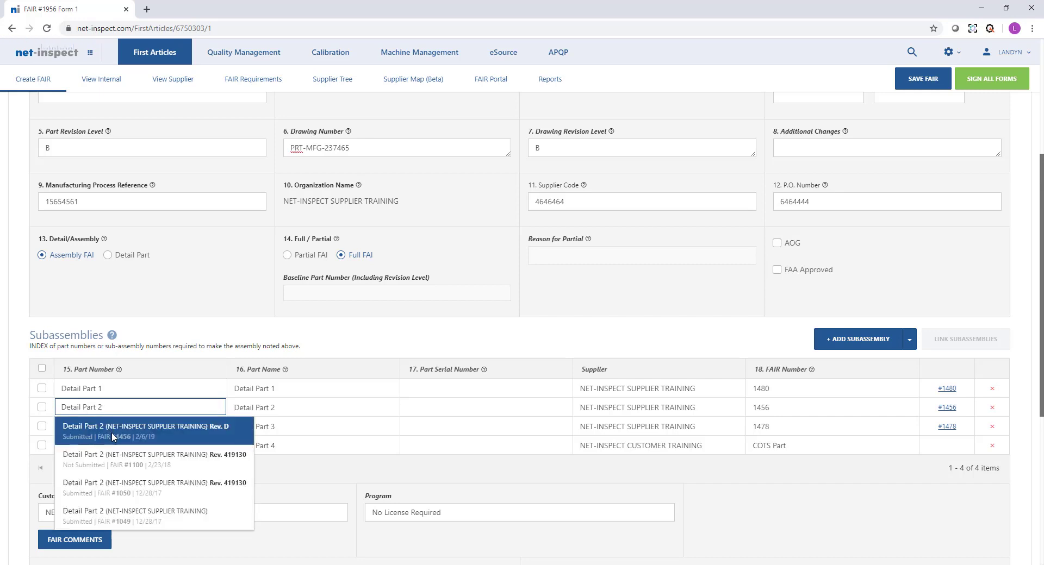
mouse_move(116, 488)
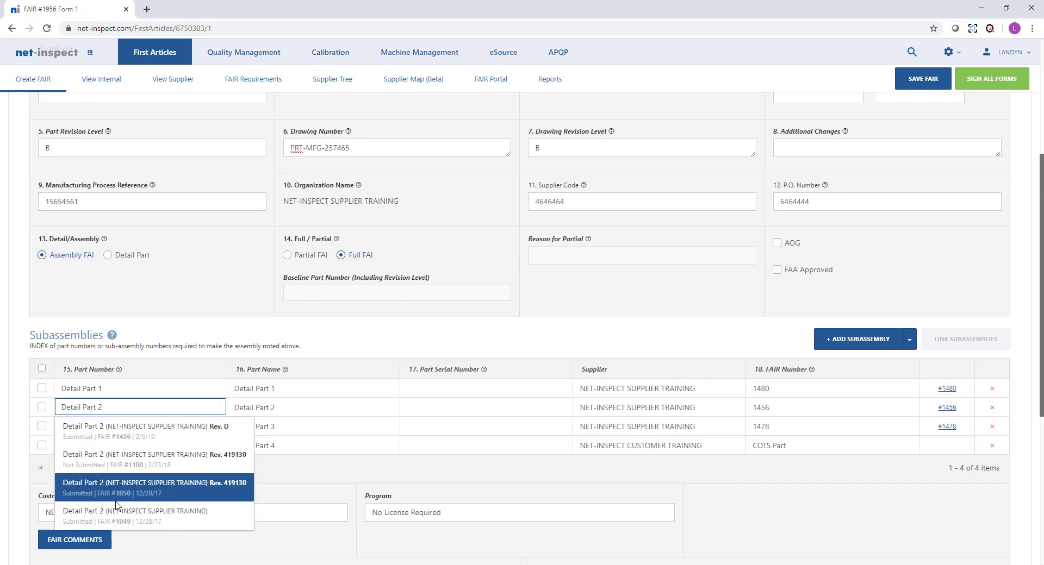
click(153, 487)
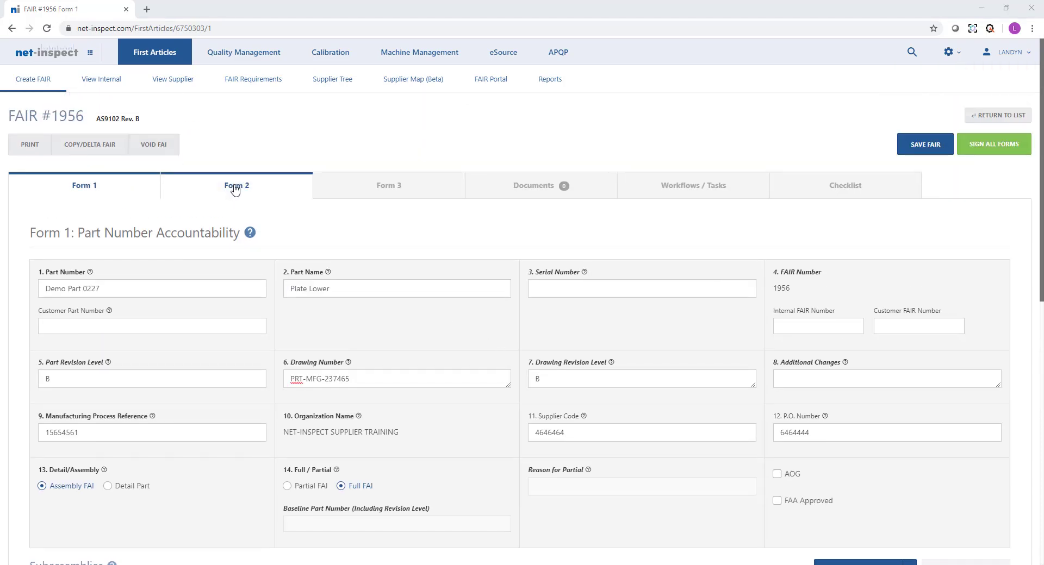
Step: Switch to Form 2 Product Accountability, resolving the unsaved changes prompt
click(235, 185)
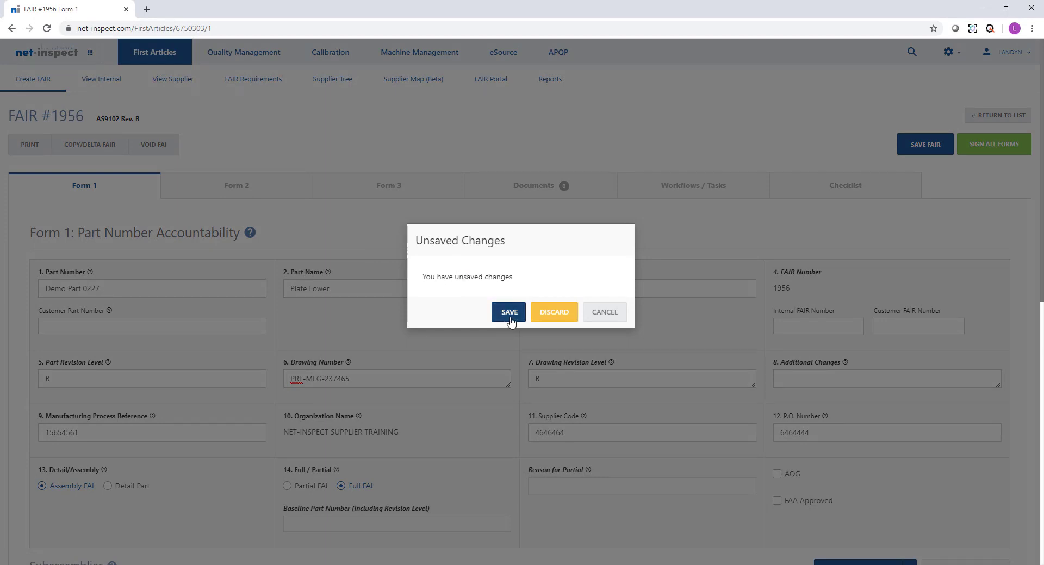
mouse_move(553, 312)
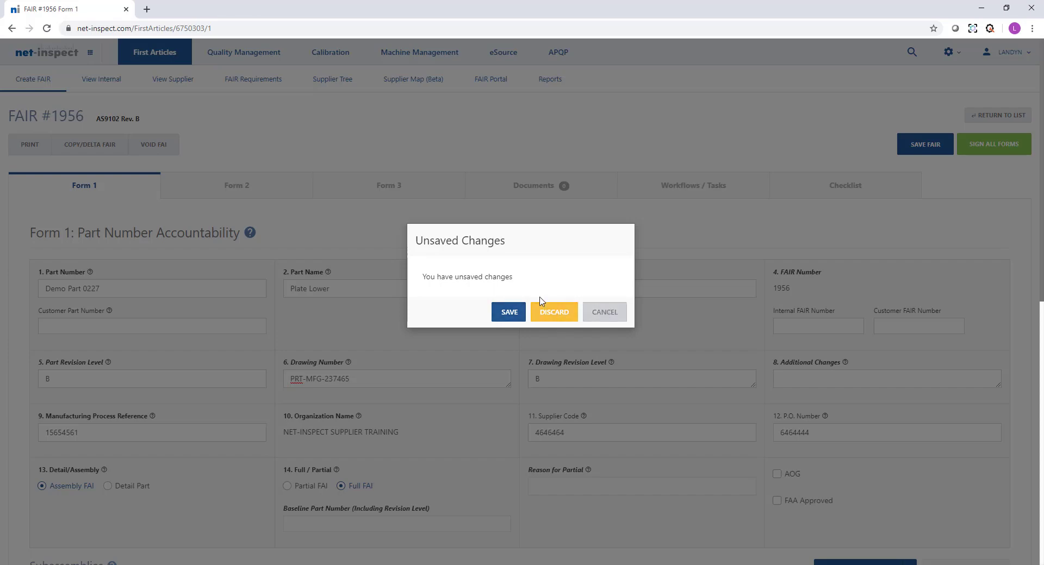
click(553, 312)
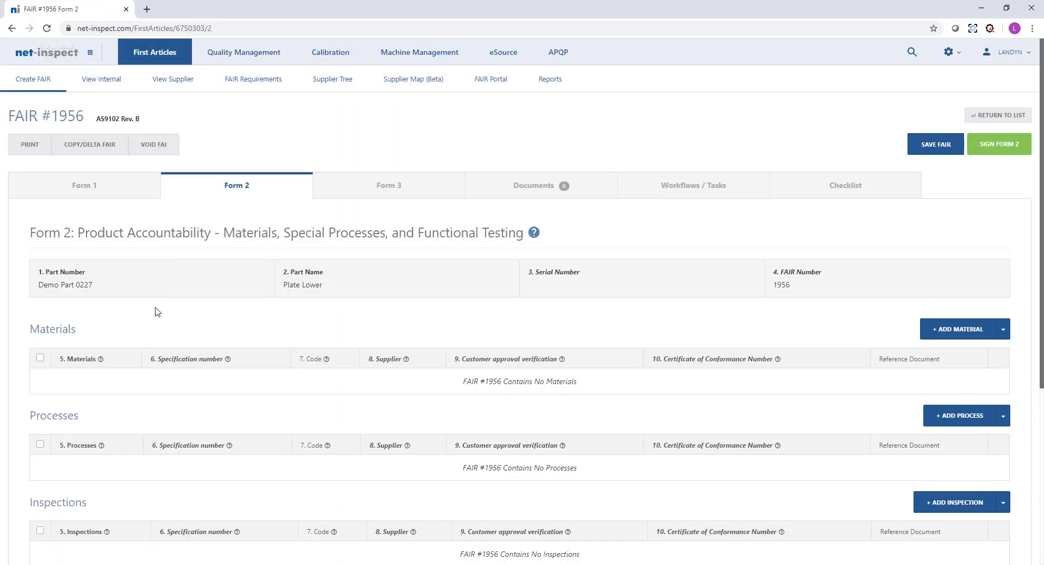
Step: Add Aluminum Alloy Alclad 2024 as a material row on Form 2
scroll(down, 3)
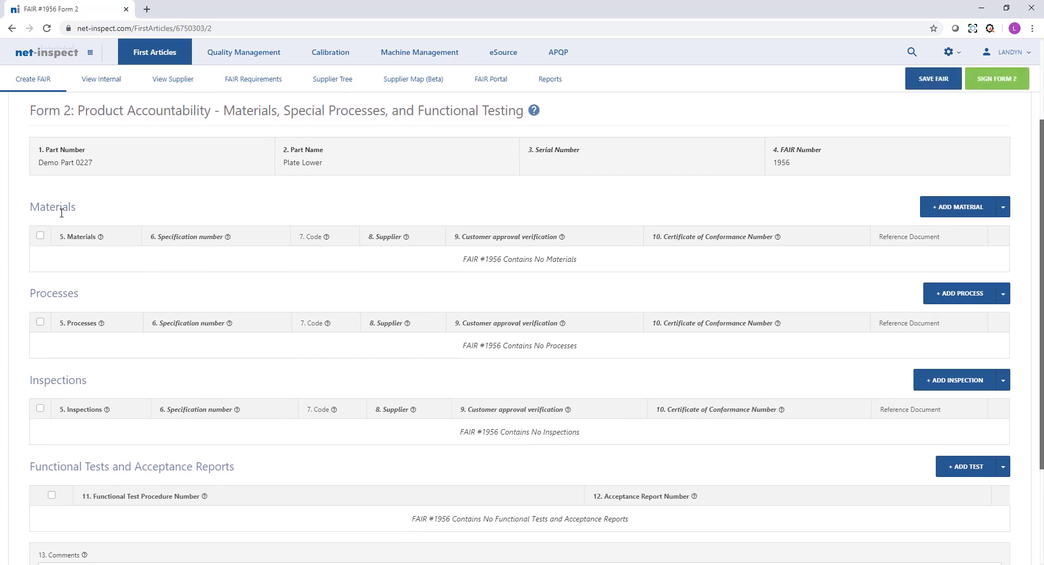
mouse_move(43, 472)
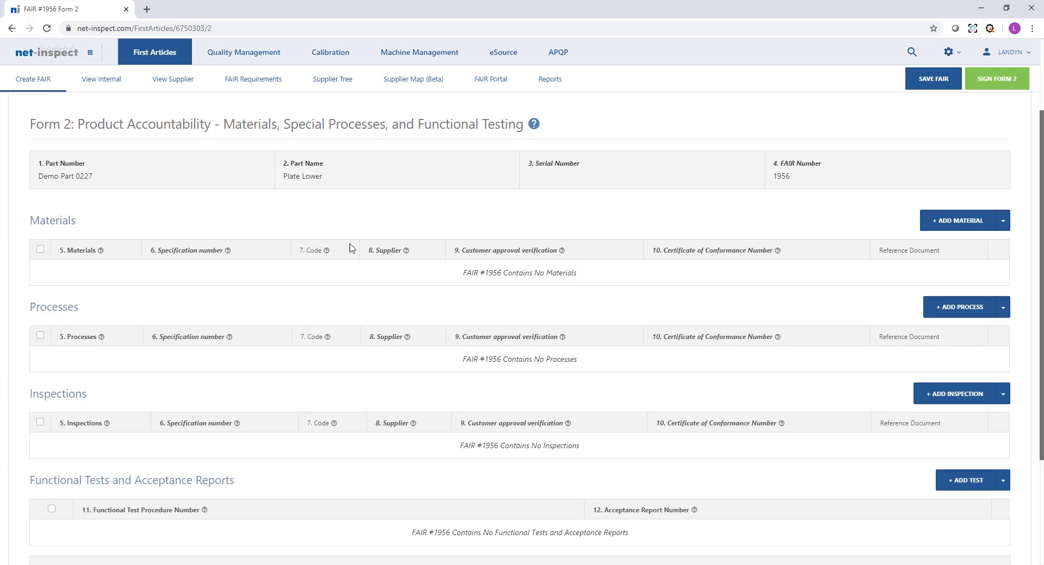
mouse_move(388, 306)
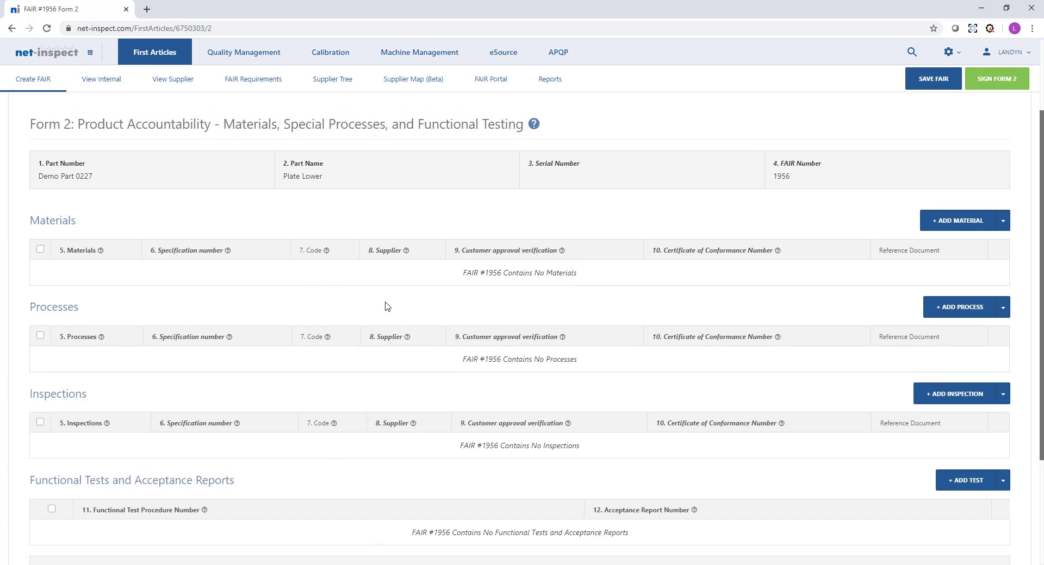
mouse_move(698, 239)
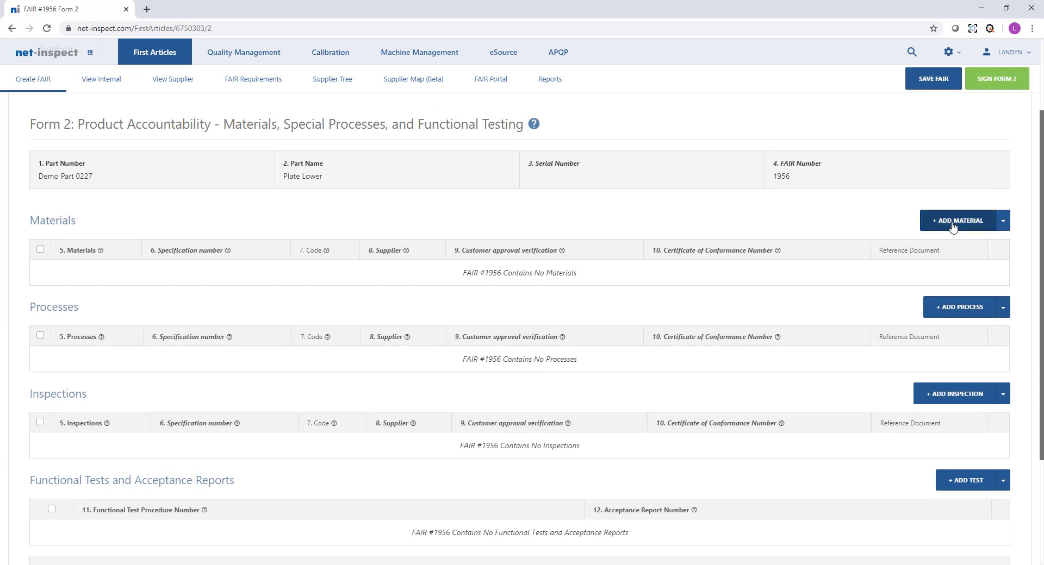
click(957, 220)
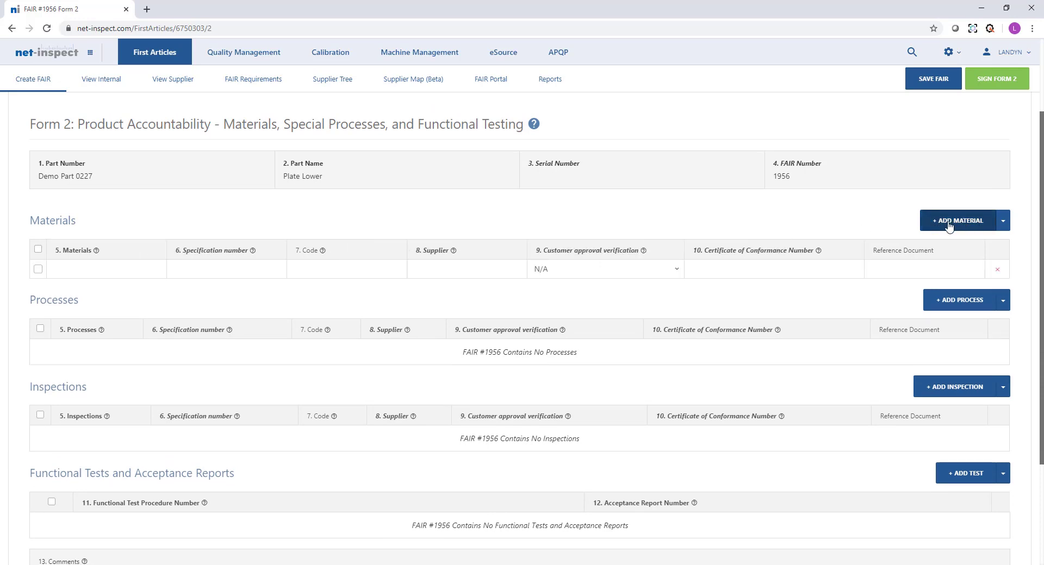
mouse_move(631, 375)
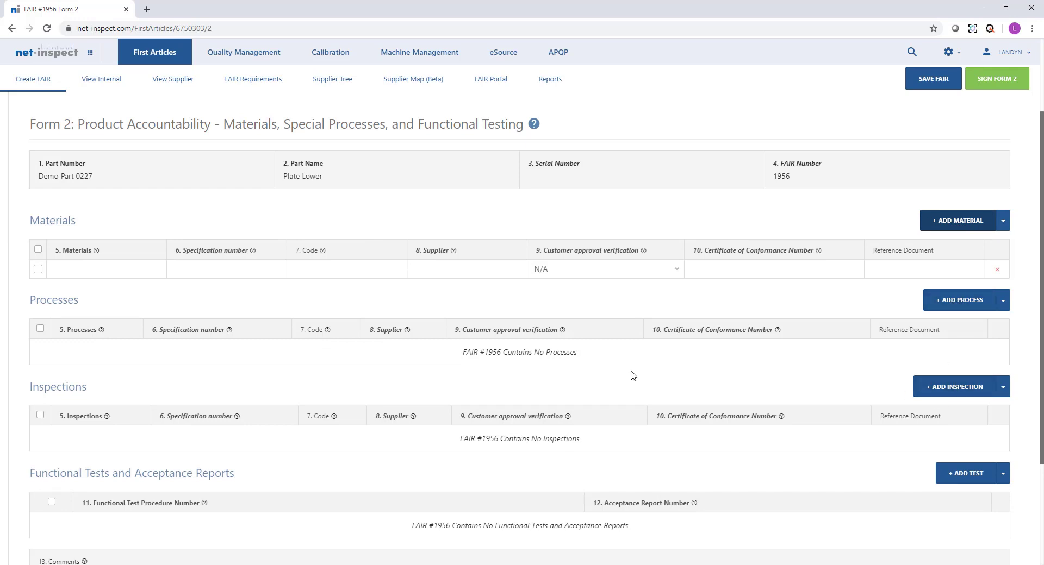
text(Alum)
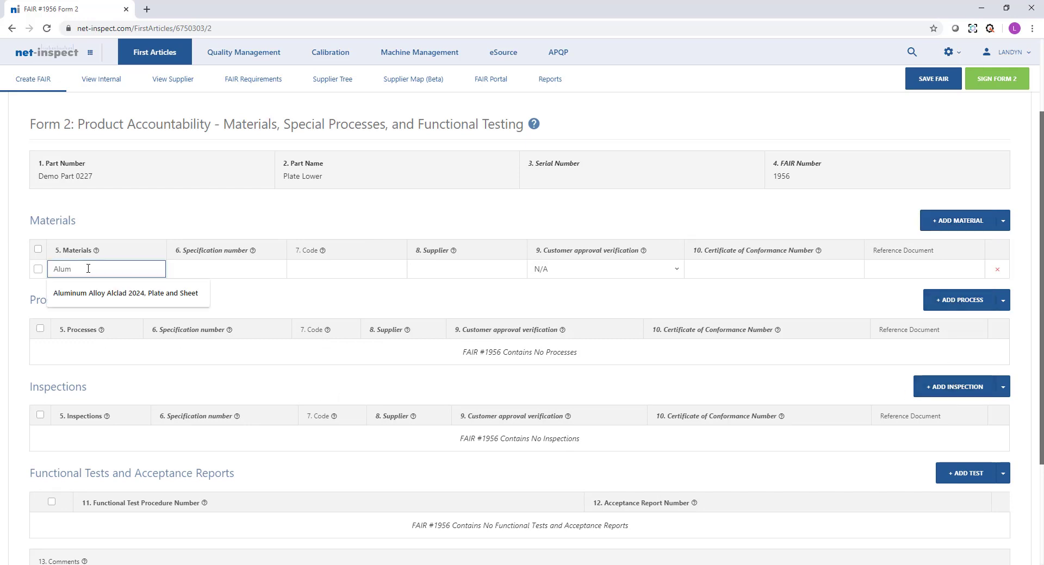
click(127, 292)
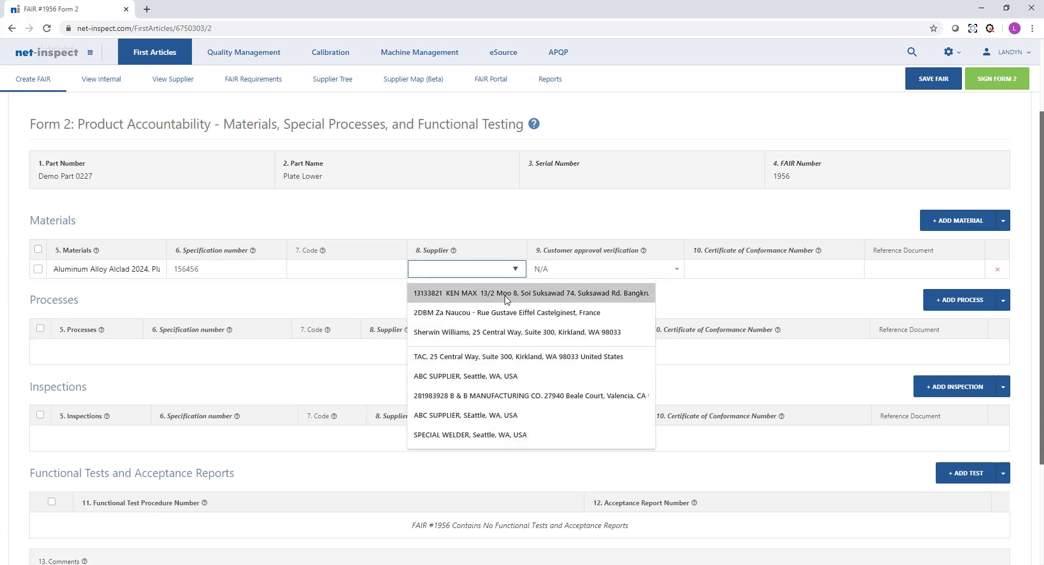
mouse_move(520, 303)
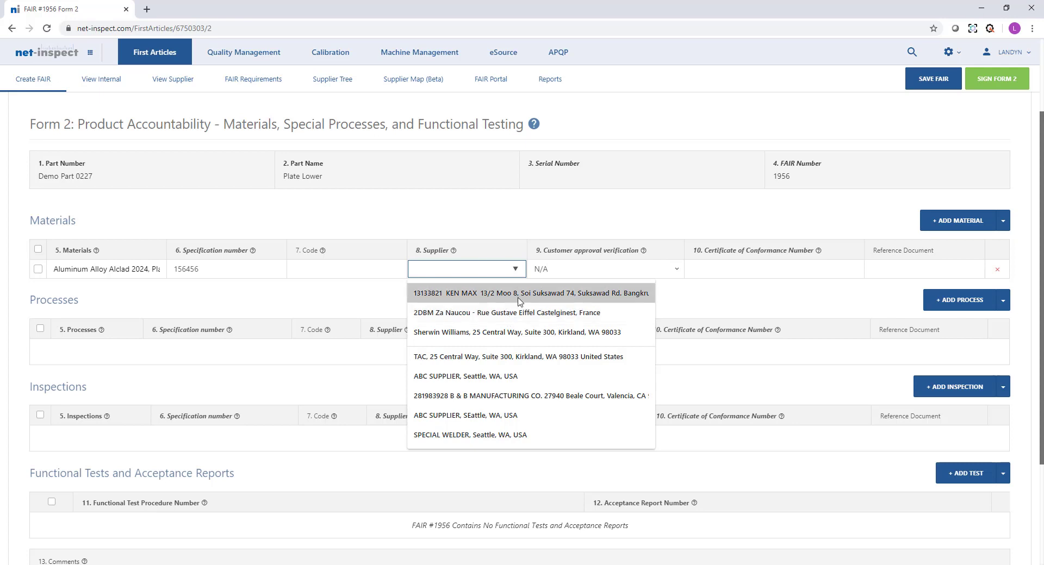
Step: Set the material's supplier to 2DBM Za Naucou in Castelginest, France
click(503, 313)
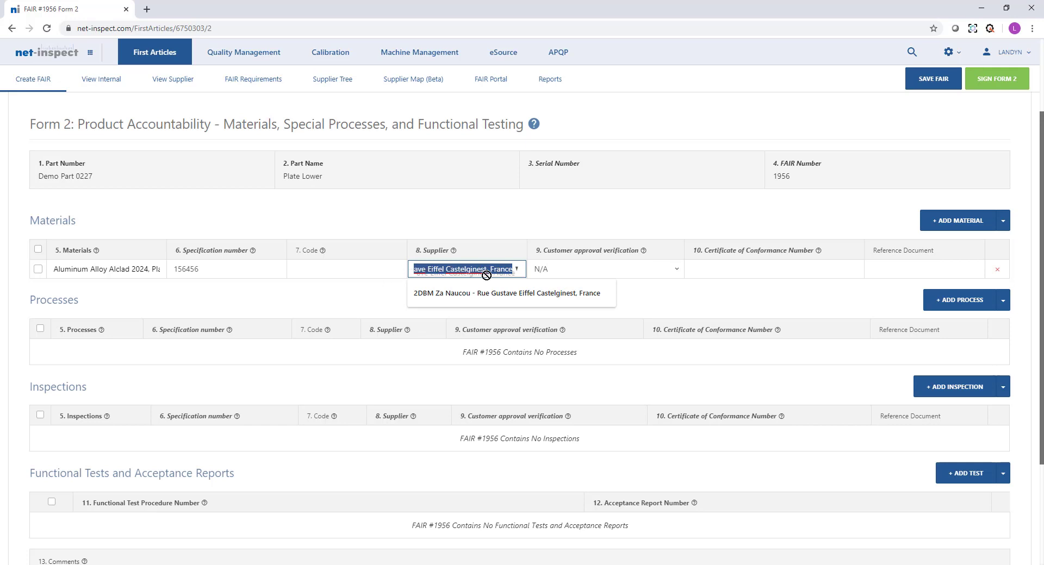
click(511, 292)
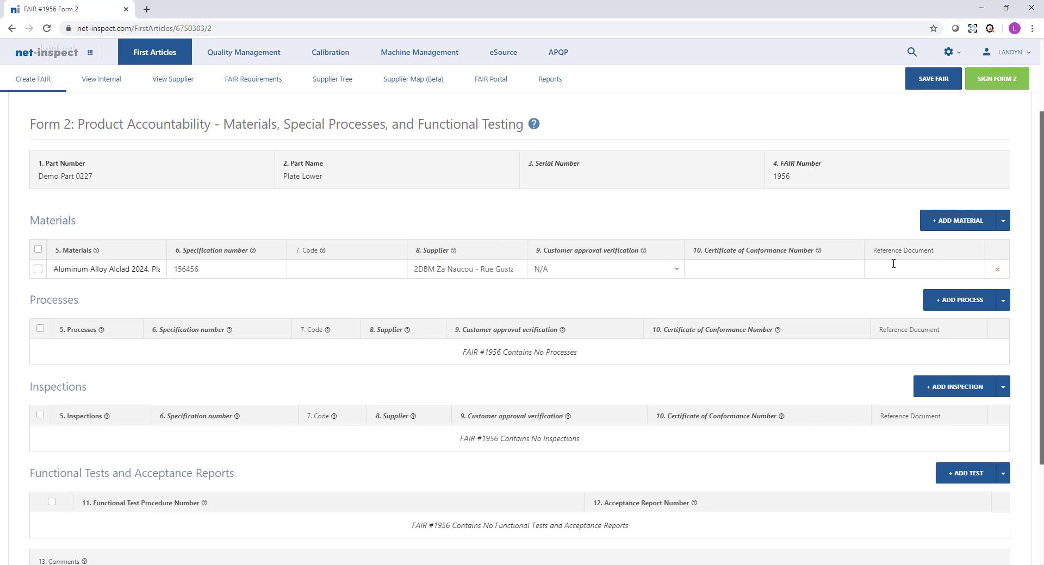
mouse_move(958, 300)
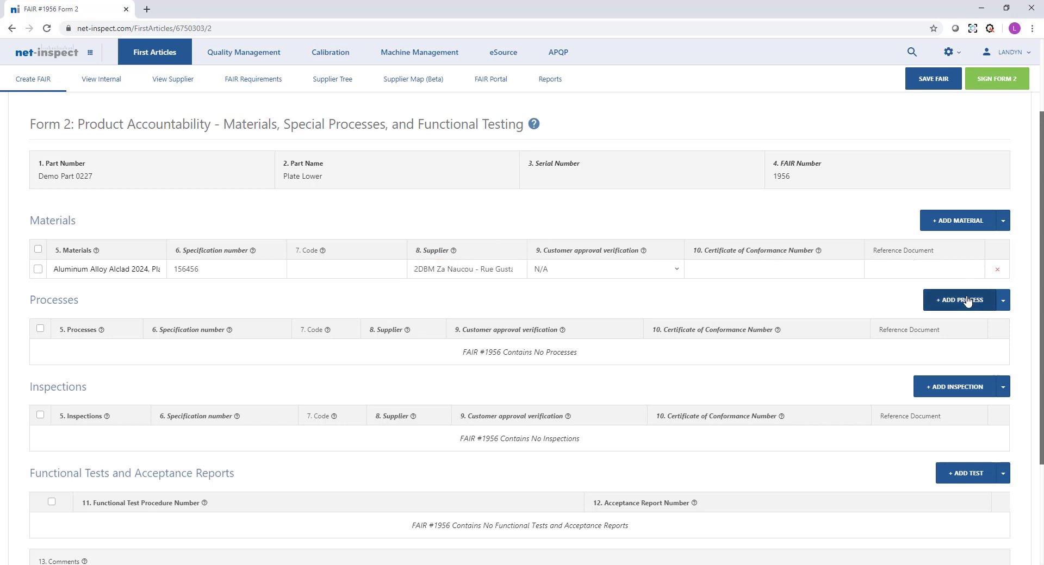
Step: Add an Annodize Blue process, spec 39092, supplier KEN MAX, and save FAIR #1956
text(Annodize Blue)
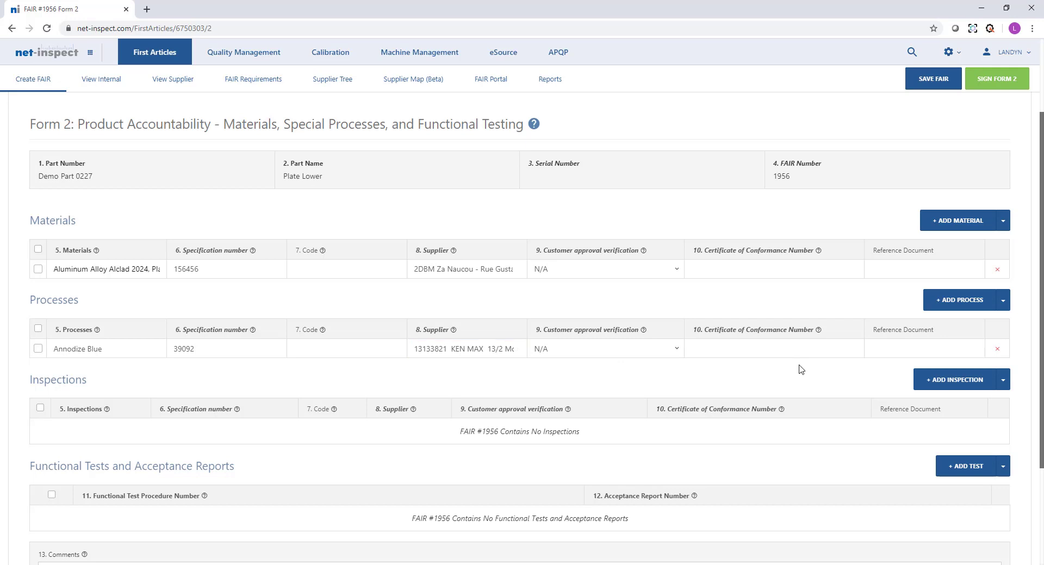
mouse_move(856, 125)
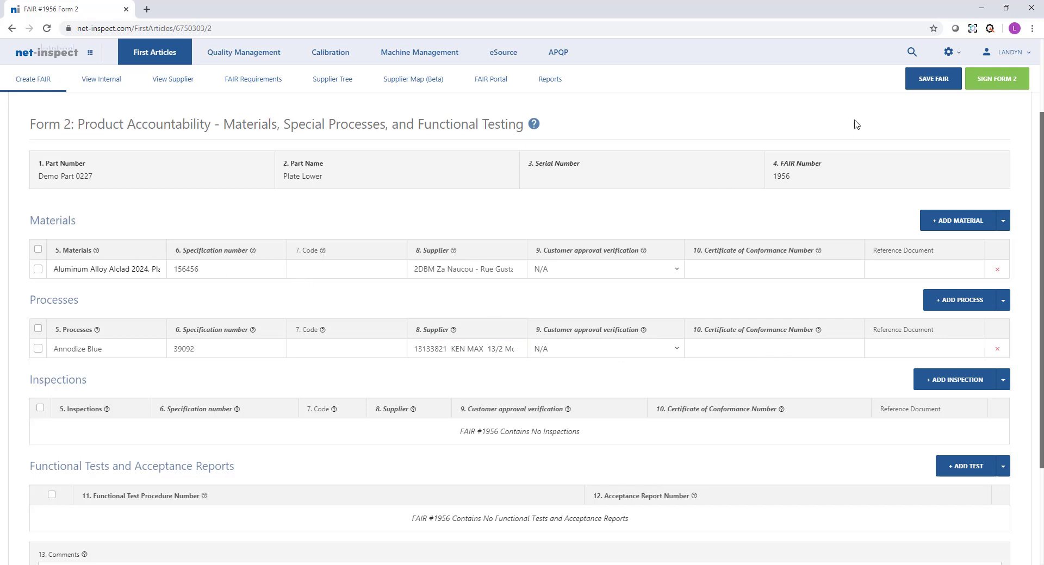
mouse_move(933, 79)
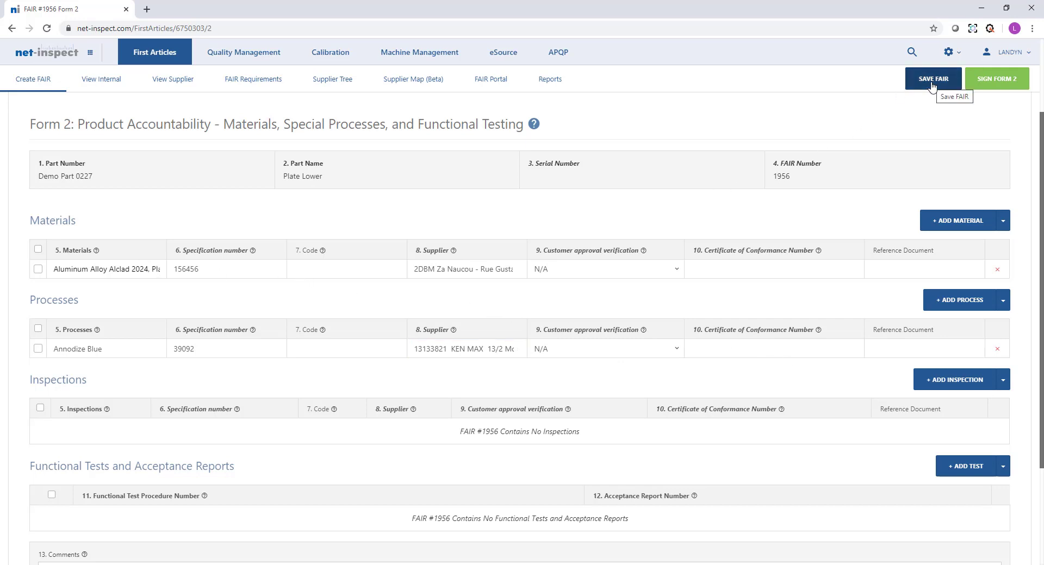
click(933, 78)
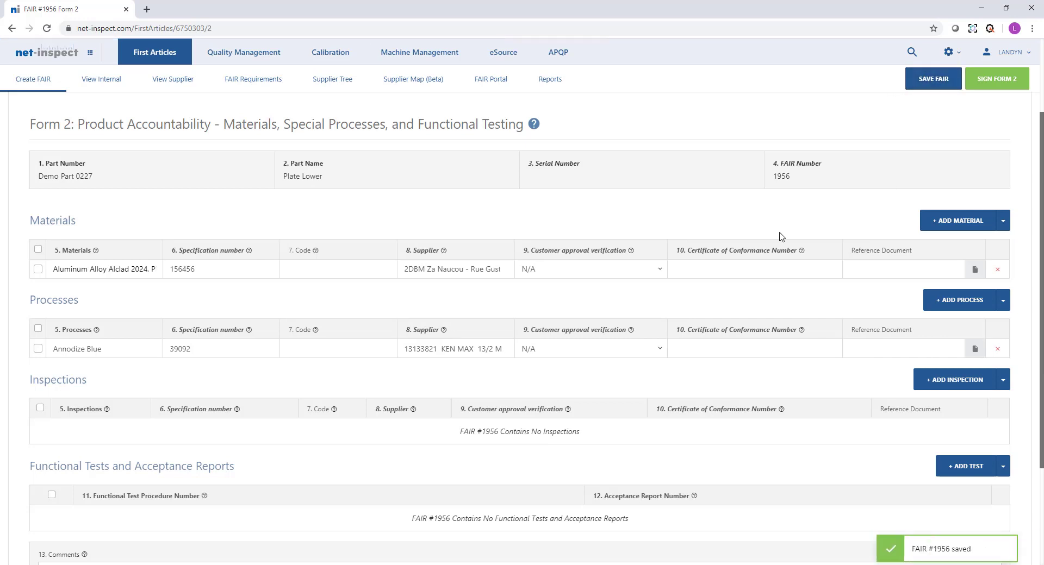
mouse_move(974, 268)
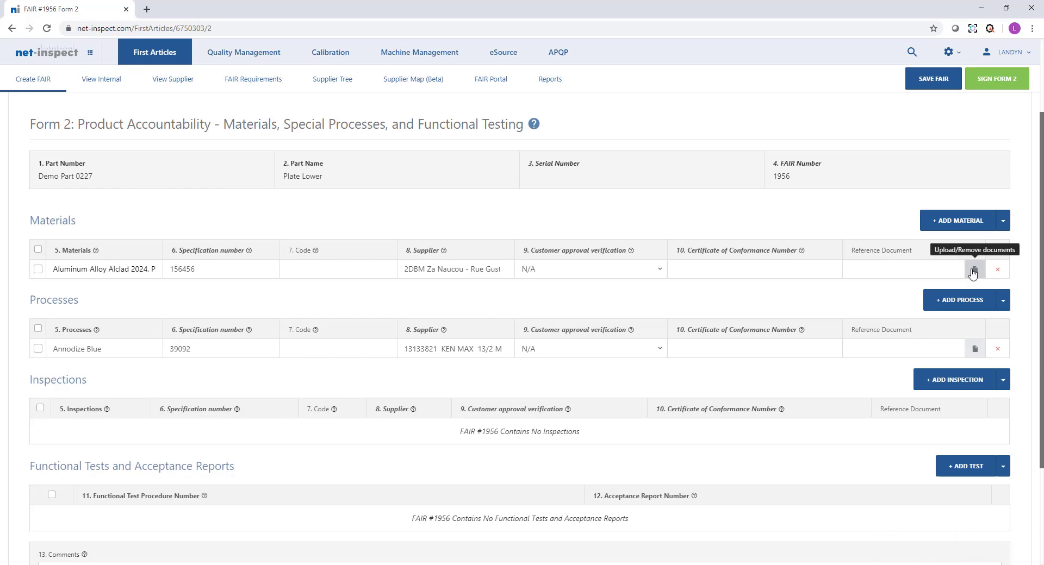
Step: Upload Aluminum Cert as a verified reference document on the aluminum alloy material
click(974, 270)
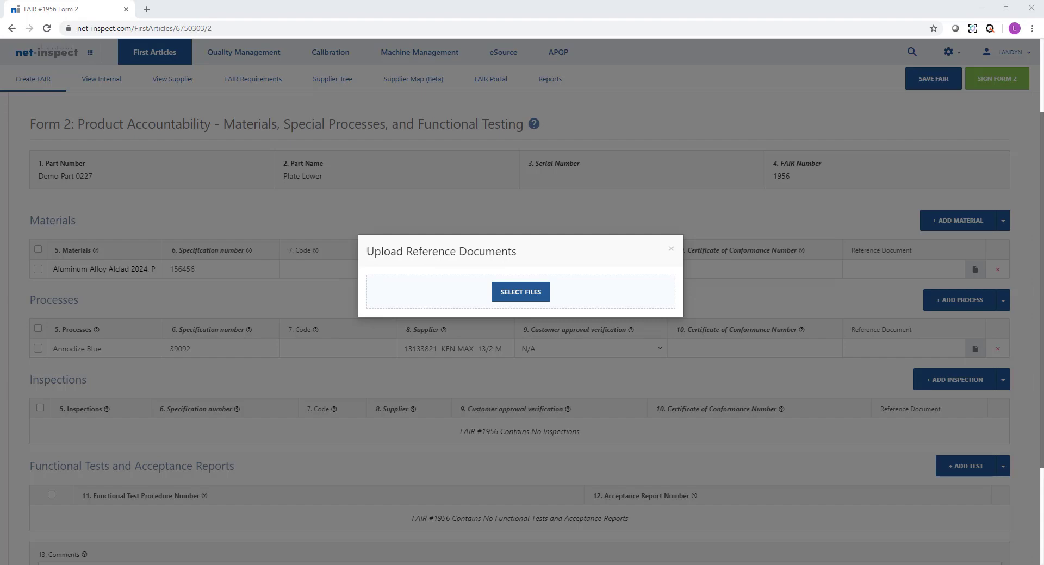
click(520, 291)
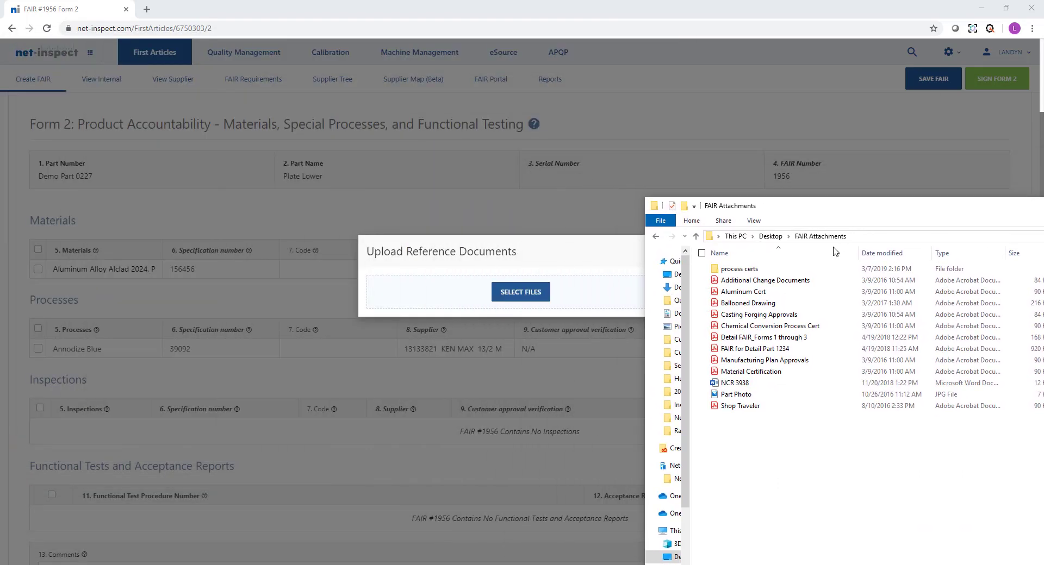
drag(743, 292, 435, 303)
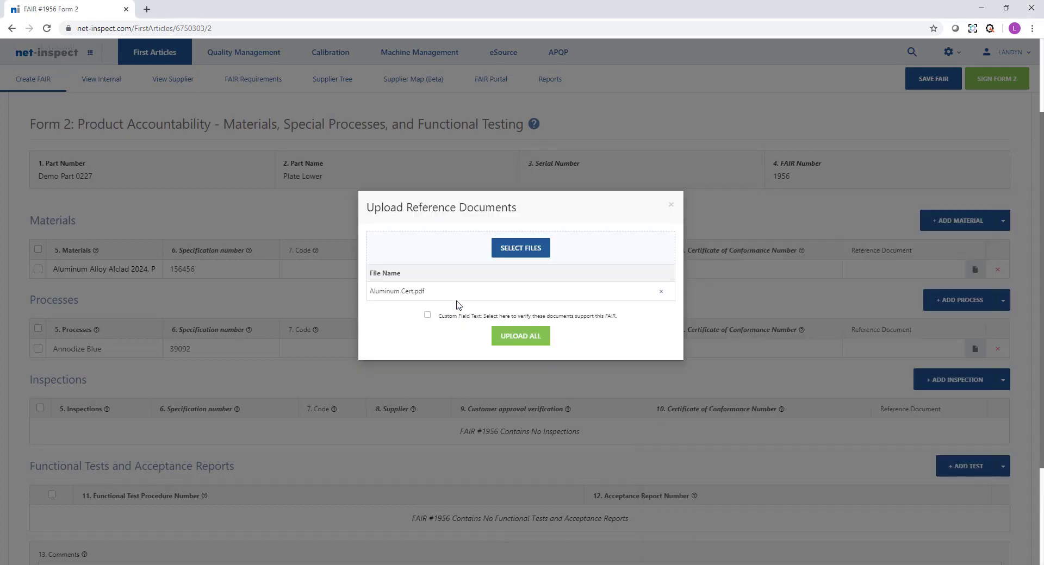
click(427, 315)
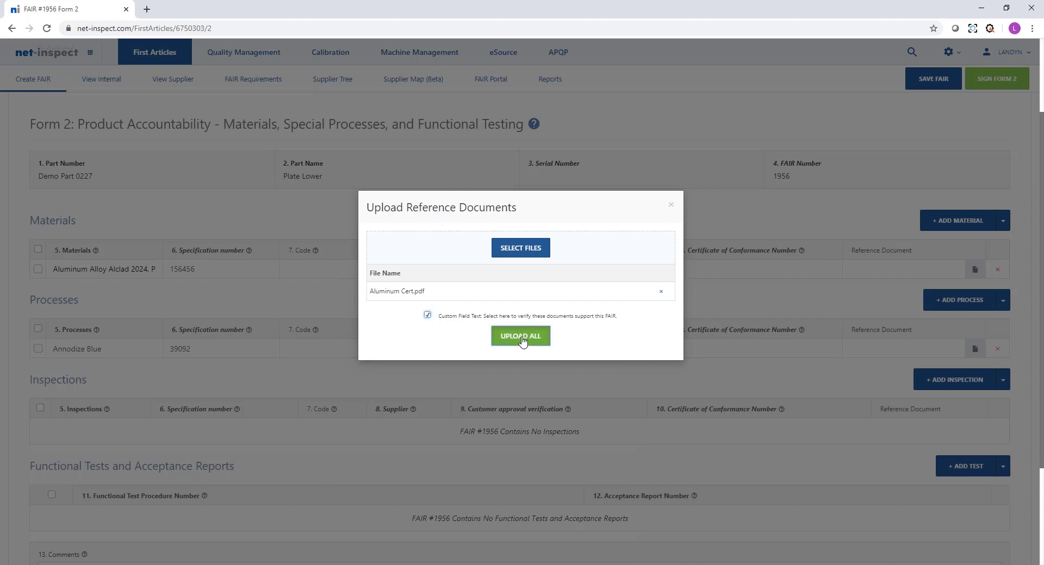
click(520, 336)
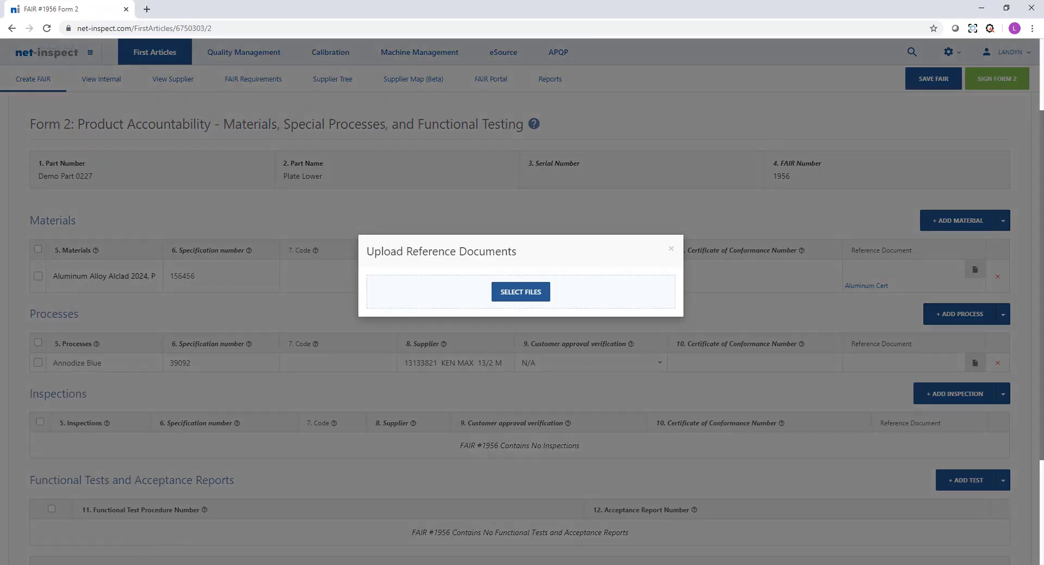
click(520, 291)
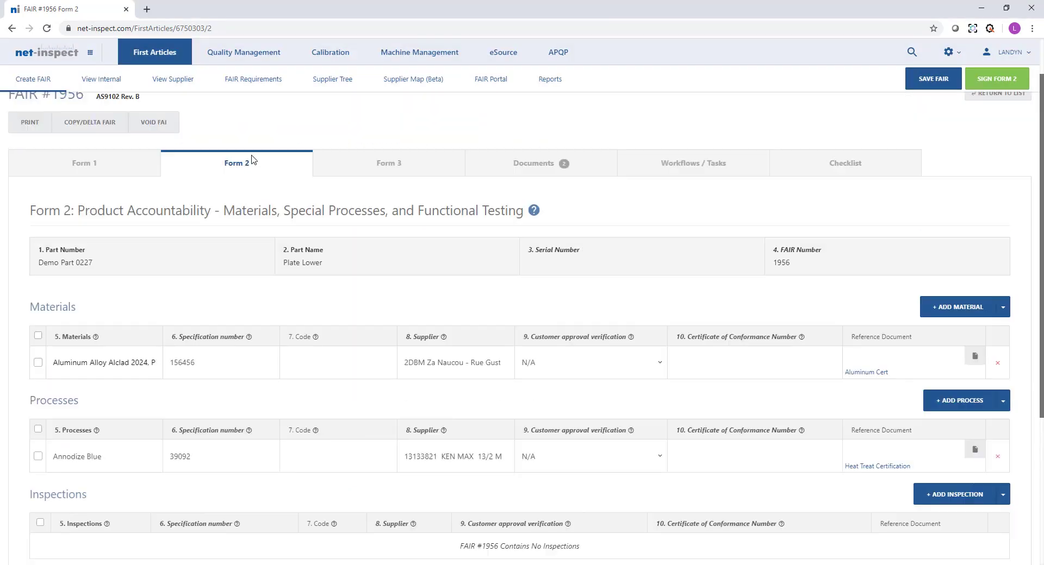
Step: On Form 3, add three characteristics at once and expand them to full detail
click(388, 162)
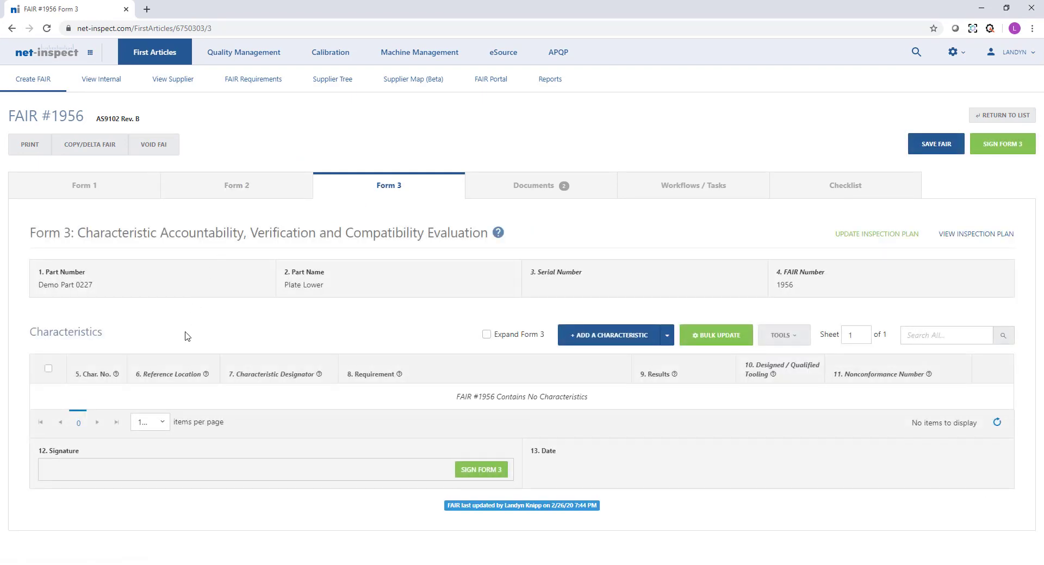
mouse_move(523, 395)
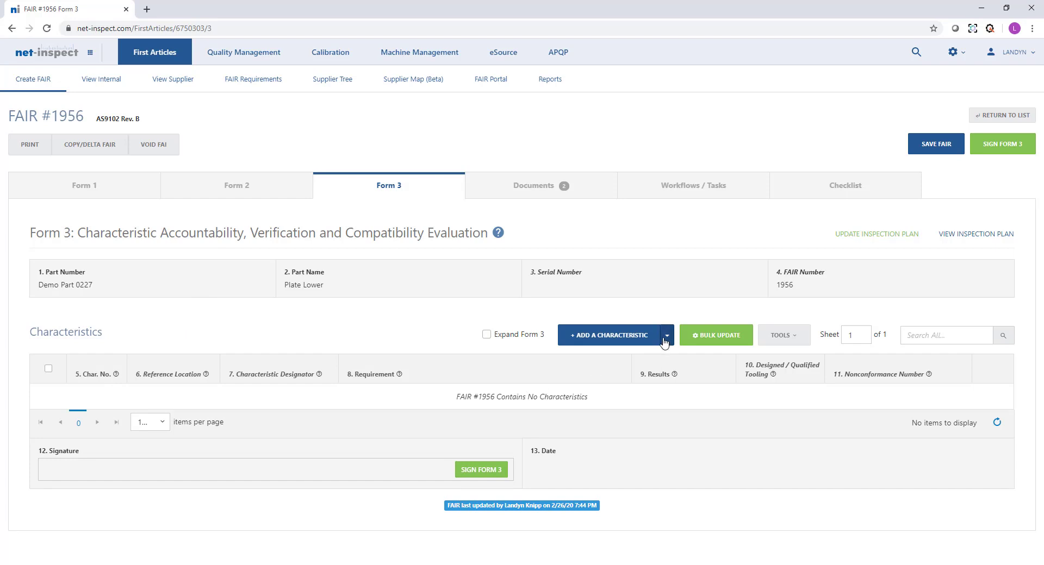
click(666, 335)
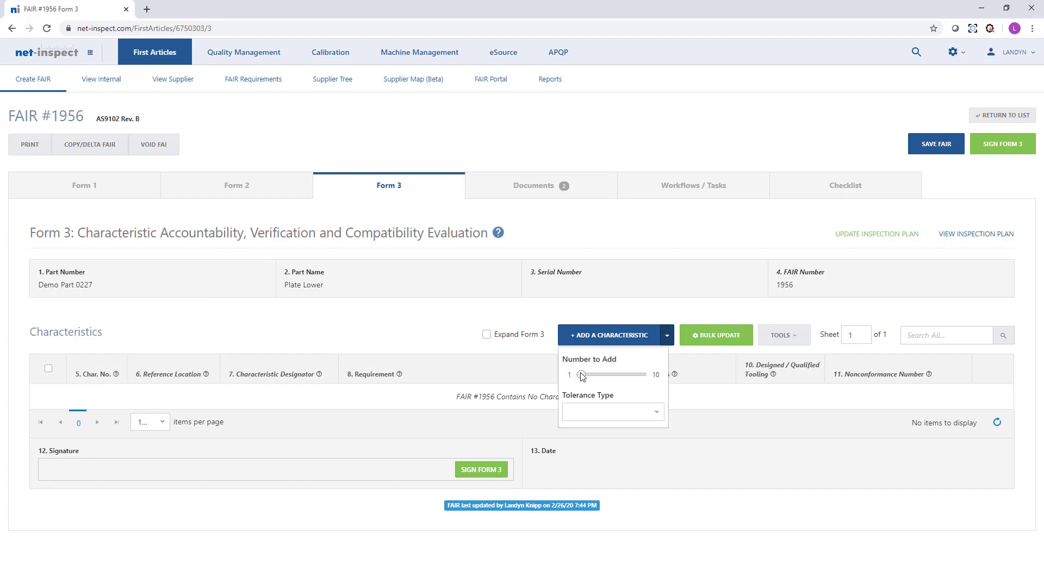
drag(579, 374, 594, 374)
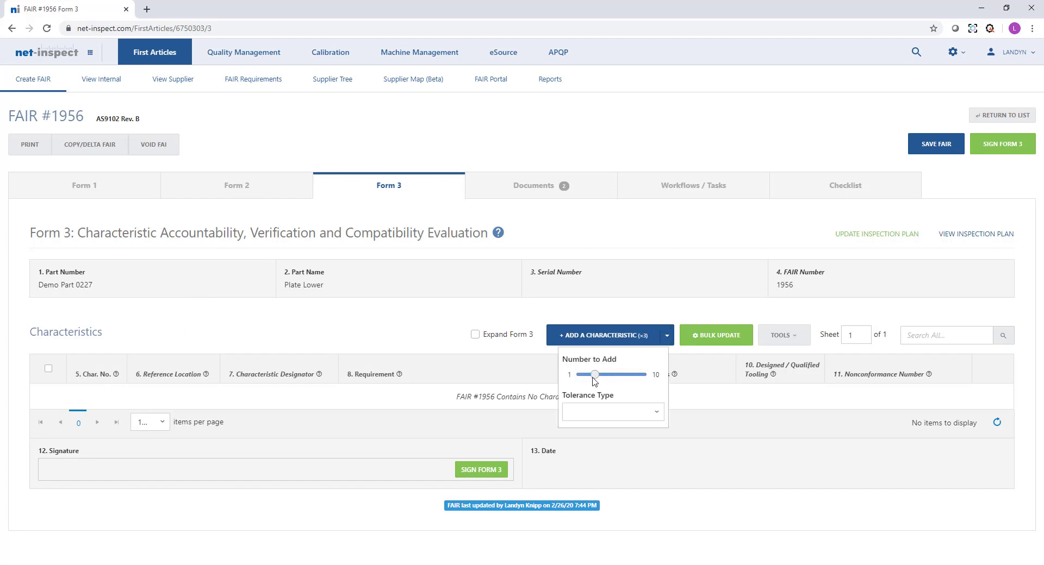
click(611, 412)
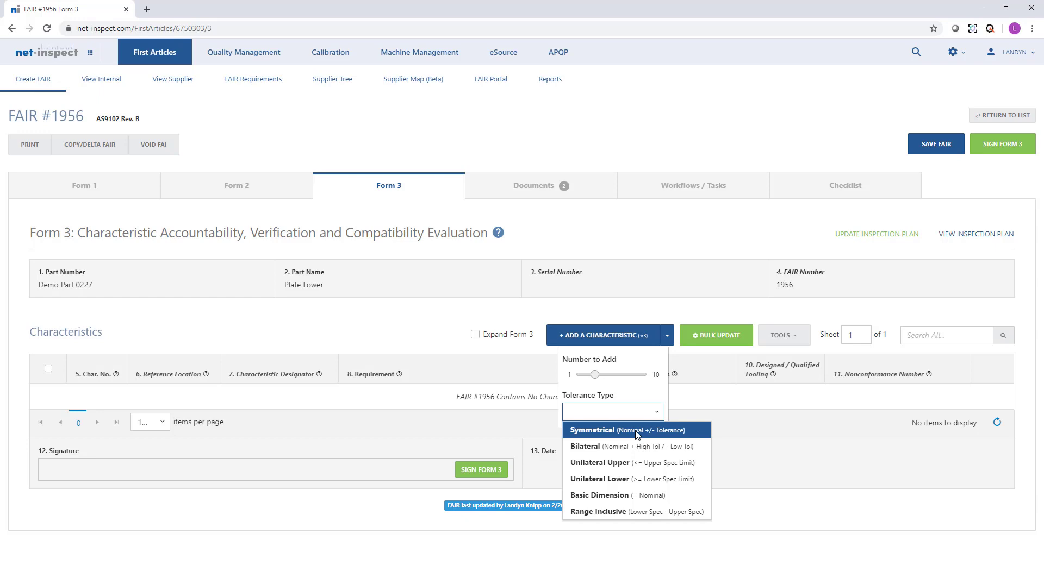
mouse_move(628, 433)
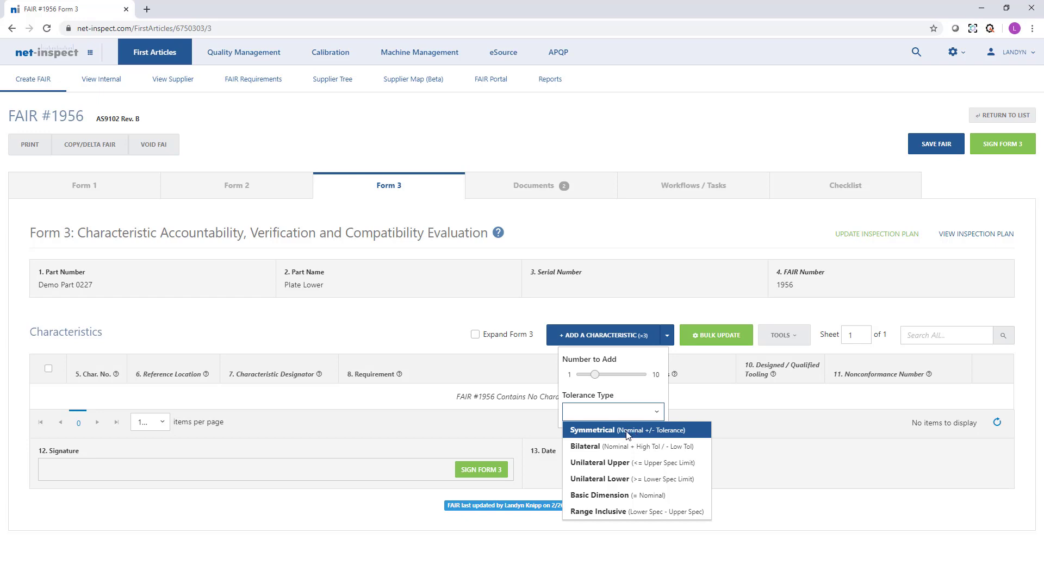
mouse_move(660, 436)
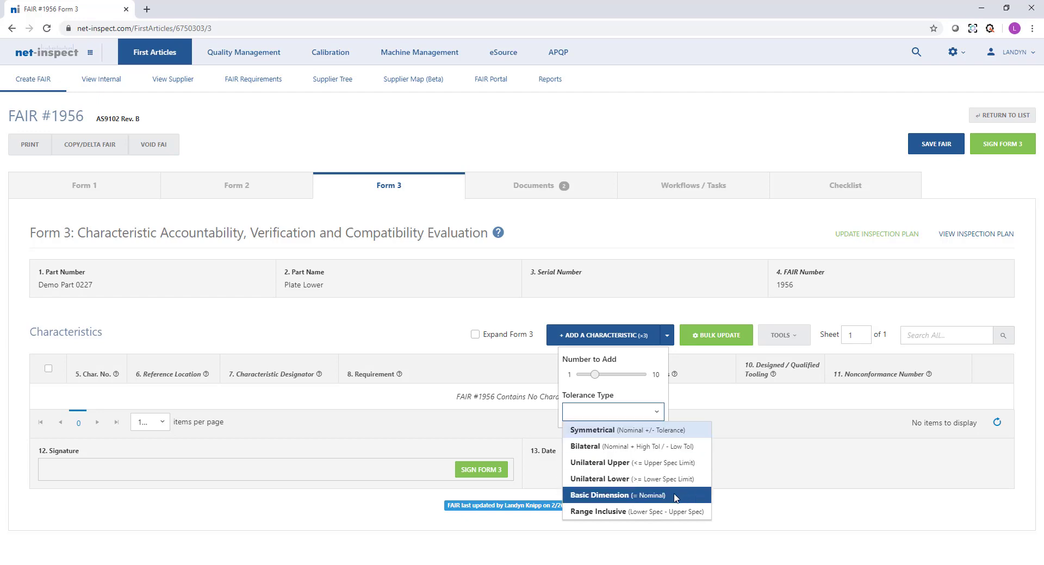
mouse_move(633, 430)
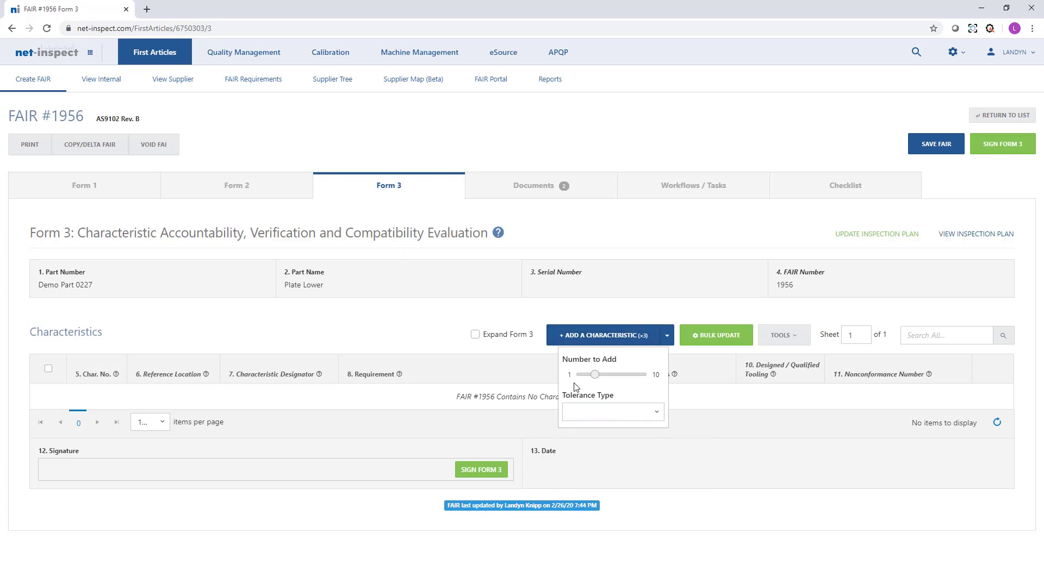
click(593, 335)
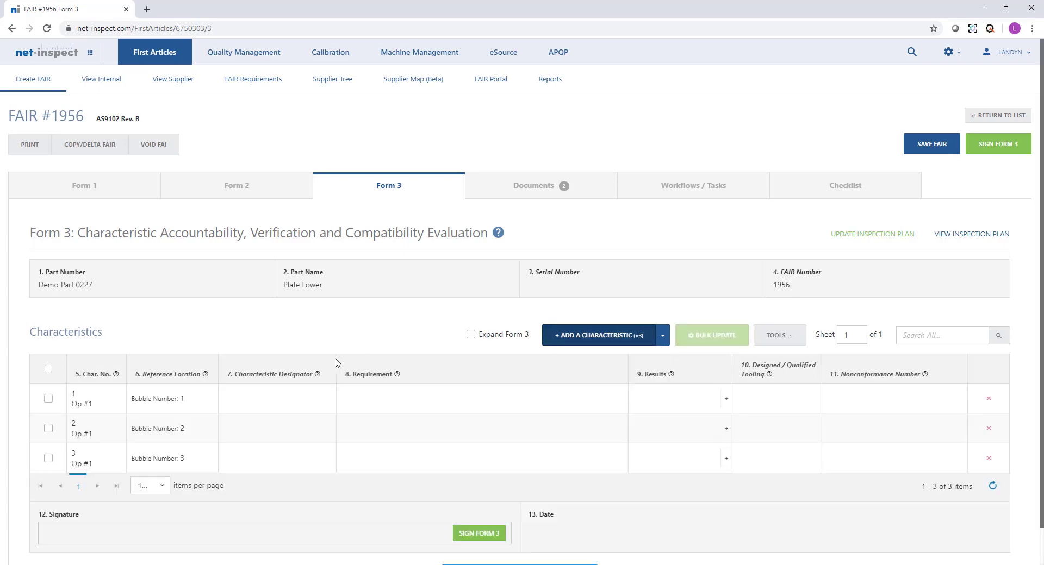
click(470, 344)
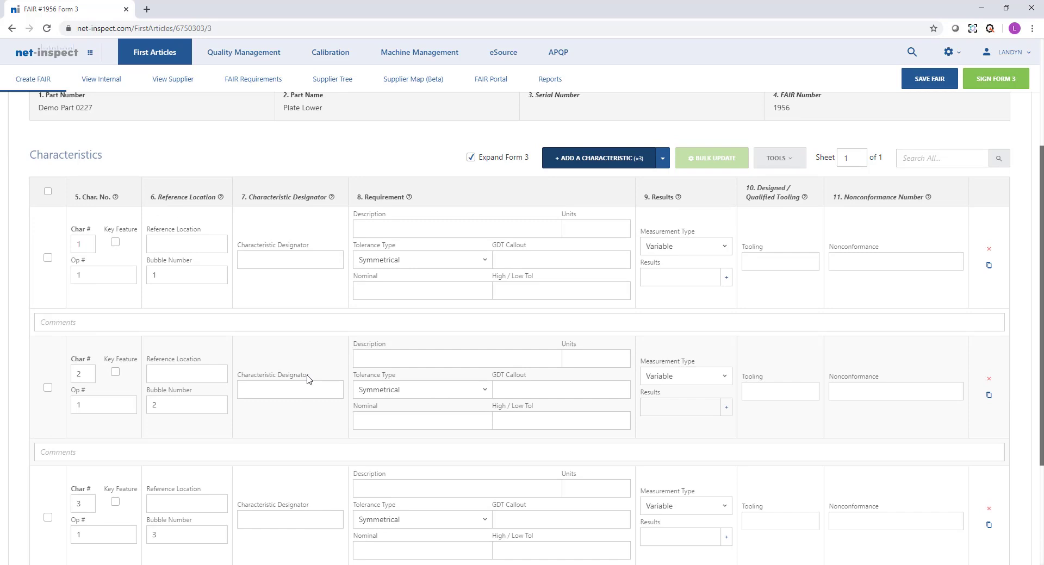
scroll(up, 3)
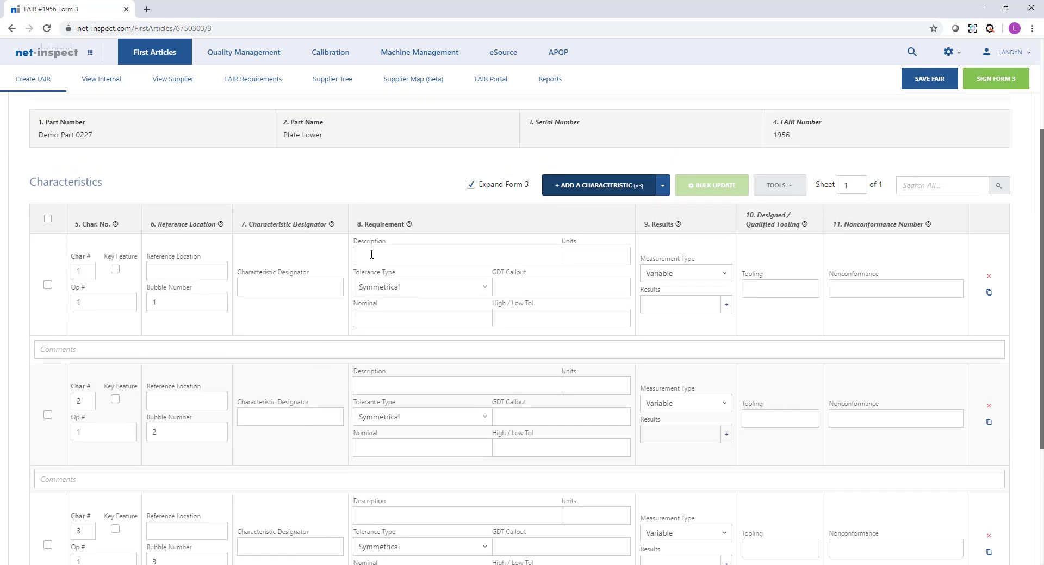
Step: Describe characteristic 1 as NOTE: ANNODIZE BLUE PER XYZ-50
text(ANNODIZE)
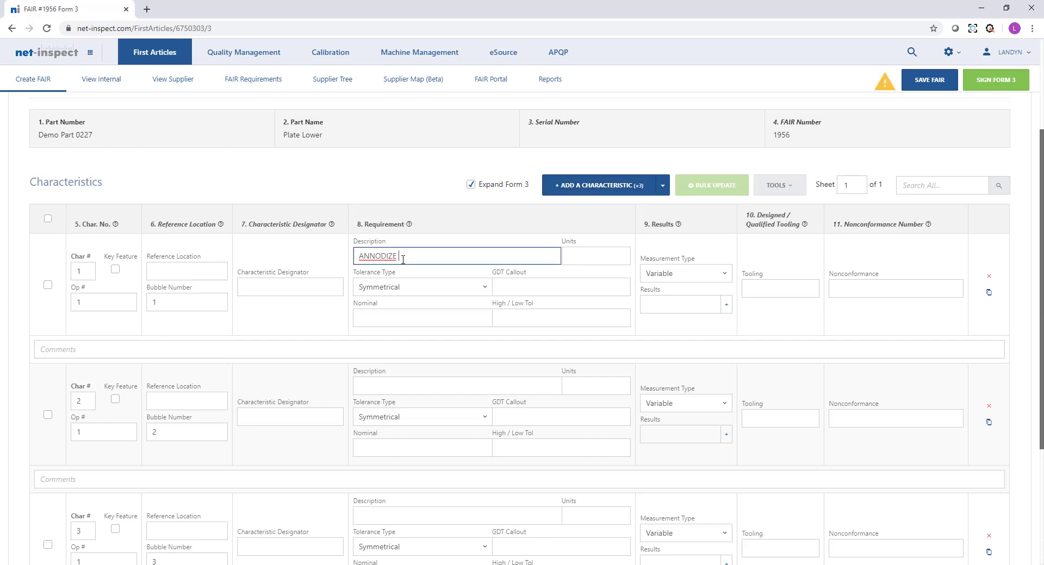
text(BLUE PER X)
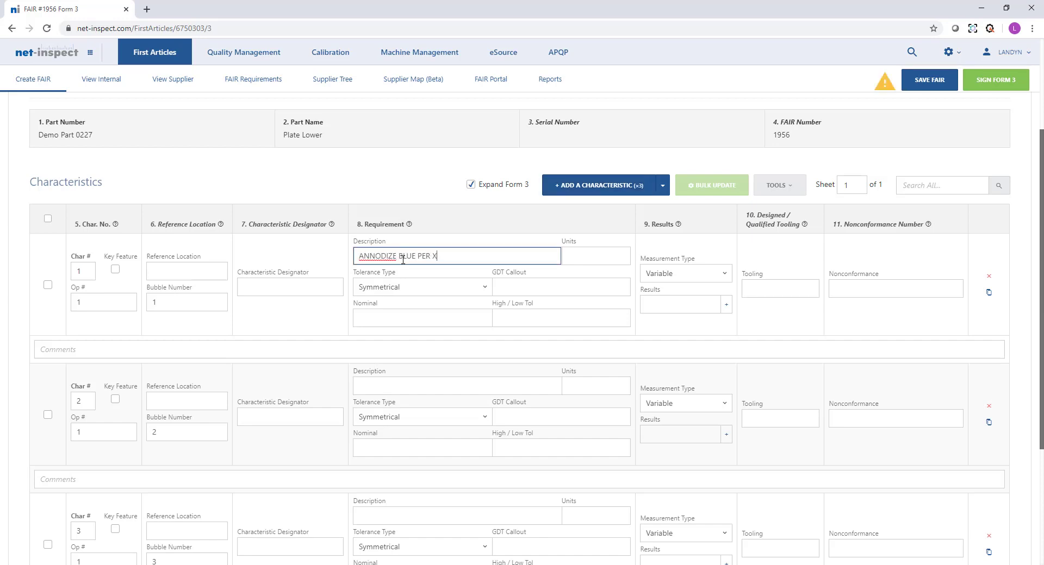
text(YZ-50)
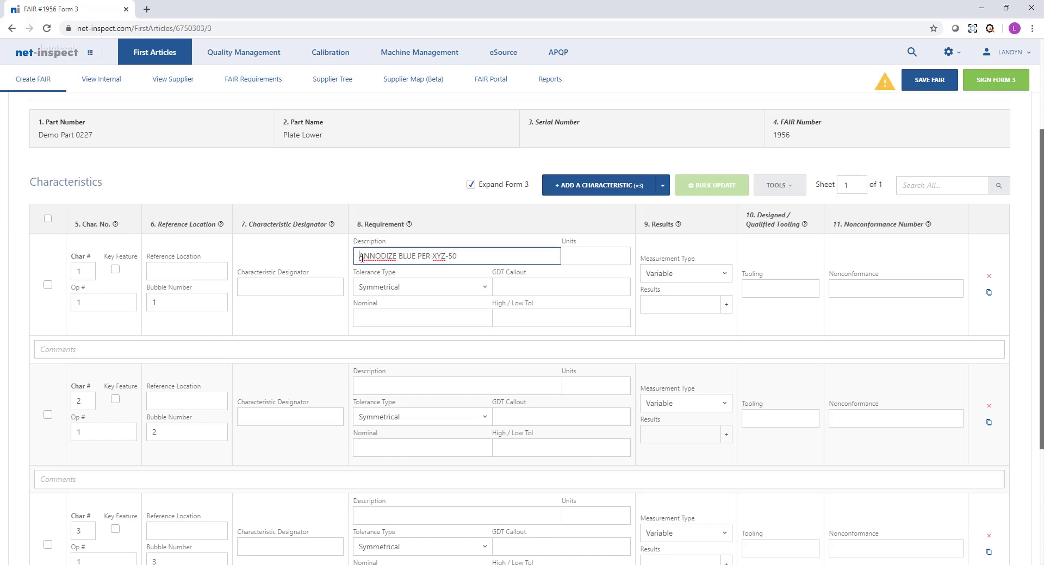
text(nOTE:)
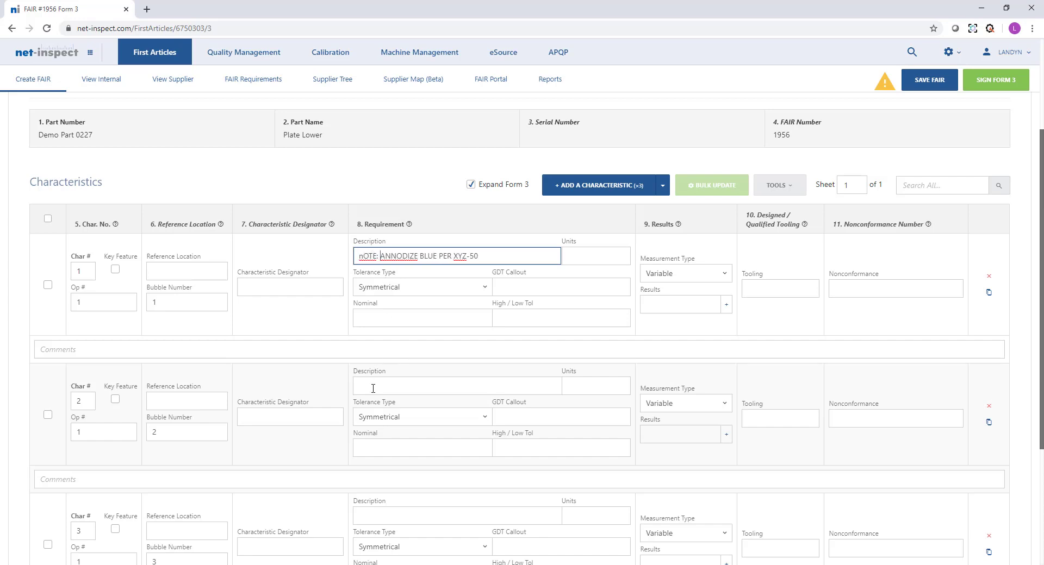
Step: Describe characteristics 2 and 3: break sharp edges to .05, and inspect per XHJ-5250
text(NOTE)
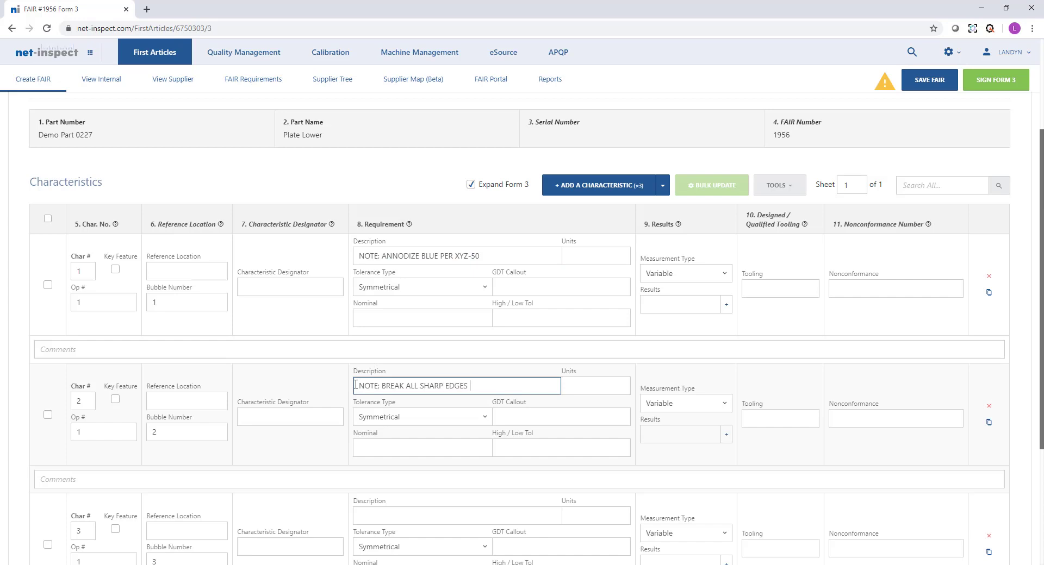
text(TO .05)
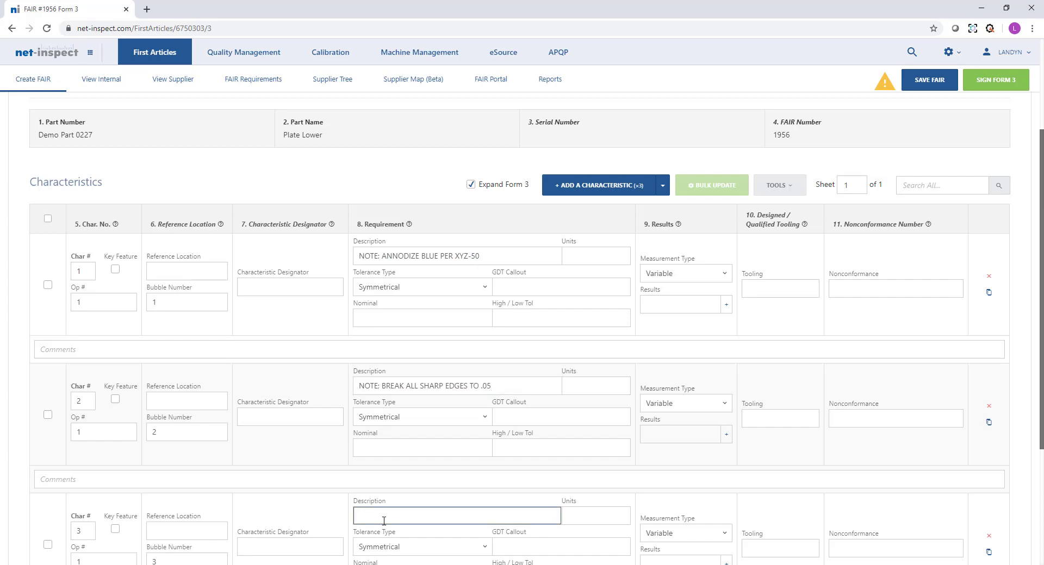
text(NOTE: INSPECT PER)
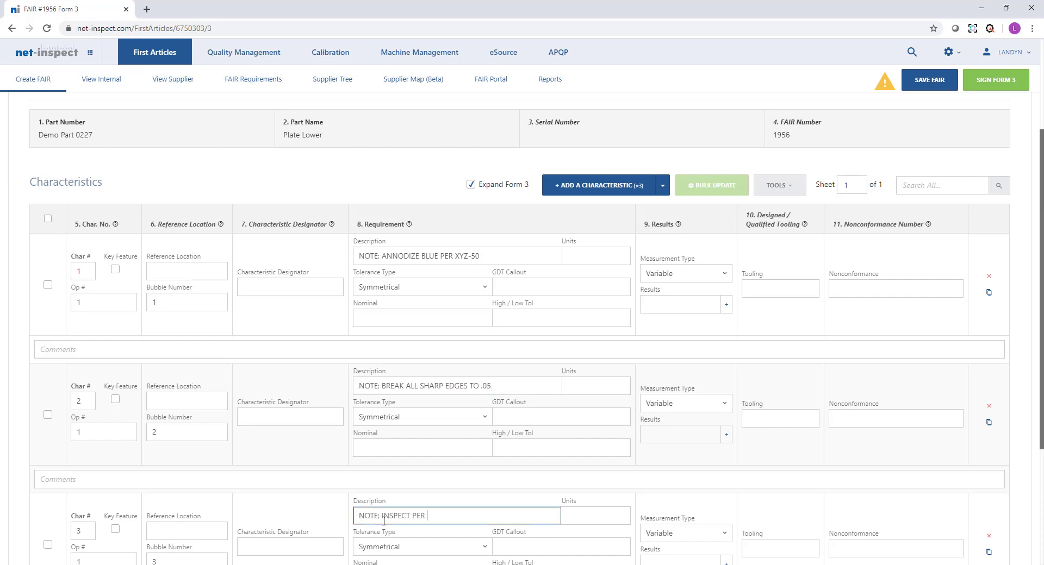
text(XHJ-5250)
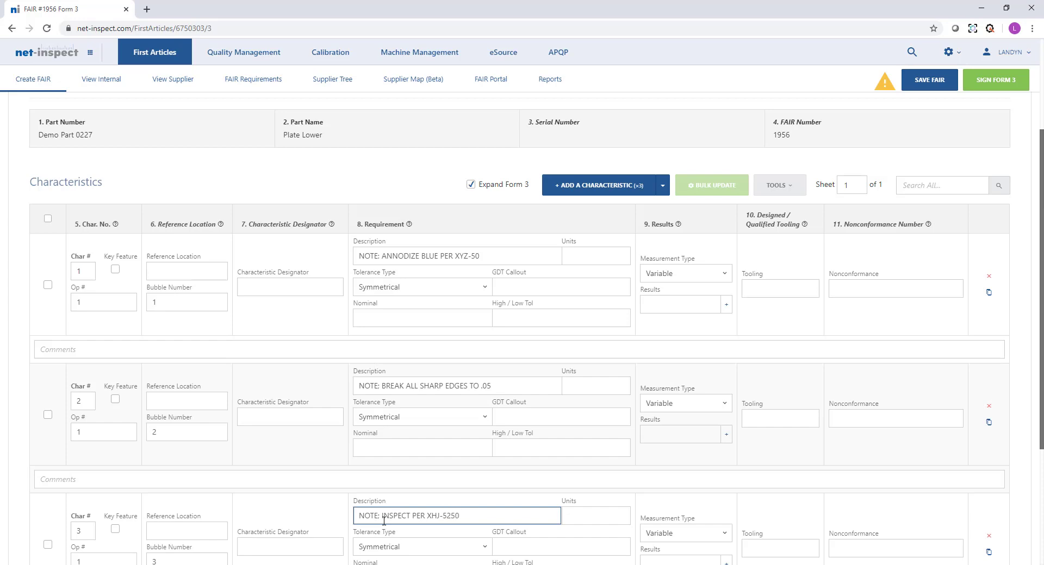
Step: Set characteristics 1, 2 and 3 to Attribute measurement type for pass/fail results
scroll(down, 3)
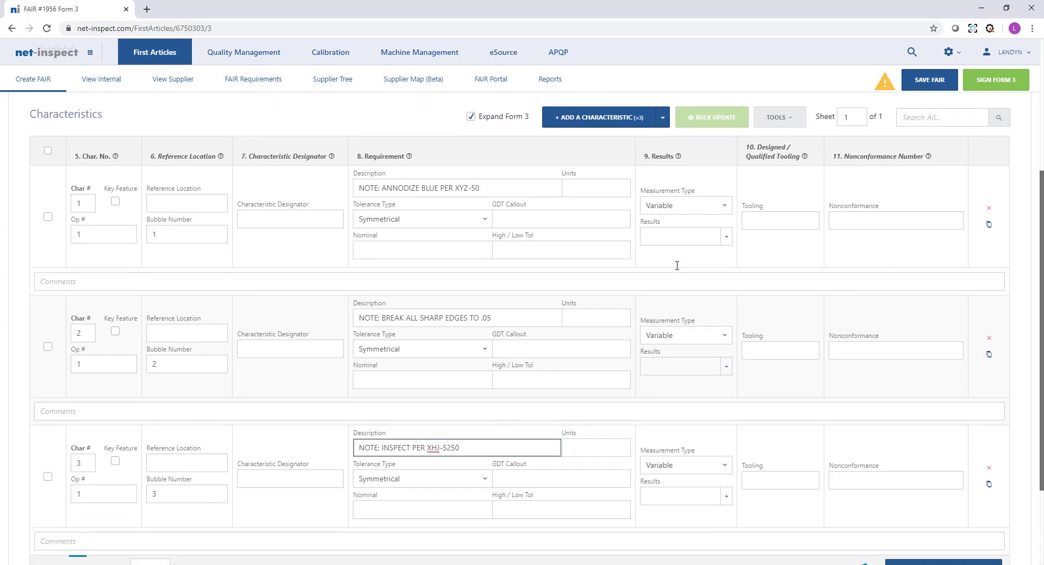
click(684, 206)
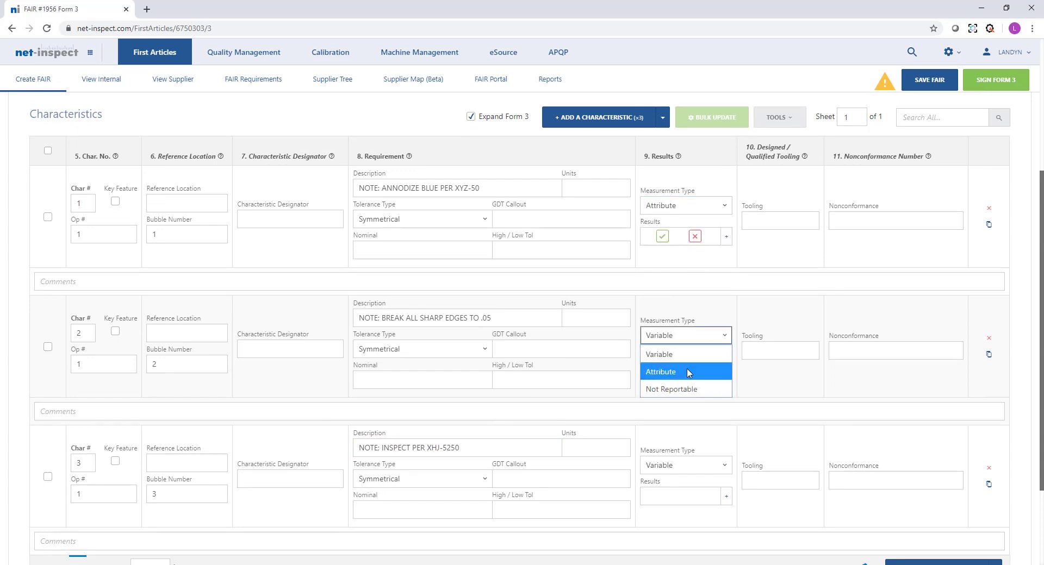
click(660, 372)
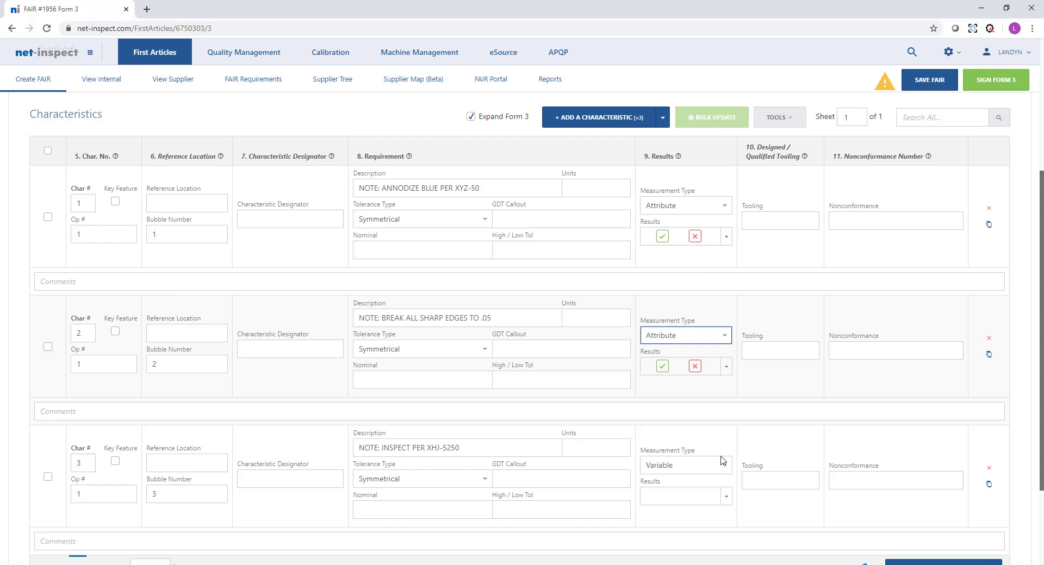
mouse_move(687, 468)
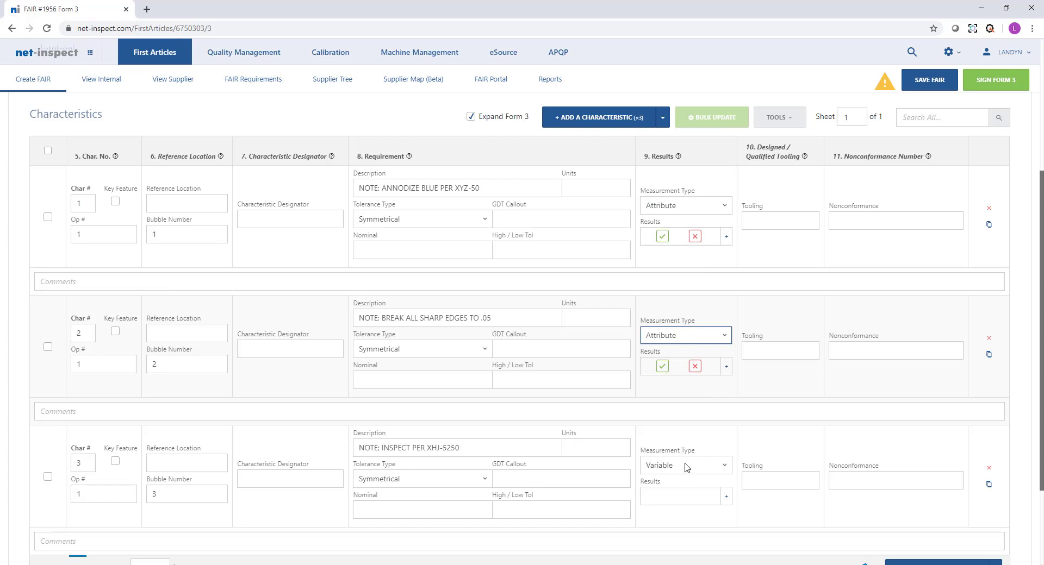
click(684, 465)
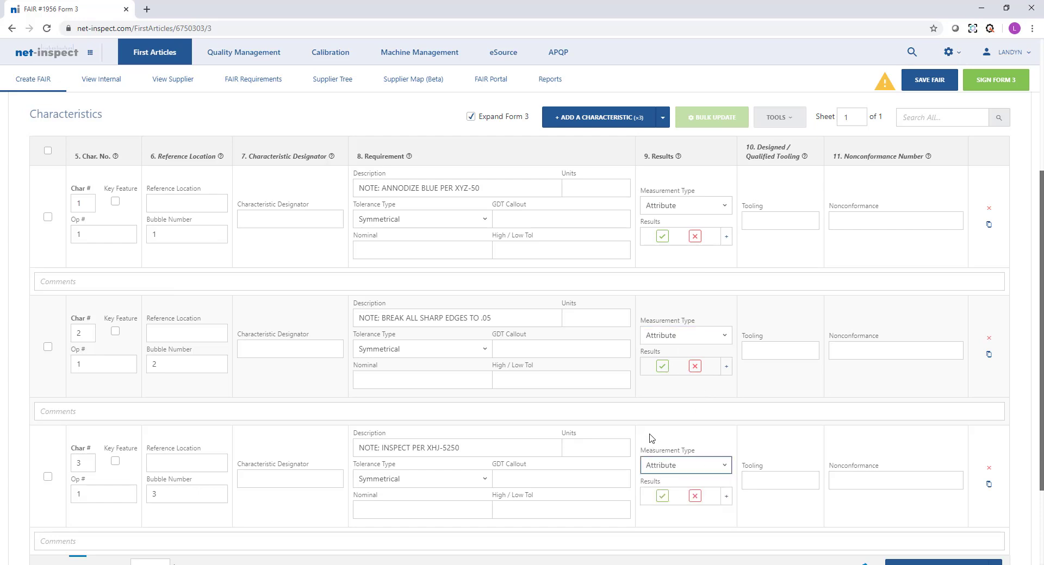
mouse_move(681, 340)
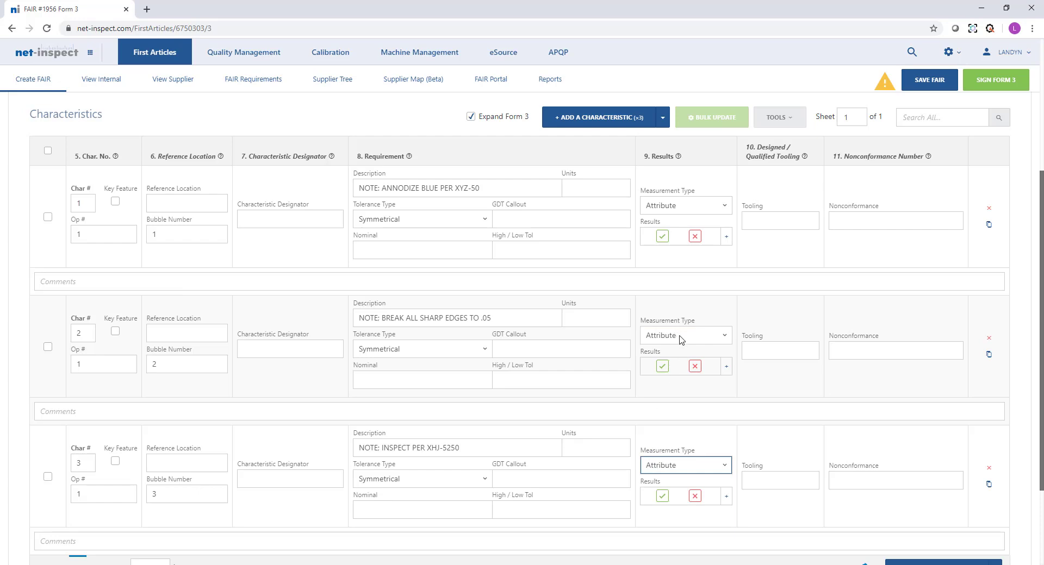
click(684, 335)
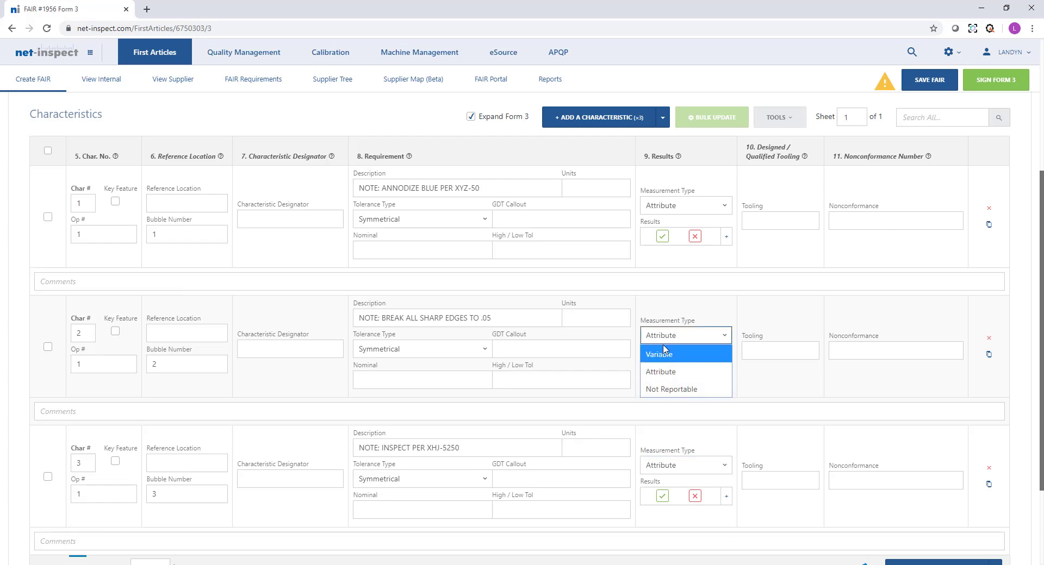
click(659, 372)
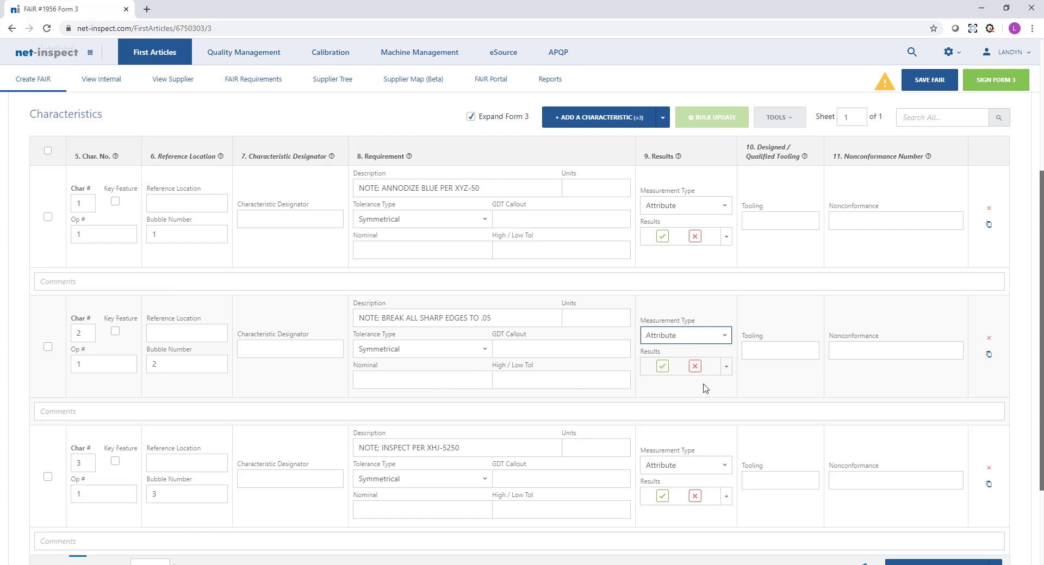
mouse_move(662, 399)
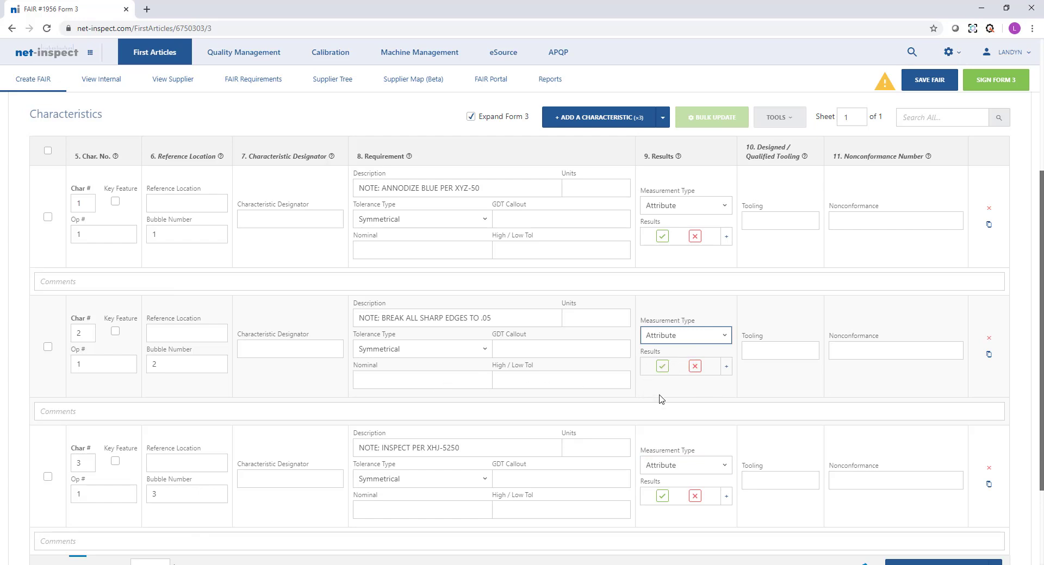
mouse_move(633, 386)
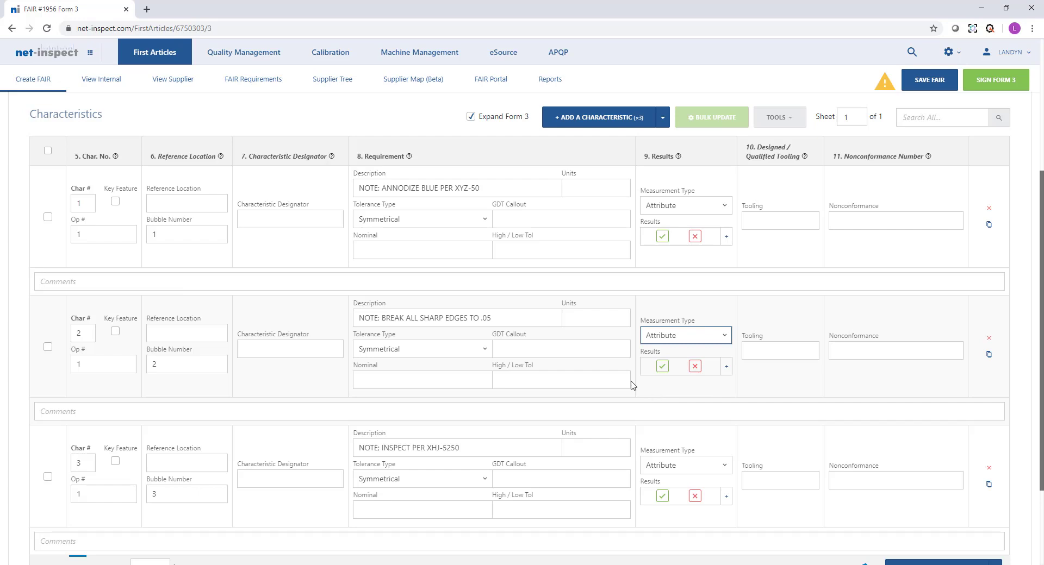
Step: Add four characteristics and make characteristic 4 a LINEAR DIMENSION with nominal .750
click(662, 118)
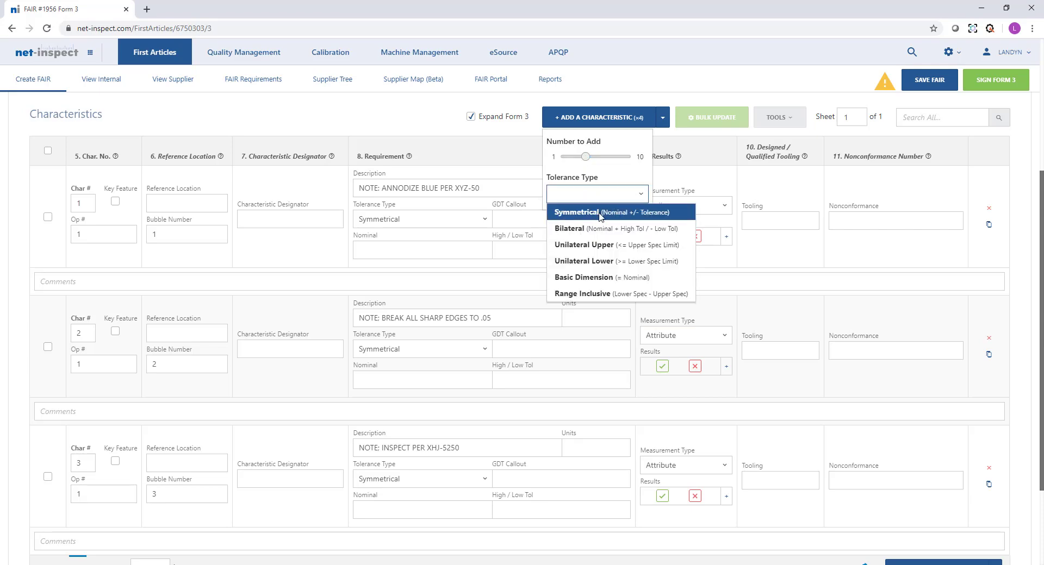
scroll(down, 3)
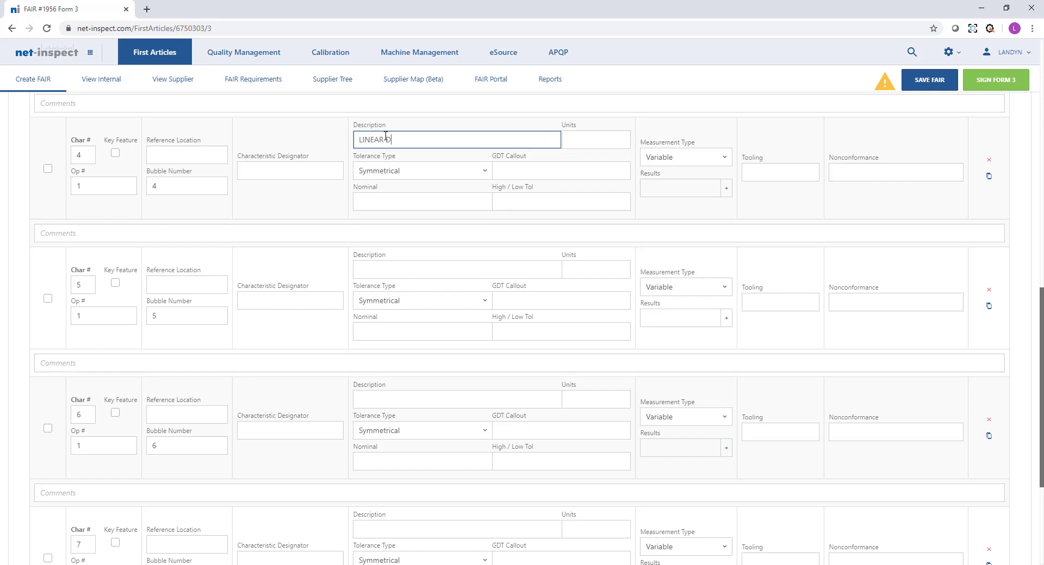
text(DIMENSION)
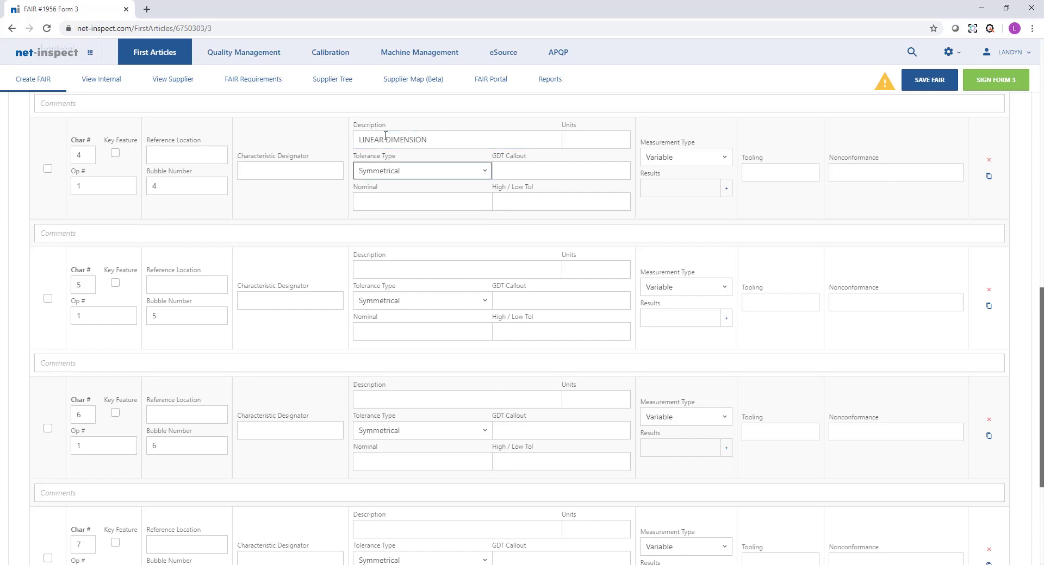
click(422, 201)
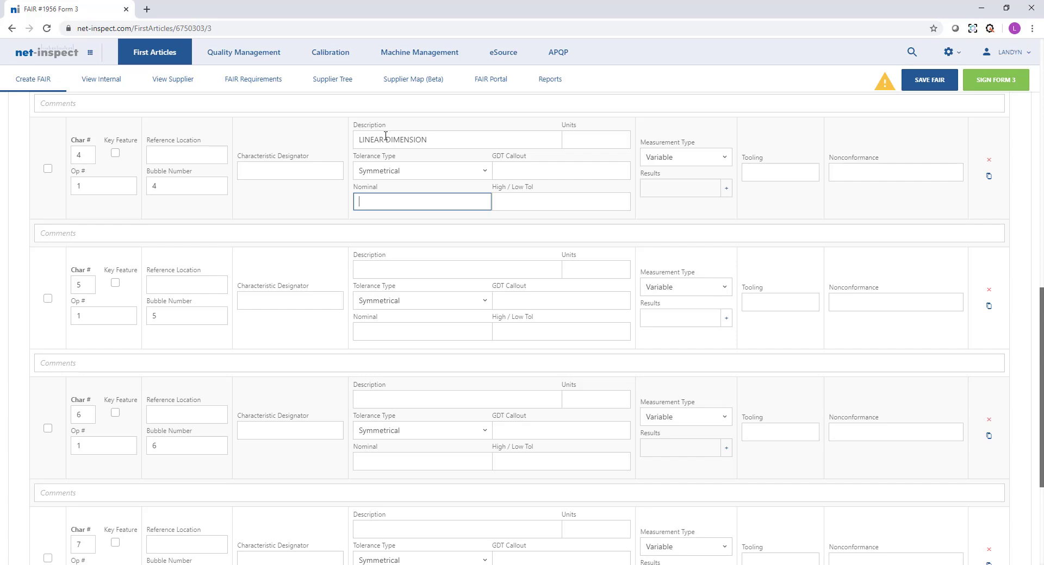
text(.750)
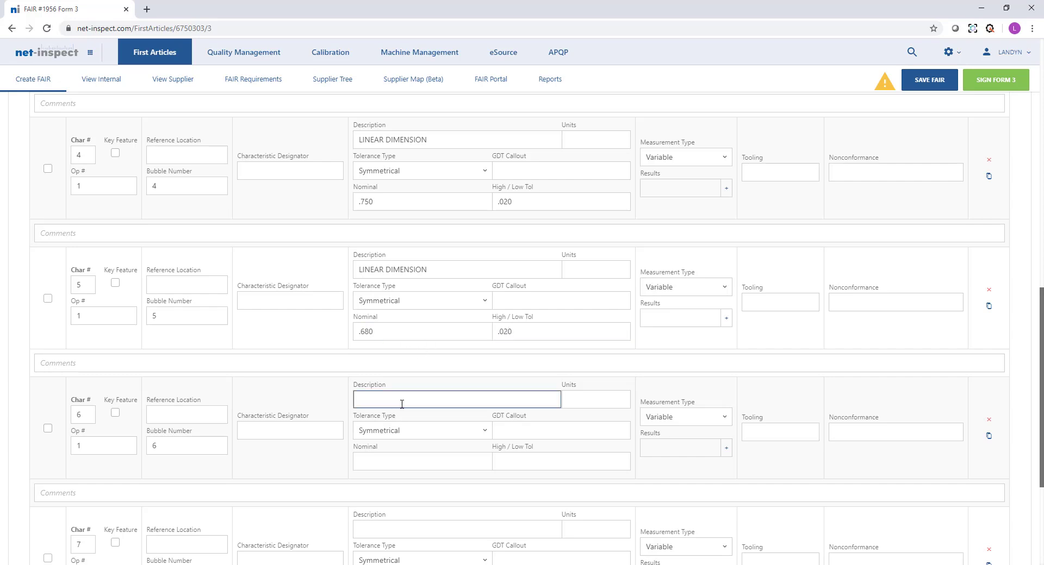
Step: Fill characteristics 5–7 as LINEAR DIMENSION with their nominals and .020 tolerances
text(LINEAR DIMENSION)
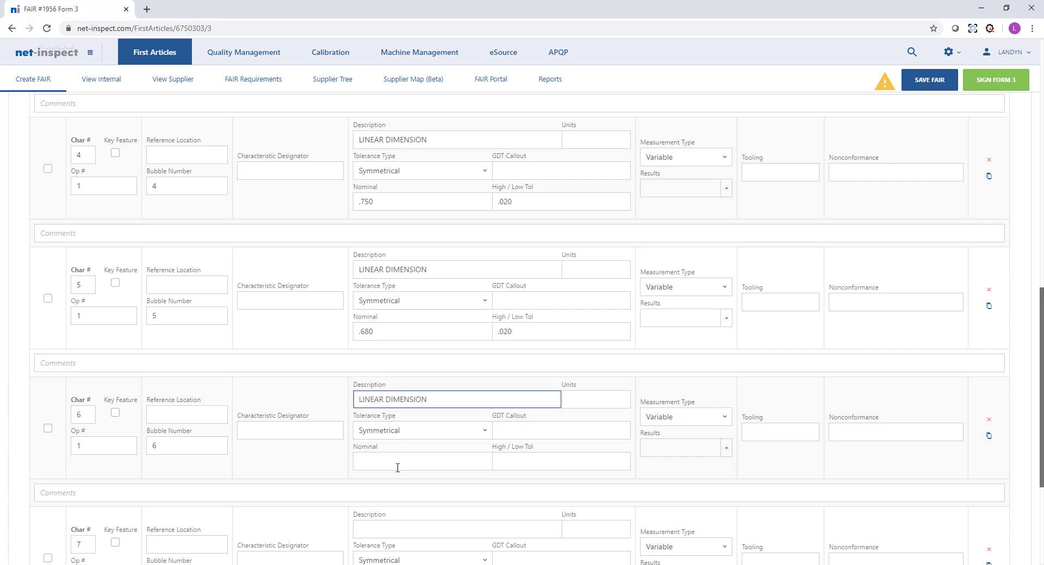
click(561, 461)
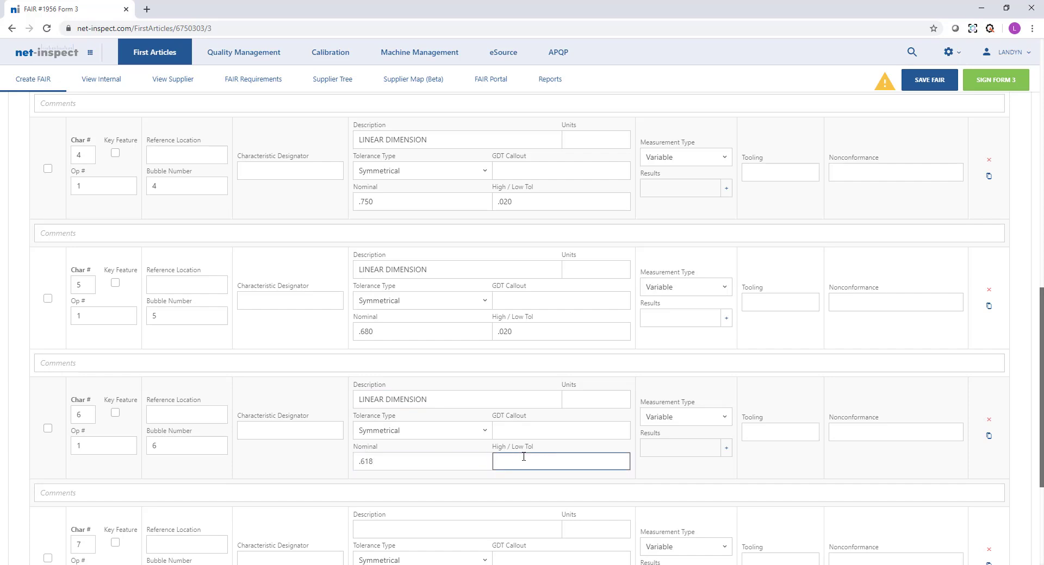
text(.020)
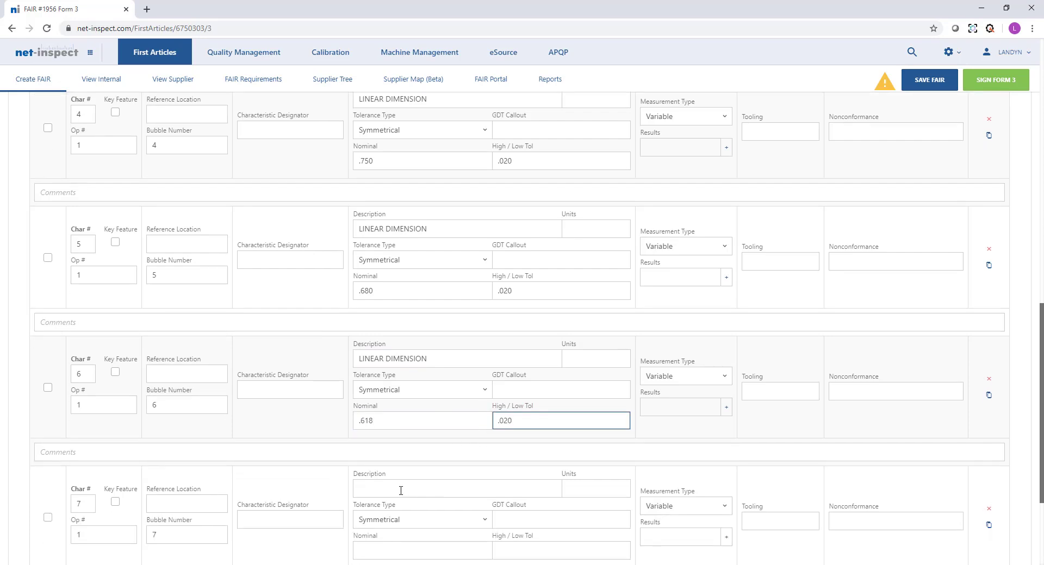
text(LINEAR DIMENSION)
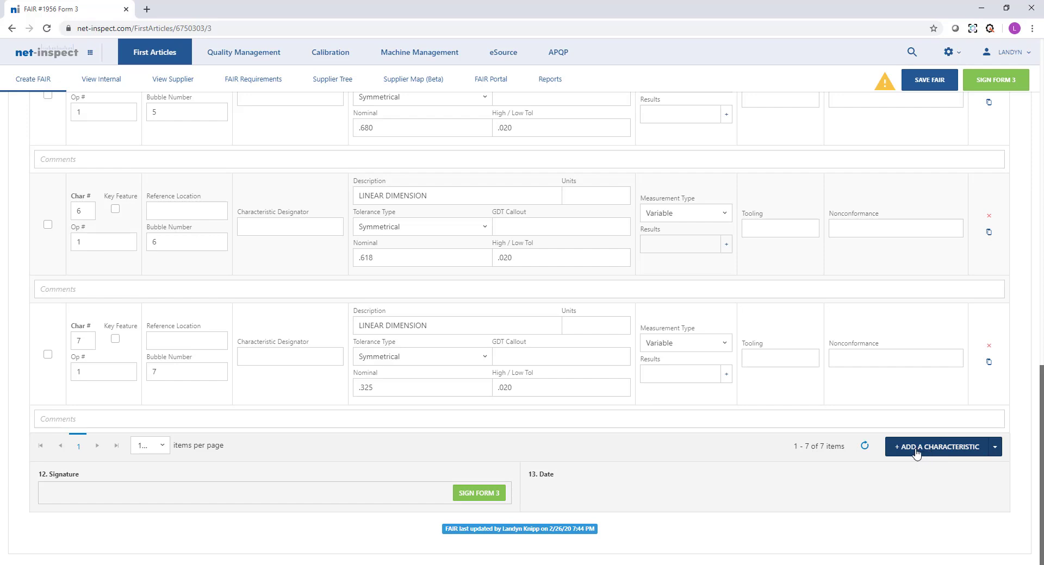
Step: Add characteristic 8 as ANGLE DIMENSION, nominal 48.56 ±.5, then add a blank characteristic 9
click(938, 446)
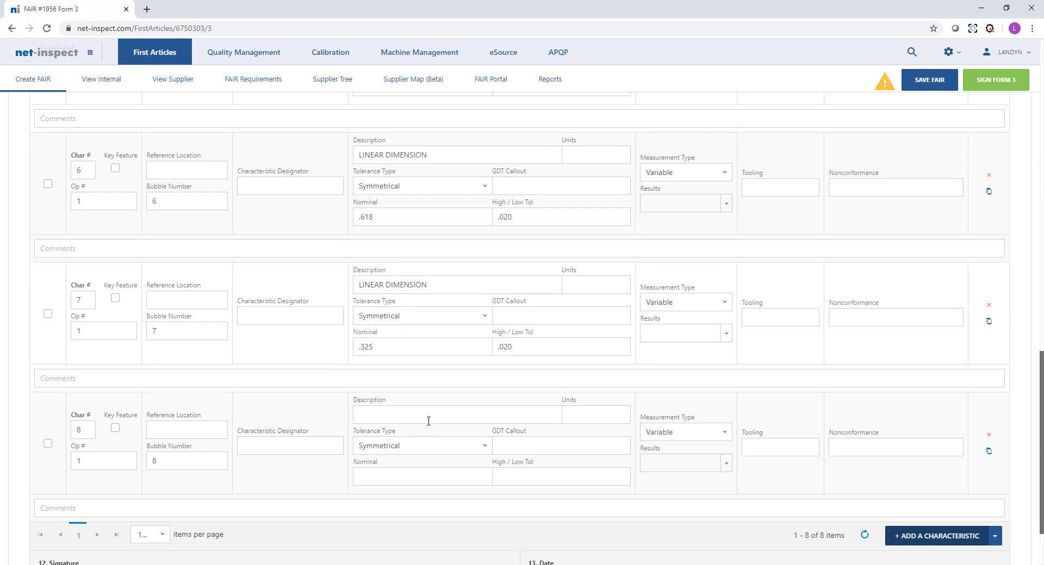
text(ANGLE DIMENSION)
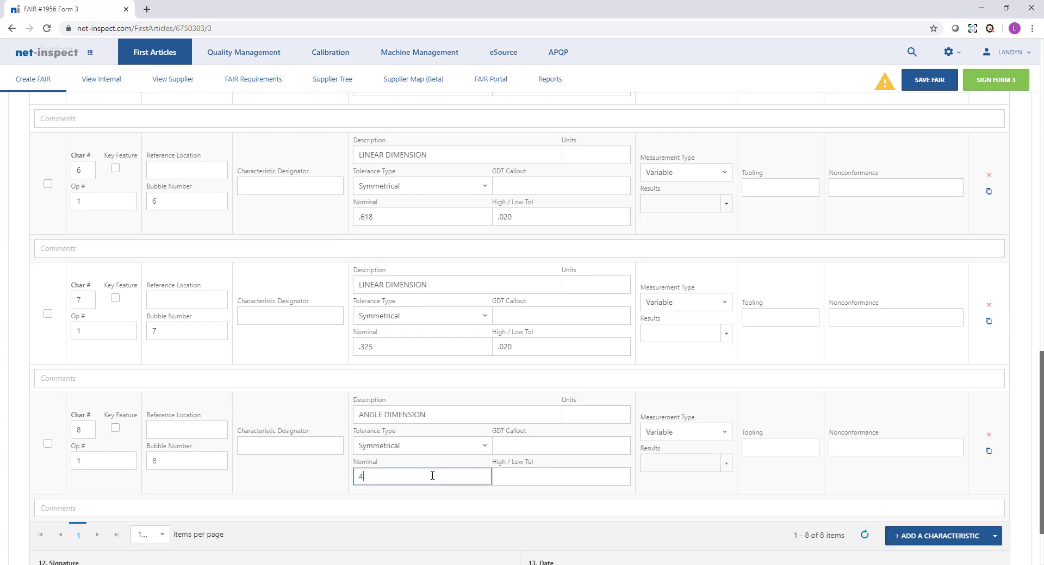
text(8.56)
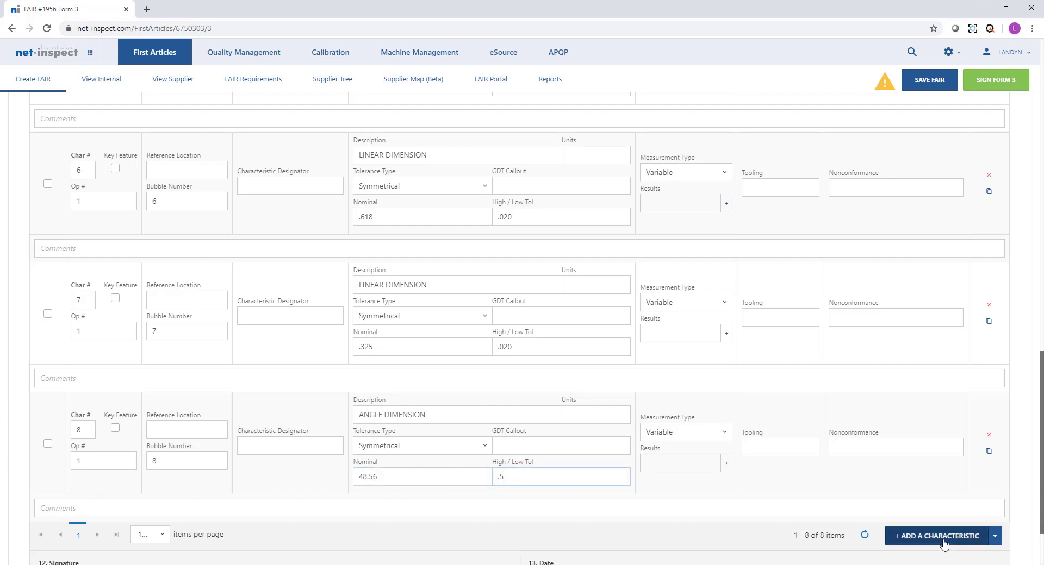
click(935, 535)
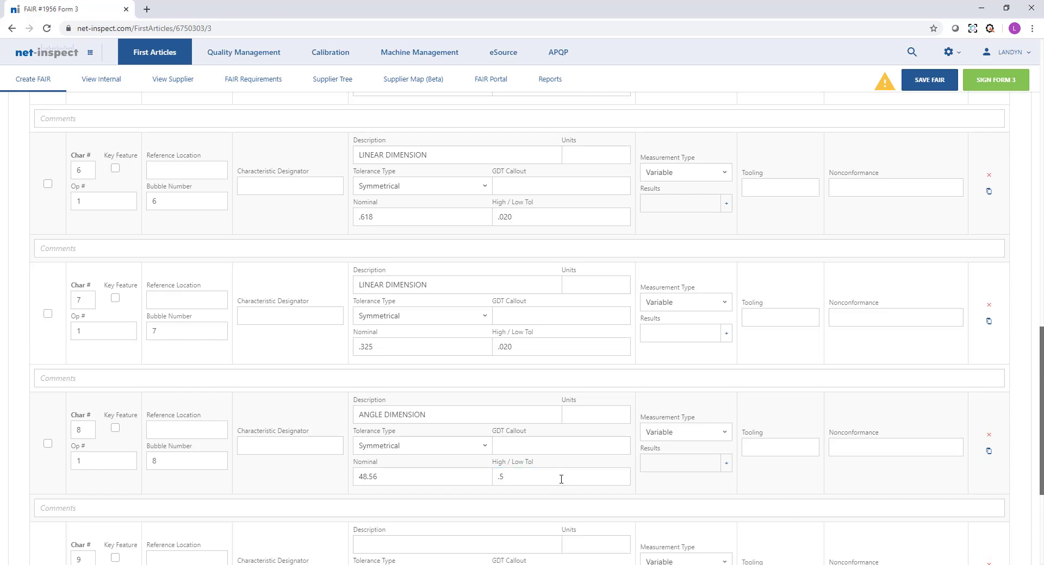
Step: Scroll down to characteristic 9 to reach its GDT Callout field
scroll(down, 3)
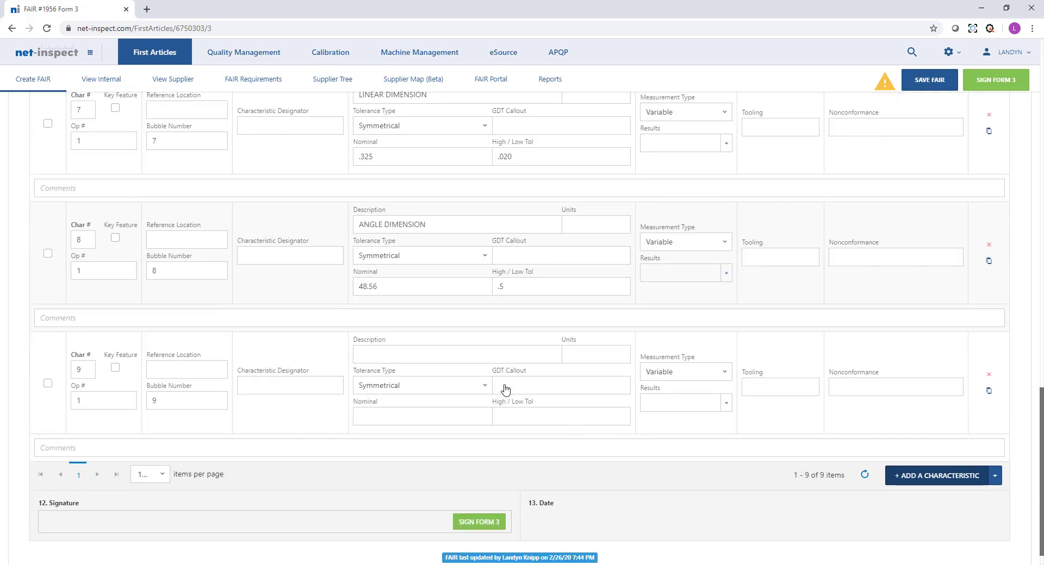
mouse_move(545, 392)
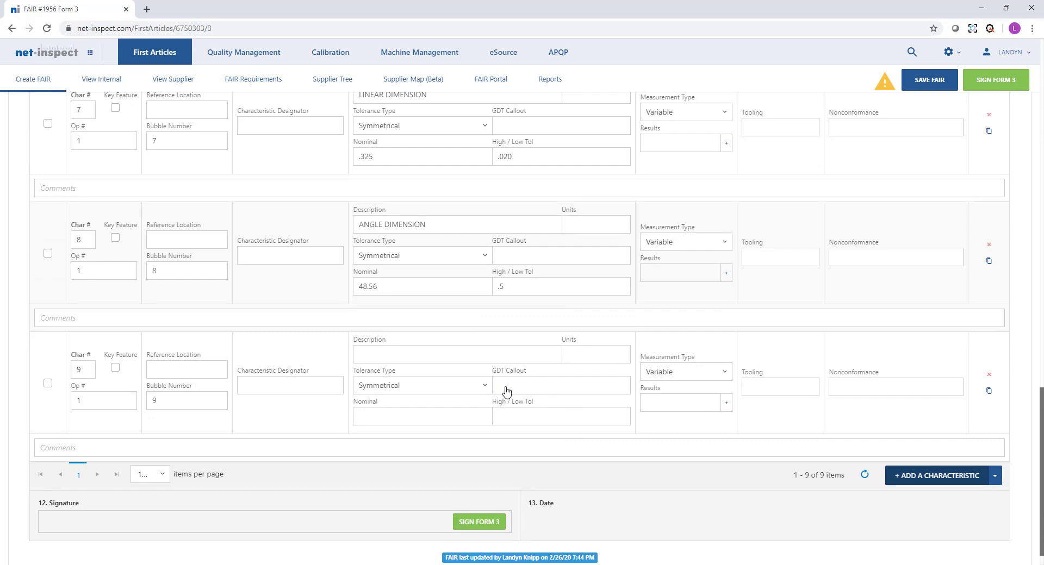
mouse_move(514, 391)
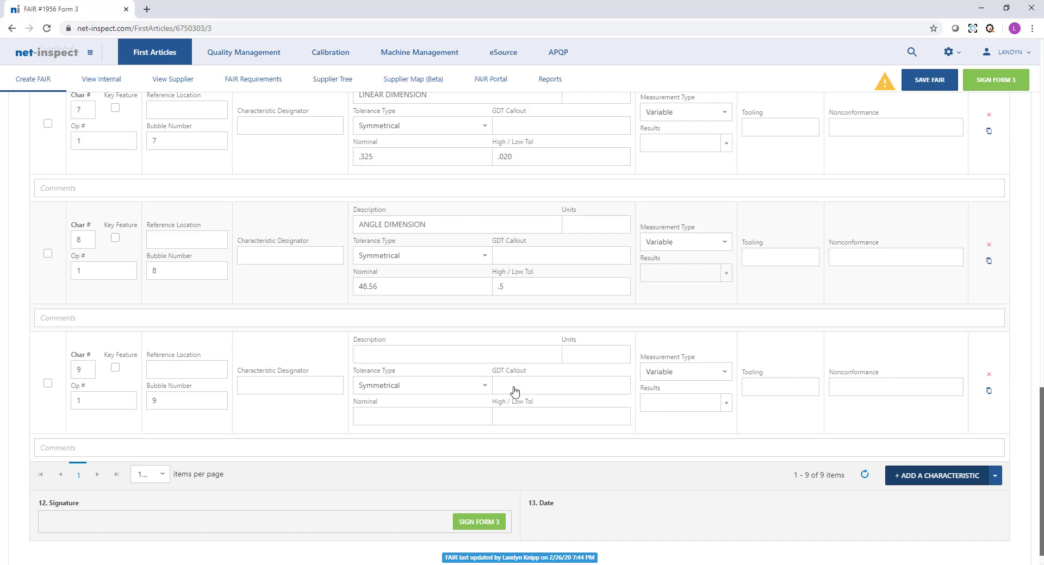
mouse_move(511, 389)
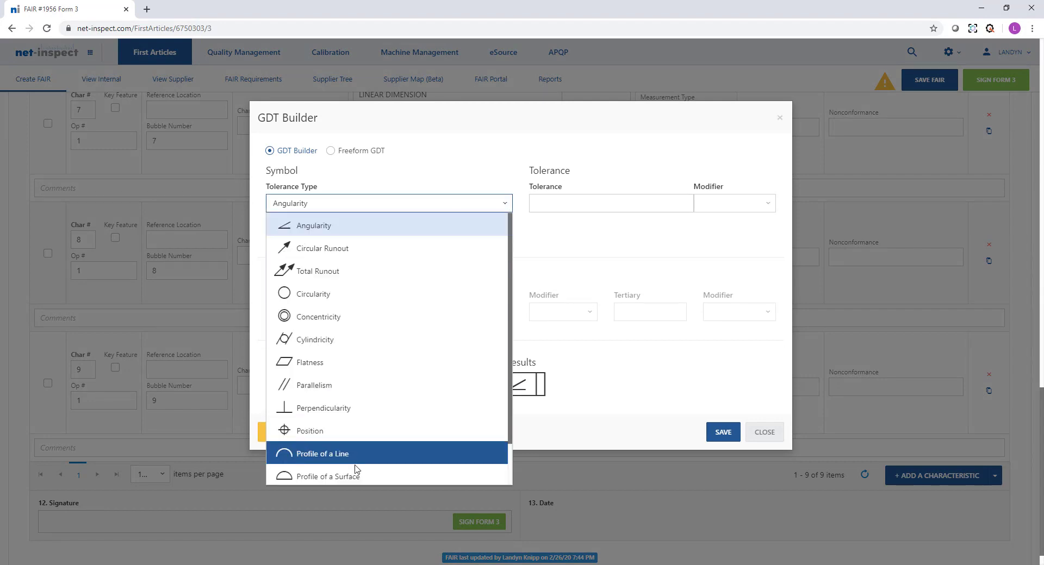
Step: Build a Profile of a Surface .020 callout to datums A, B, C and save it to characteristic 9
click(325, 476)
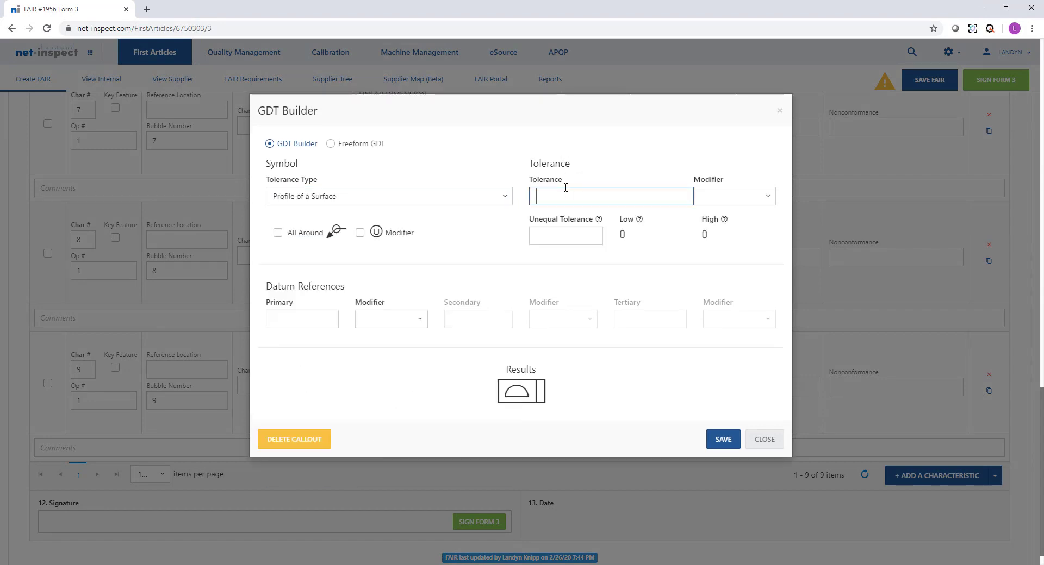
text(.020)
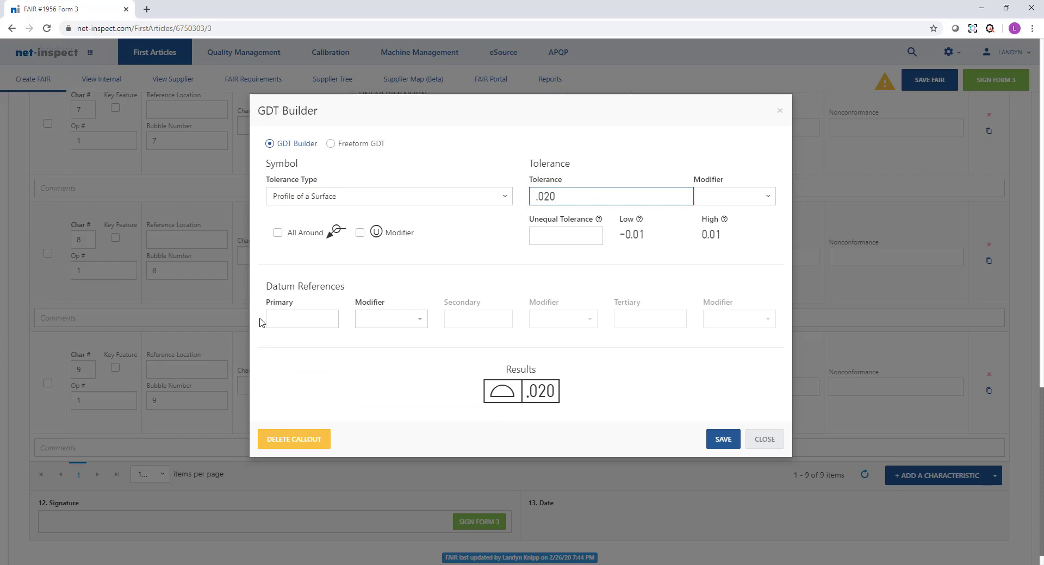
text(A)
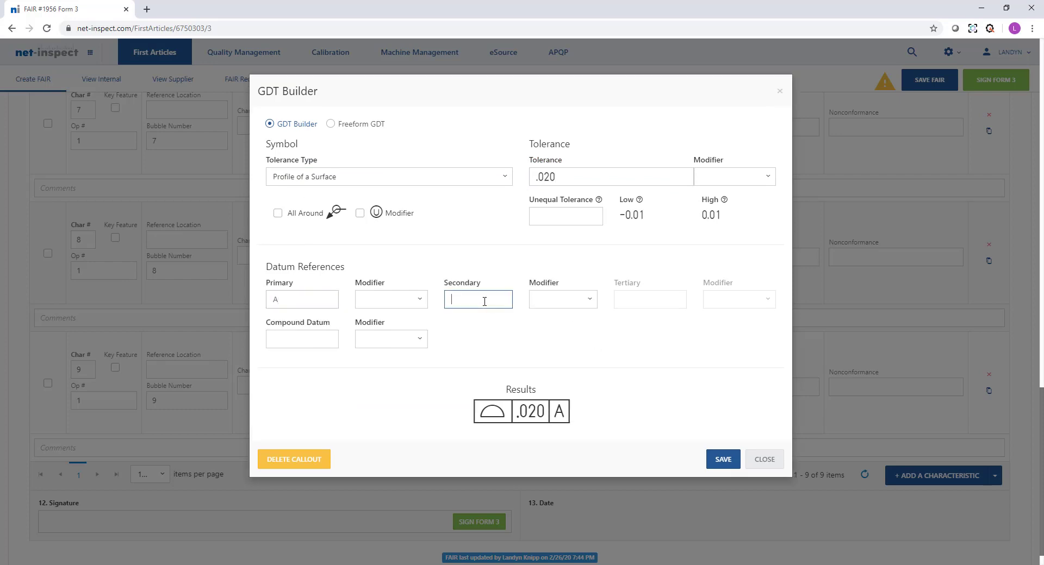
text(C)
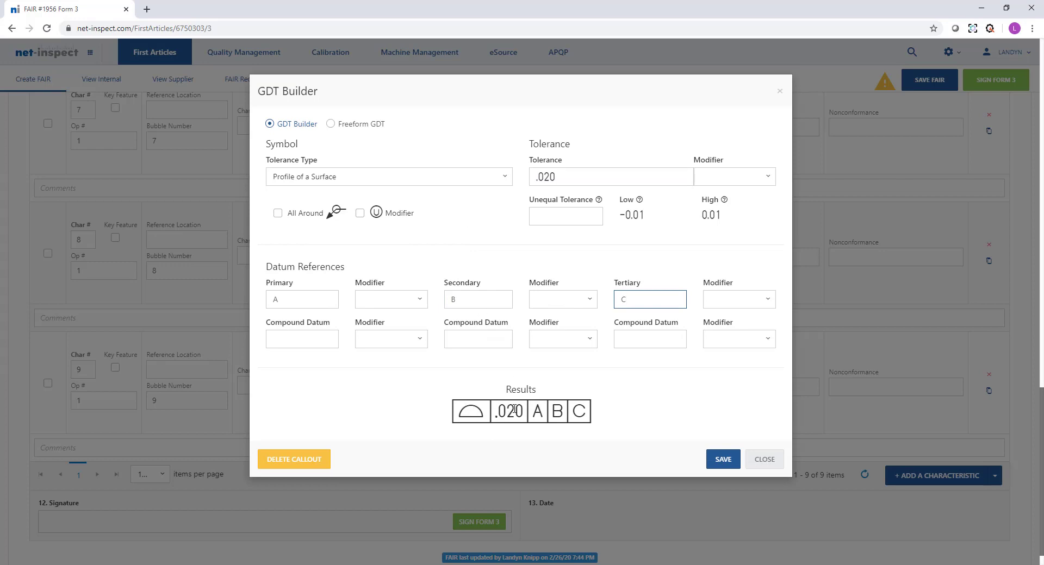
mouse_move(650, 447)
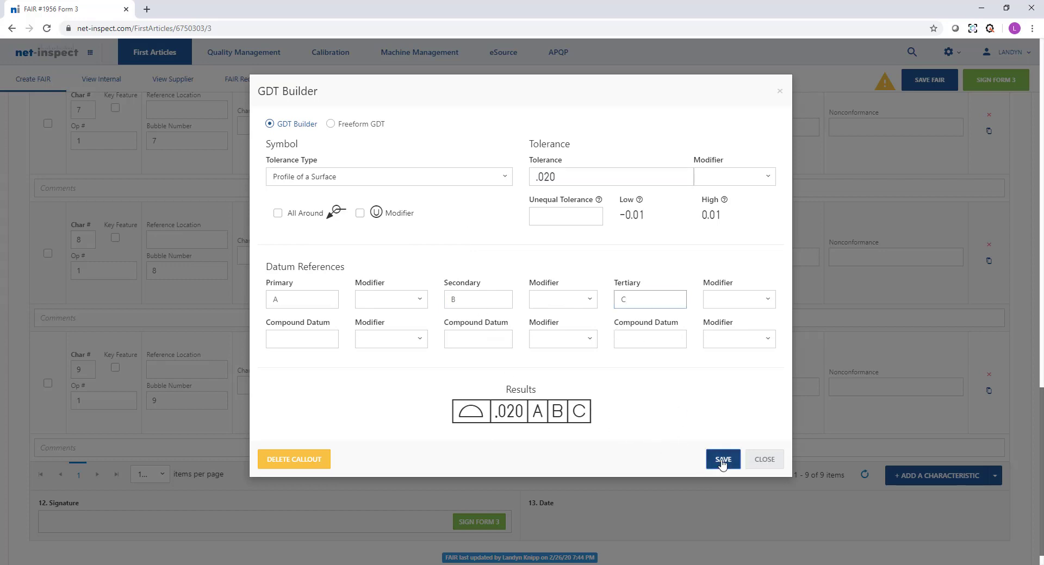
click(722, 458)
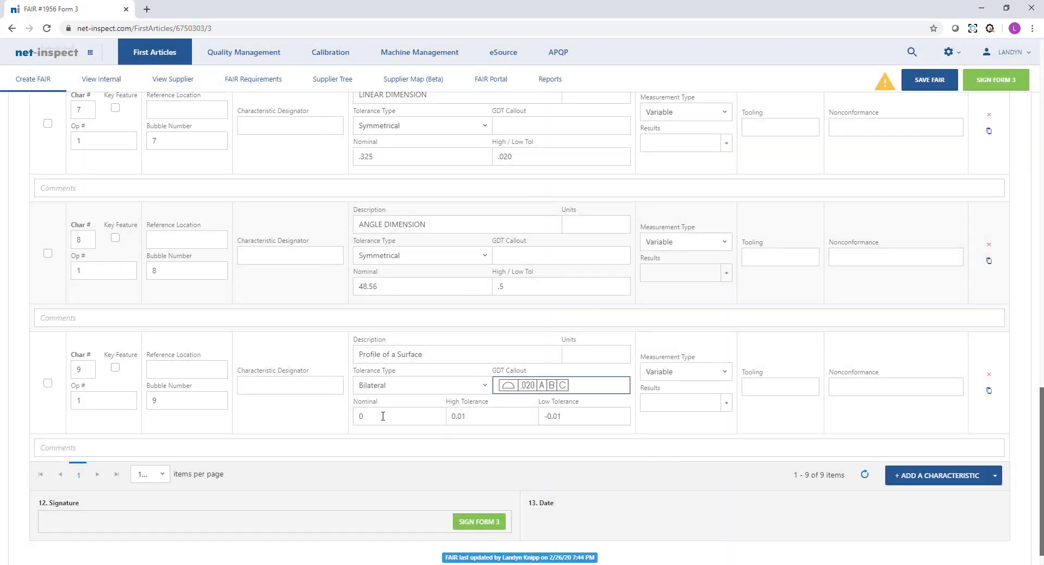
mouse_move(472, 413)
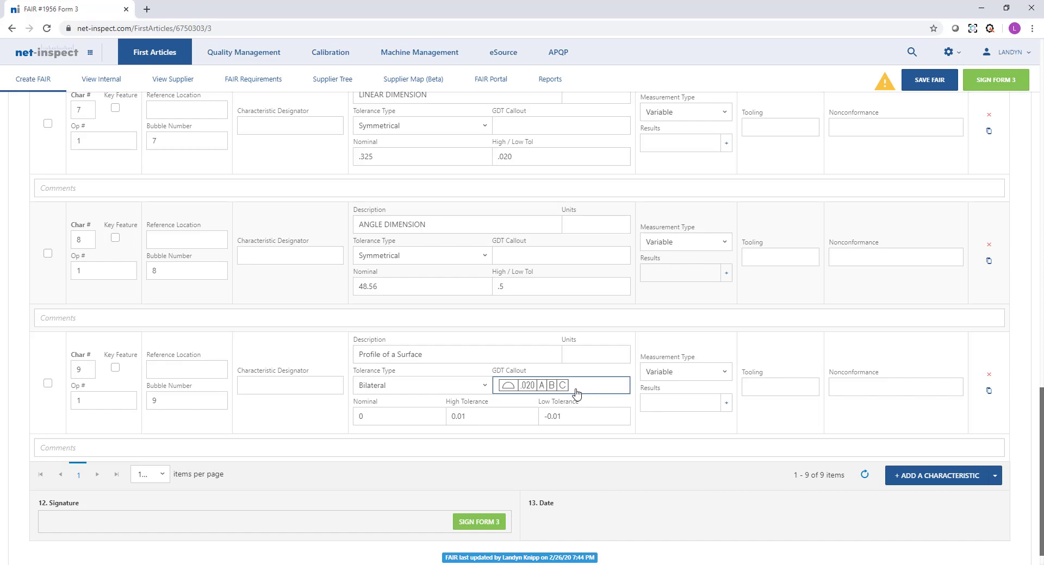
click(561, 385)
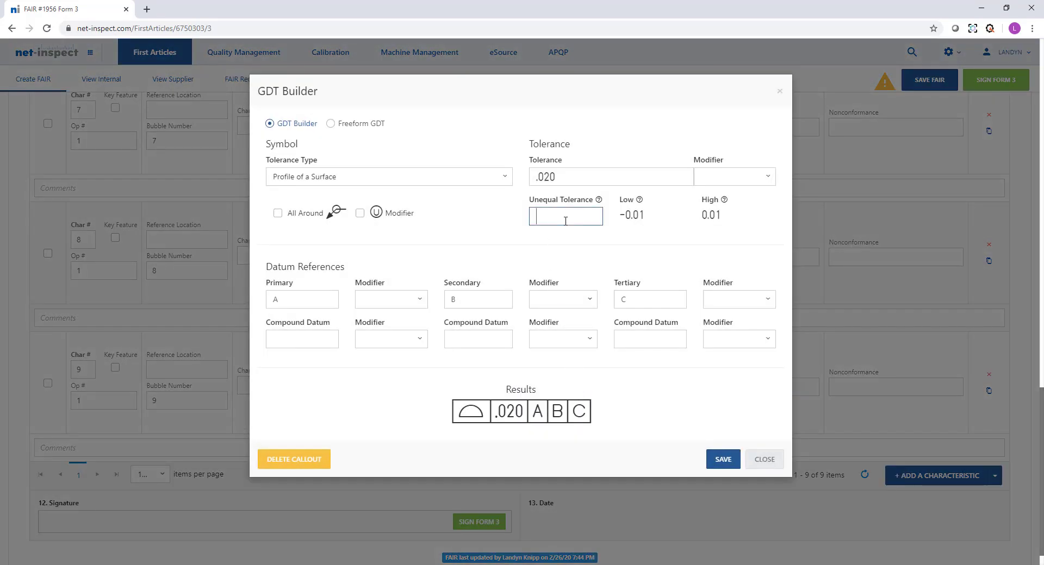
Step: Set an unequal .020 tolerance so characteristic 9's limits become high .020, low 0
text(020)
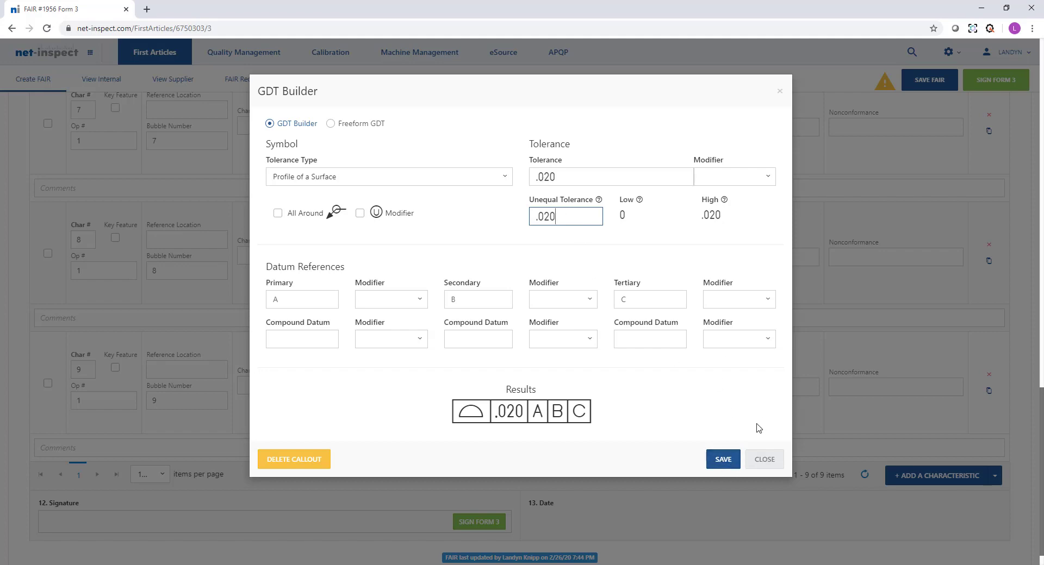
click(722, 459)
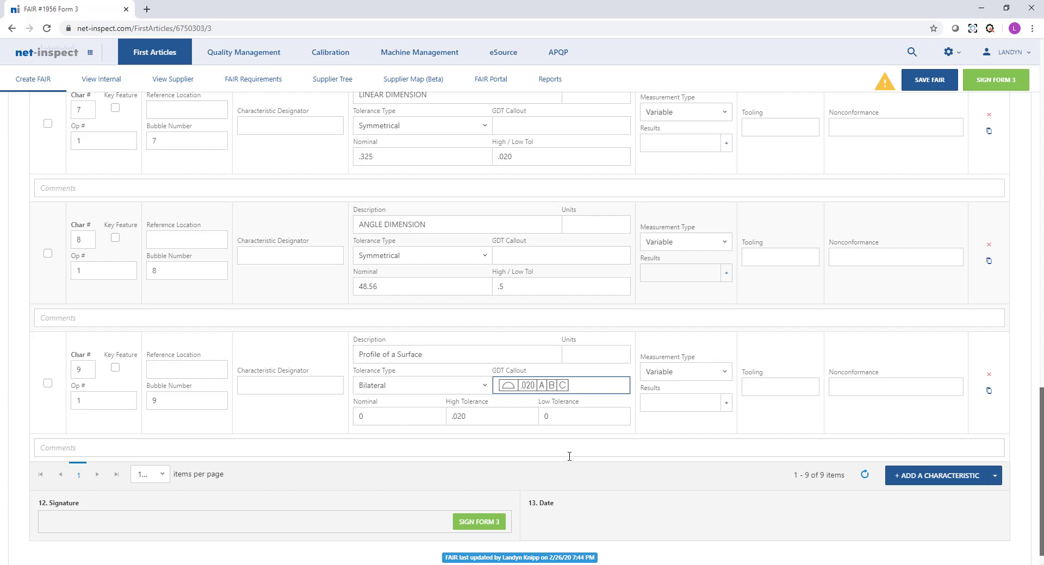
Step: Add characteristic 10 as a RADIUS with nominal .125 and high/low tolerance .01
click(938, 475)
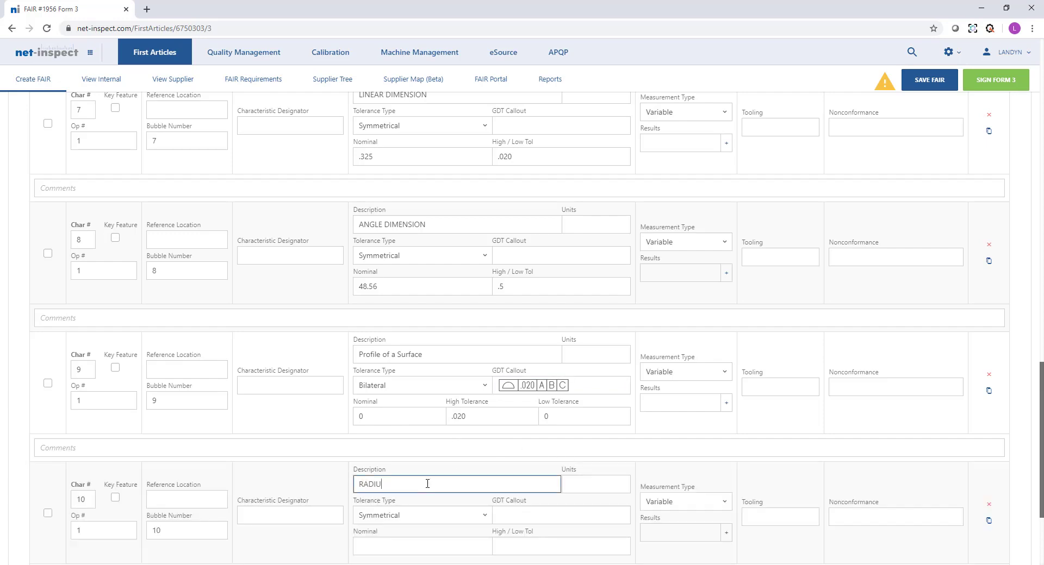
scroll(down, 3)
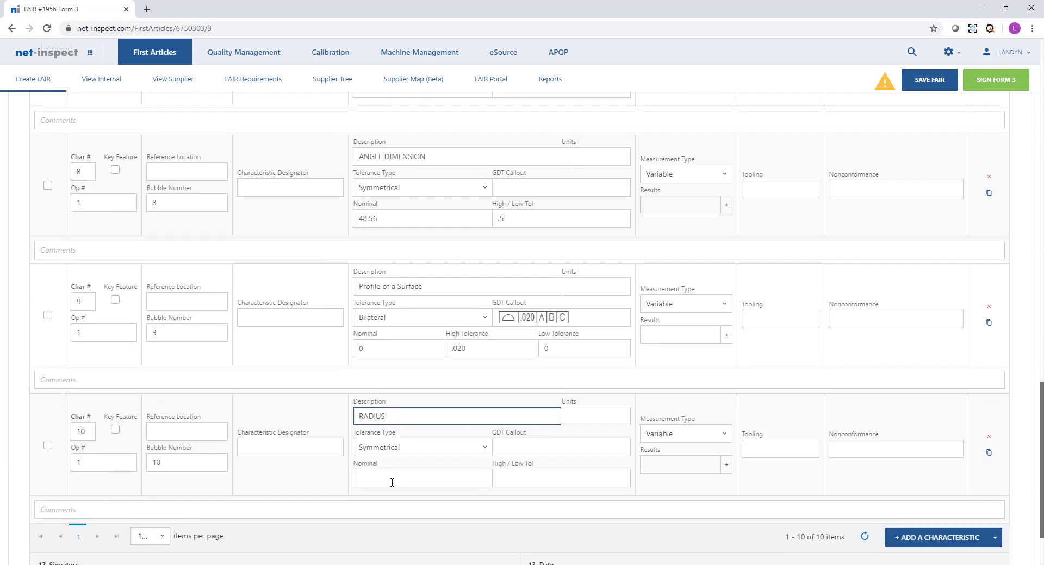
text(.125)
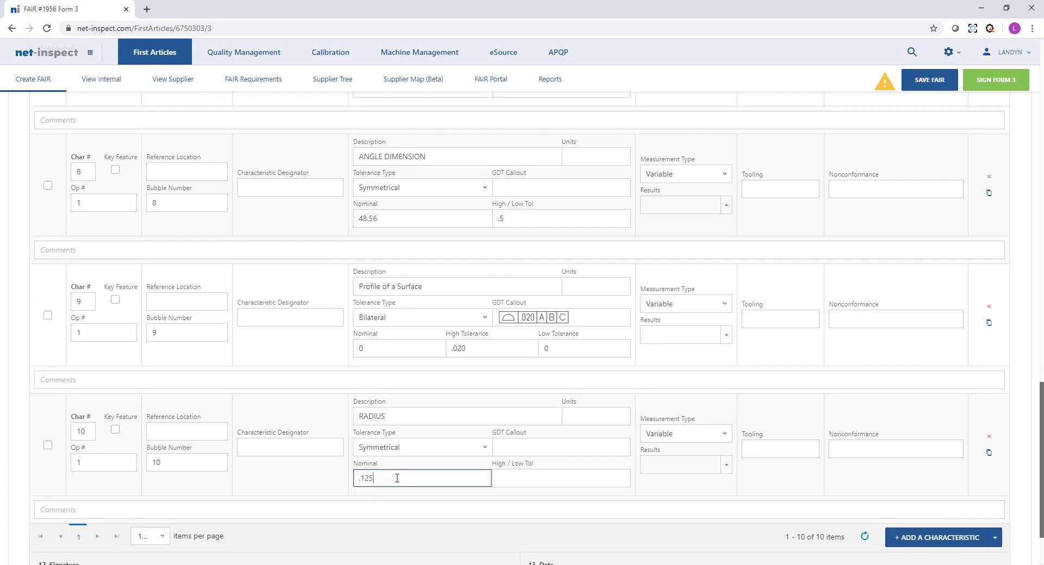
click(560, 477)
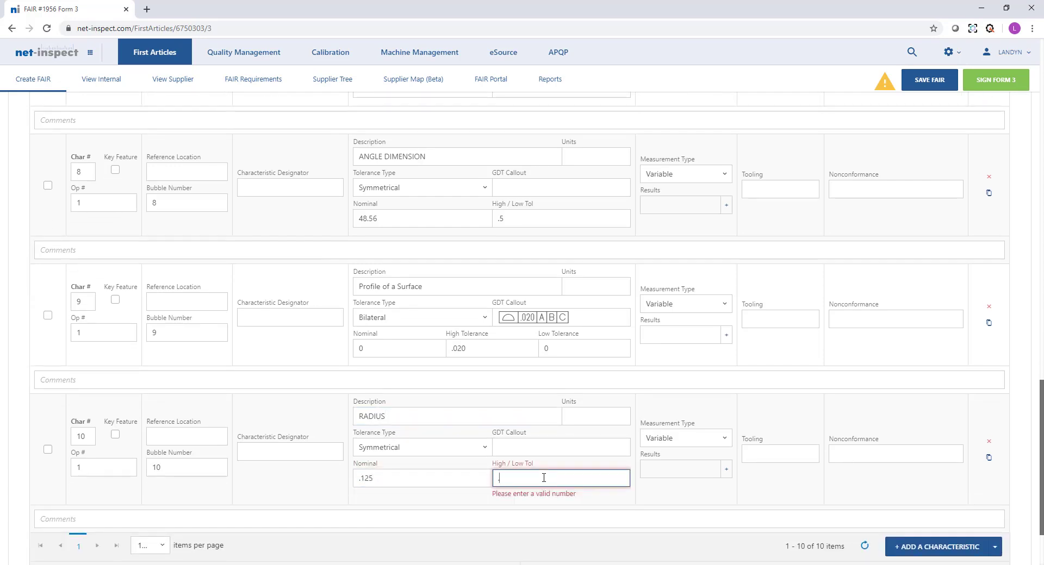
text(.01)
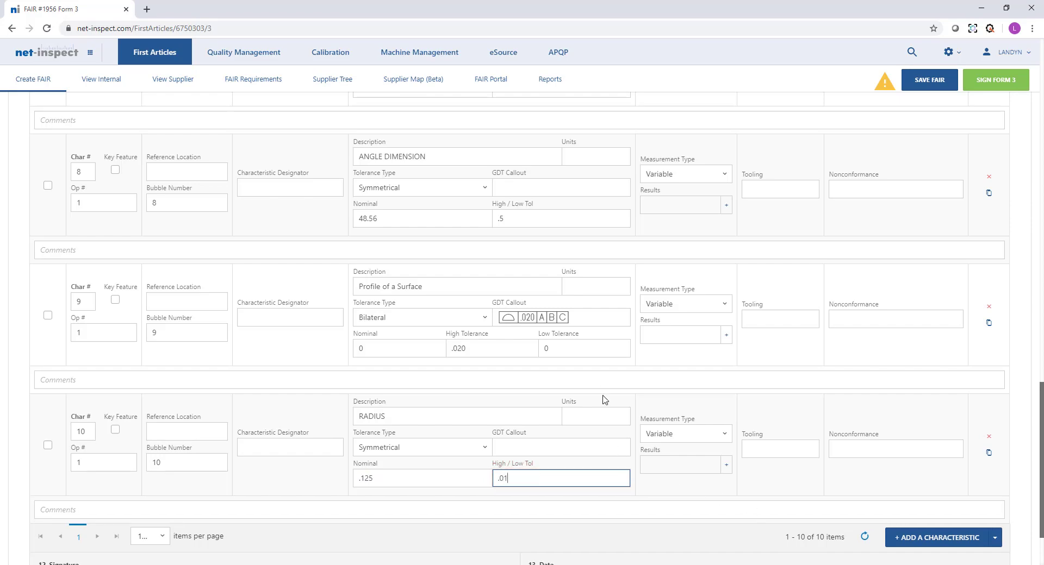
scroll(up, 3)
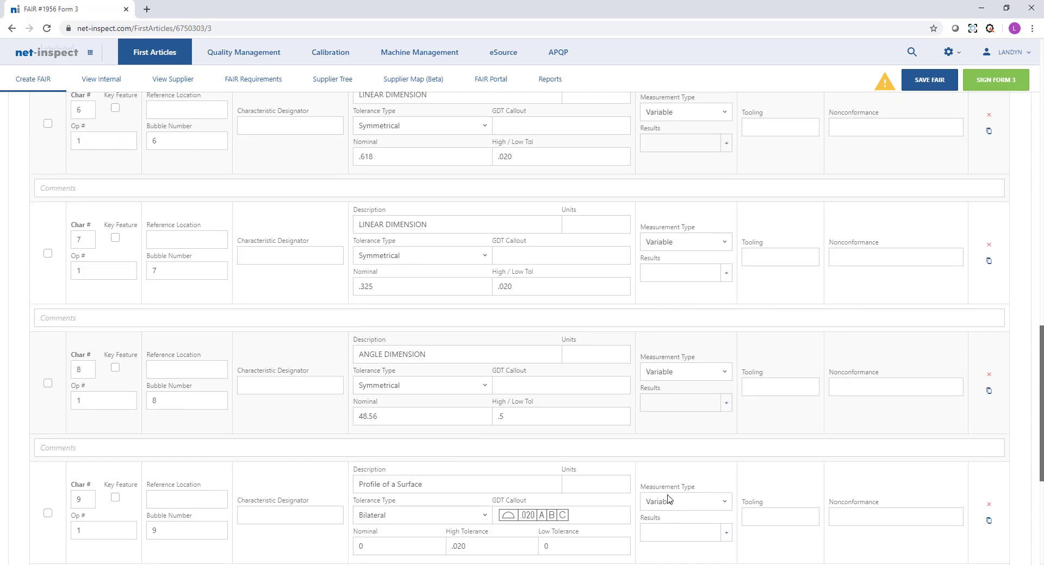
scroll(up, 3)
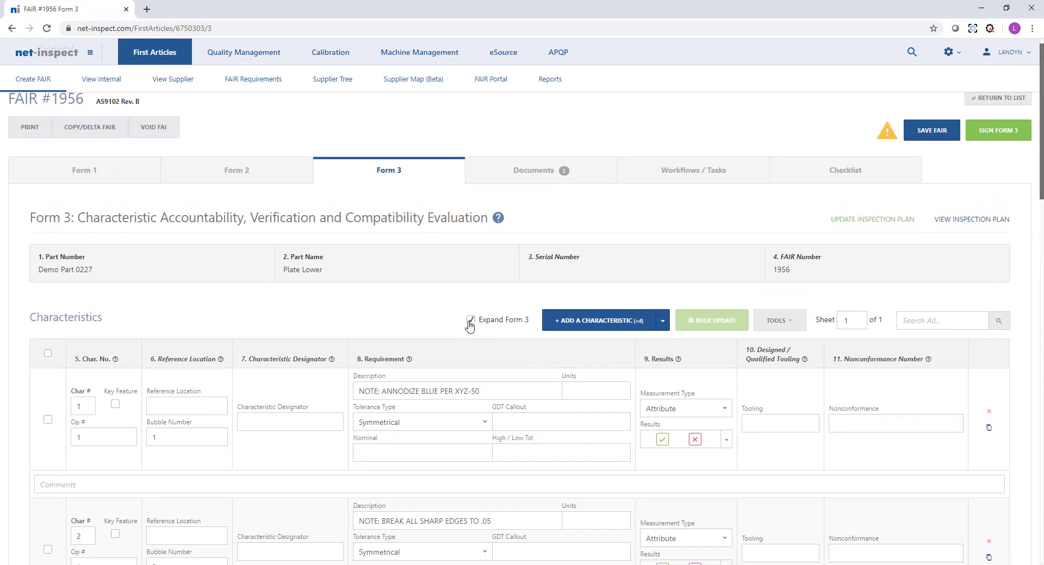
Step: Uncheck Expand Form 3 so the ten characteristics show as a condensed table
click(471, 321)
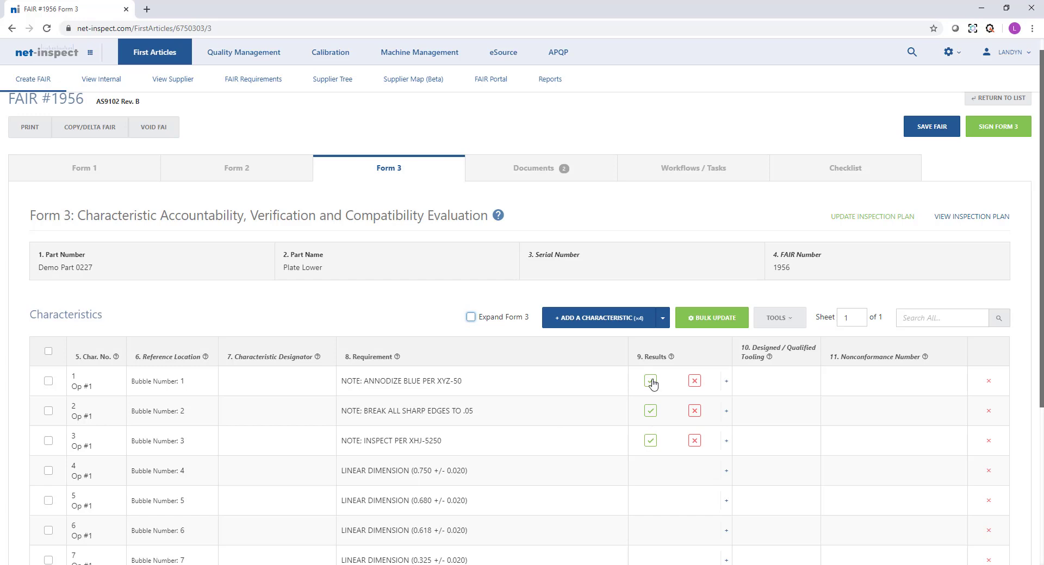
click(650, 380)
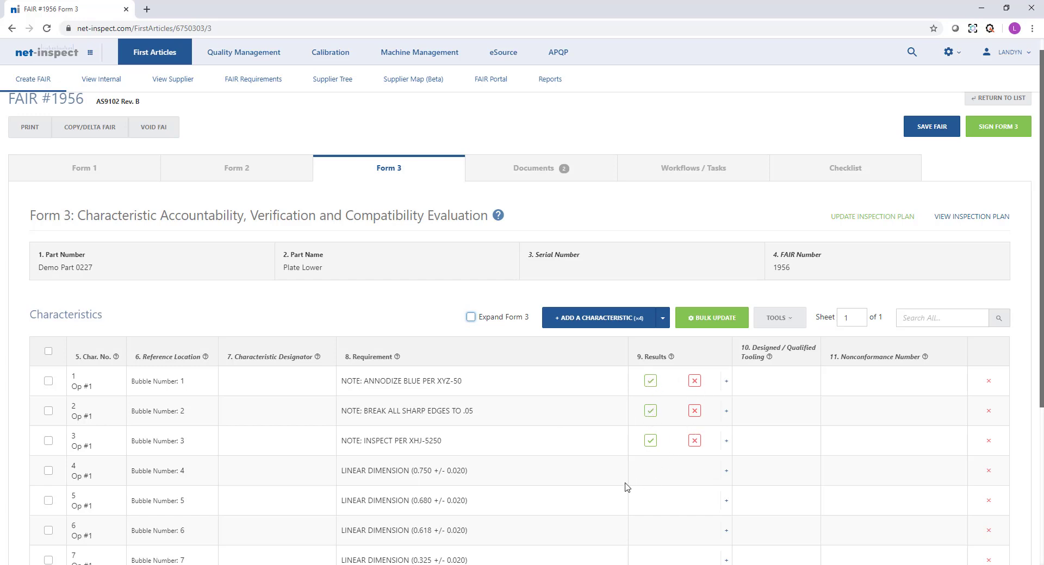
scroll(down, 3)
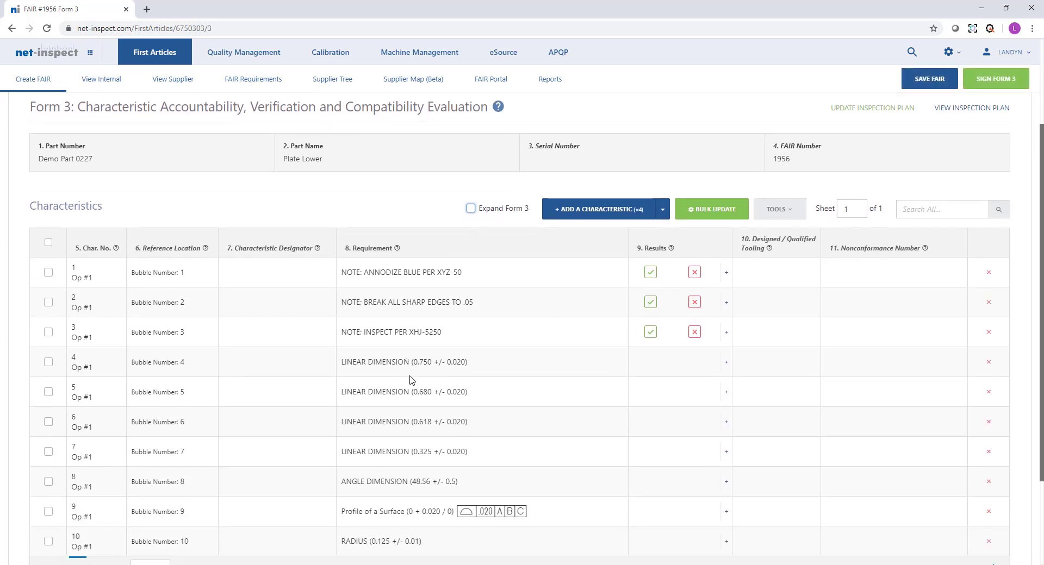
mouse_move(387, 513)
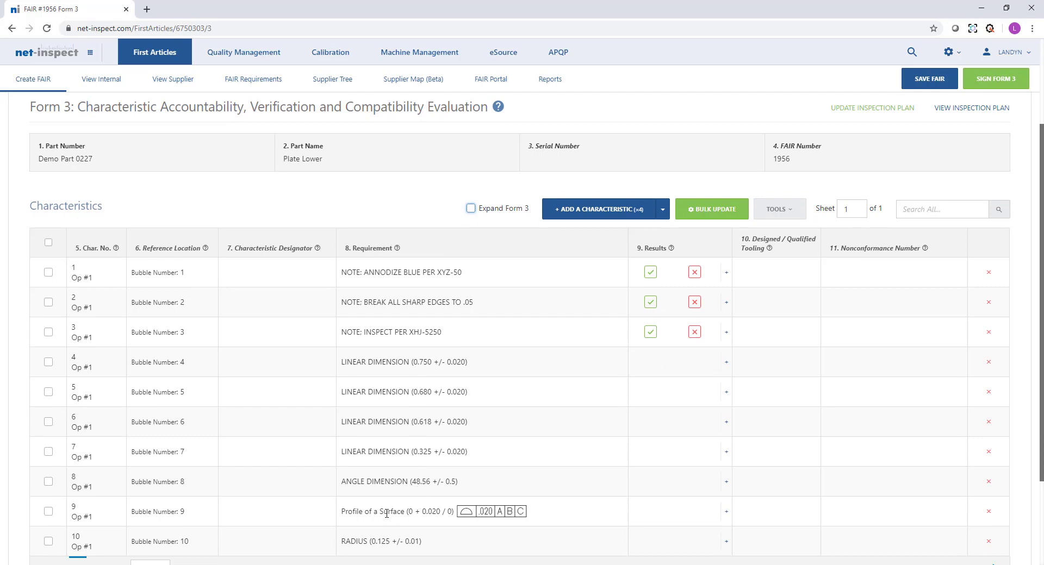
mouse_move(178, 285)
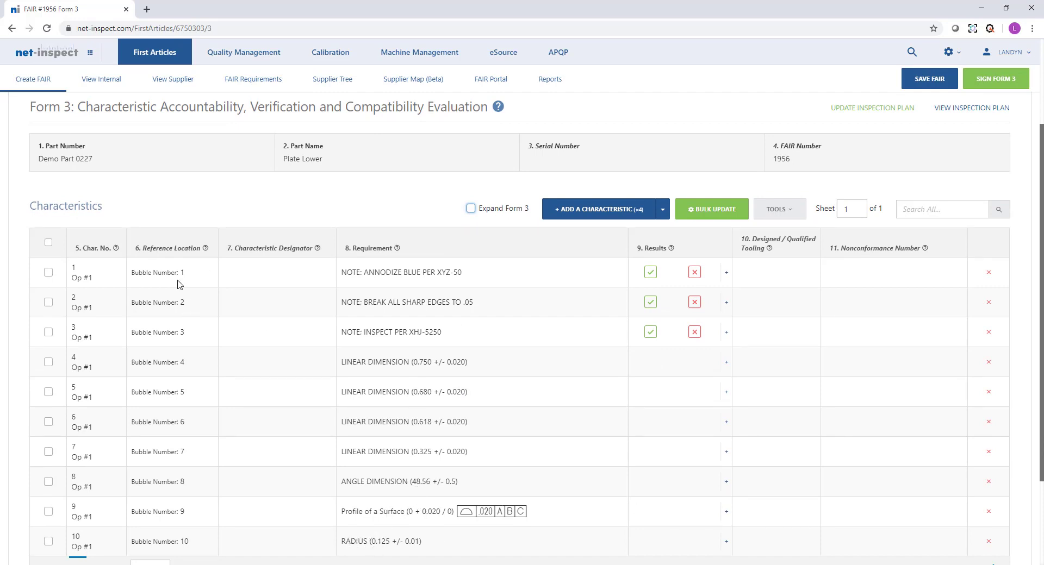
mouse_move(96, 259)
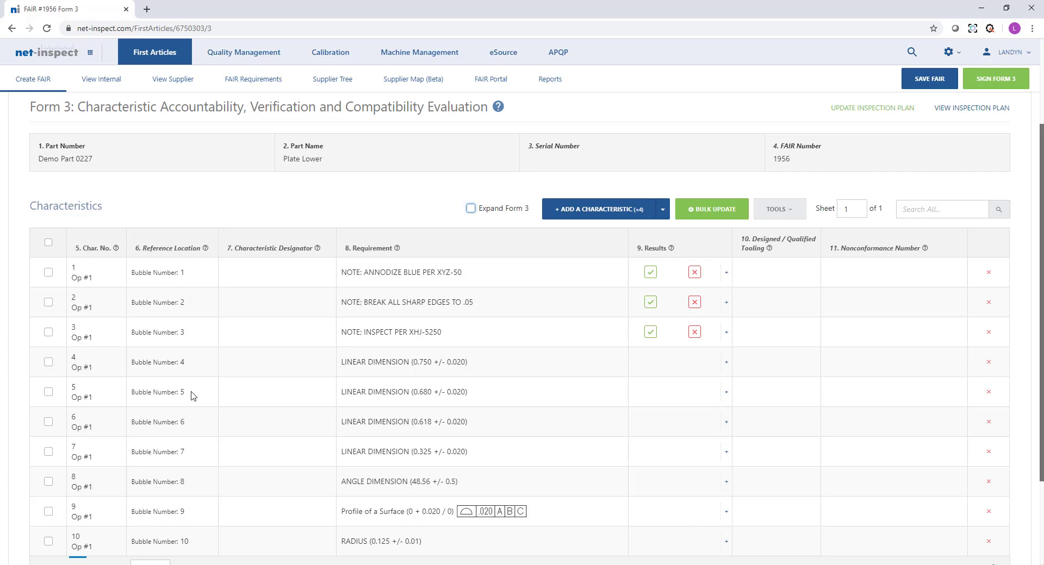
mouse_move(54, 505)
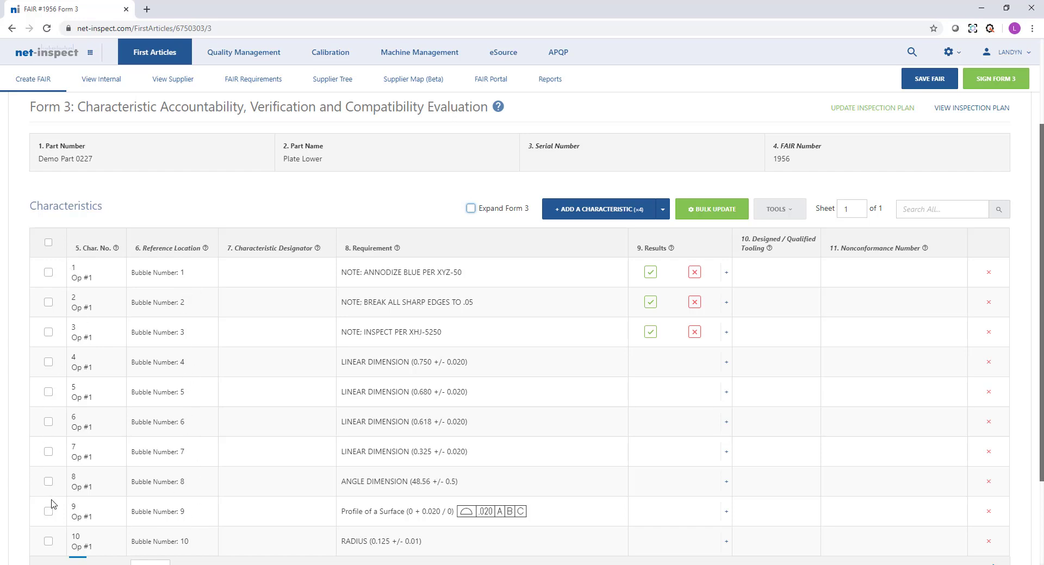
mouse_move(228, 322)
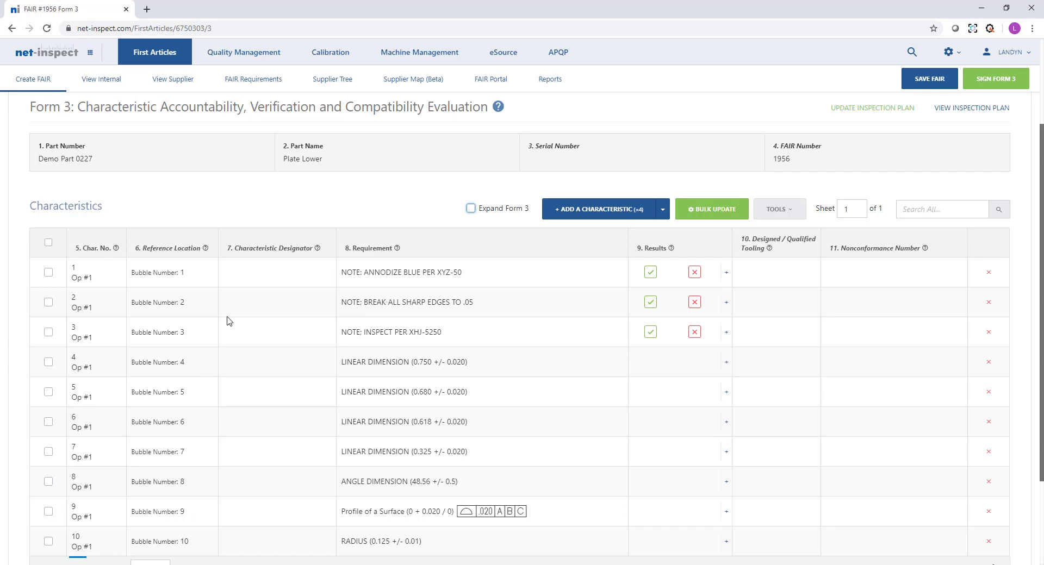
mouse_move(92, 270)
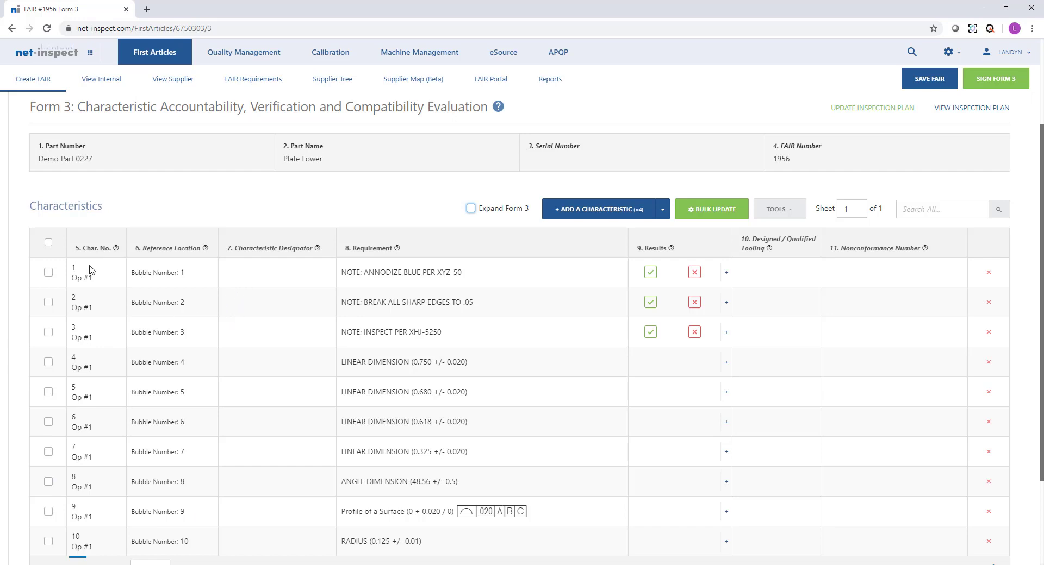
mouse_move(49, 245)
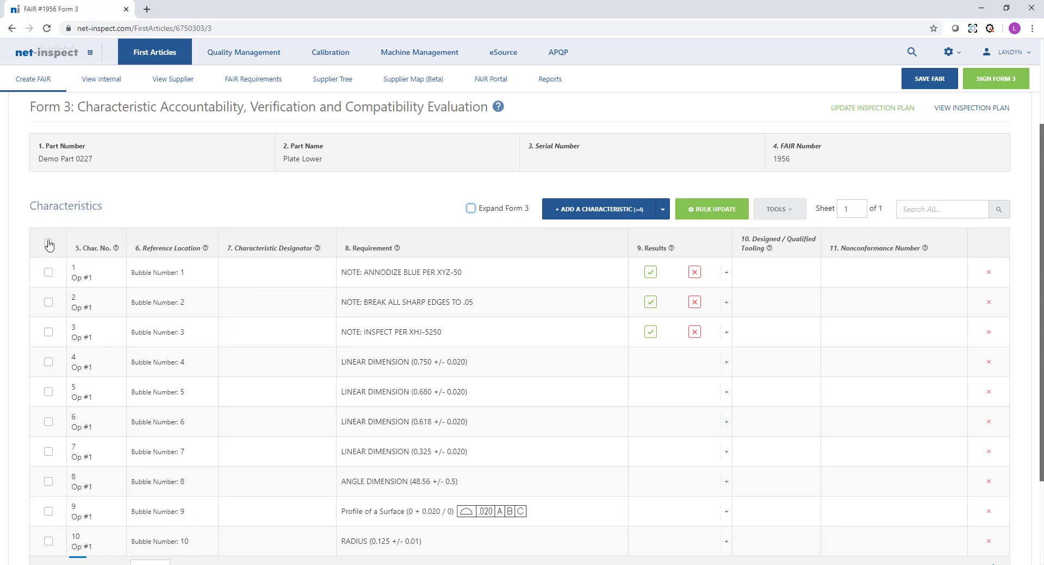
Step: Bulk-update all ten characteristics with reference location 'sheet 1: section A-1'
click(47, 241)
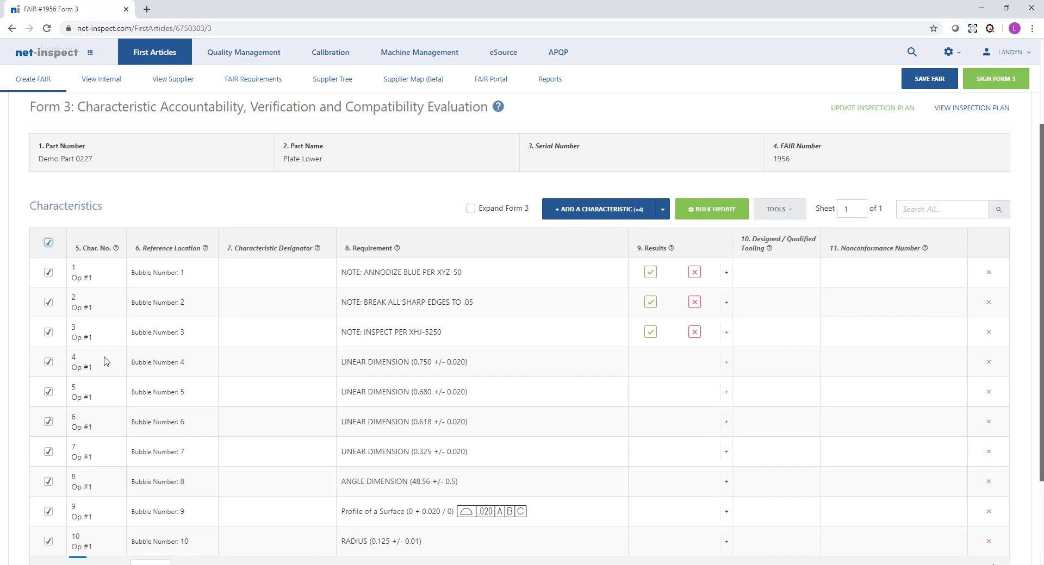
mouse_move(711, 209)
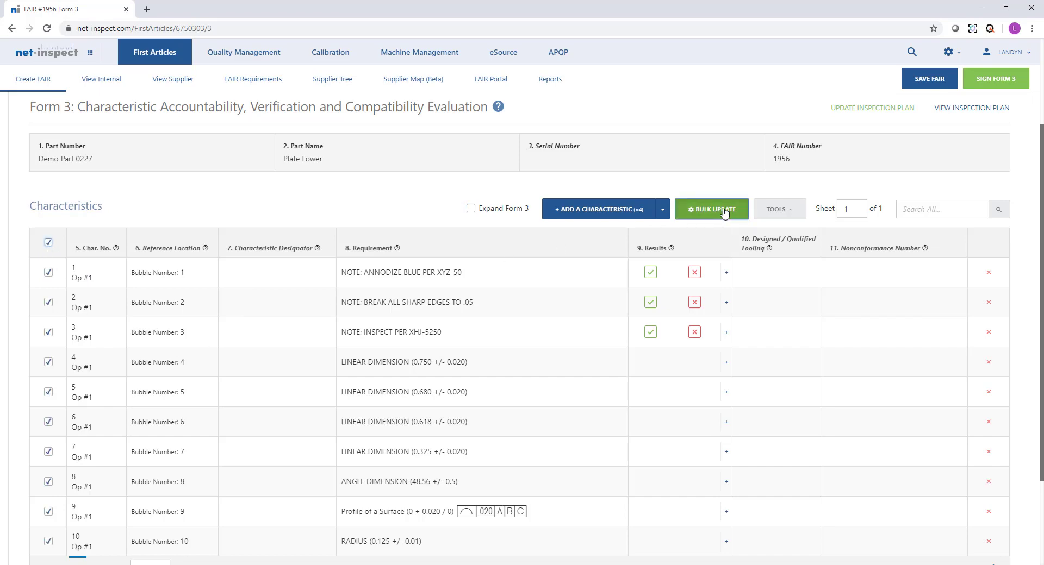
click(711, 209)
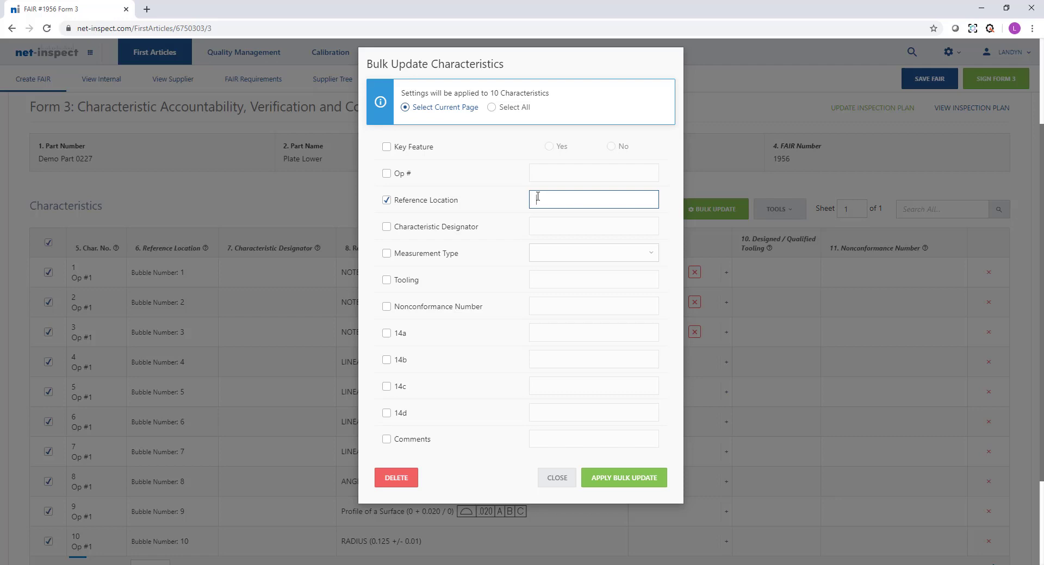
text(sheet 1: se)
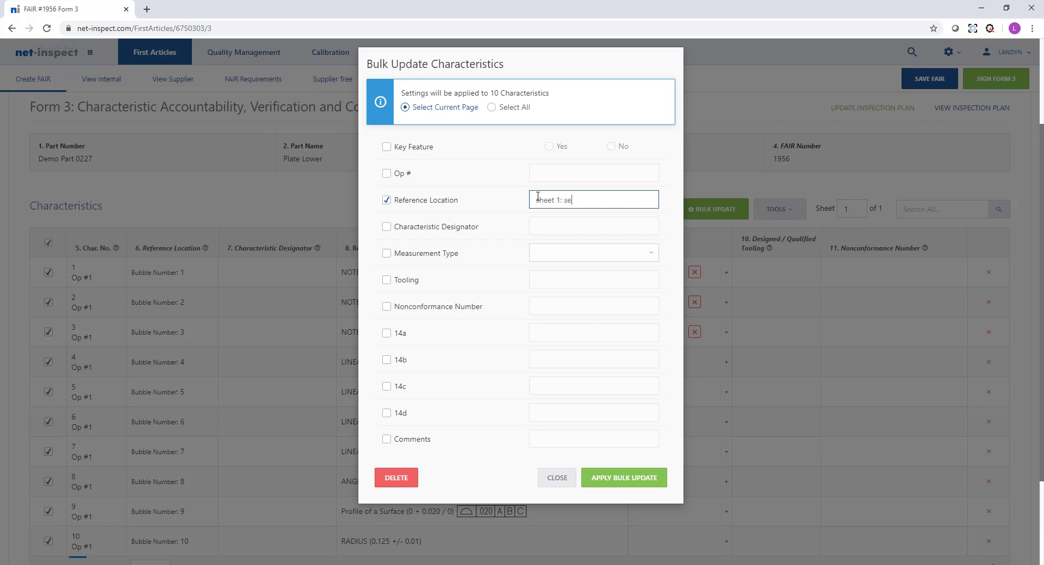
text(ction A-1)
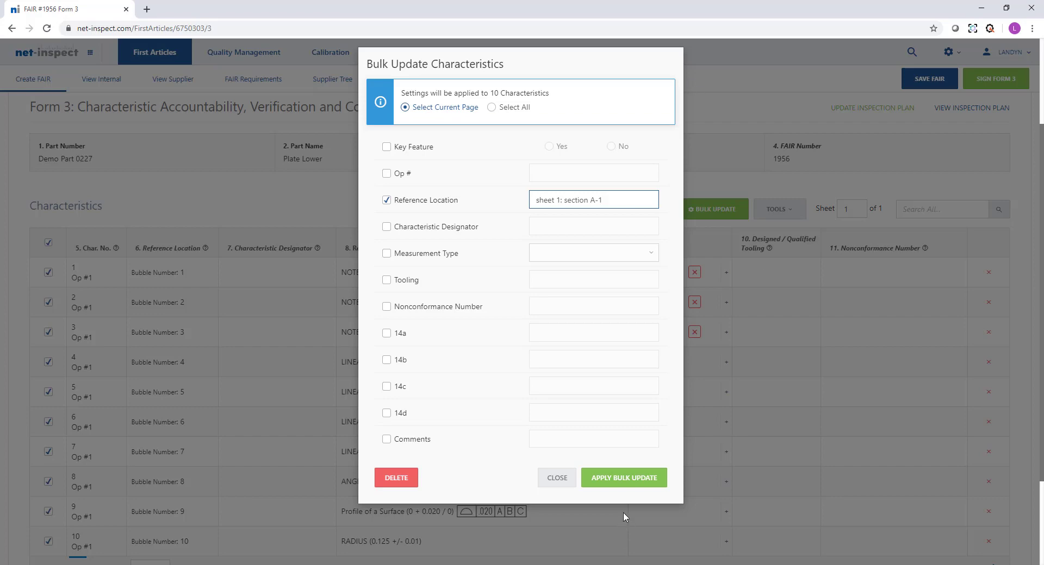
click(623, 478)
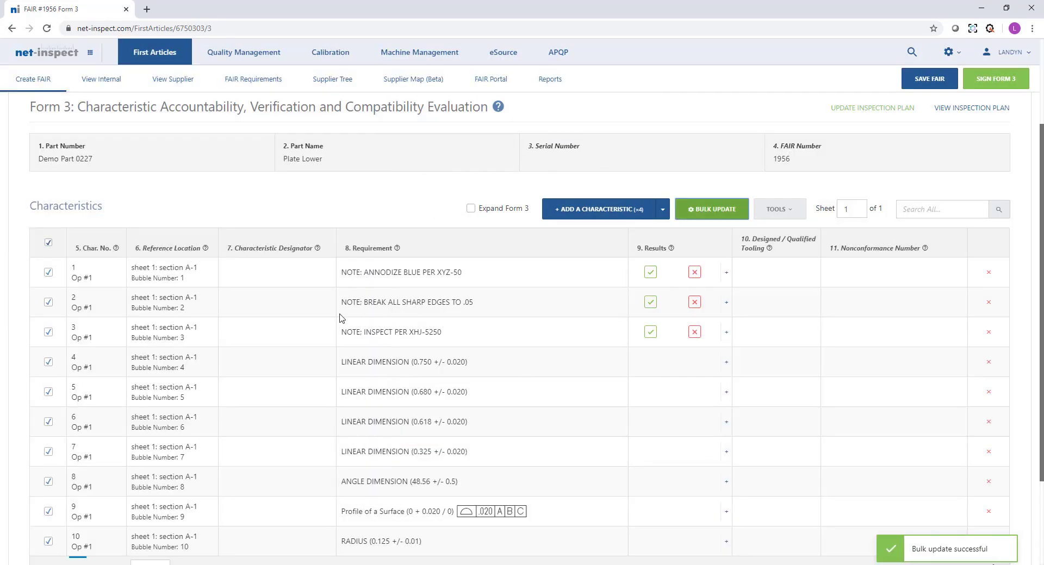
click(47, 241)
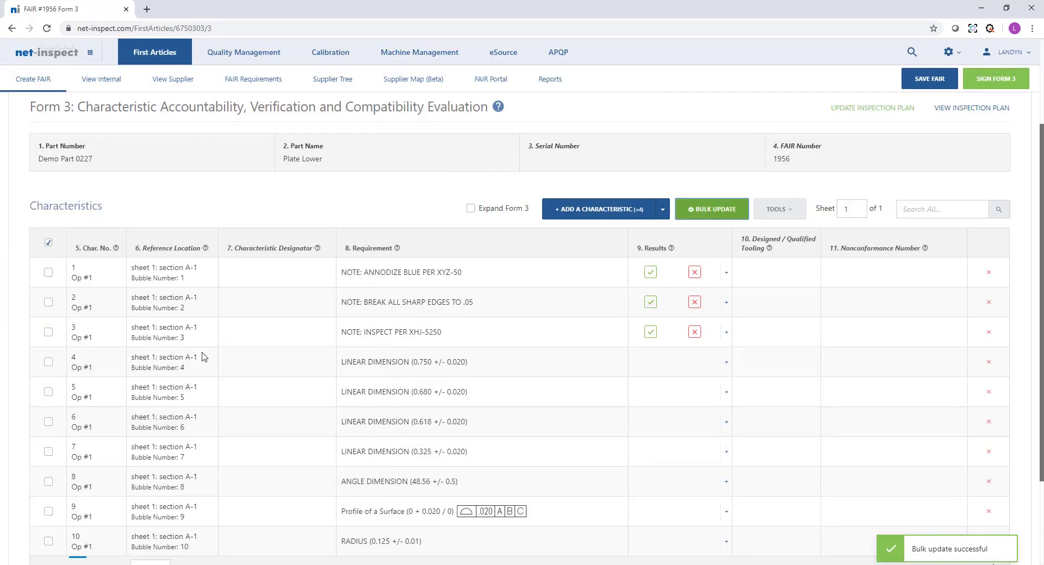
Step: Title the column 14 fields 'Gage Type' and 'Gage ID' via Tools and save
click(778, 208)
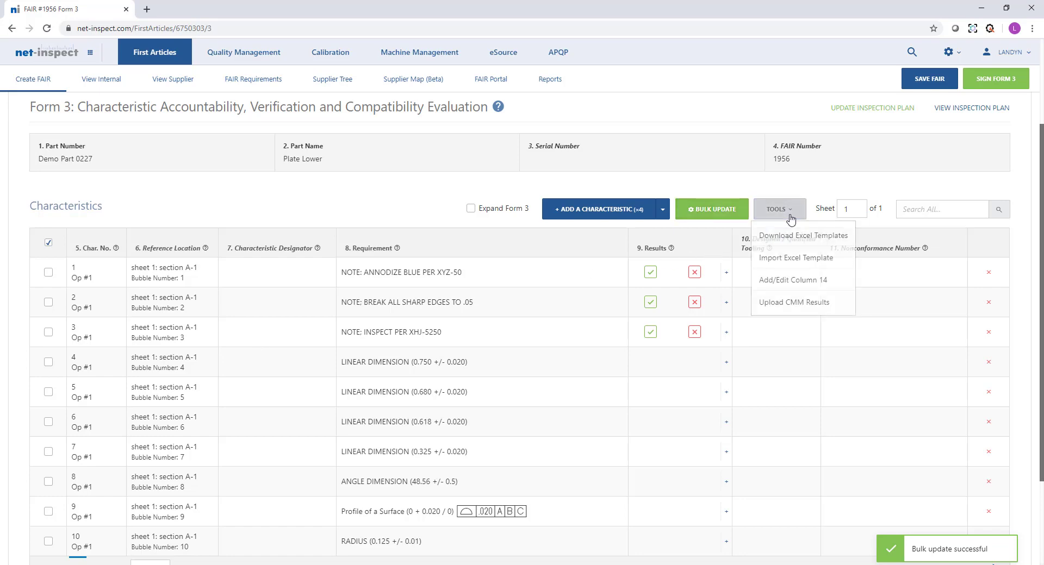
click(793, 280)
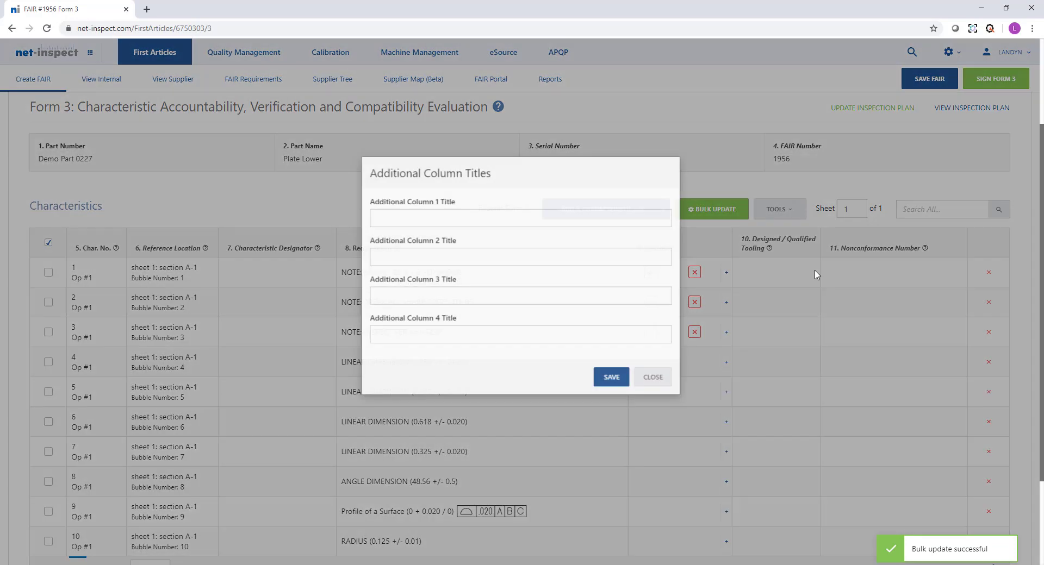
click(520, 216)
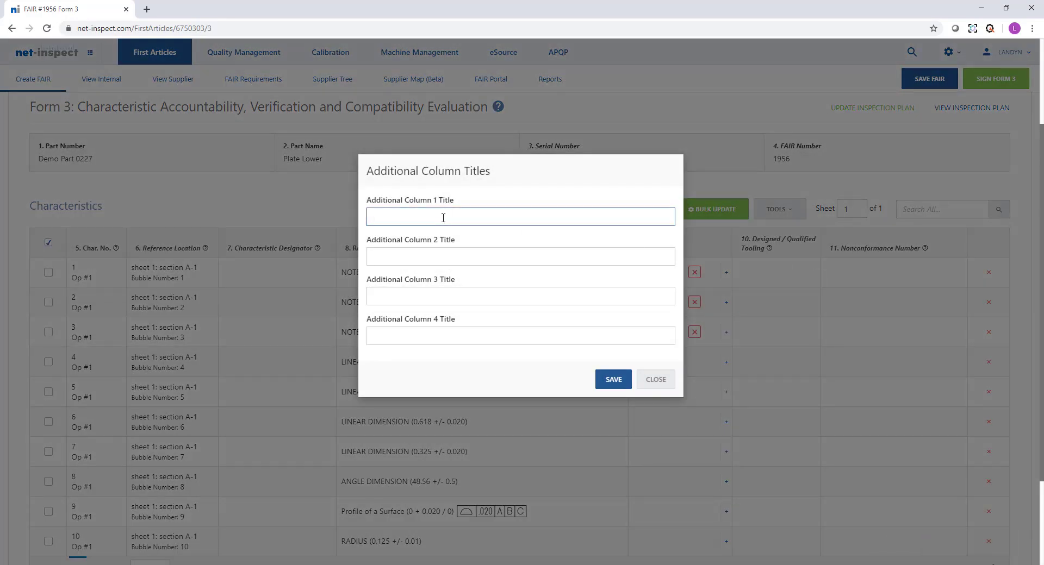
text(Gage T)
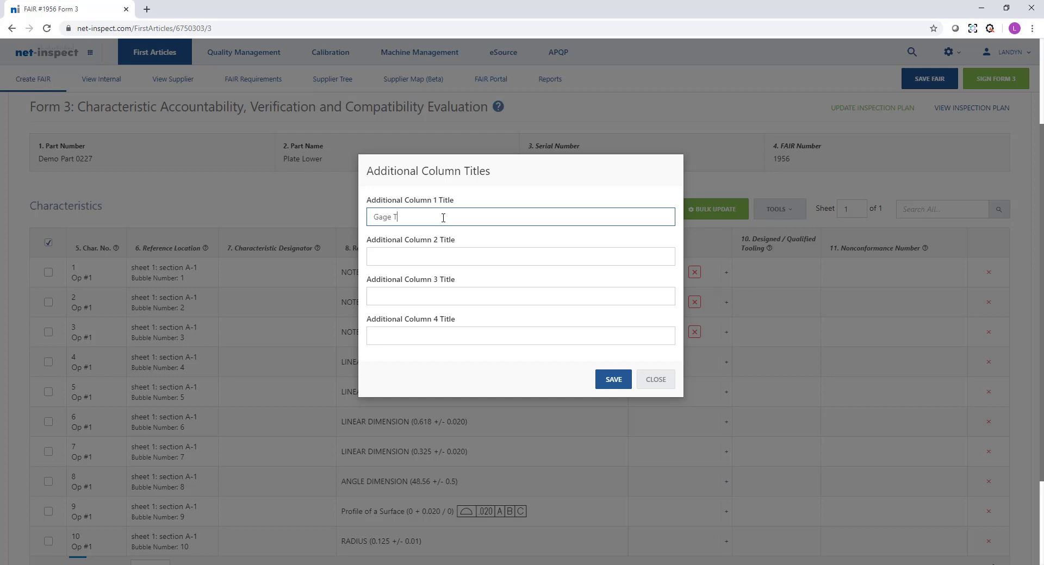
text(Gage ID)
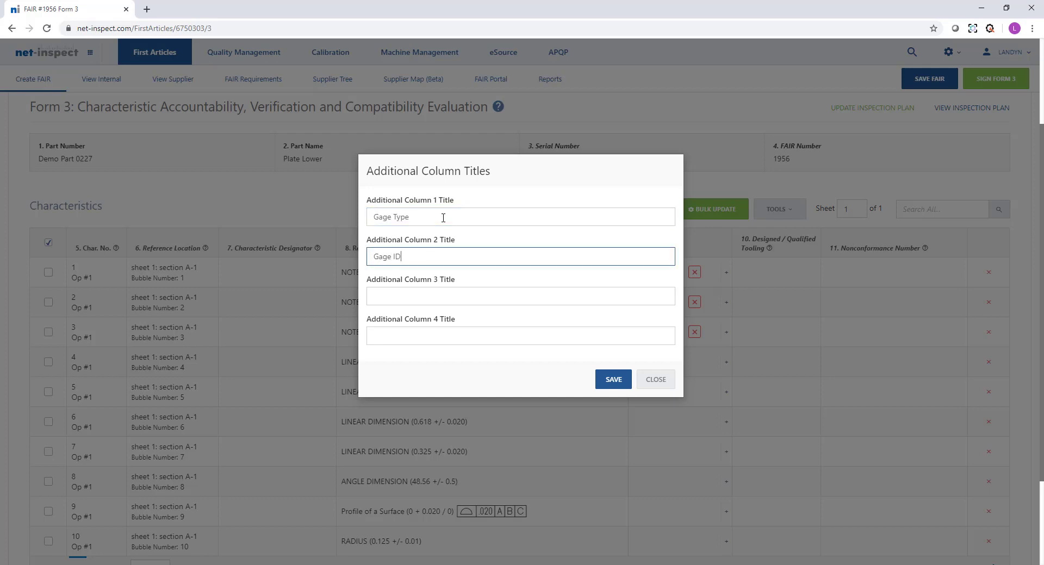
click(612, 380)
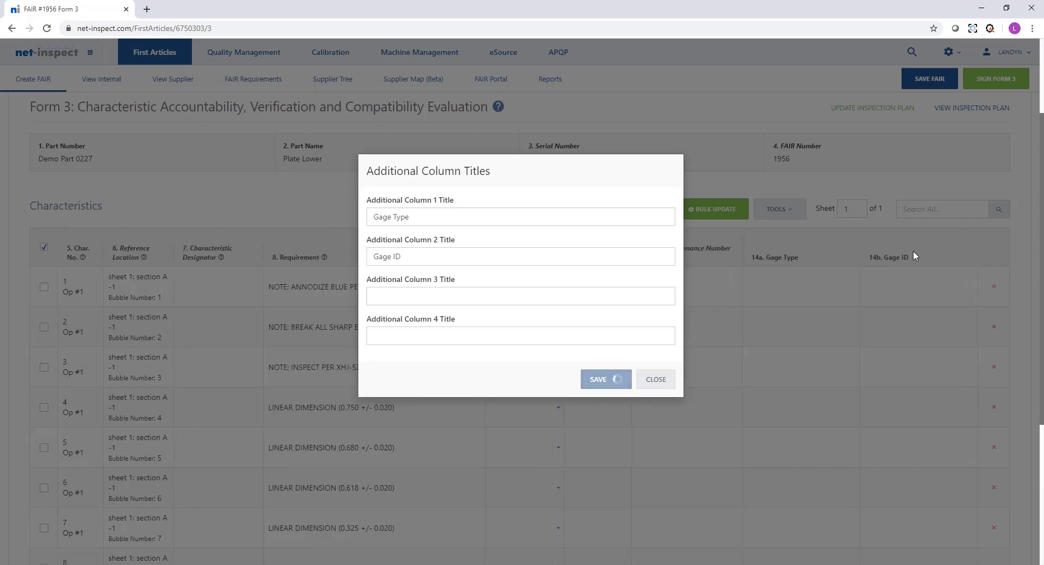
click(605, 380)
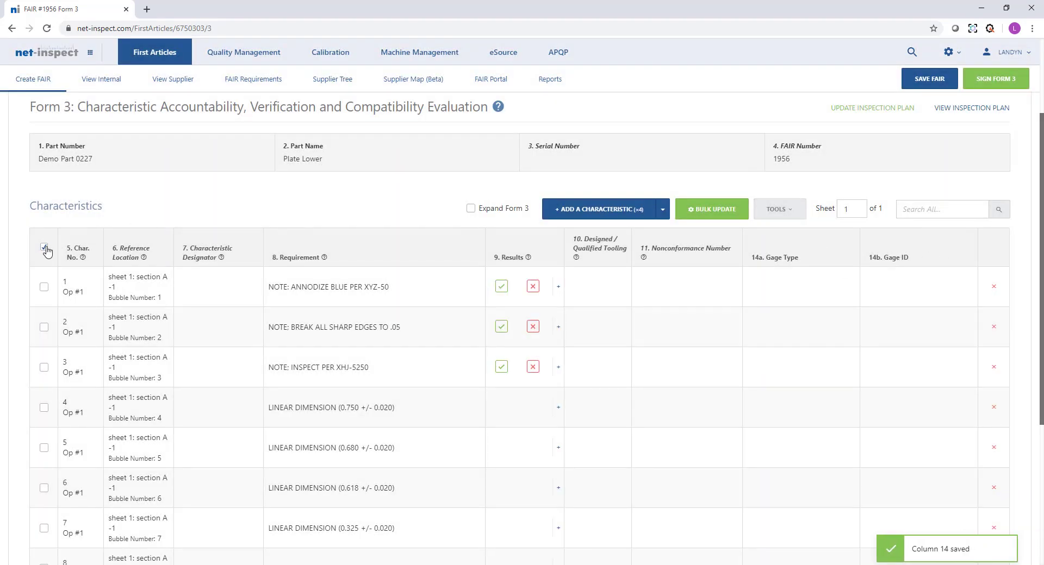
Step: Bulk-update rows 4–10 with Gage Type CMM and Gage ID 'Zeiss #2'
click(44, 247)
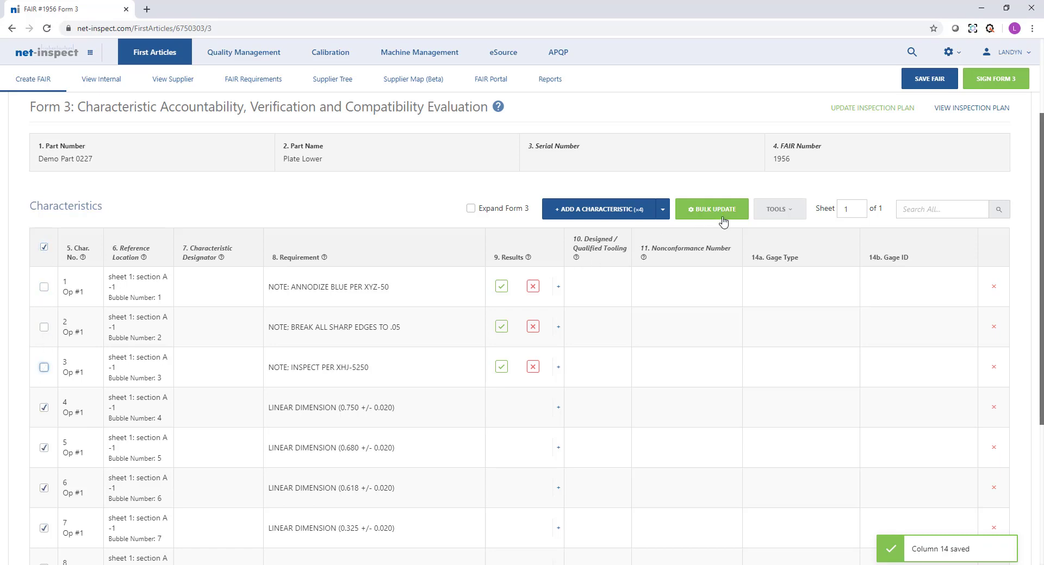
click(711, 208)
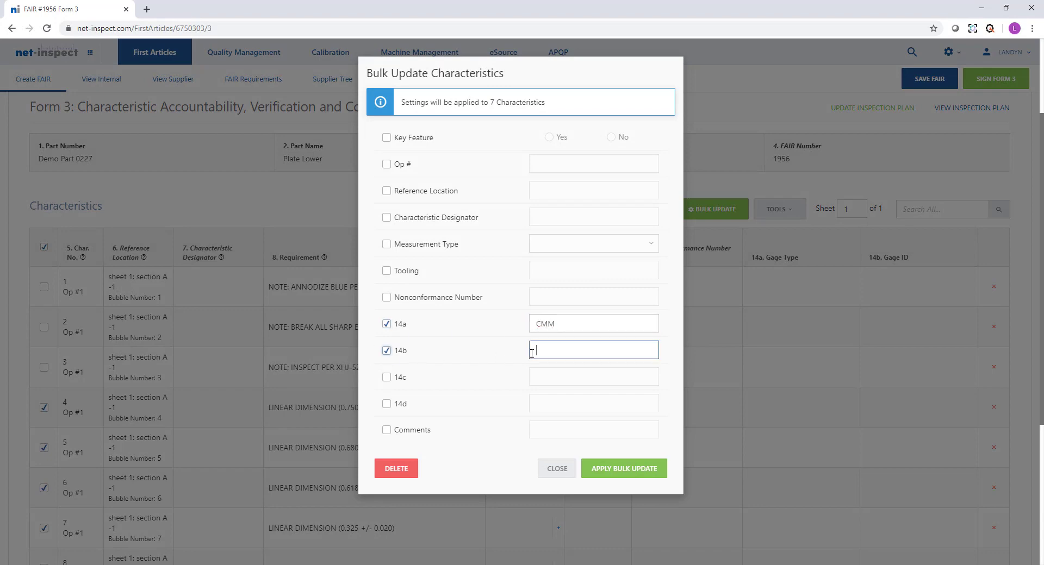
text(Zeiss #2)
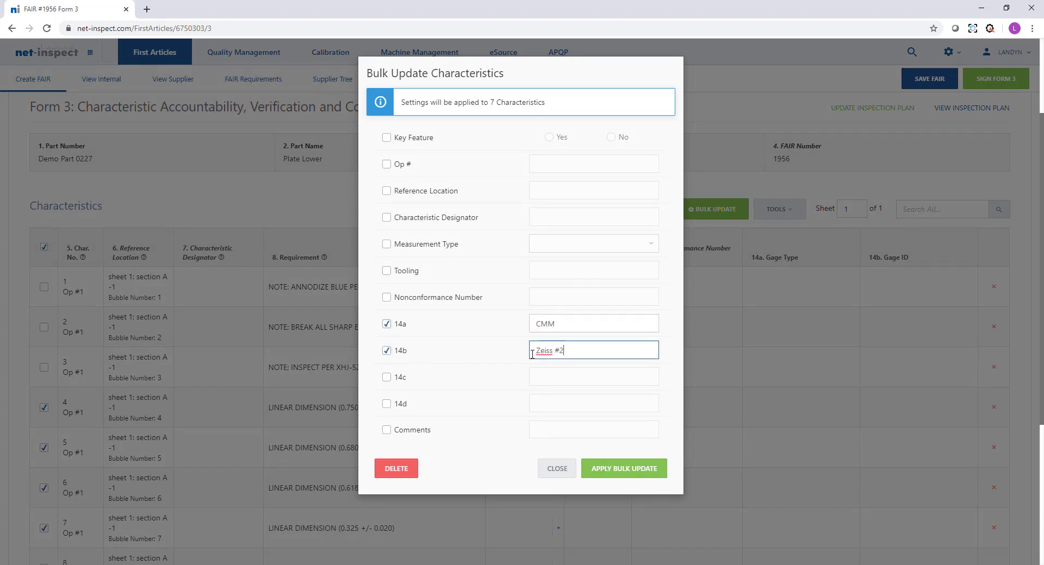
click(623, 469)
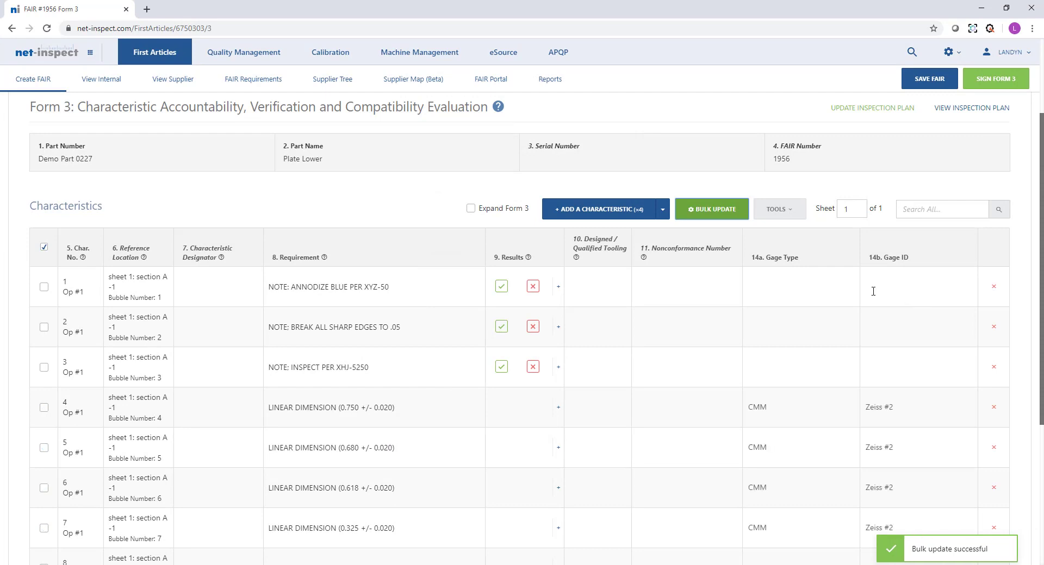
mouse_move(588, 323)
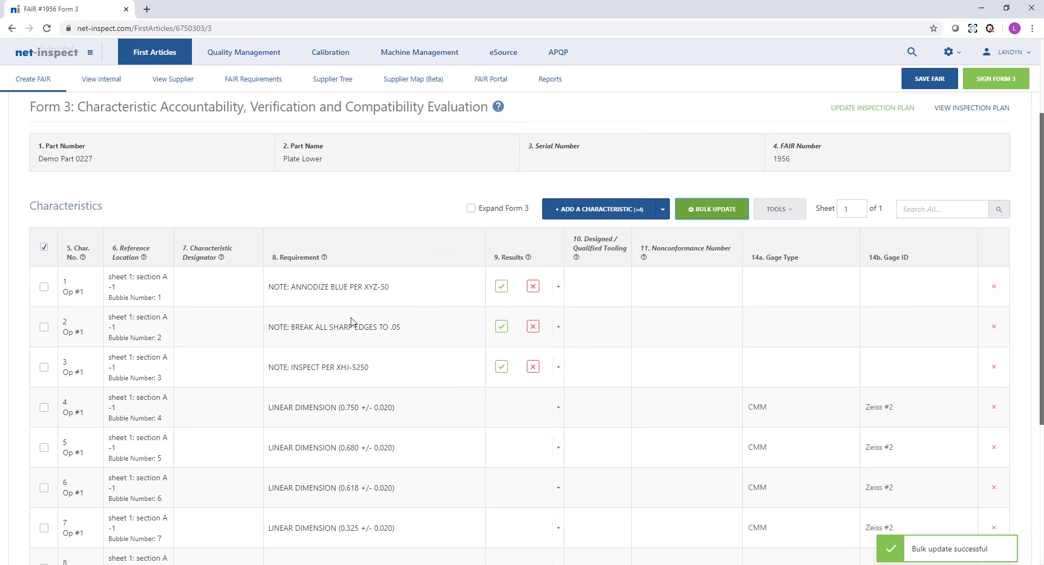
mouse_move(452, 321)
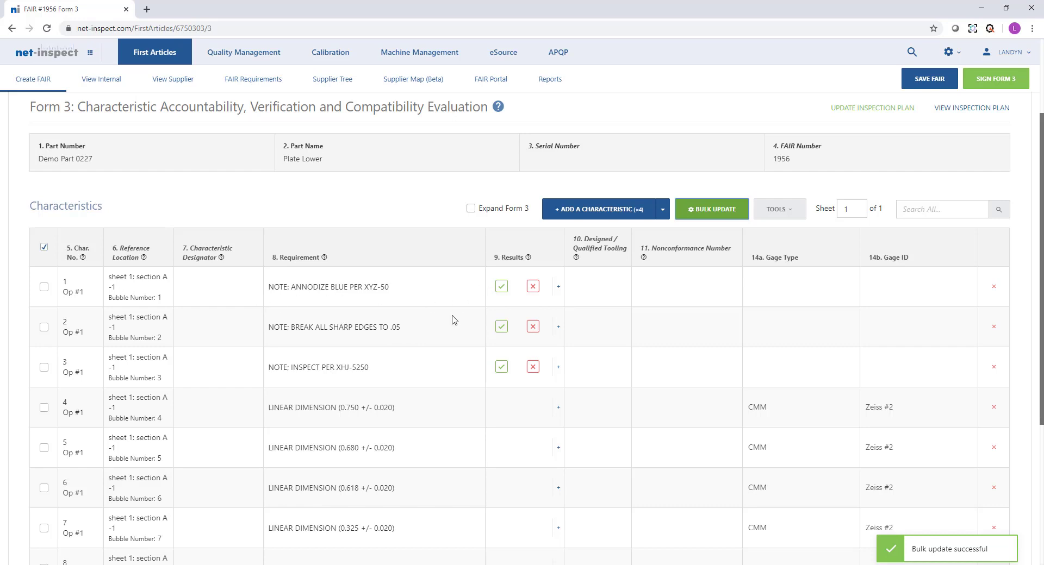
mouse_move(273, 187)
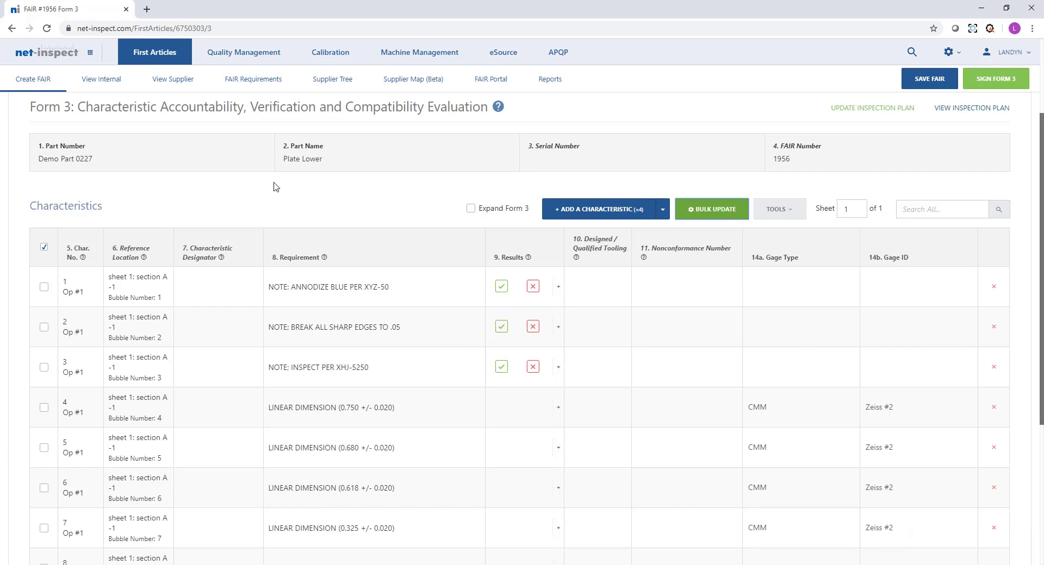
mouse_move(232, 294)
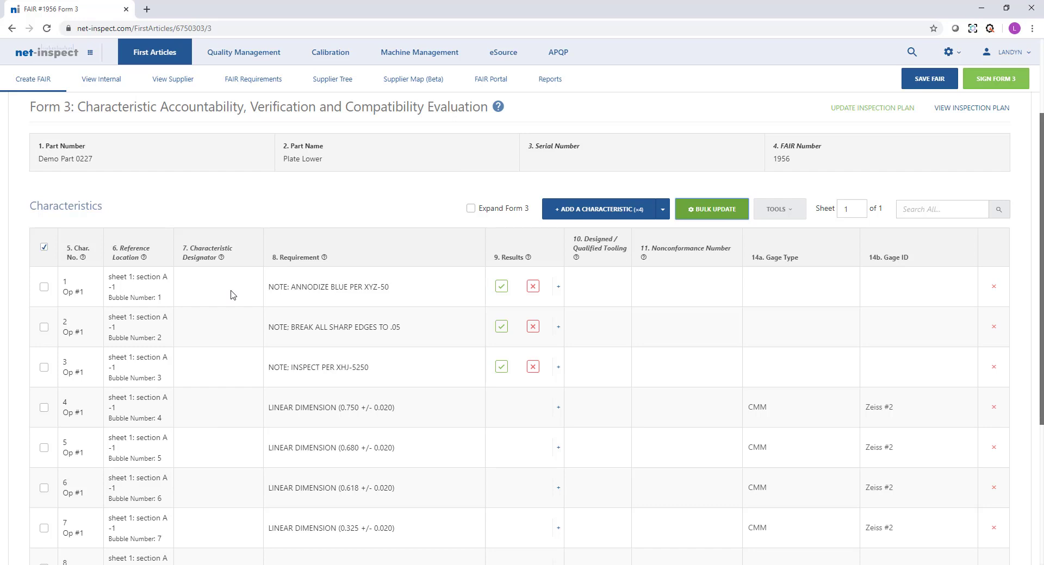
mouse_move(285, 306)
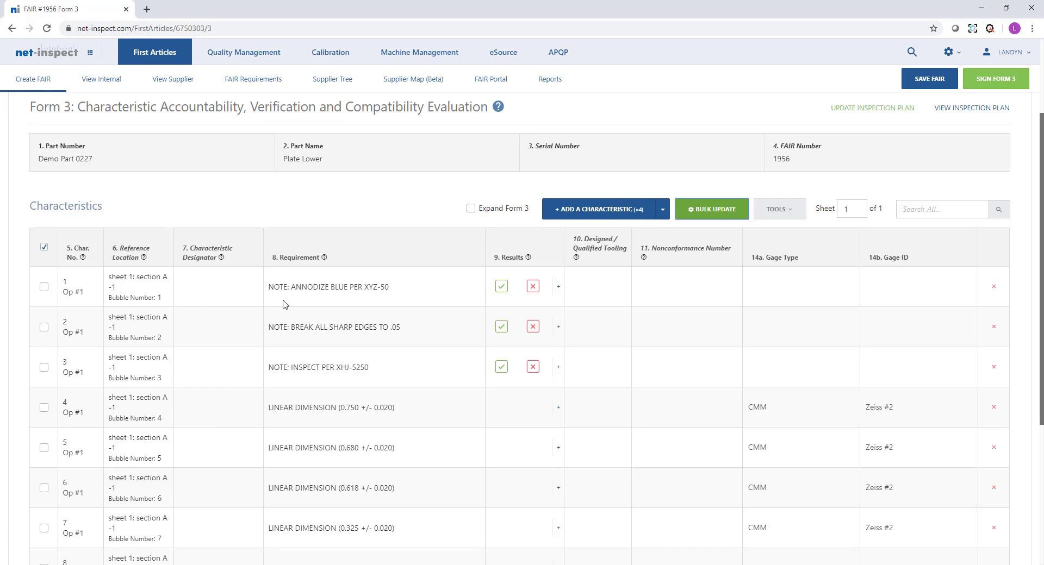
mouse_move(508, 233)
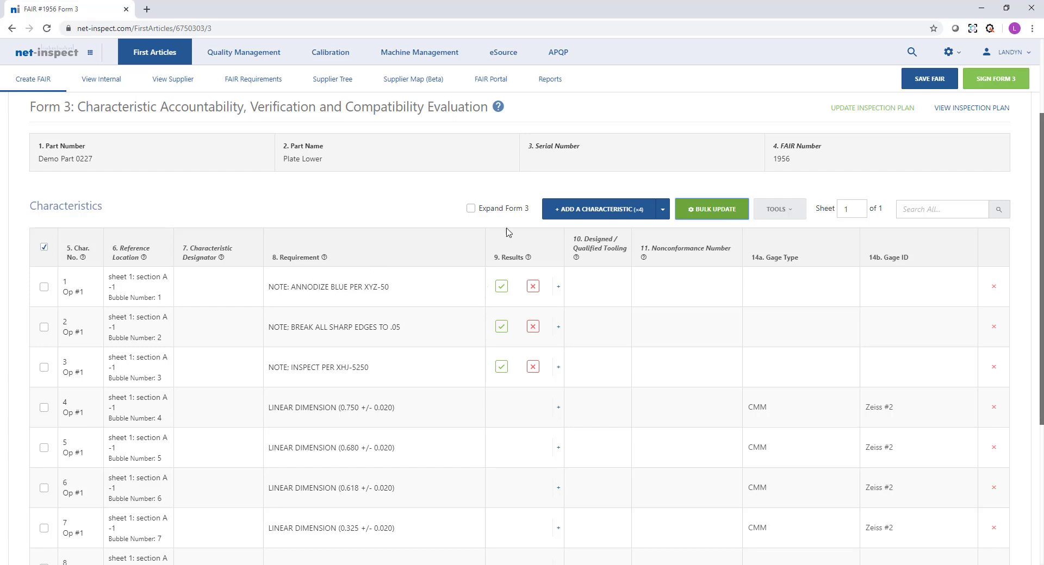
Step: Mark note characteristics 1, 2 and 3 as Pass in the Results column
scroll(down, 3)
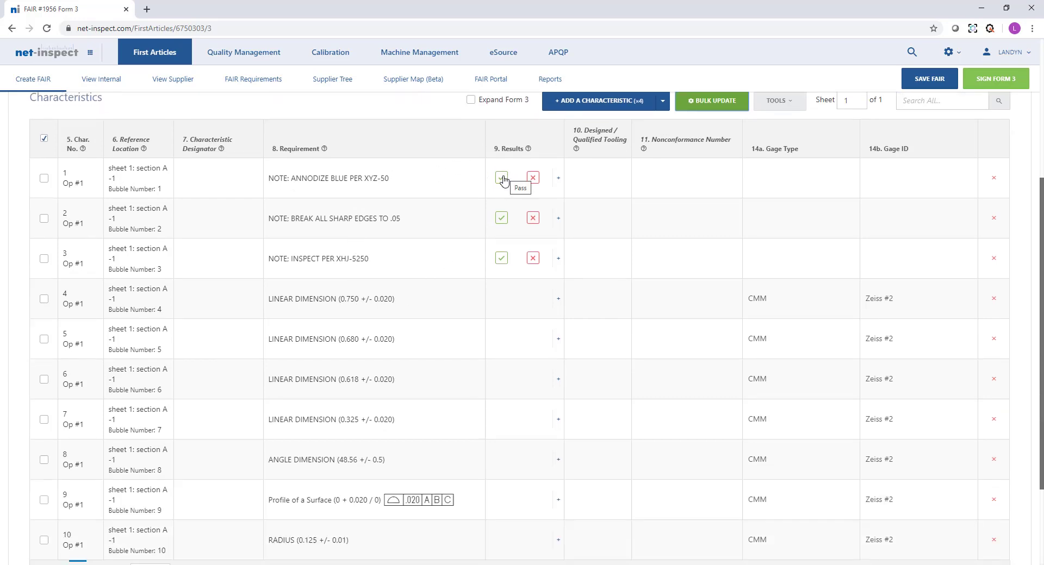
click(500, 179)
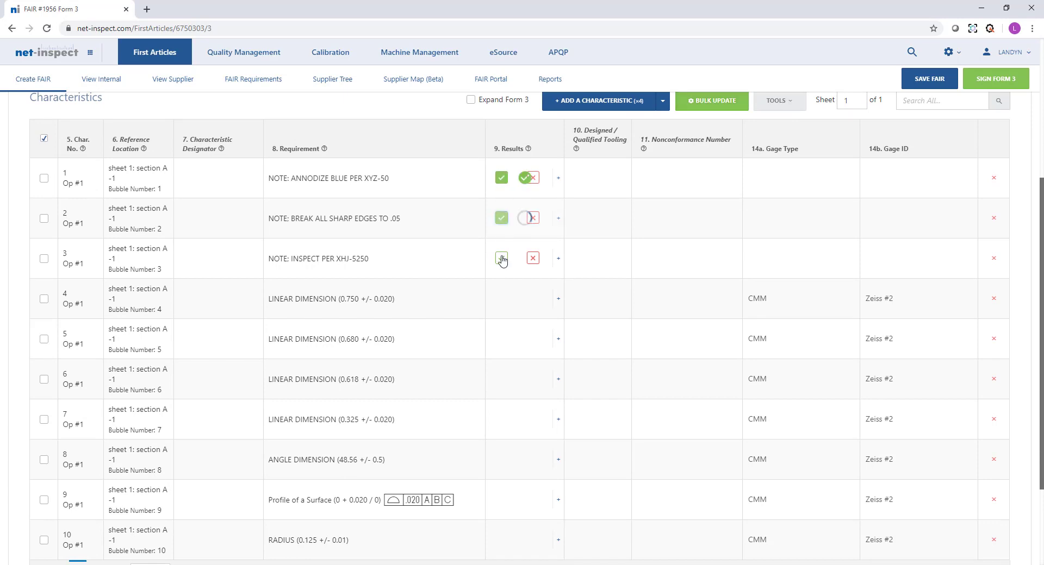
click(500, 259)
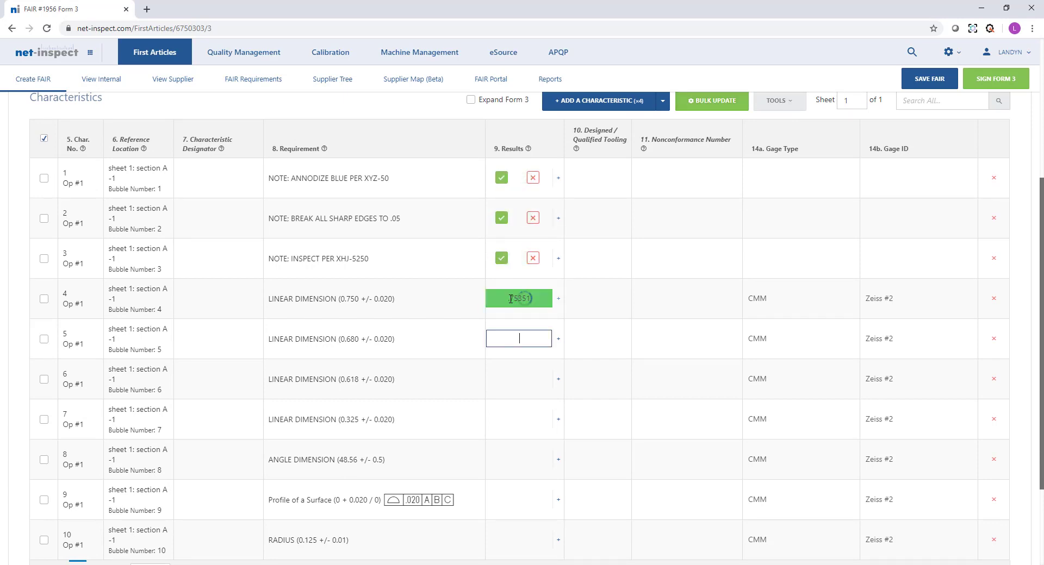
Step: Enter results .6842, .6235 and .3250 for characteristics 4 through 7
text(.6842)
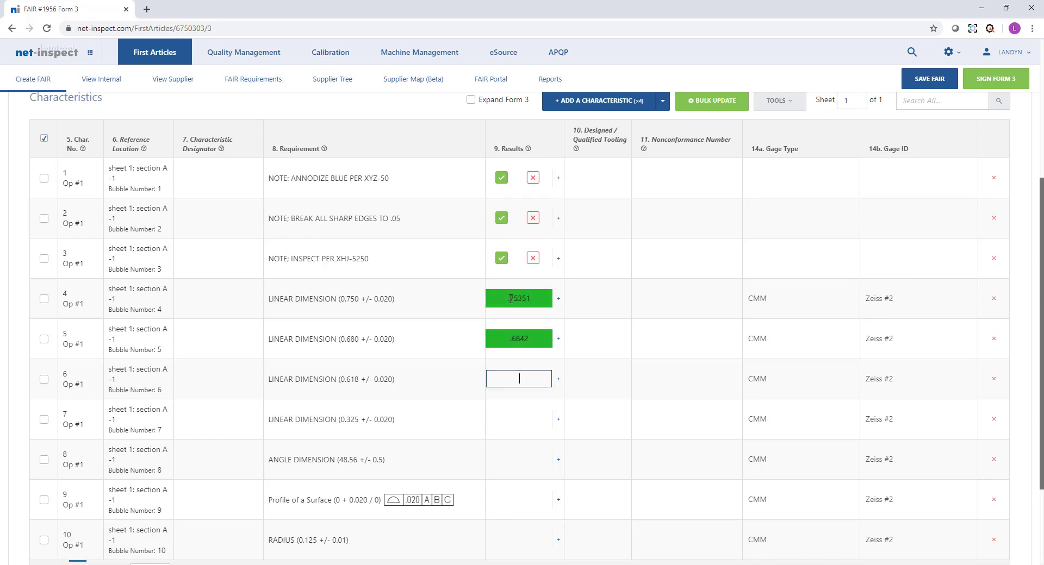
text(.6235)
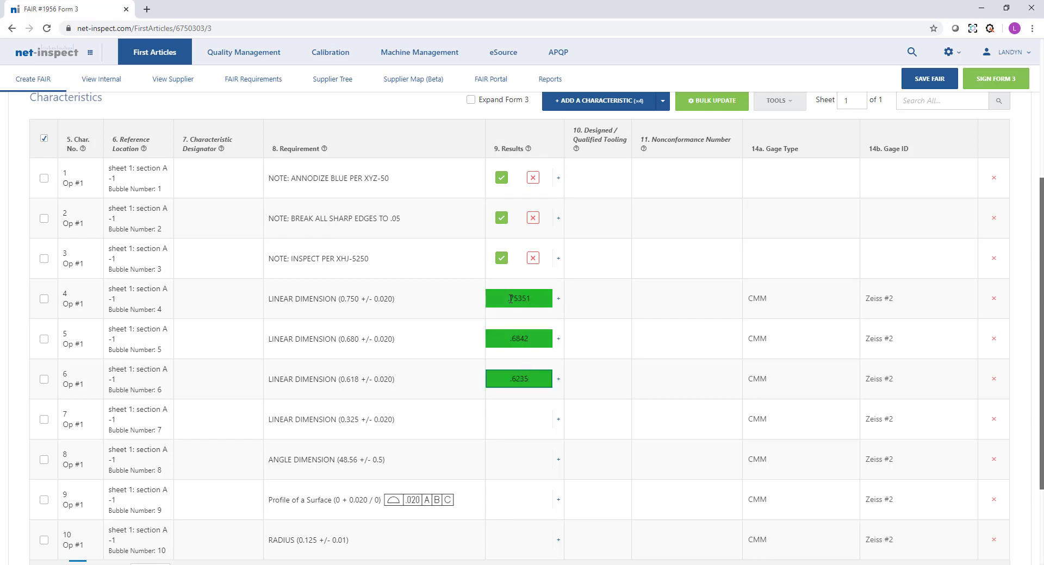
click(518, 380)
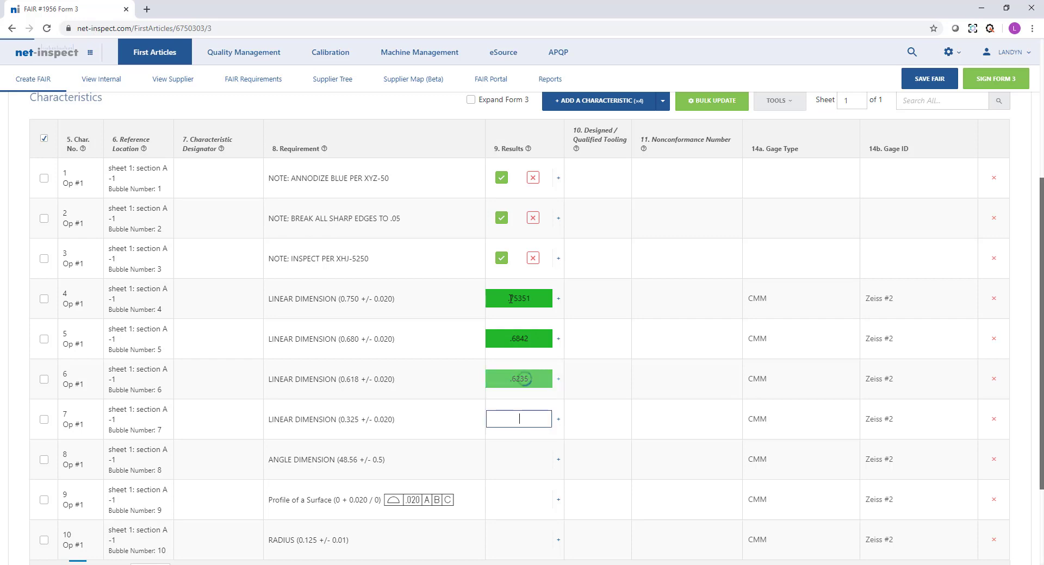
text(.32)
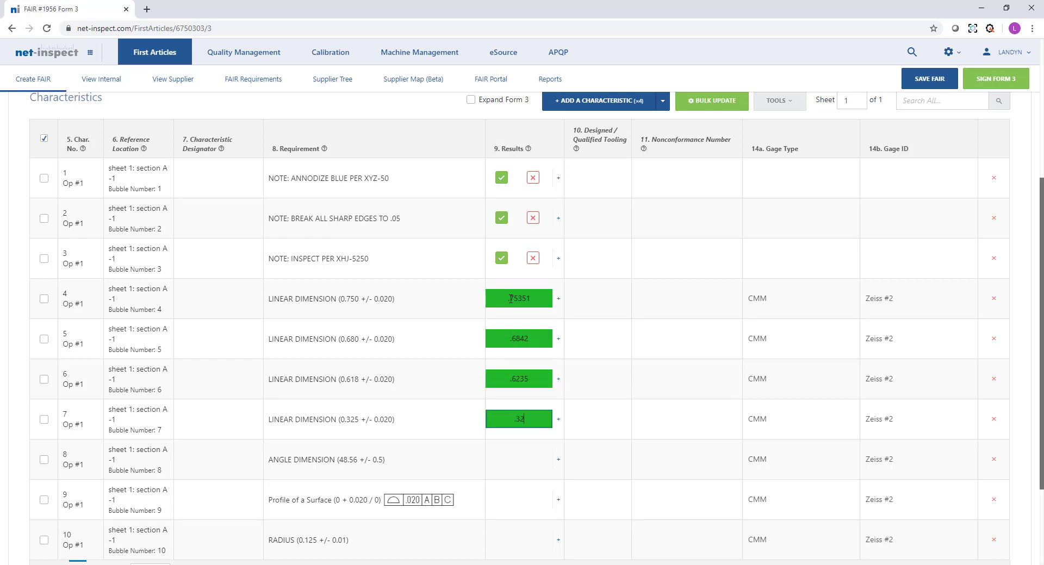
text(5)
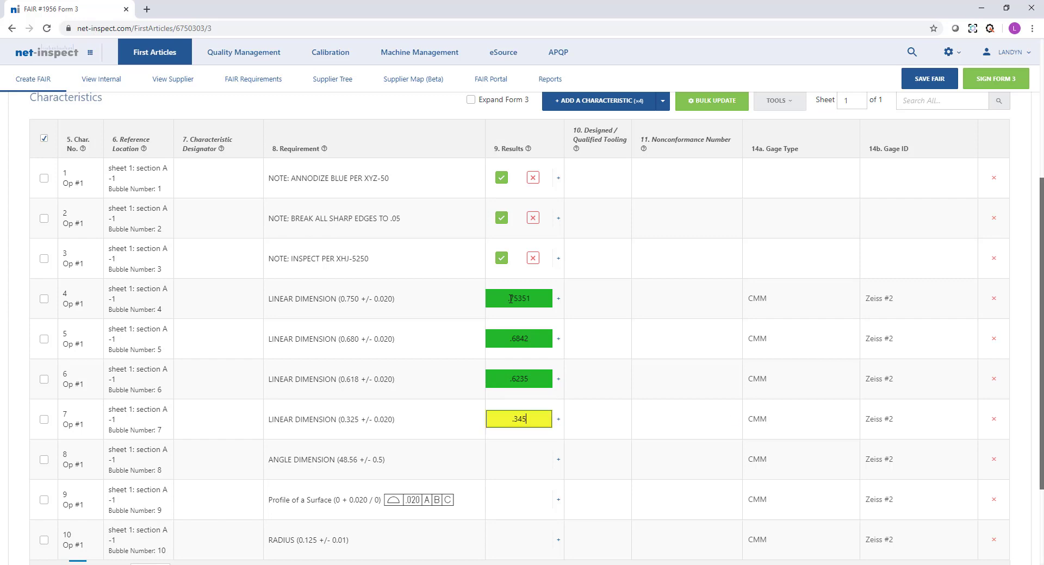
text(0)
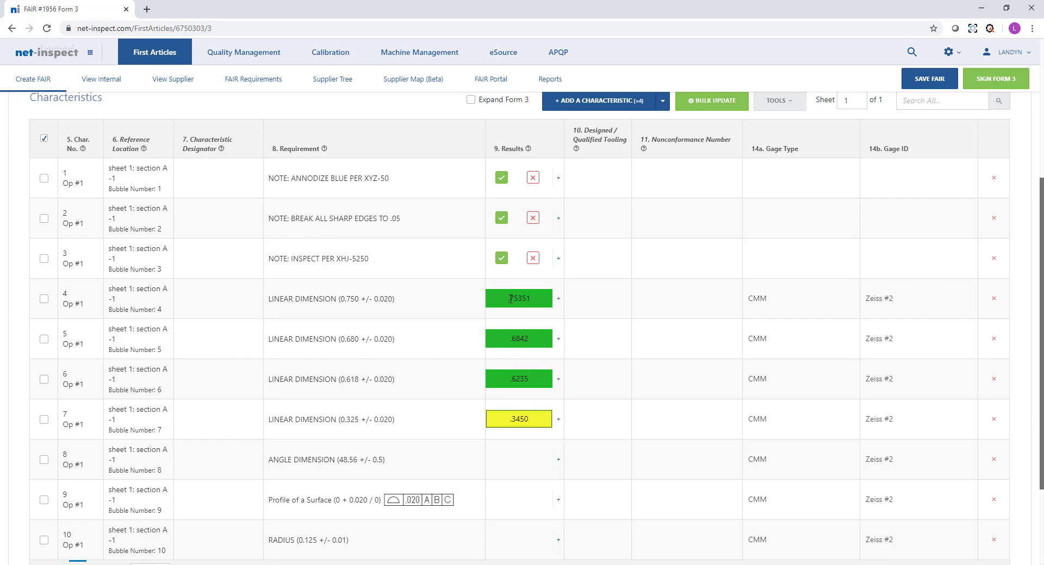
Step: Enter the angle and profile results, then .1354 as the radius result
click(519, 460)
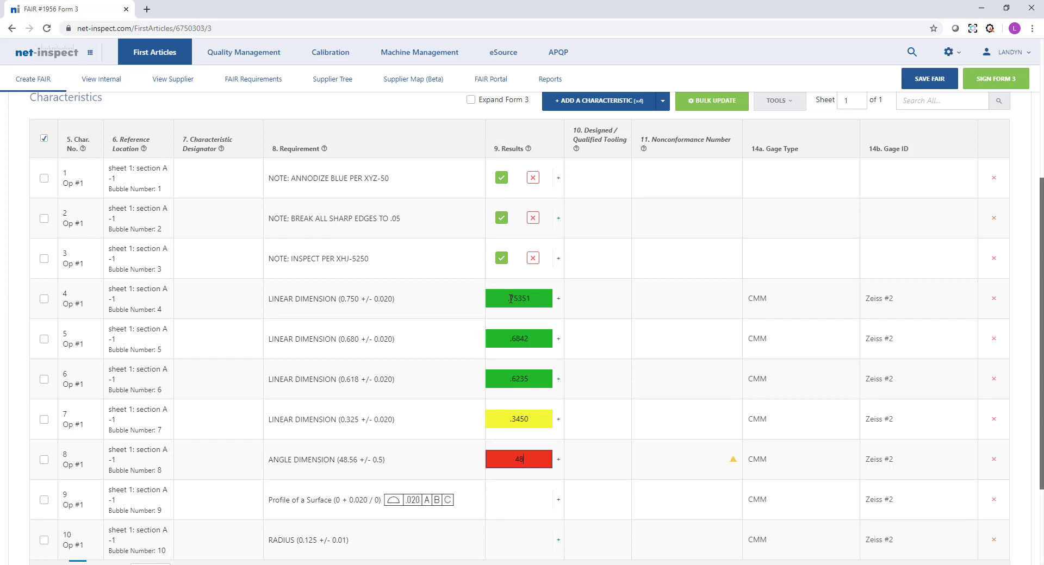
click(518, 499)
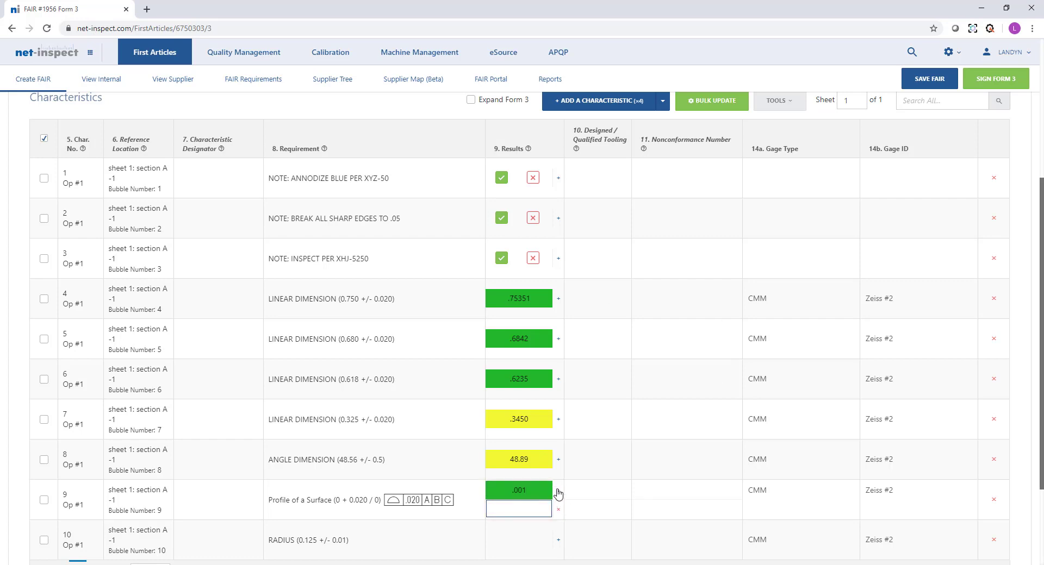
mouse_move(518, 490)
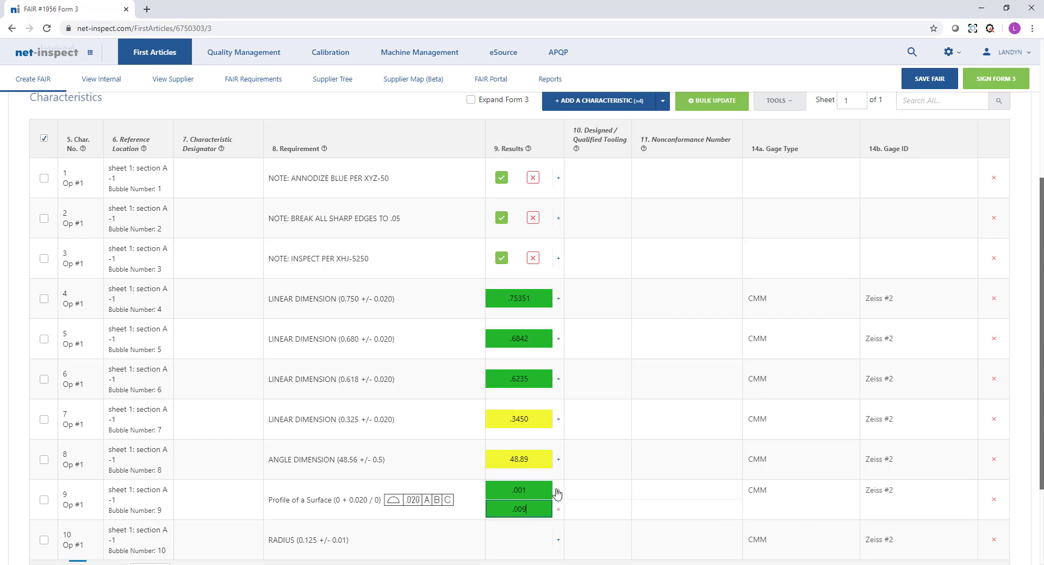
click(519, 539)
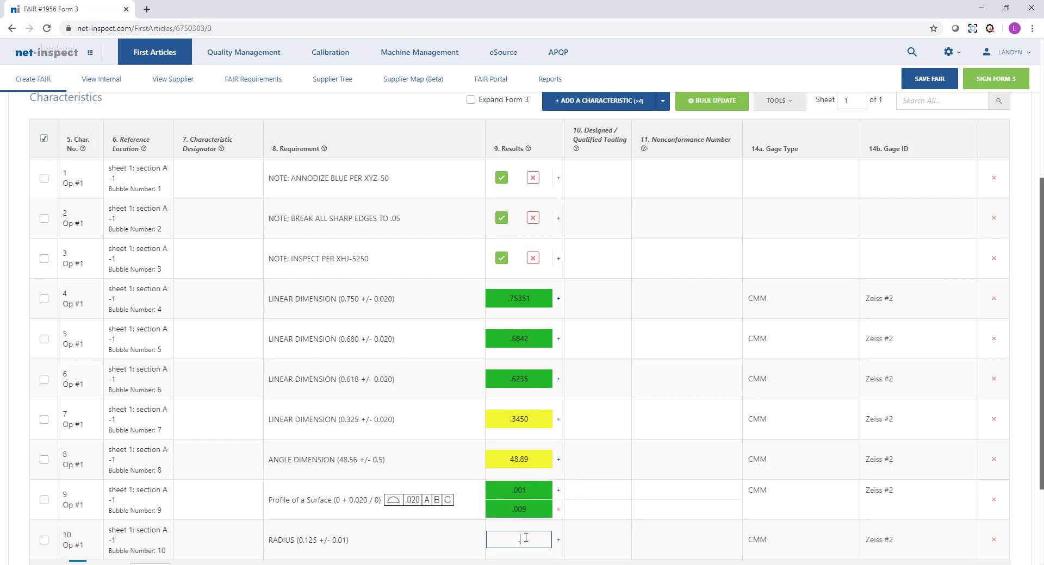
text(.1354)
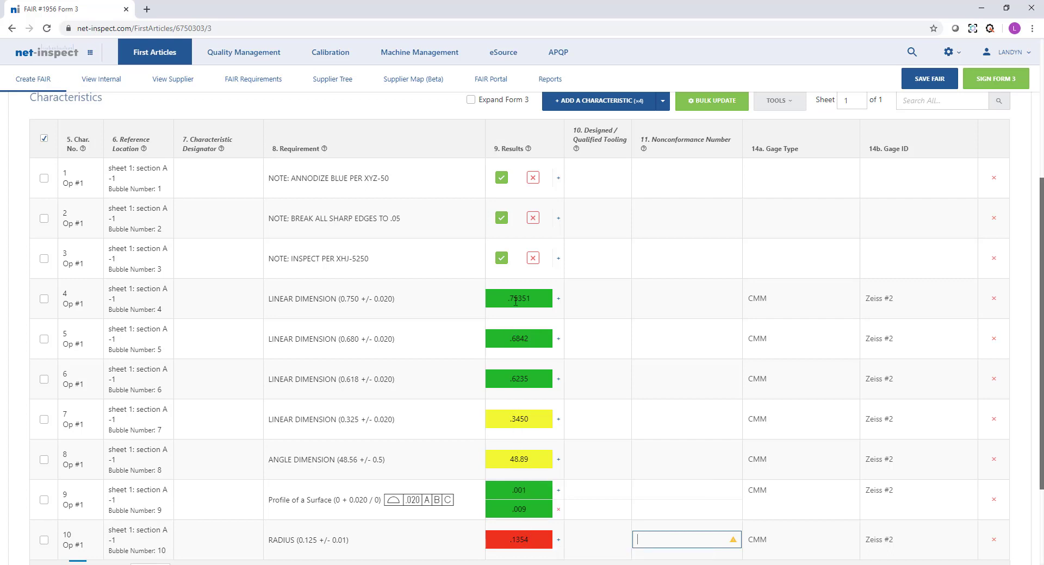
mouse_move(519, 298)
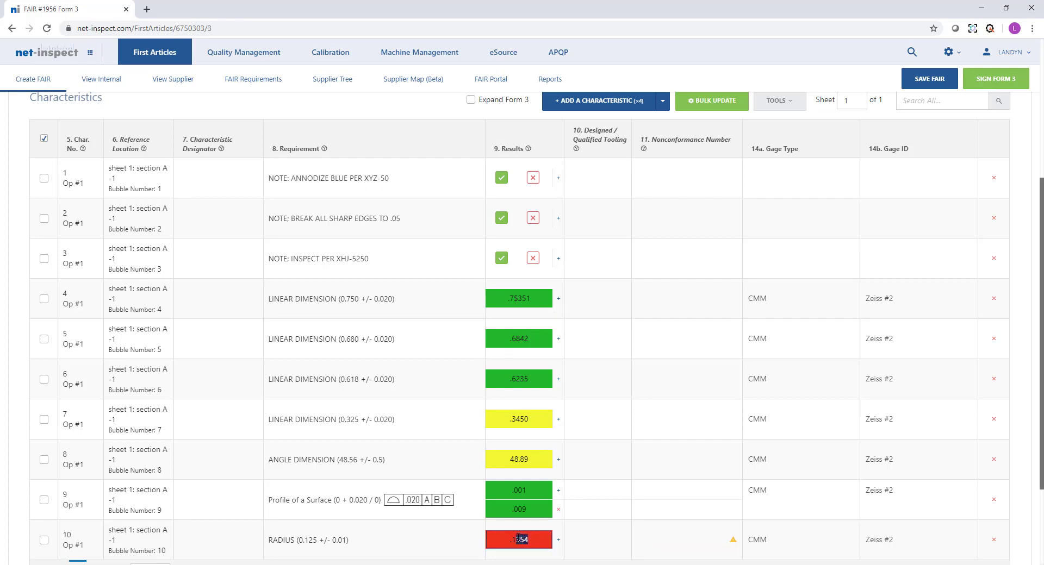
Step: Scroll back to the top of Form 3 after recording the out-of-tolerance radius
scroll(up, 3)
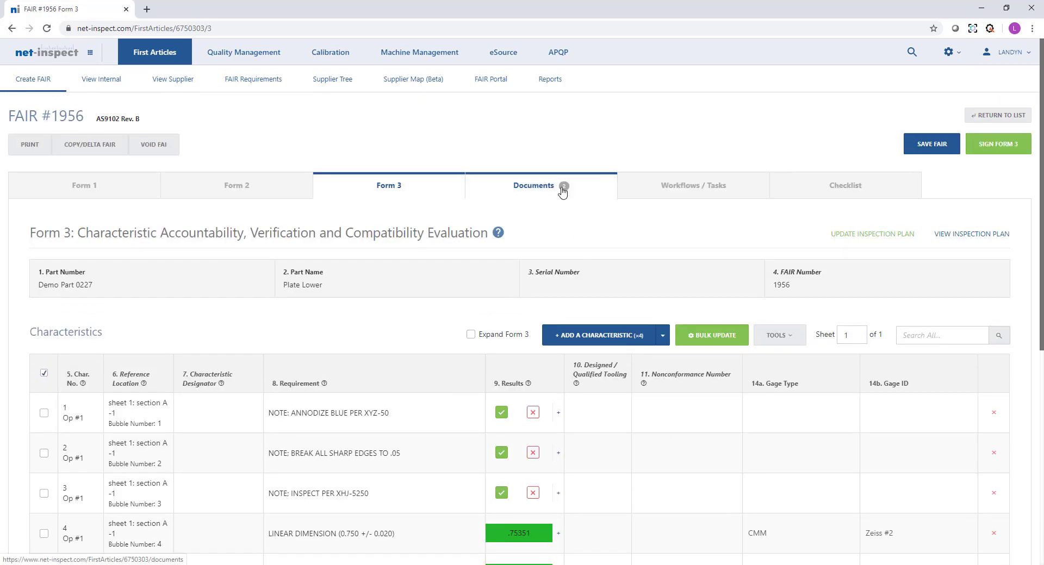
Step: Go to FAIR #1956's Documents and choose Select Files to add attachments
click(533, 185)
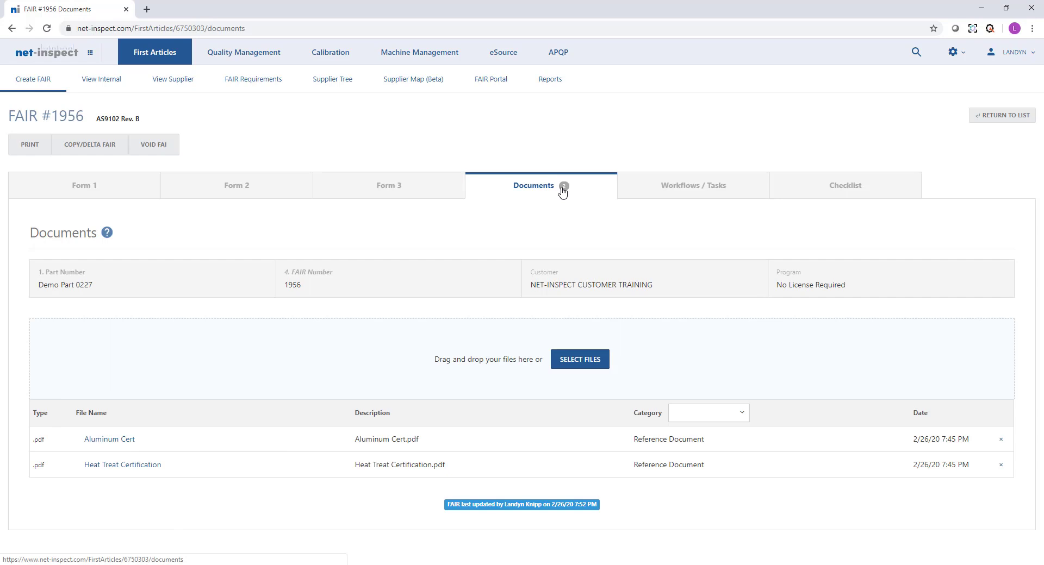
mouse_move(122, 465)
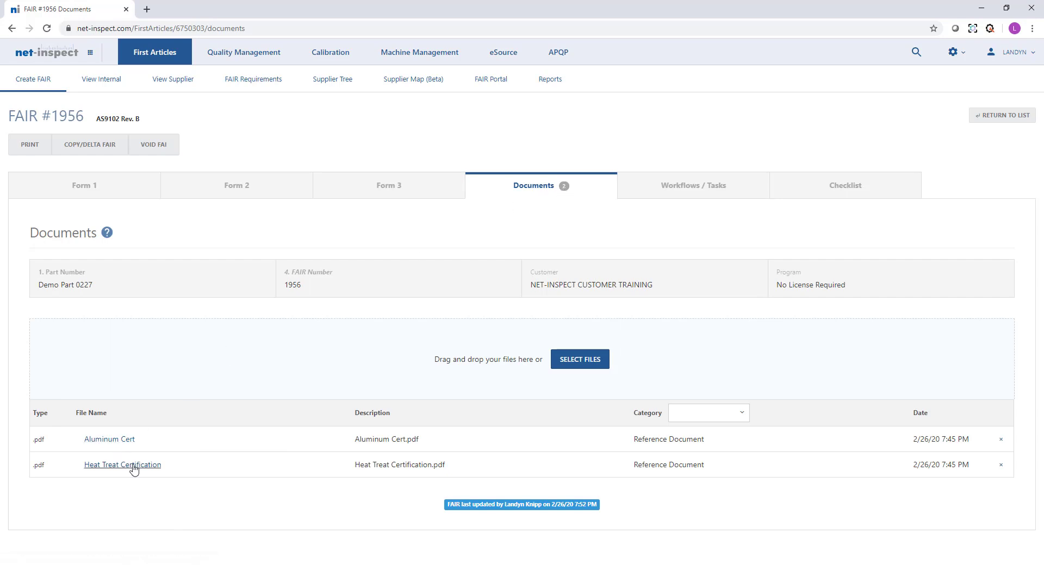
mouse_move(215, 478)
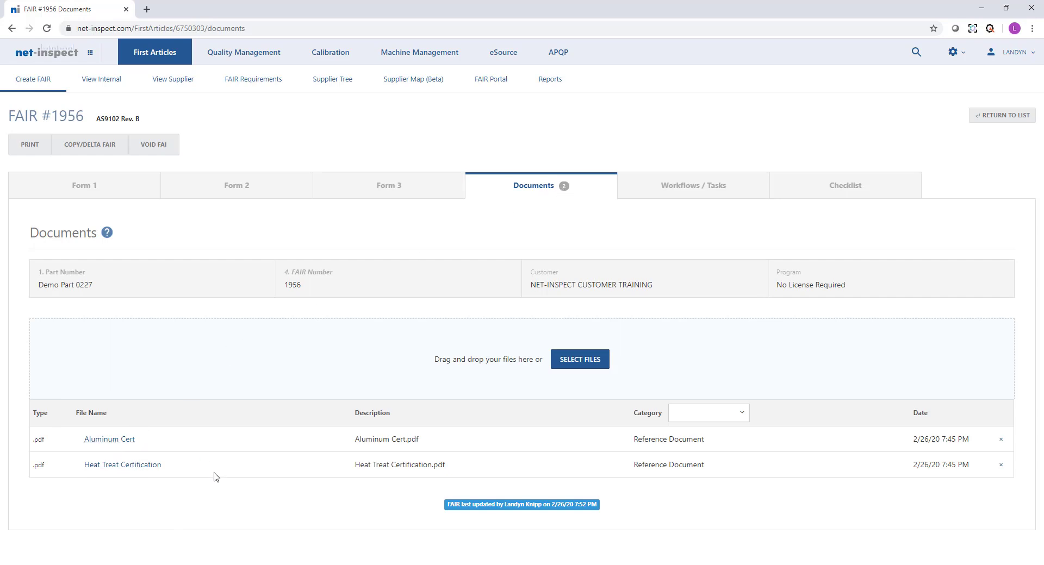
mouse_move(196, 488)
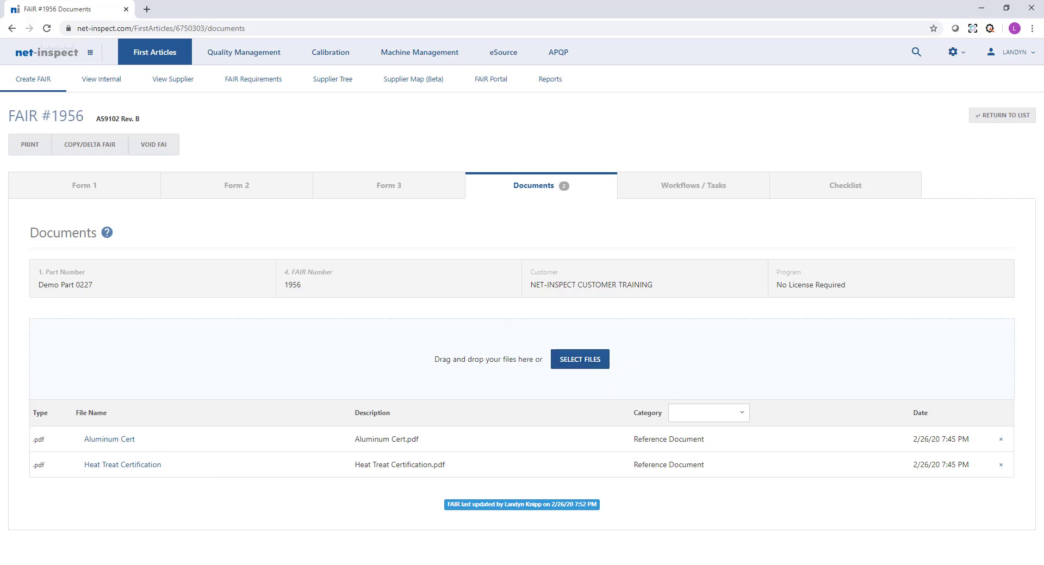
click(579, 359)
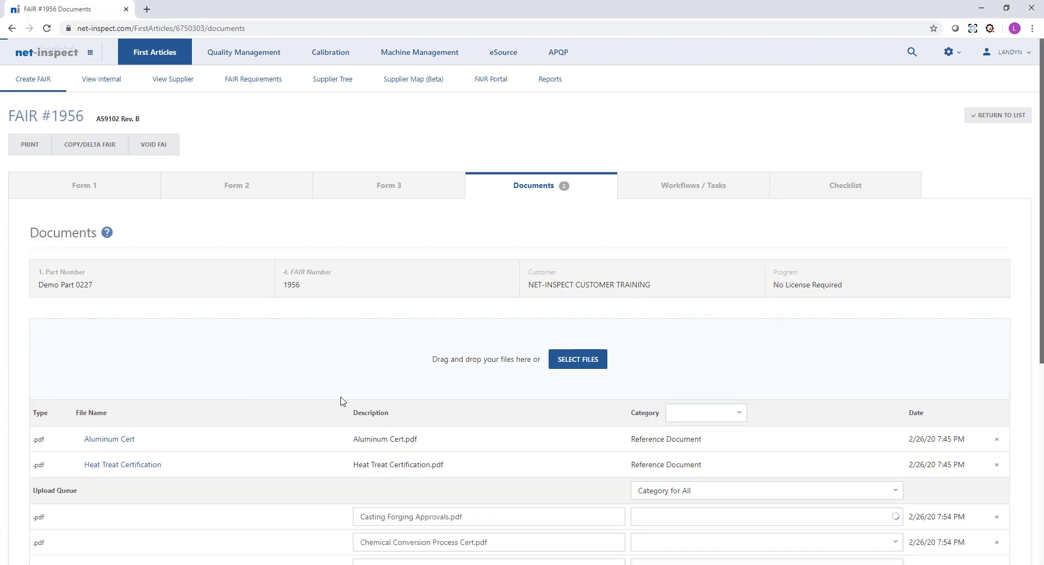
Step: Set the category for all eleven queued files to Certification
scroll(down, 3)
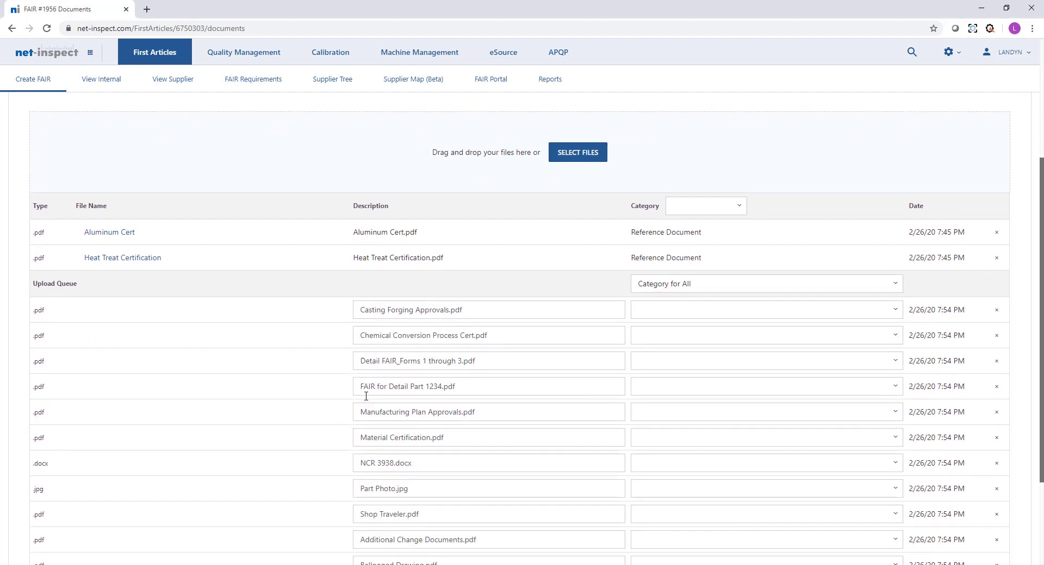
scroll(down, 3)
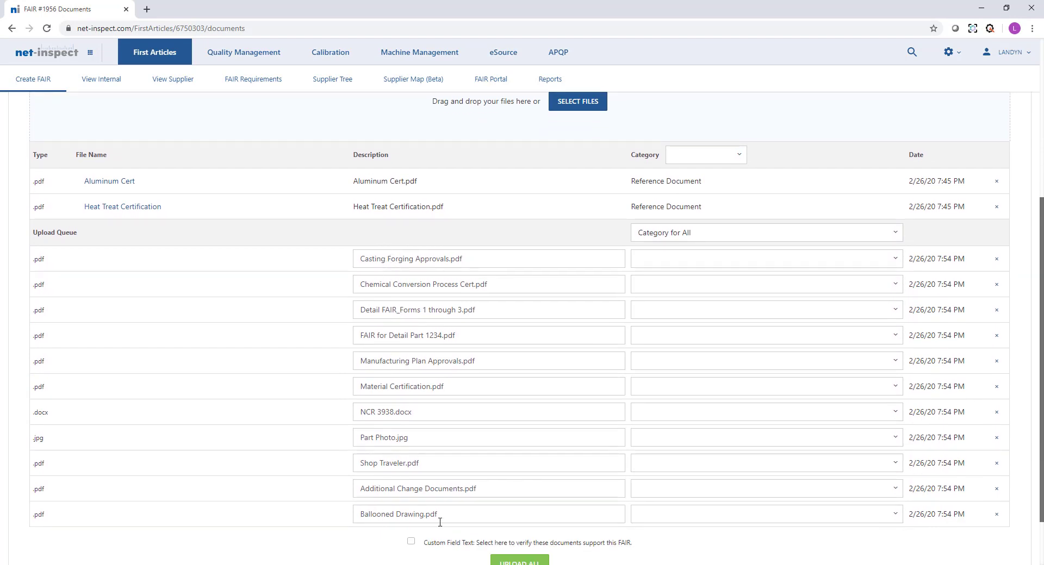
mouse_move(408, 437)
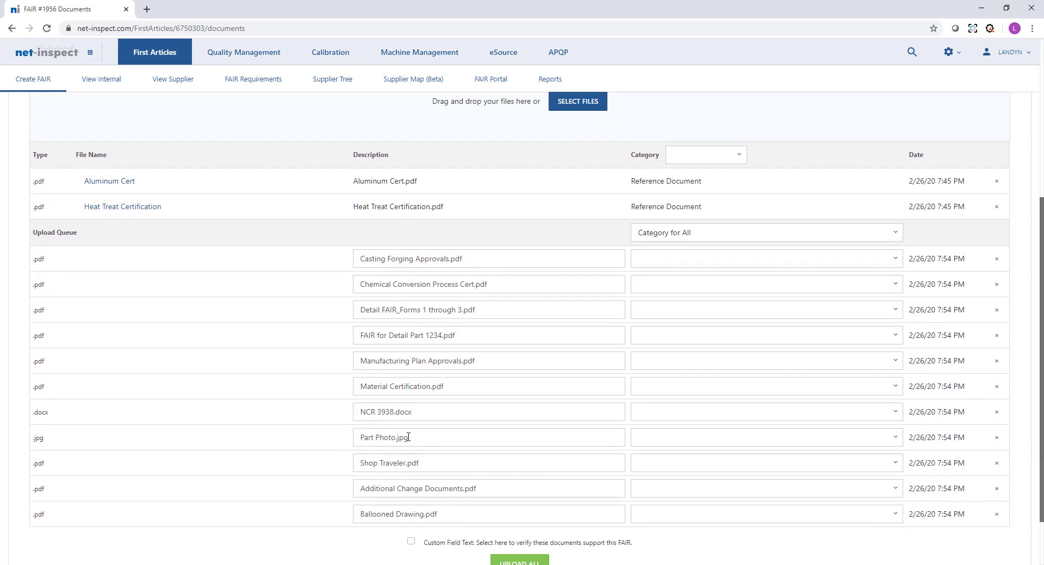
mouse_move(508, 392)
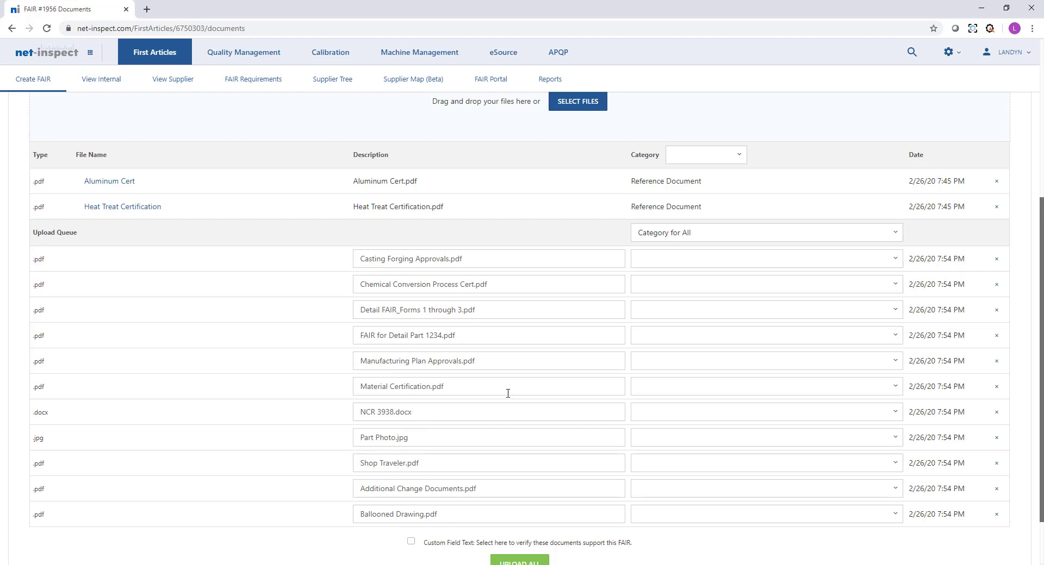
mouse_move(725, 241)
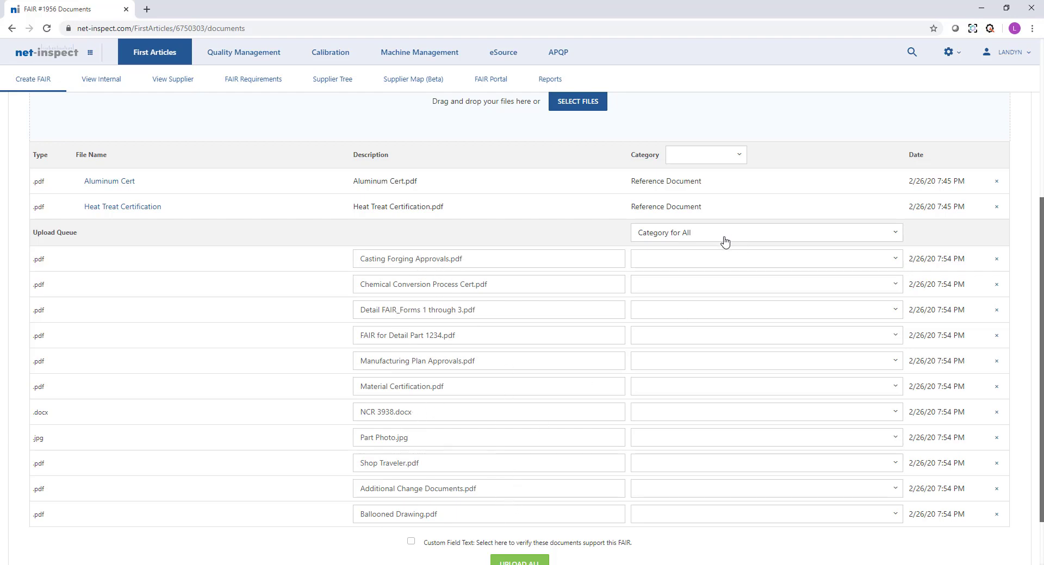
mouse_move(671, 235)
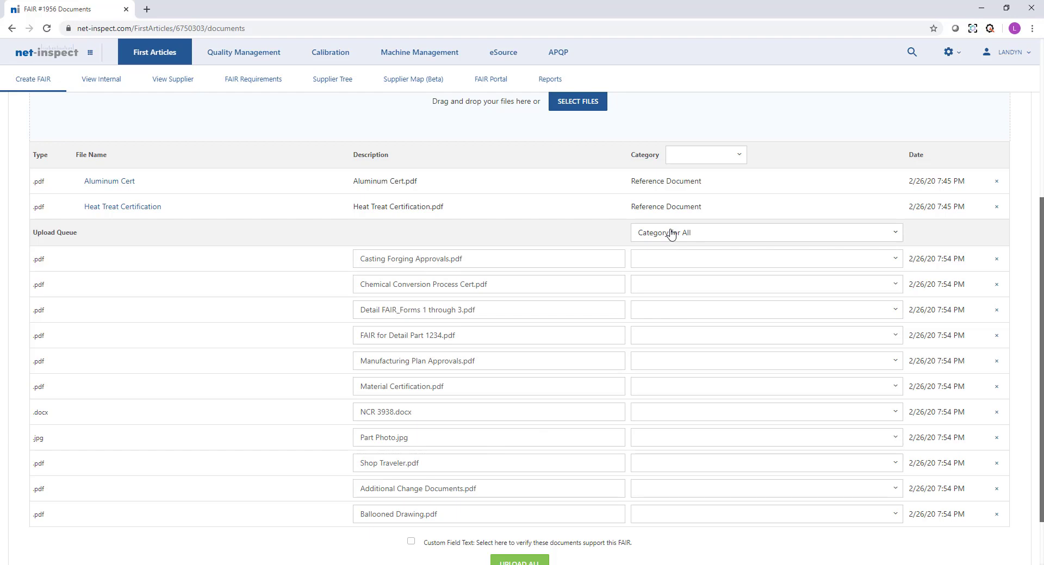
click(765, 232)
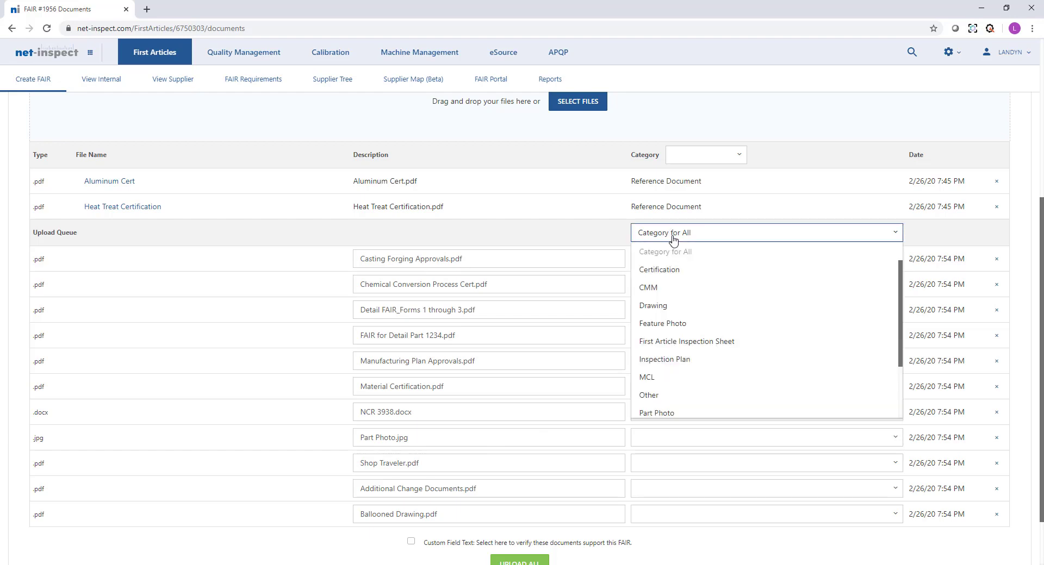
mouse_move(647, 287)
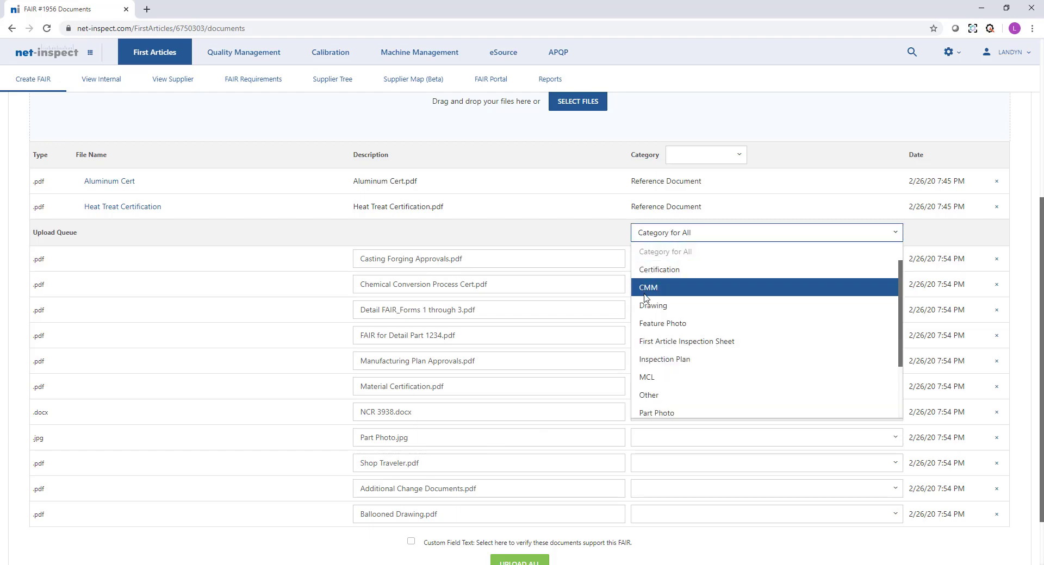
mouse_move(659, 269)
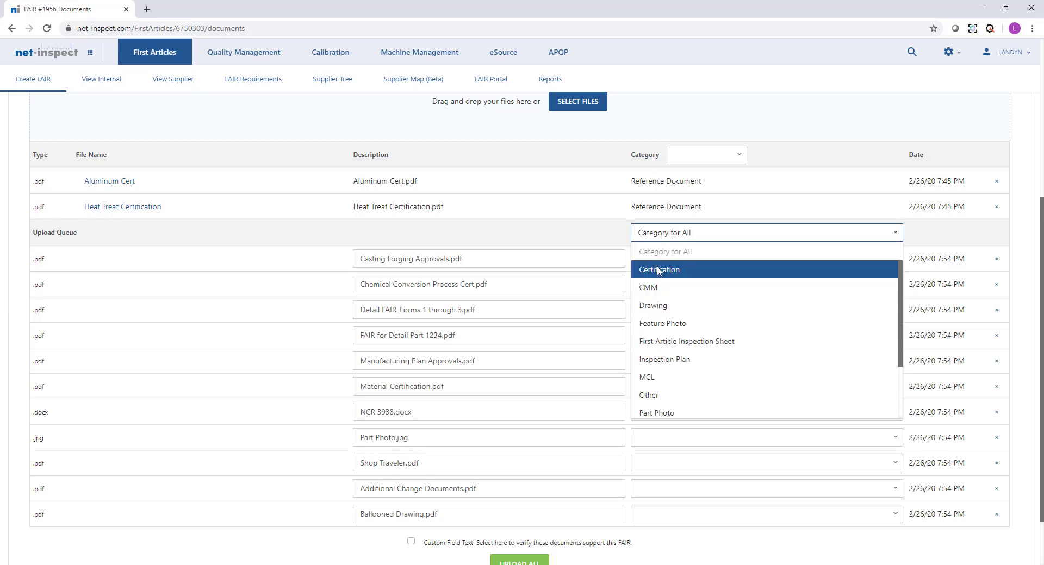
click(659, 269)
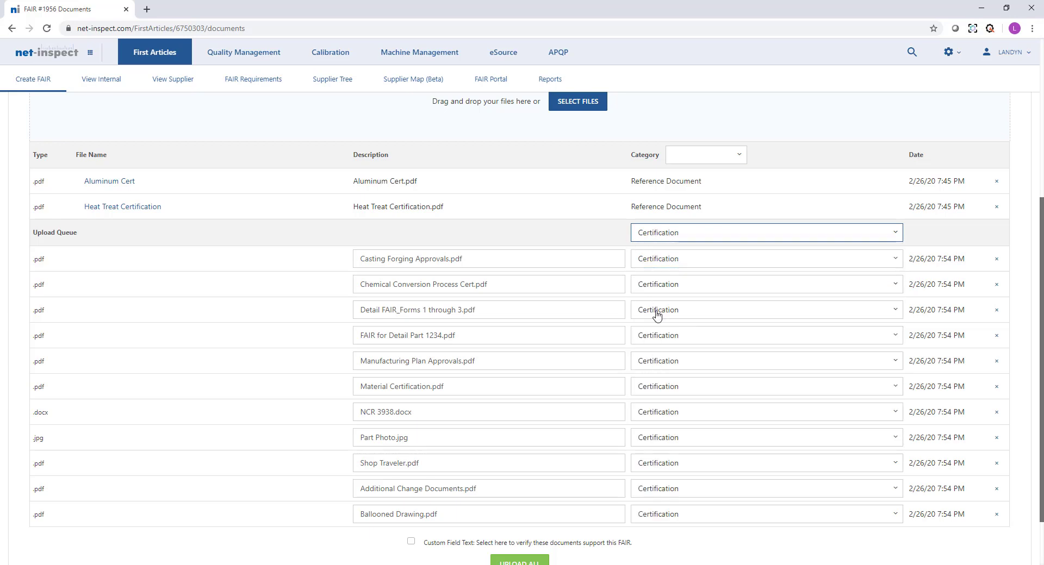
Step: Categorise Detail FAIR as Other, Part Photo, Ballooned Drawing as Drawing, Shop Traveler as Router/Traveler, and confirm
click(766, 310)
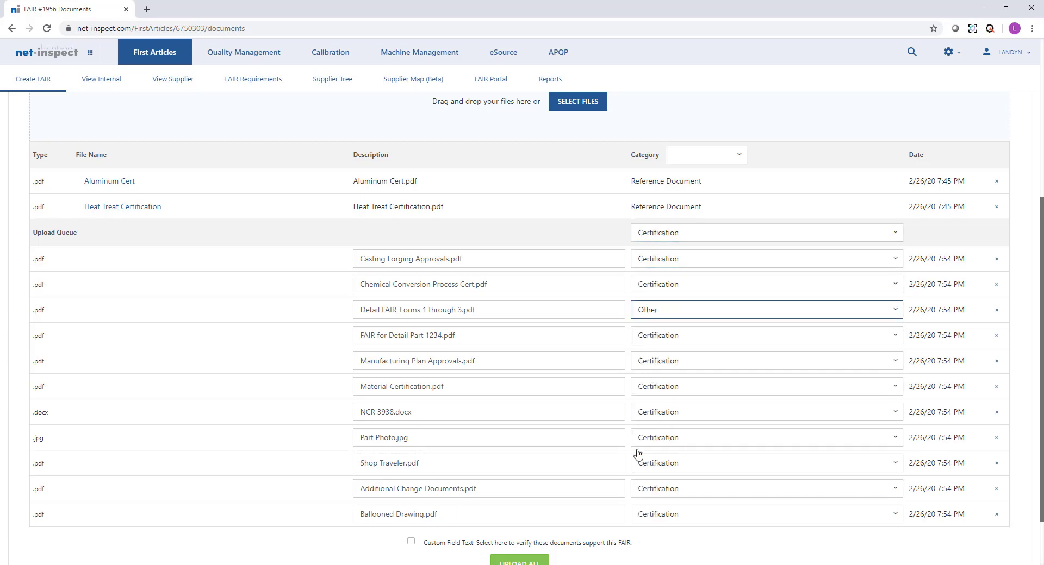
click(766, 437)
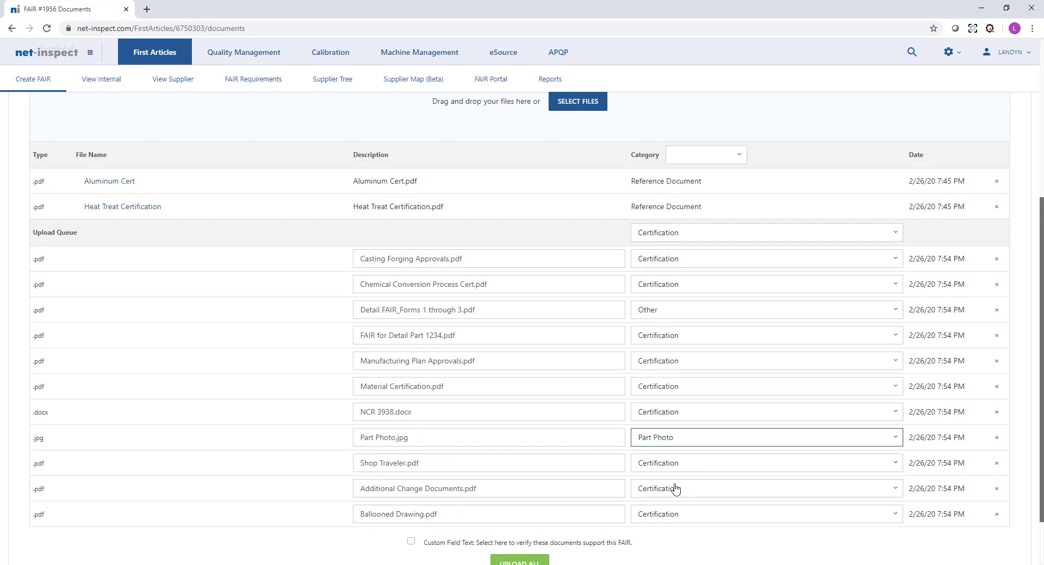
click(764, 513)
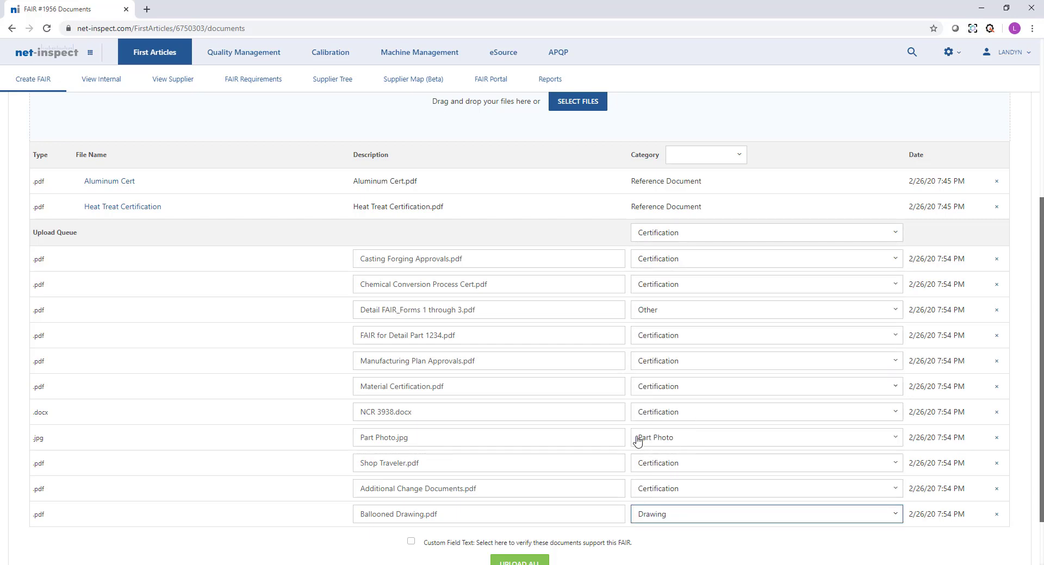
click(763, 284)
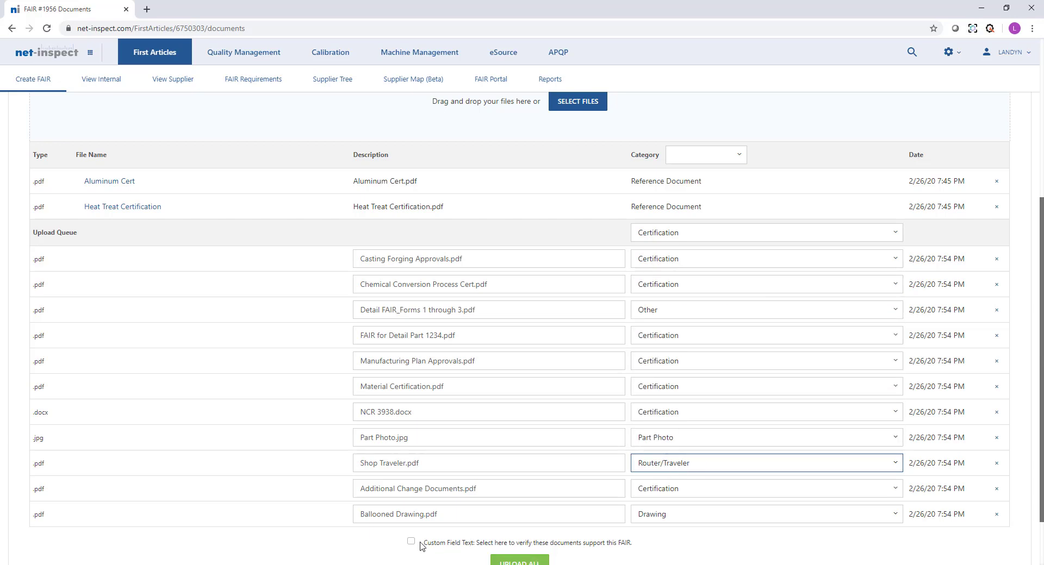
click(411, 541)
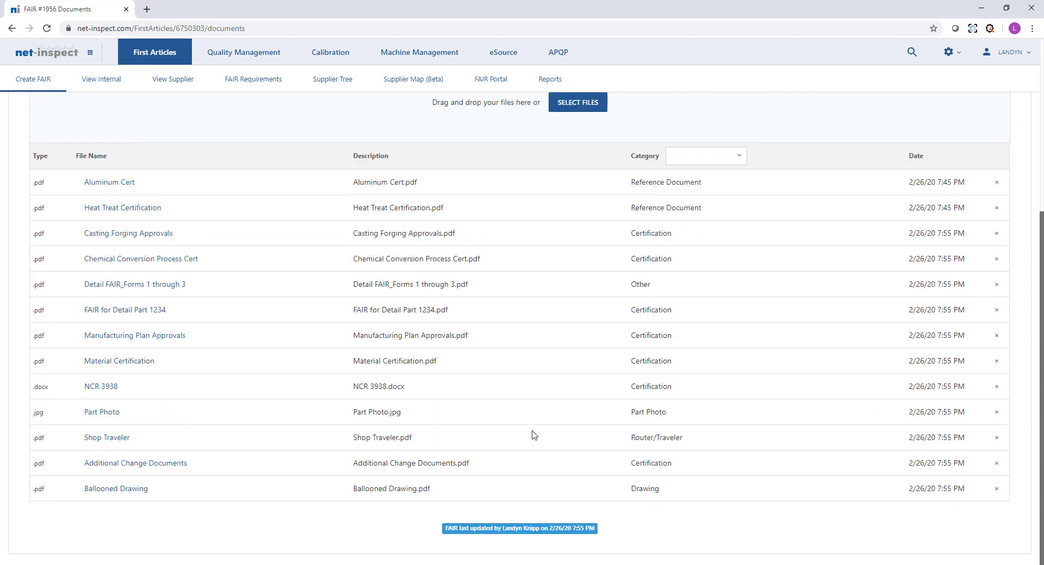
Step: View the Ballooned Drawing attachment (Plate Lower) in a new tab, then return to FAIR #1956's documents
scroll(up, 3)
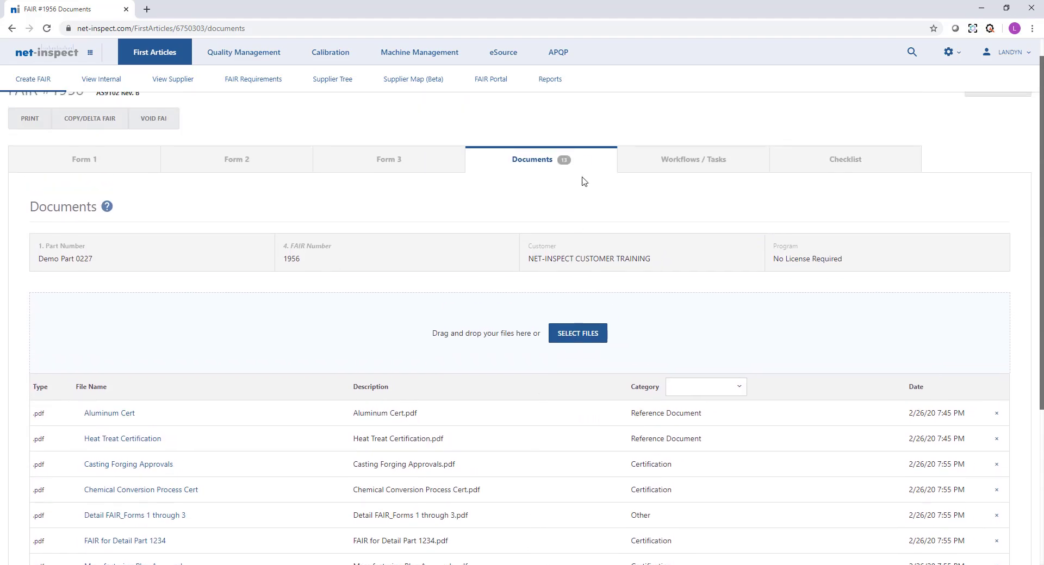
mouse_move(564, 172)
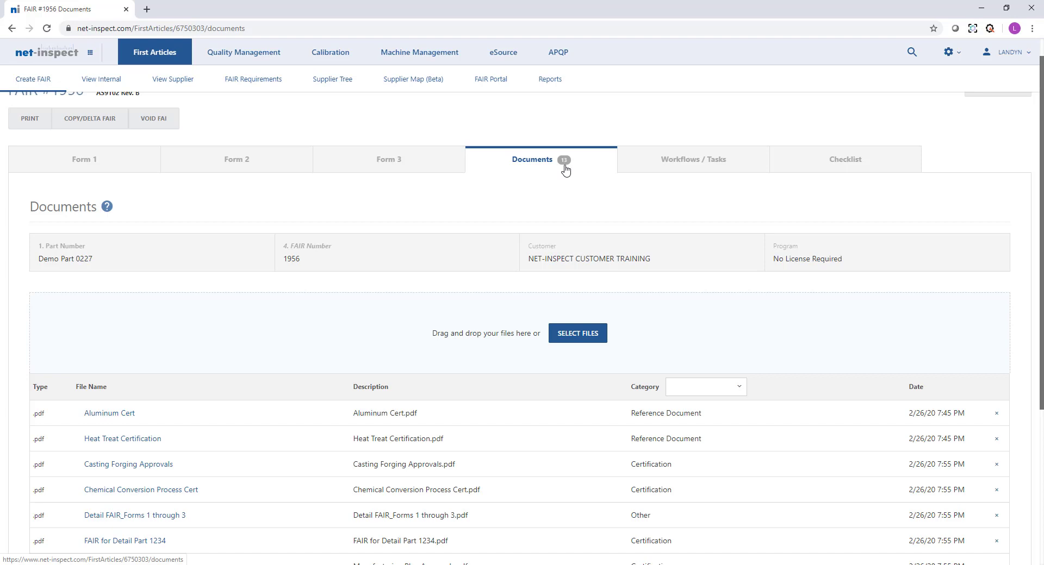
mouse_move(592, 200)
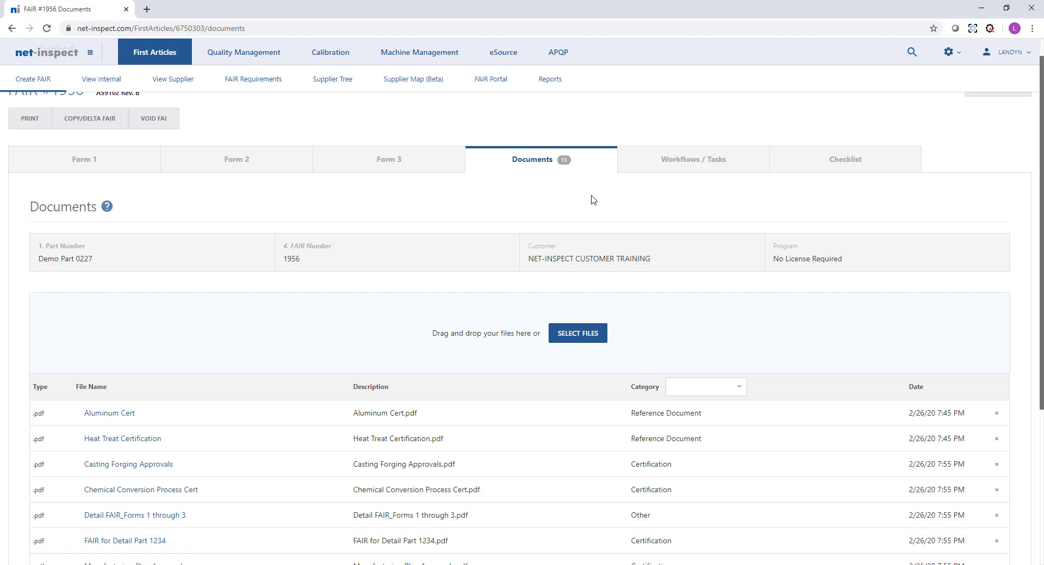
scroll(down, 3)
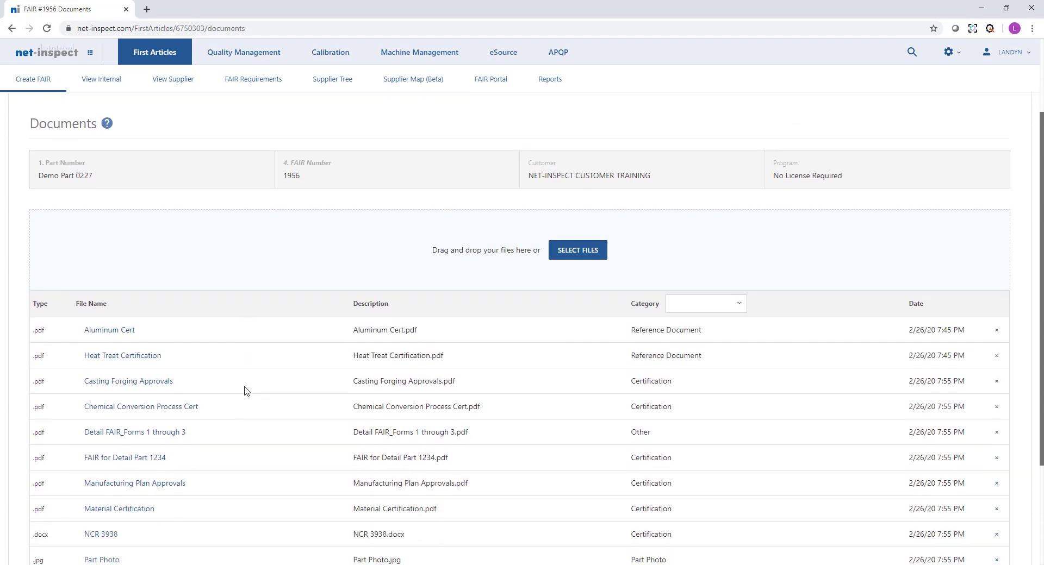
scroll(down, 3)
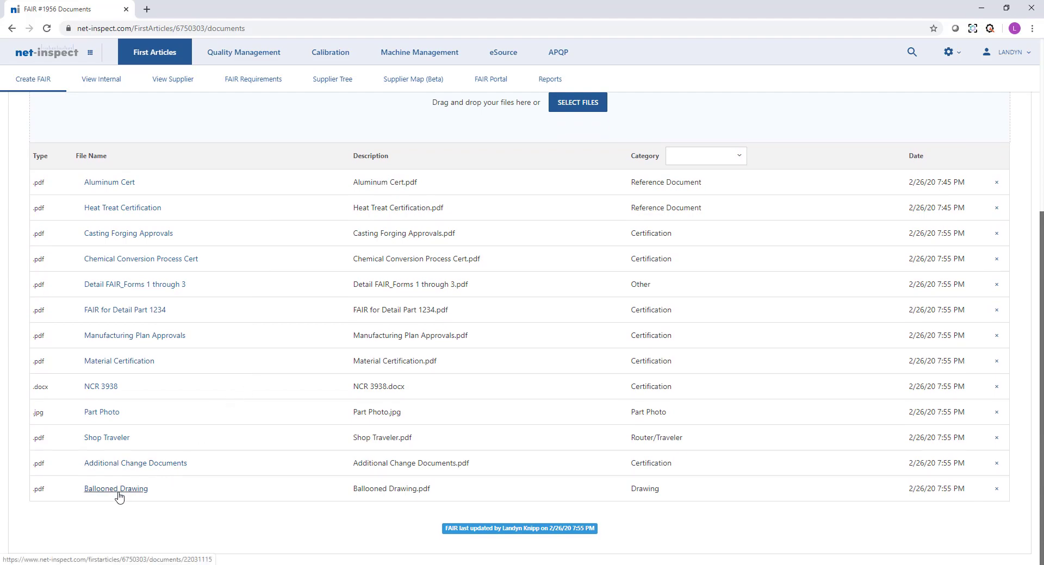
click(115, 488)
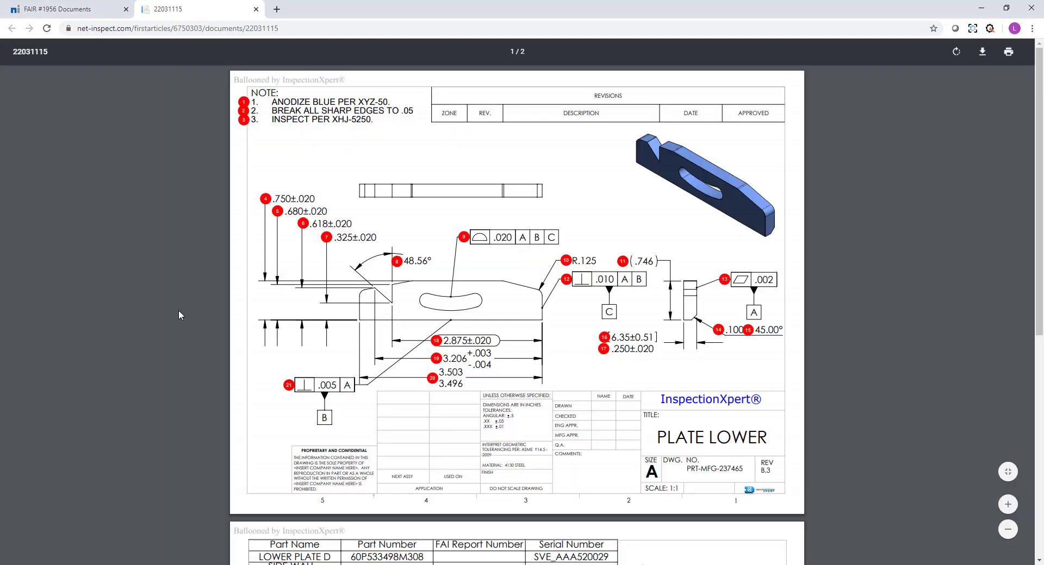
mouse_move(67, 9)
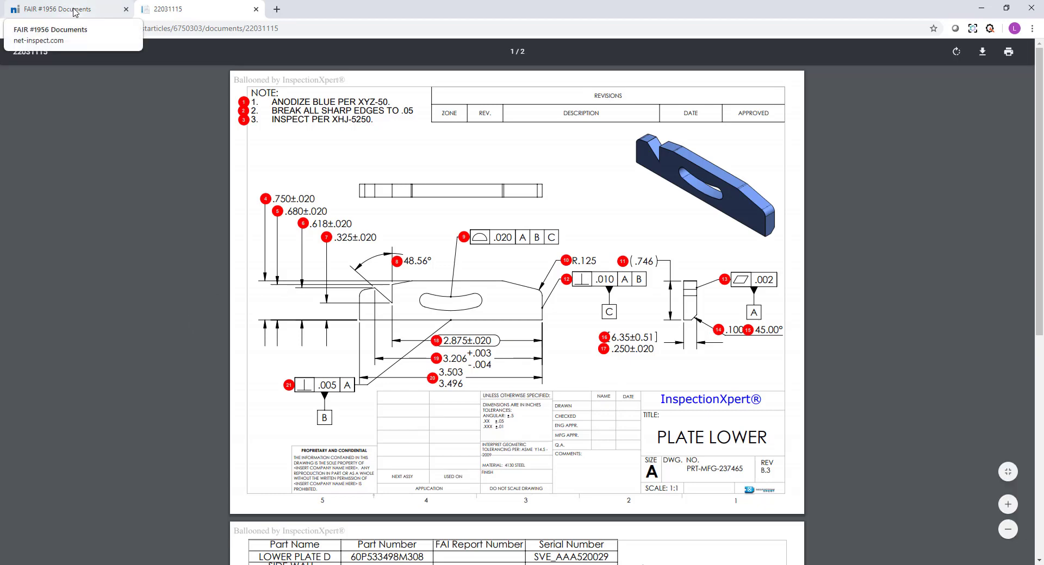
click(60, 8)
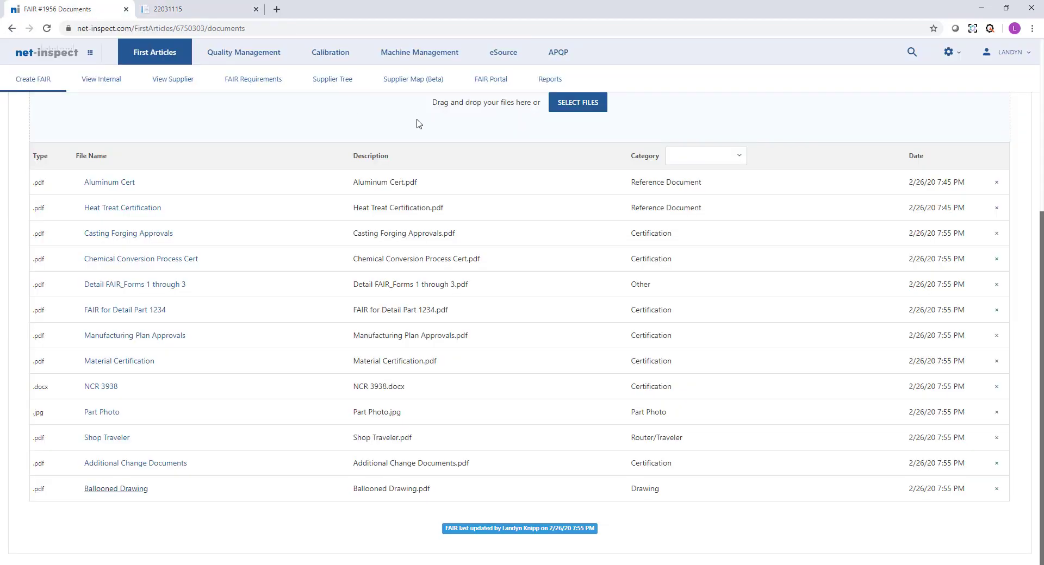
scroll(up, 3)
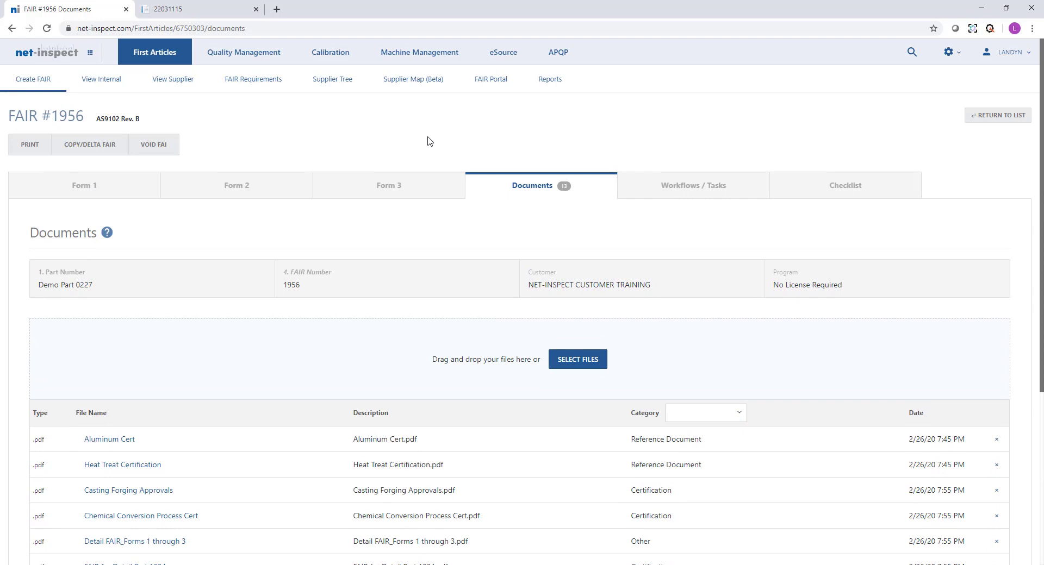
mouse_move(692, 185)
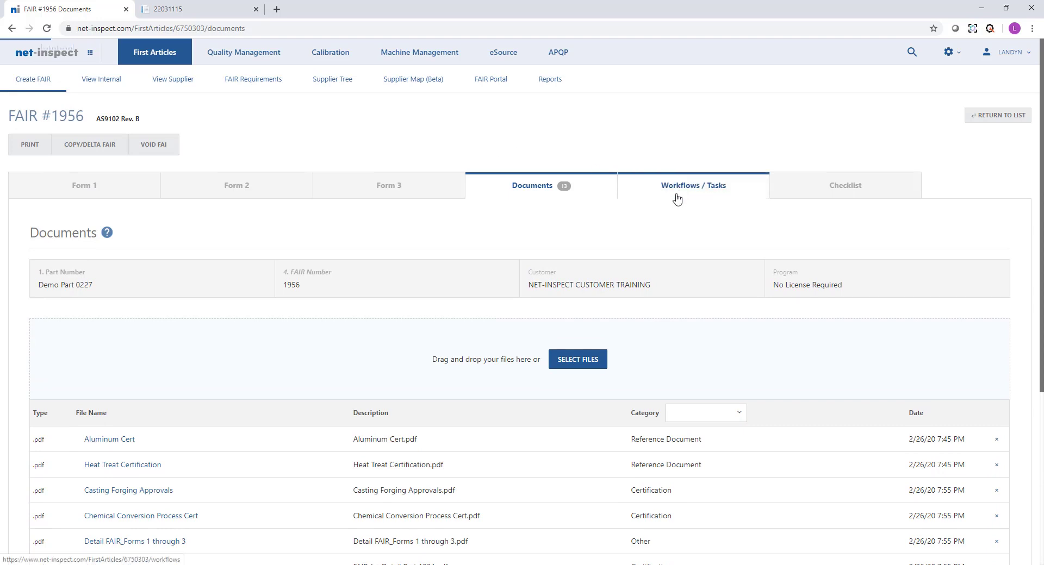
Step: Show FAIR #1956's Workflows page, which lists no associated workflow
click(692, 185)
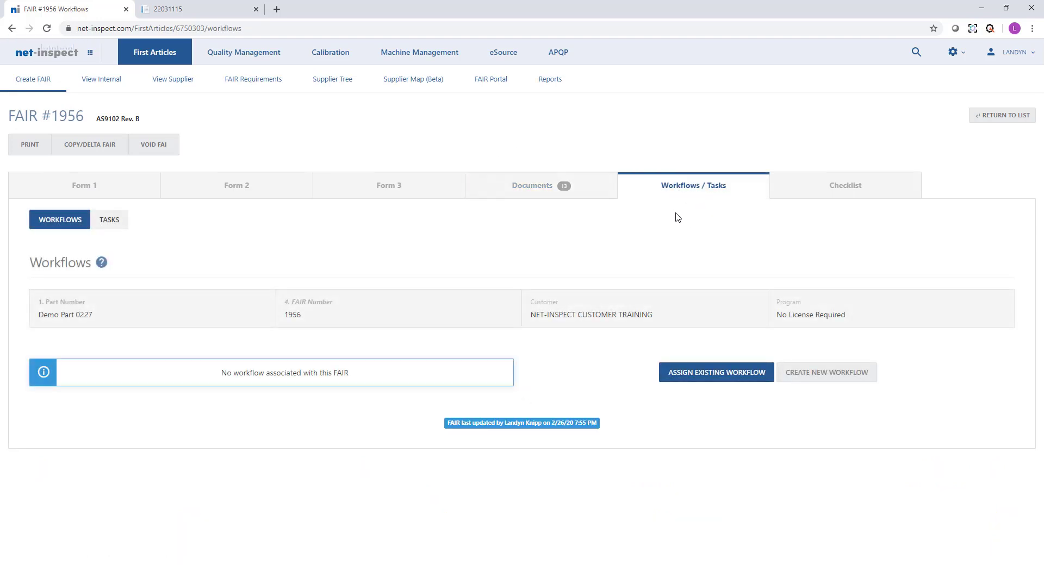
mouse_move(476, 339)
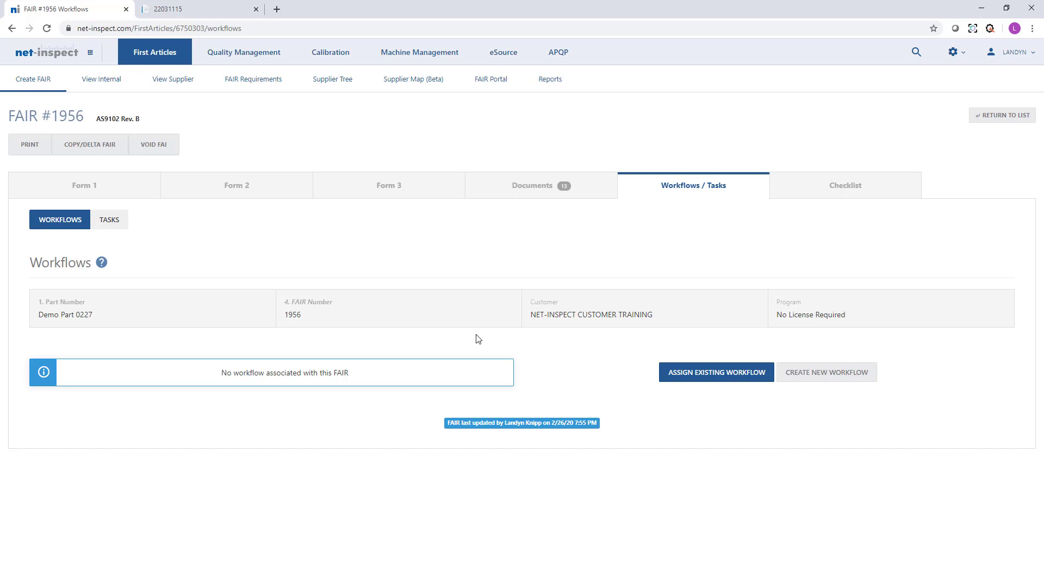
mouse_move(114, 228)
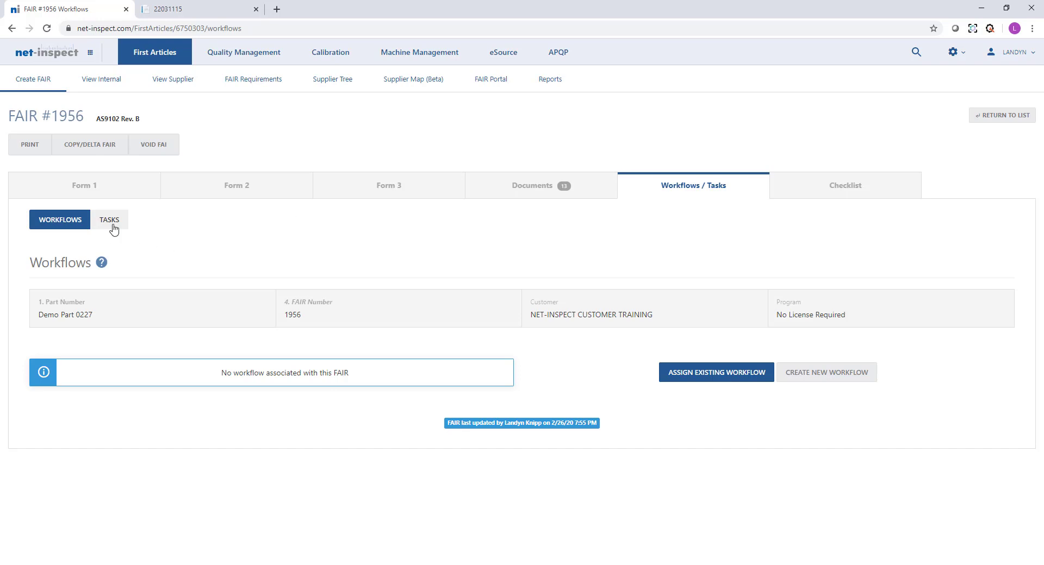
mouse_move(111, 223)
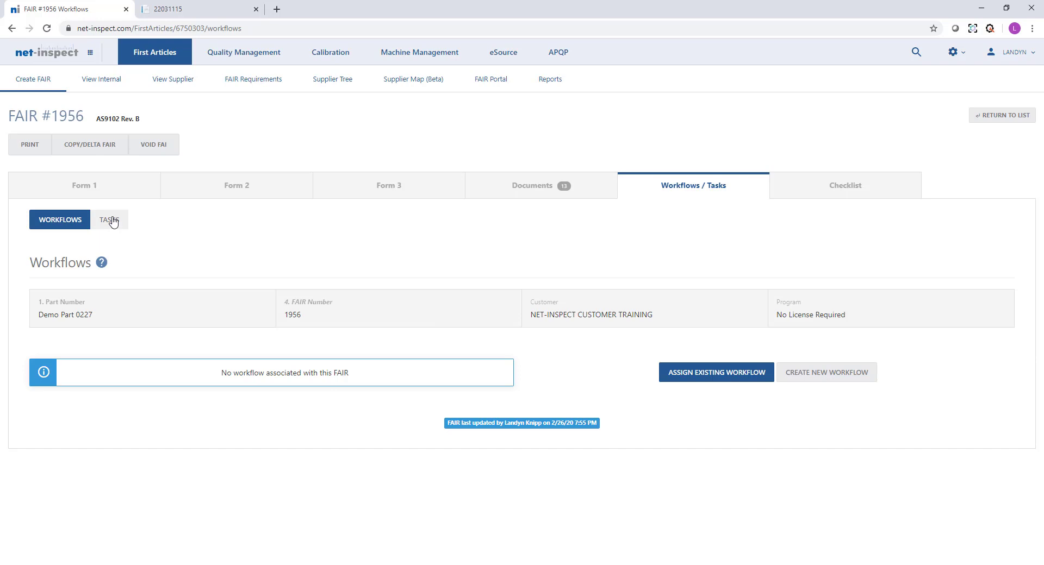
Step: Start a new task on FAIR #1956's Tasks list, check the Task Type options, then discard the draft row
click(109, 220)
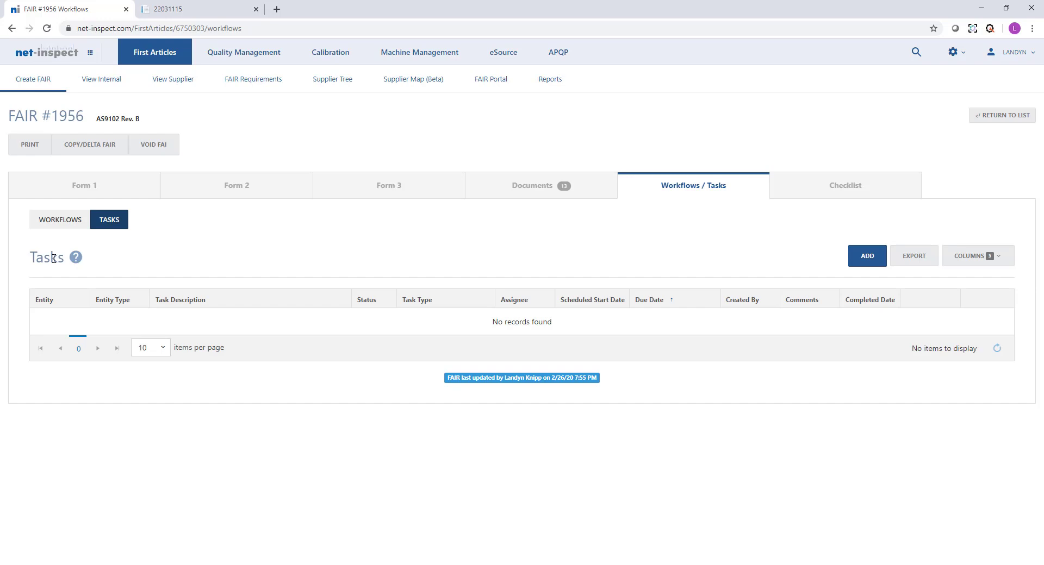
mouse_move(396, 353)
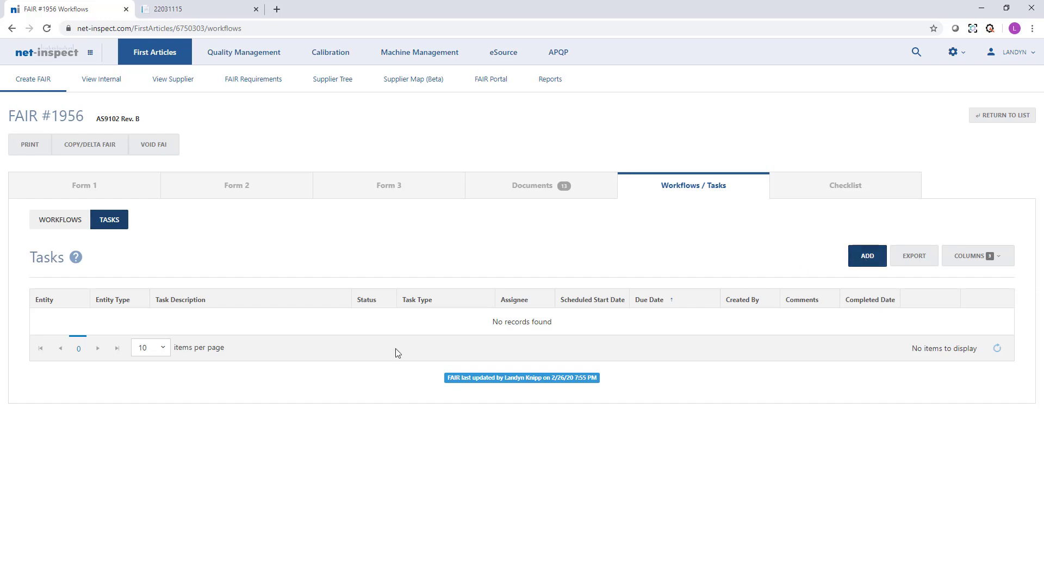
click(866, 255)
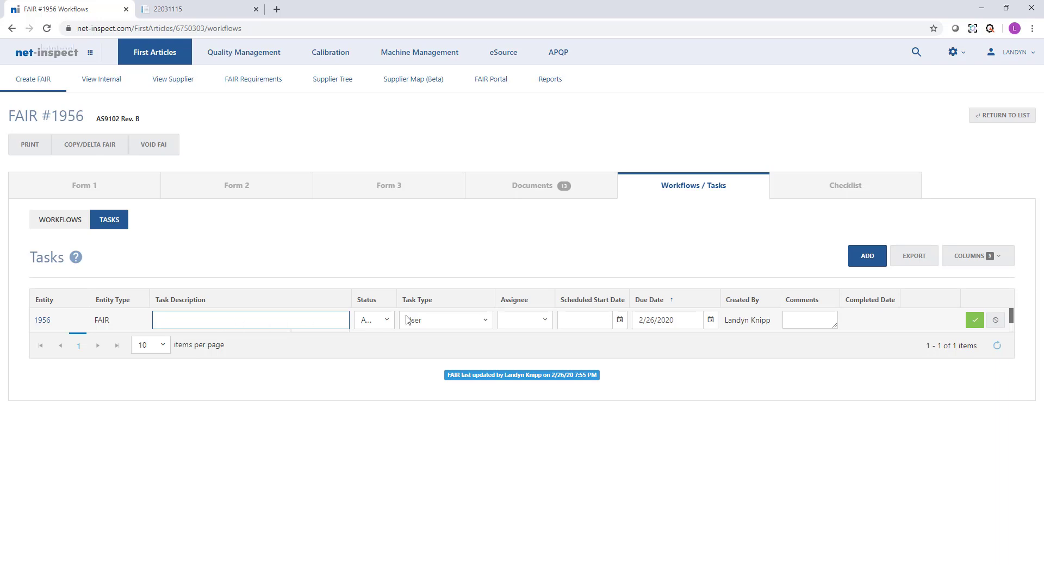
click(444, 320)
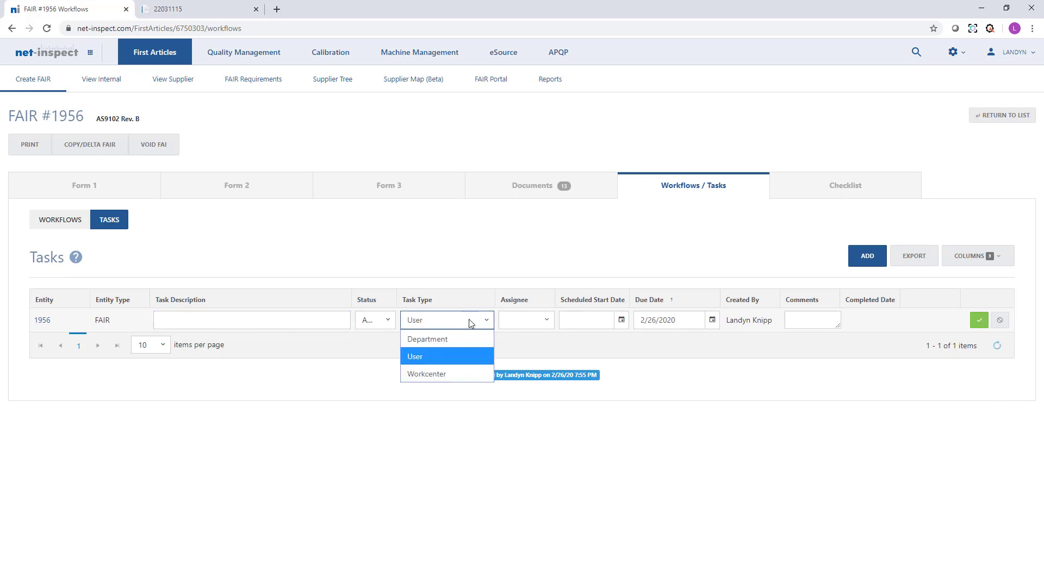
mouse_move(426, 374)
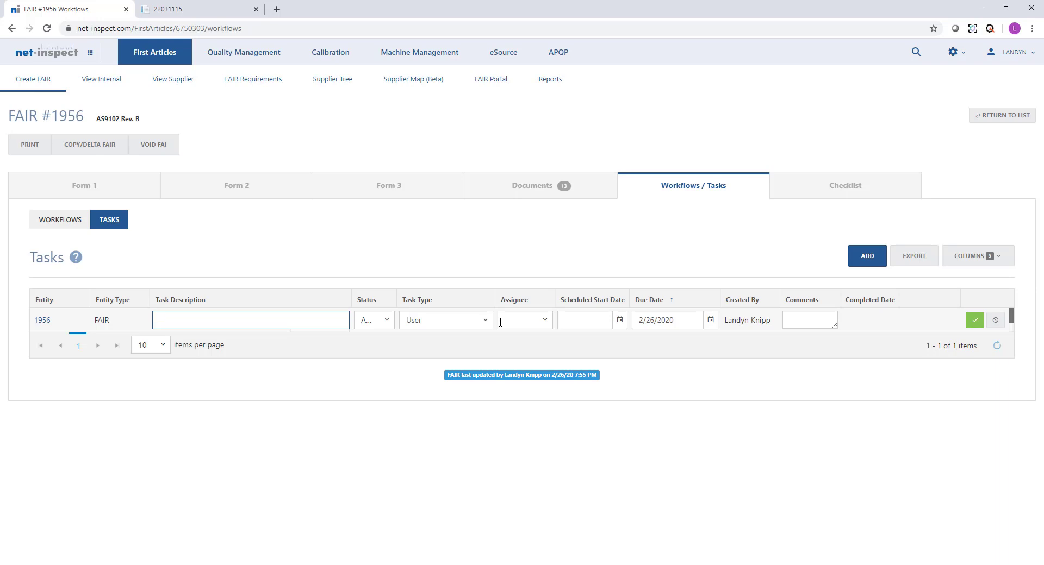
mouse_move(215, 329)
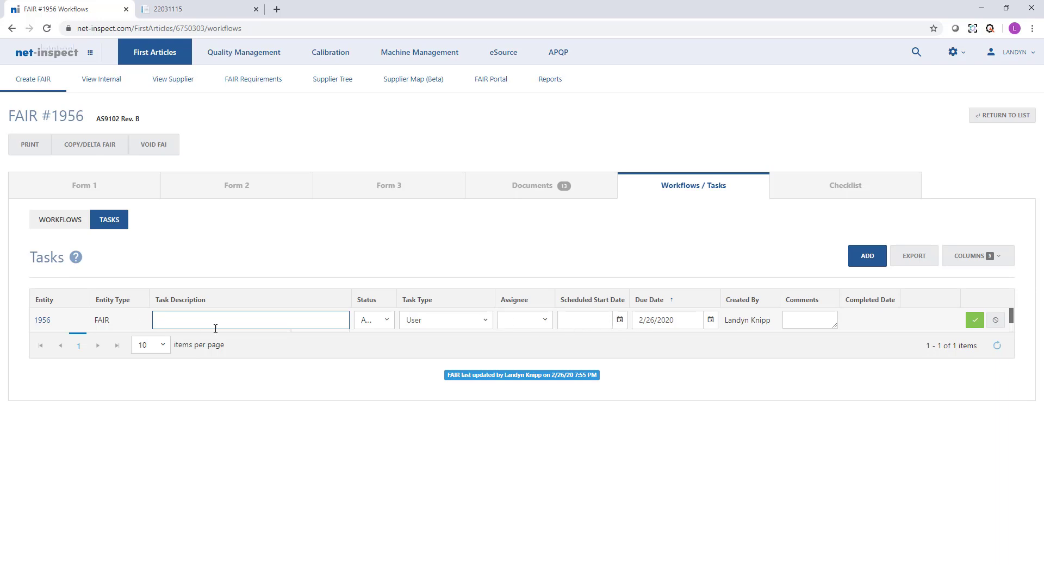
mouse_move(684, 332)
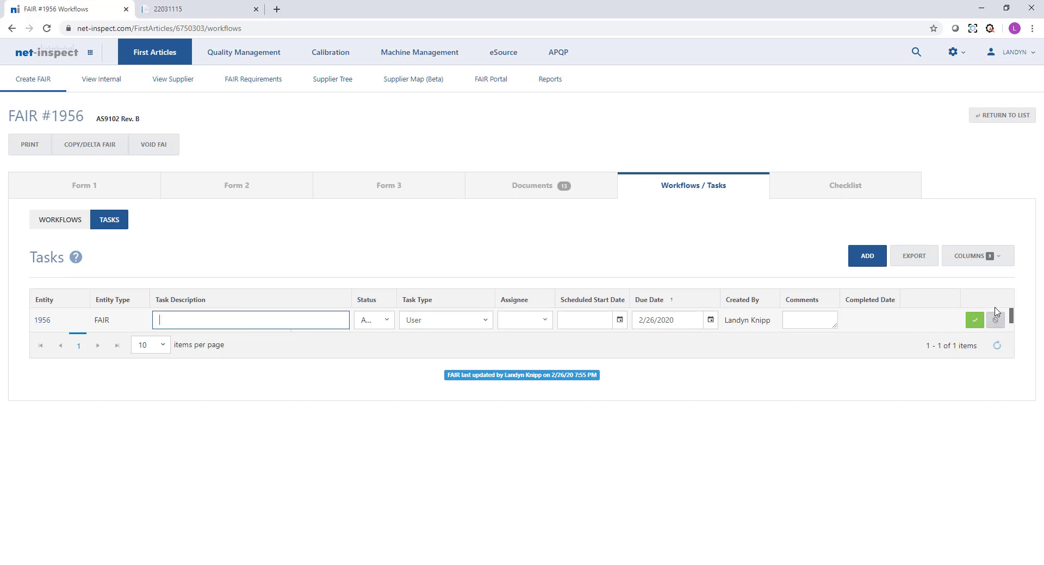
mouse_move(772, 289)
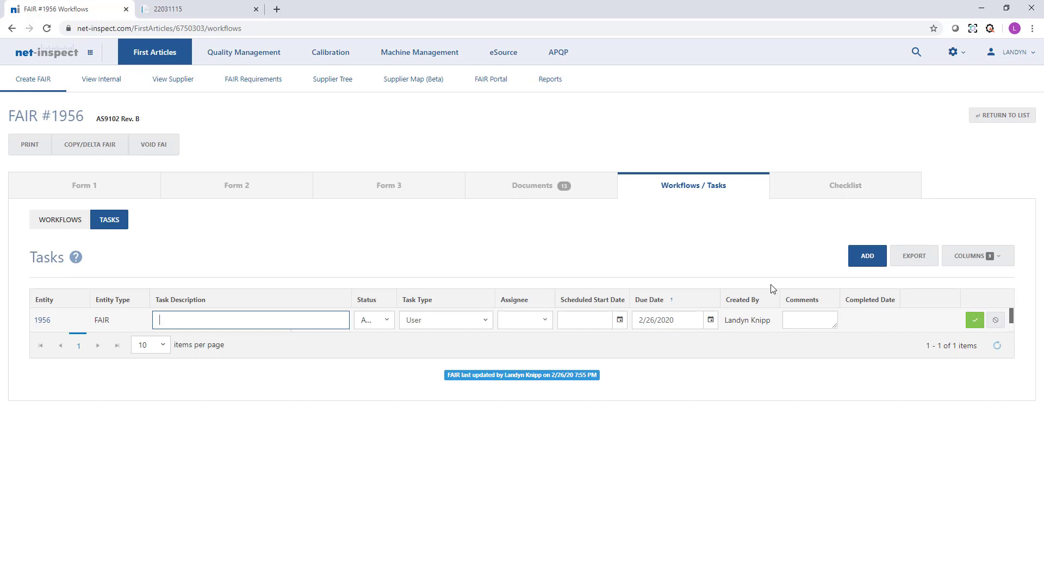
click(994, 320)
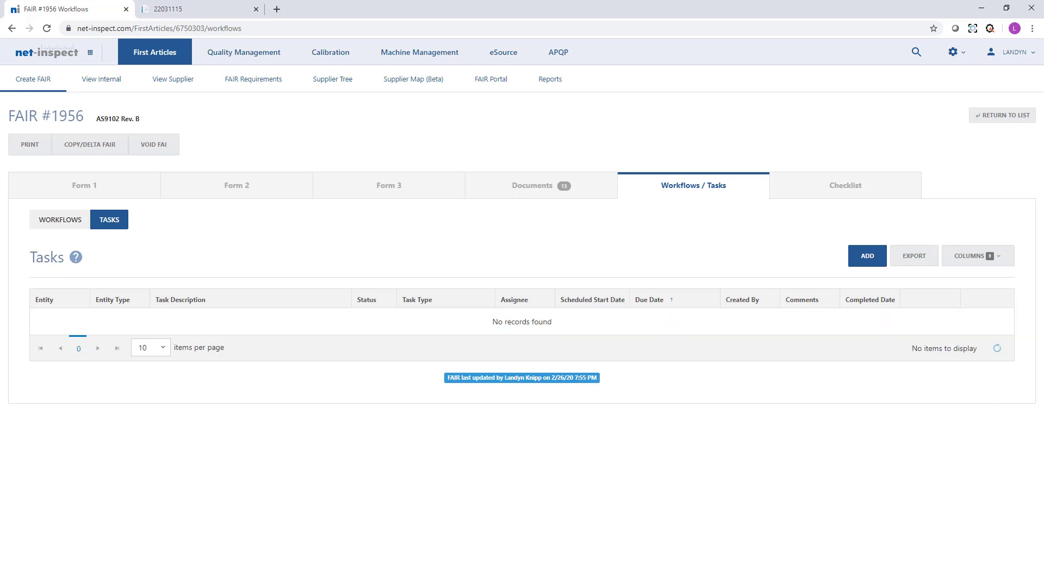
Step: Answer Yes to the material certs question and mark the Supplier Checklist completed and locked
click(845, 184)
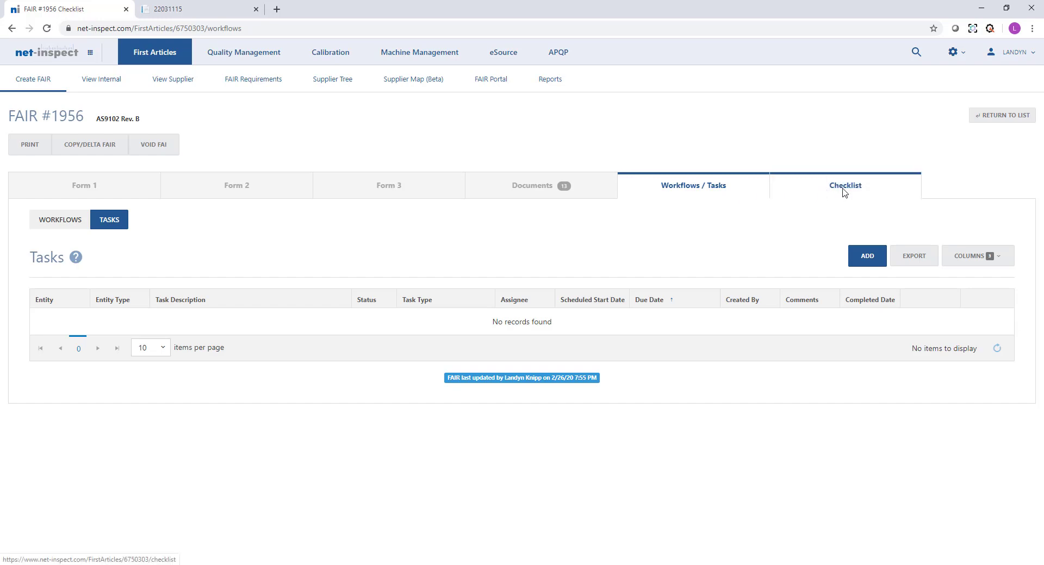
click(844, 184)
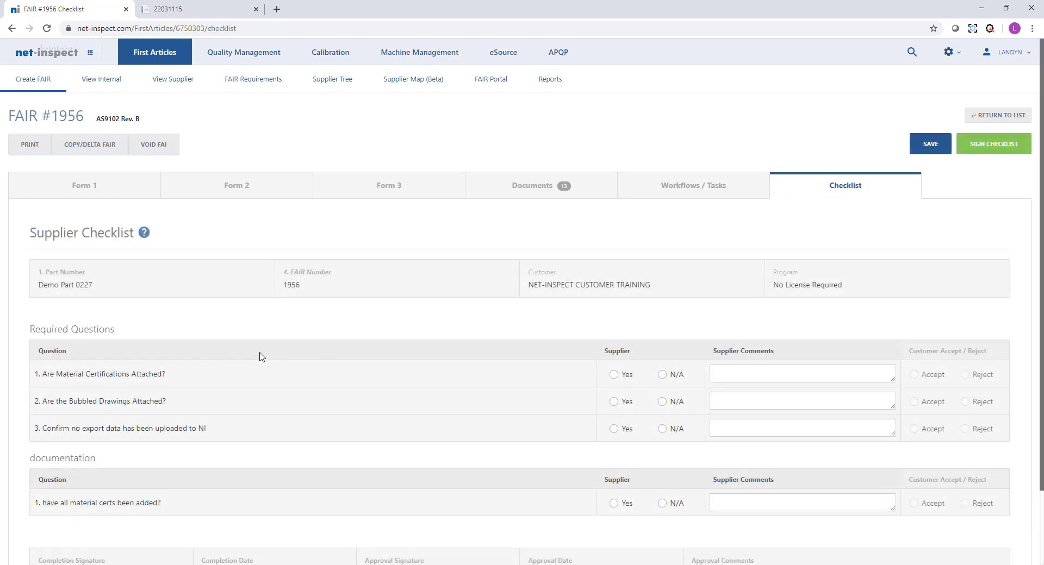
mouse_move(210, 377)
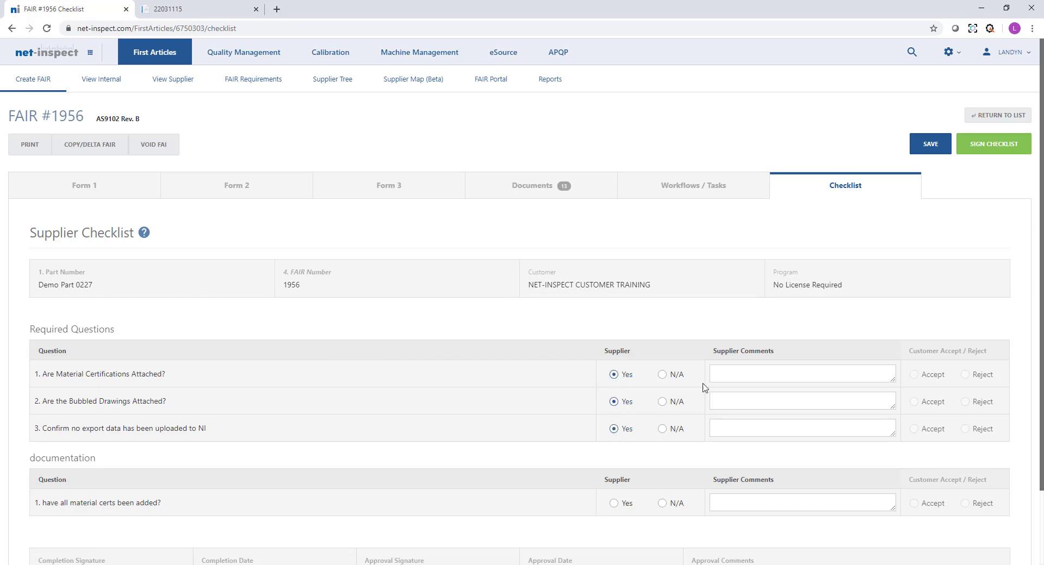
click(613, 503)
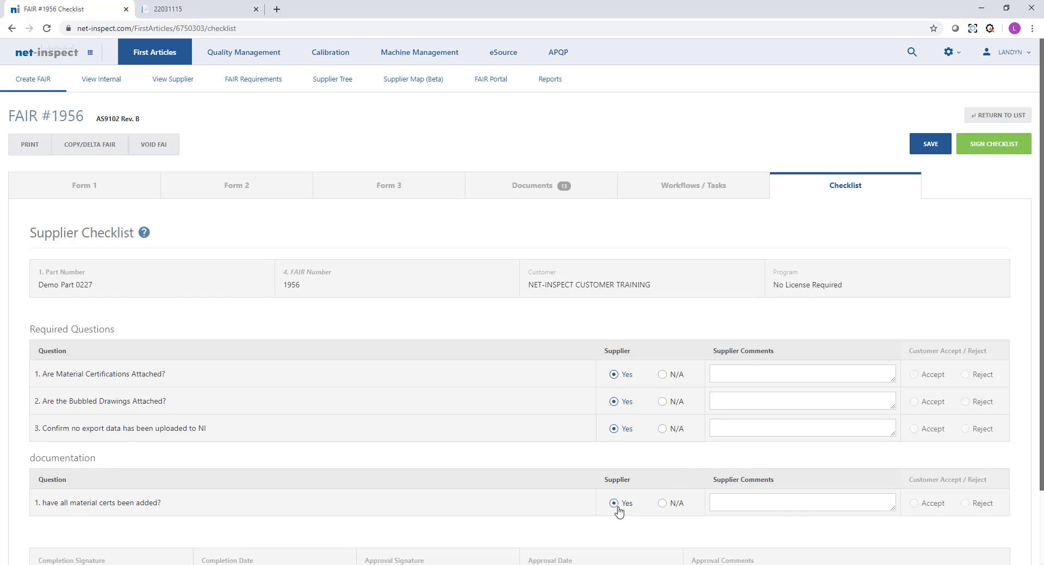
scroll(down, 3)
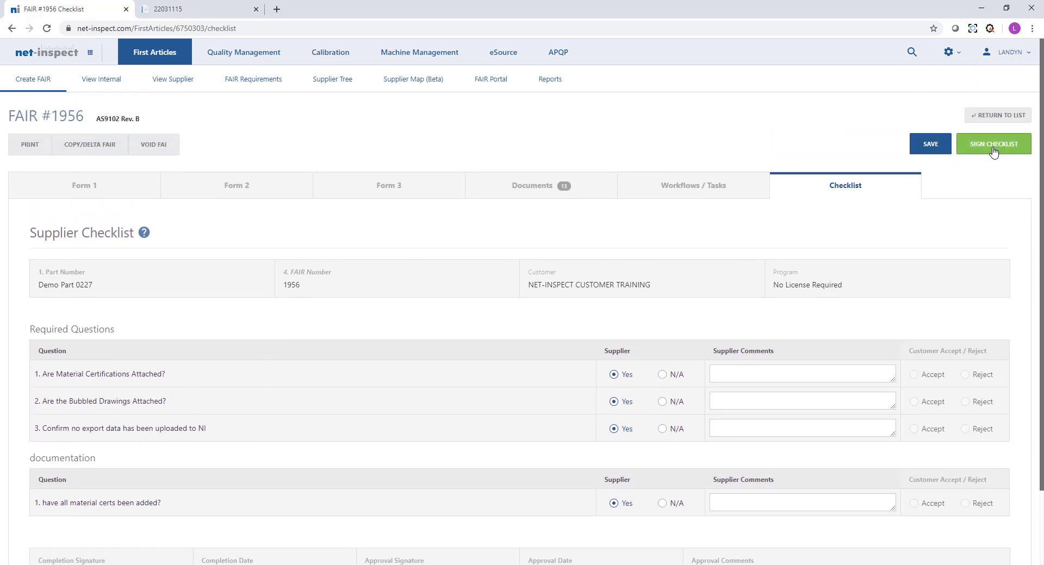
click(992, 143)
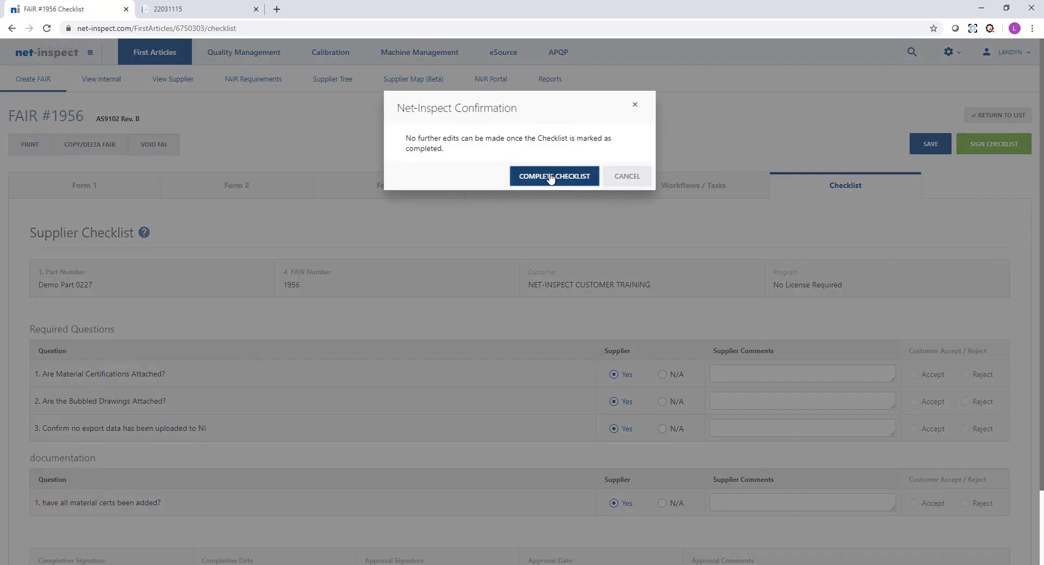
click(553, 176)
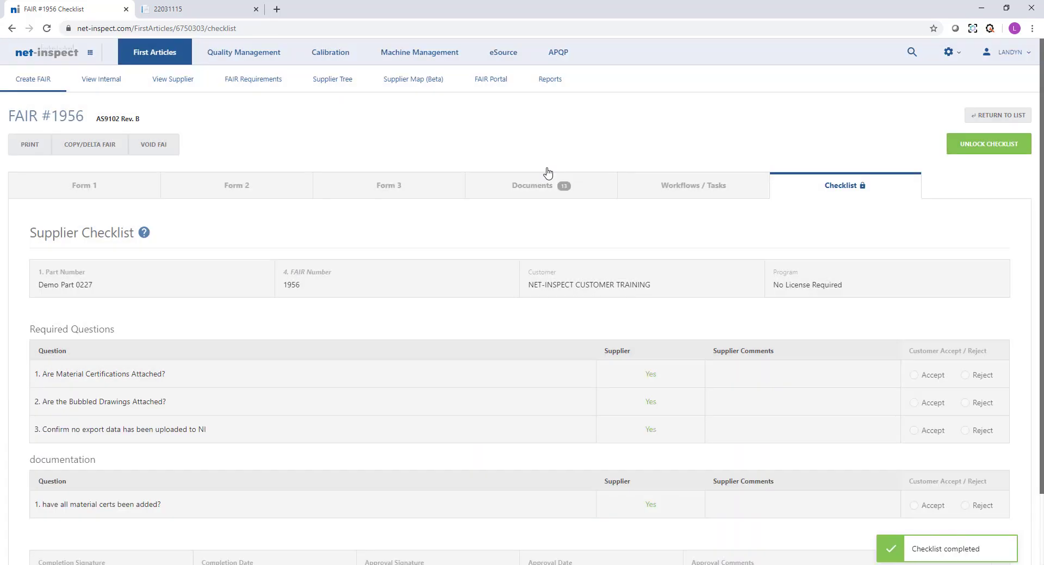
mouse_move(539, 171)
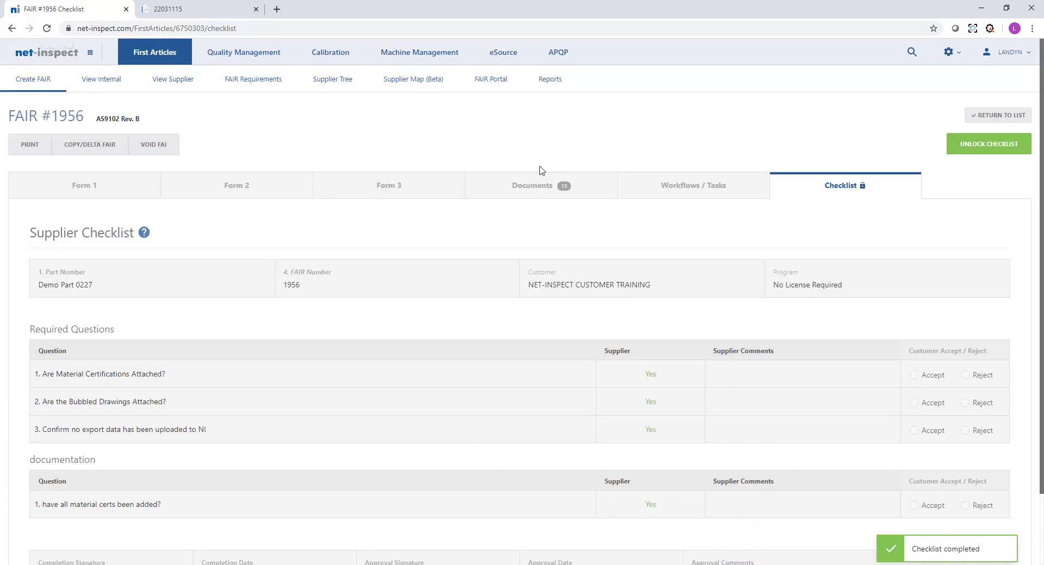
mouse_move(501, 168)
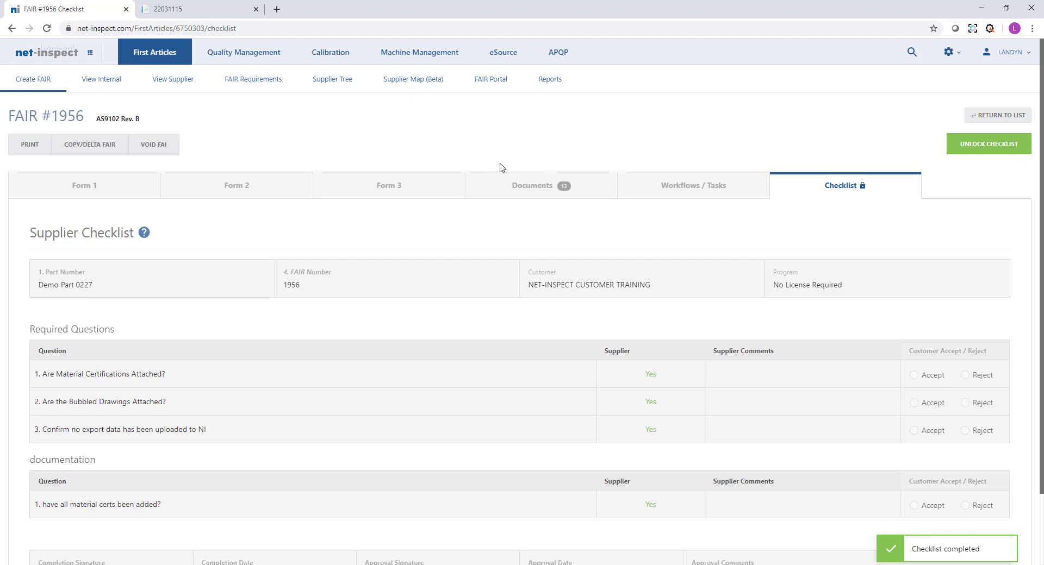
mouse_move(844, 182)
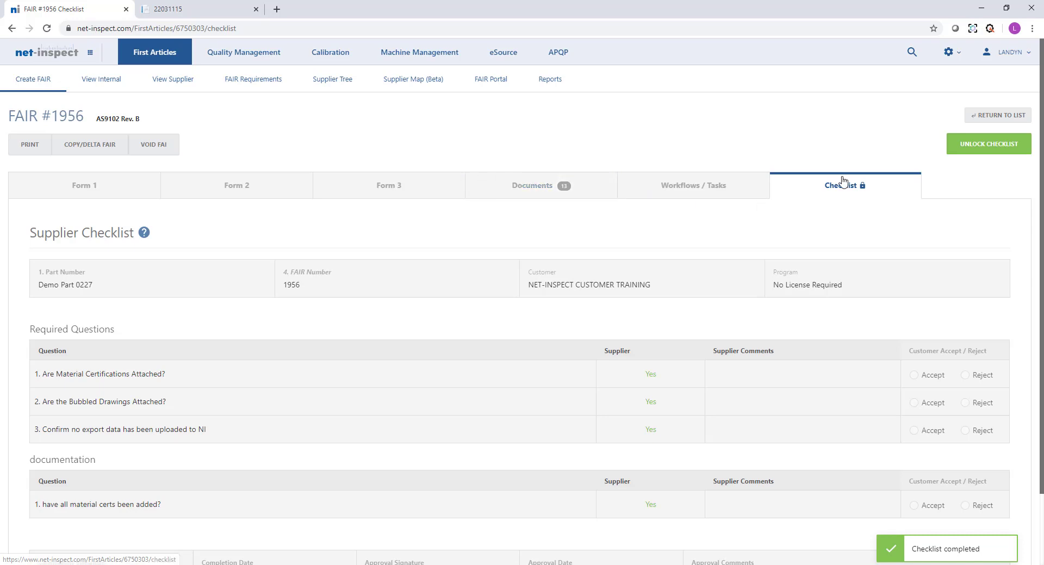
Step: Mark Form 1 as FAI Complete and sign all forms of FAIR #1956 with the password
click(84, 185)
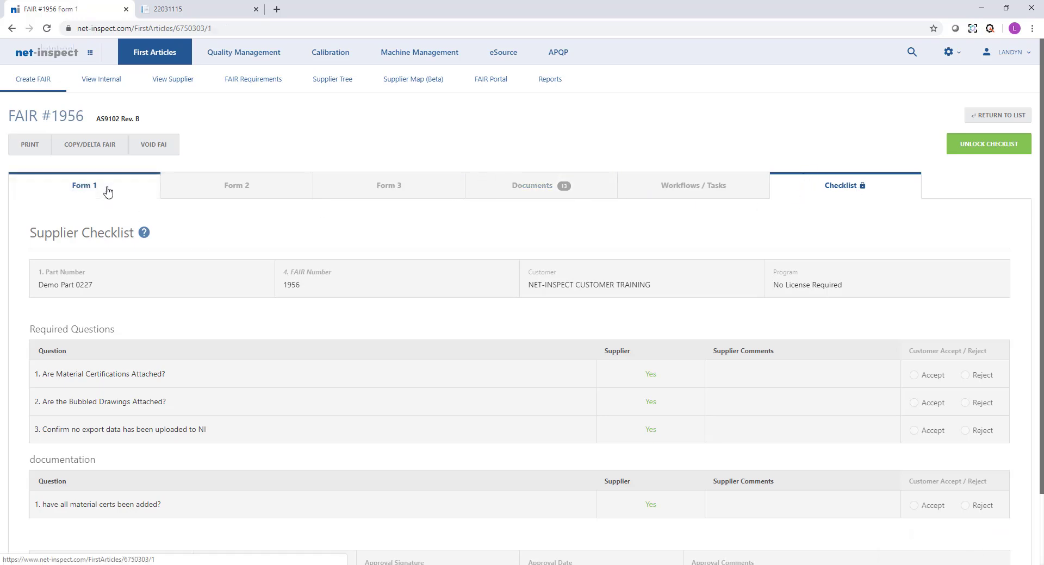
click(84, 185)
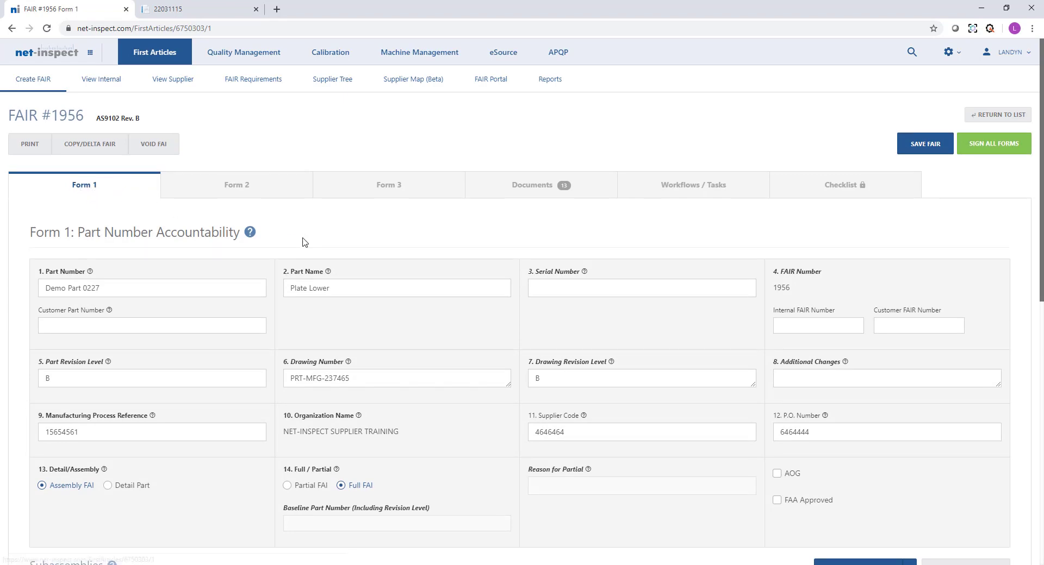
scroll(down, 3)
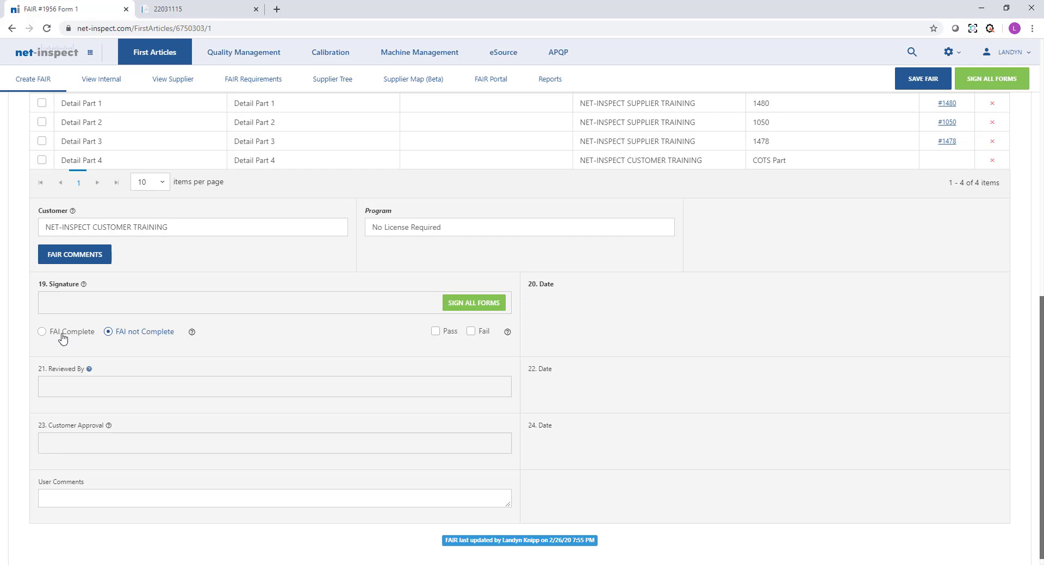
mouse_move(153, 336)
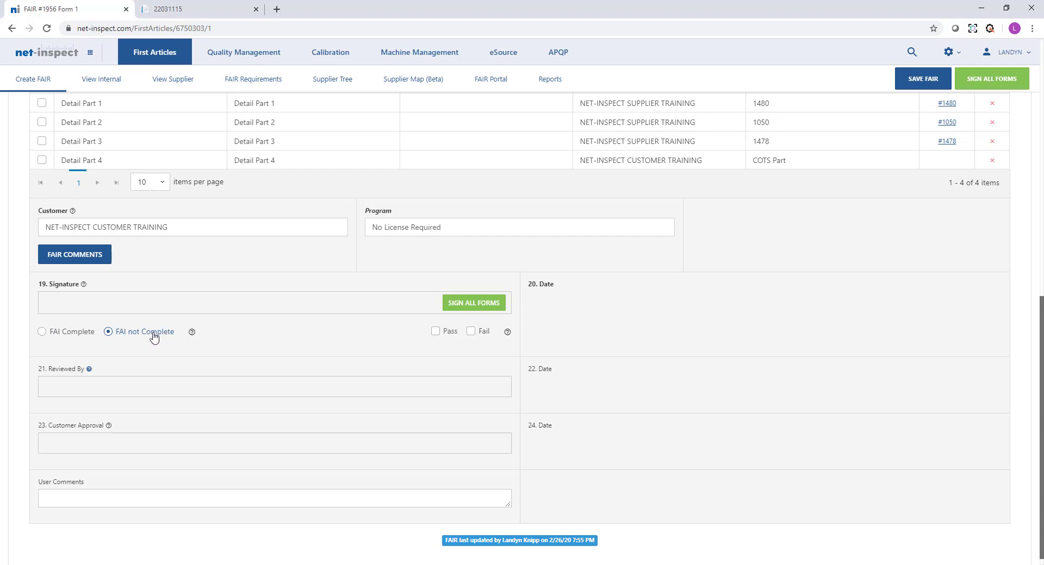
mouse_move(193, 331)
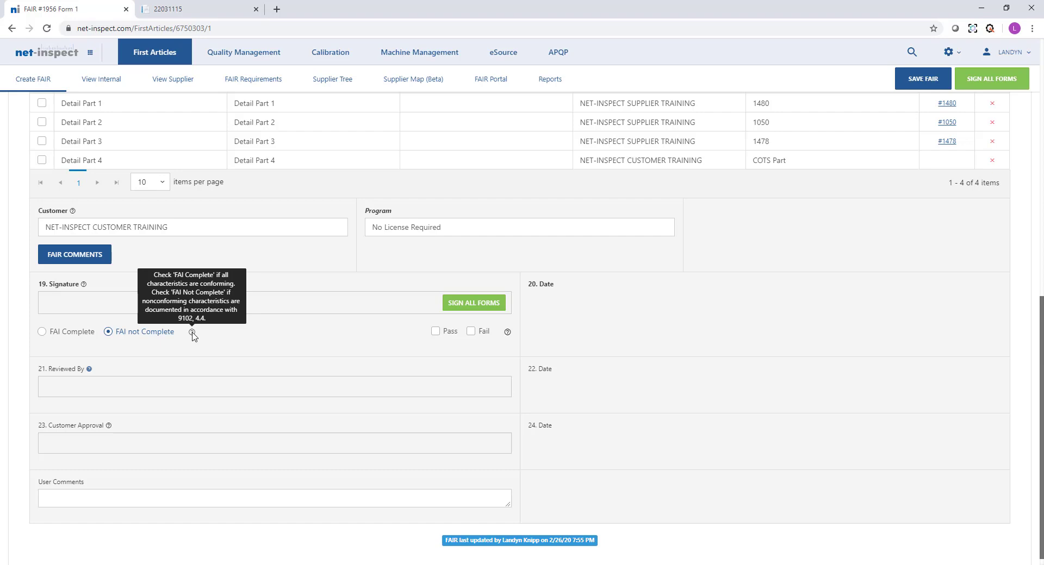
click(42, 332)
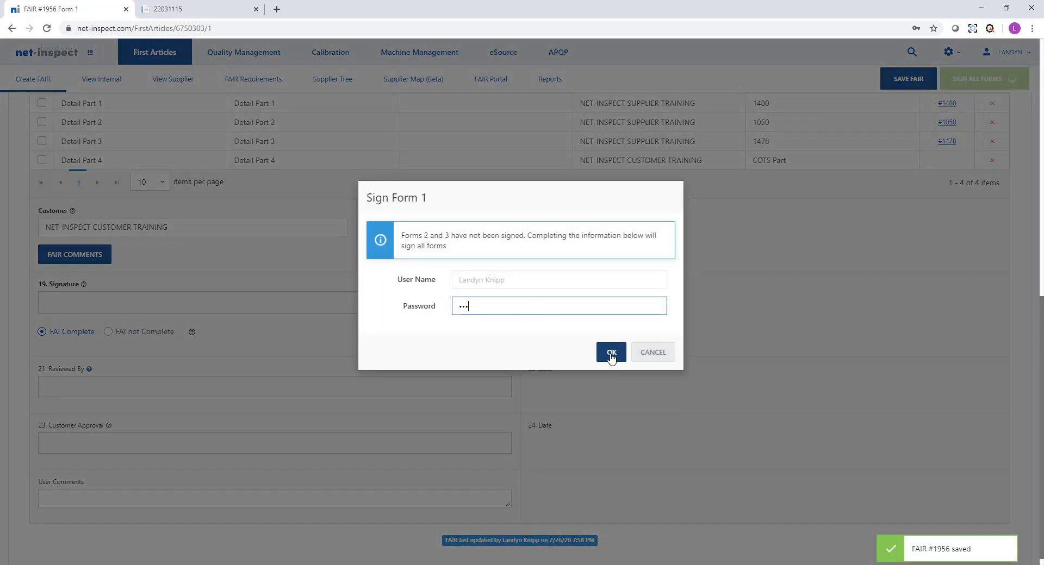
click(610, 351)
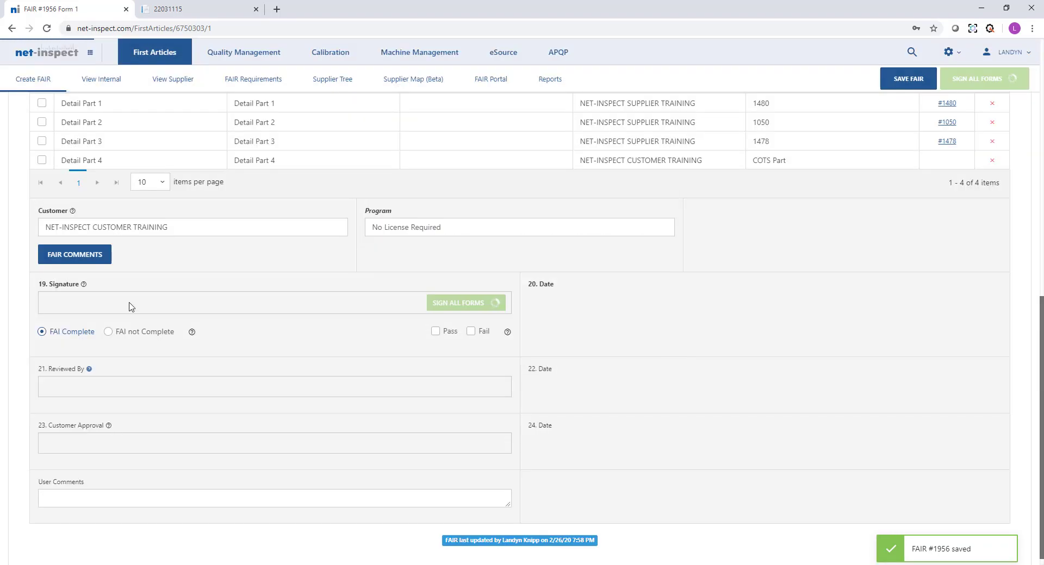
click(461, 302)
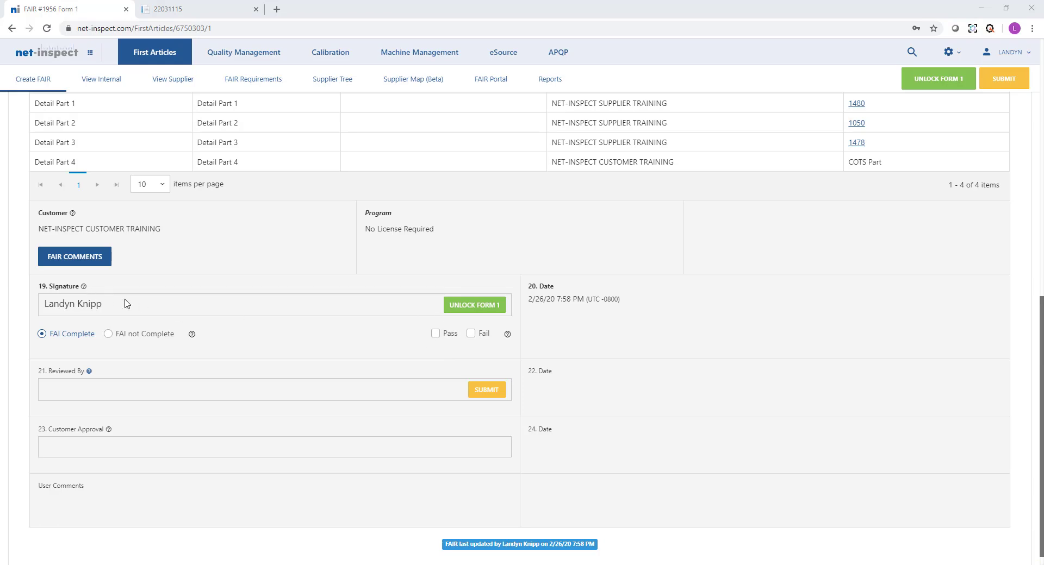
scroll(up, 3)
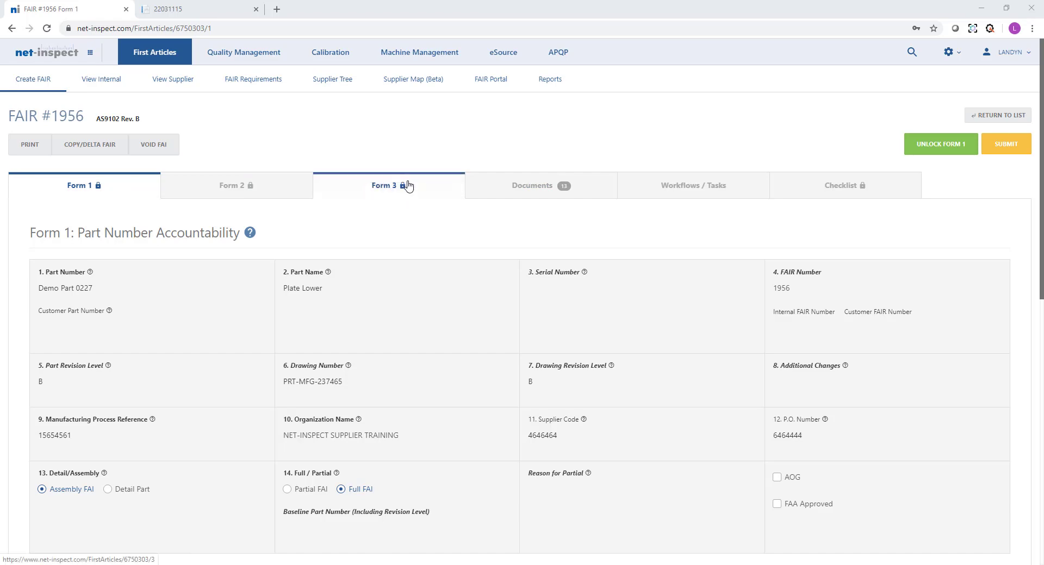
mouse_move(93, 193)
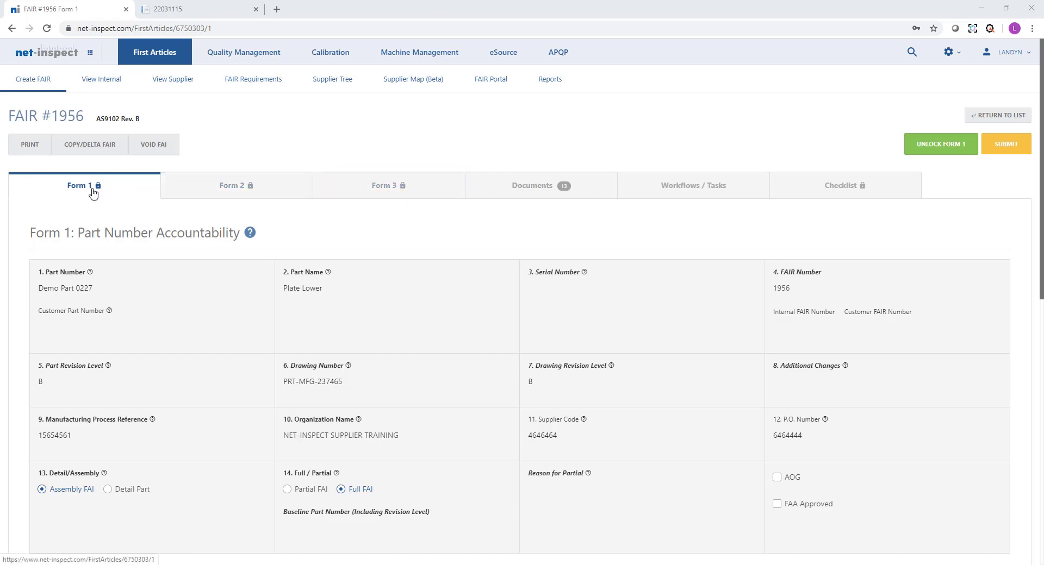
mouse_move(333, 224)
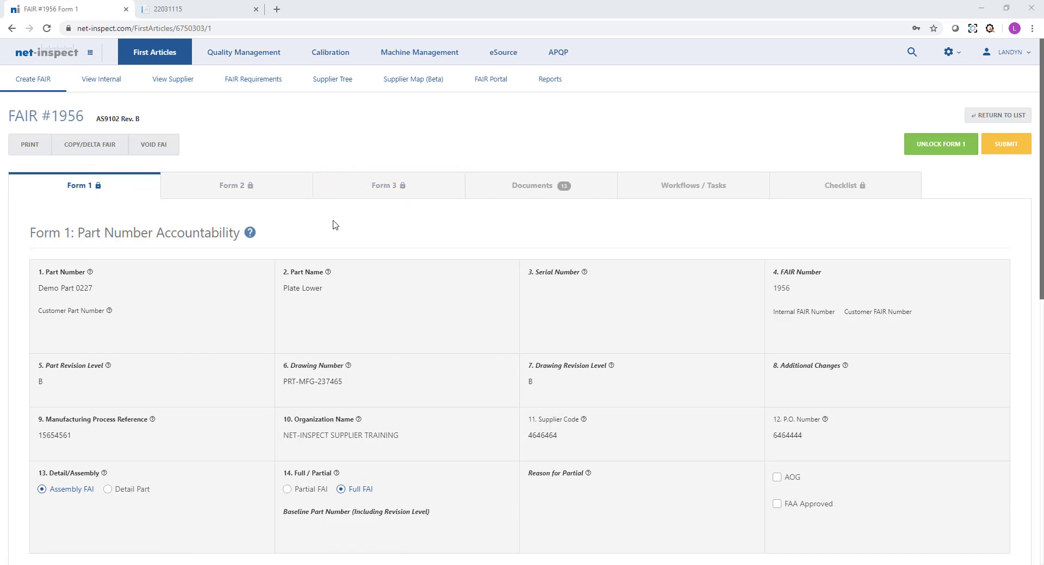
scroll(down, 3)
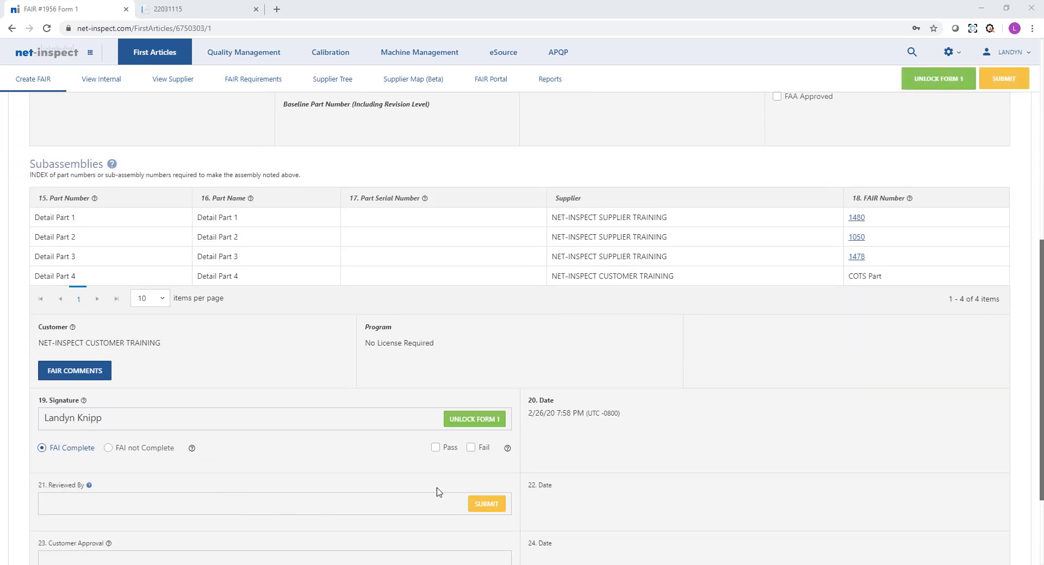
mouse_move(222, 437)
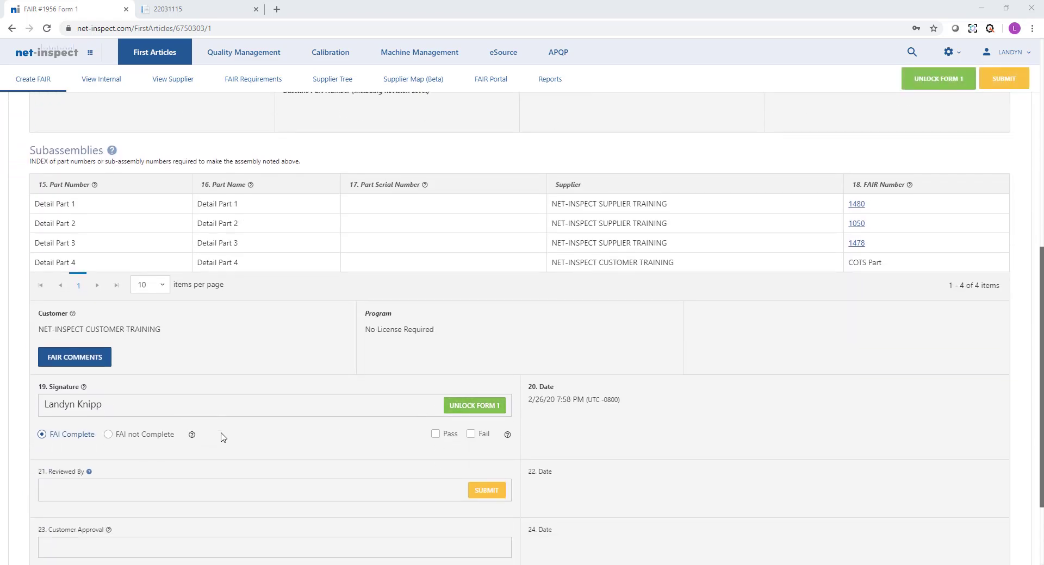
scroll(down, 3)
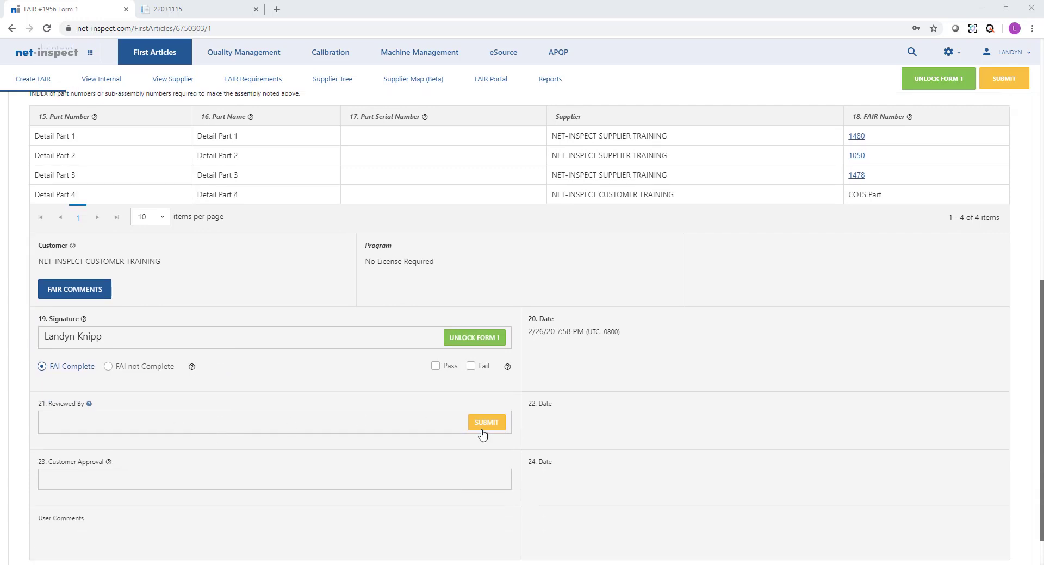
Step: Submit FAIR #1956 with the comment 'Please Review ASAP' and go back to the FAIR list
click(486, 422)
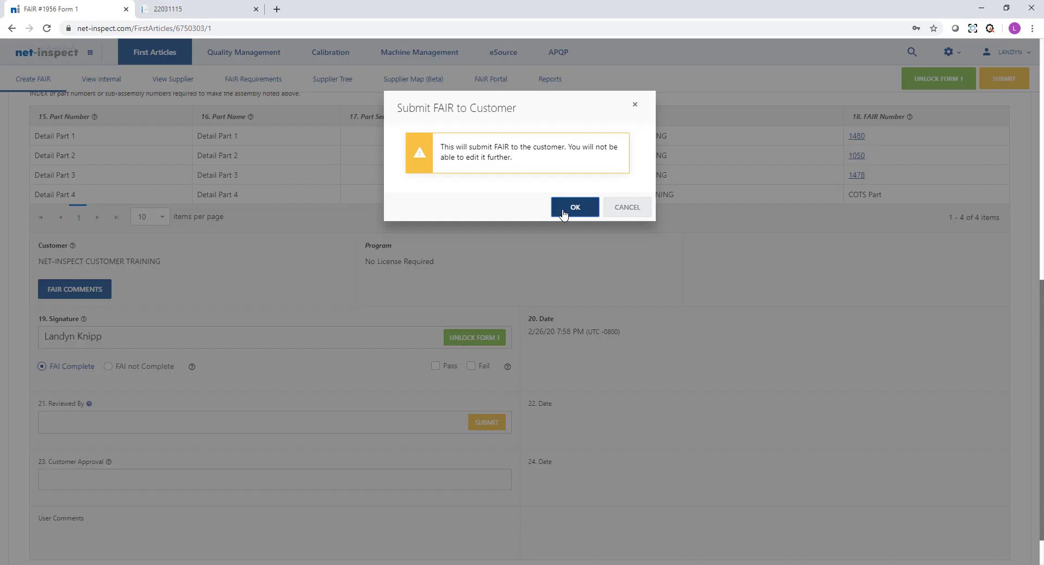
click(574, 207)
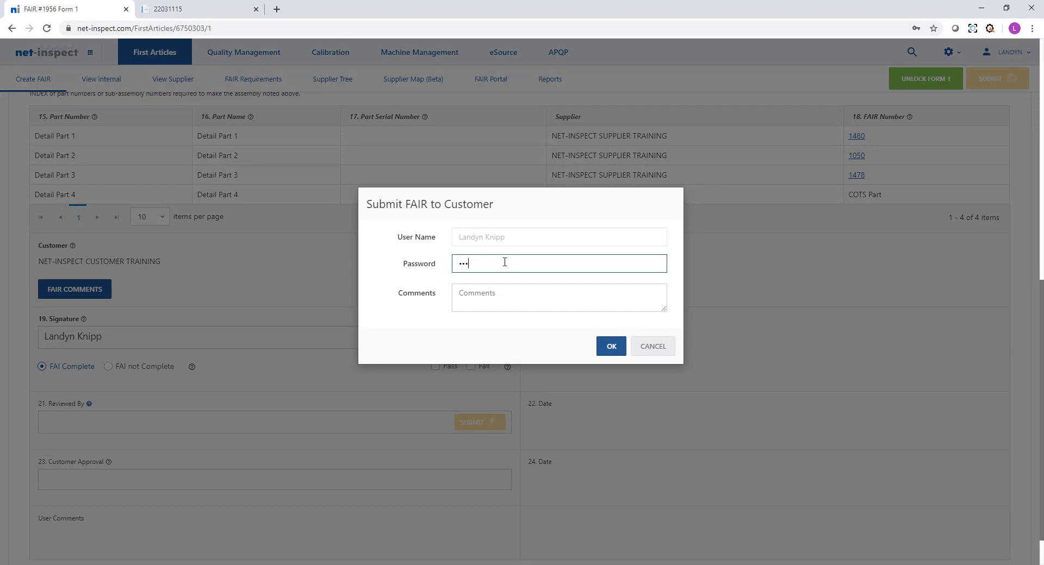
text(Please Review ASAP)
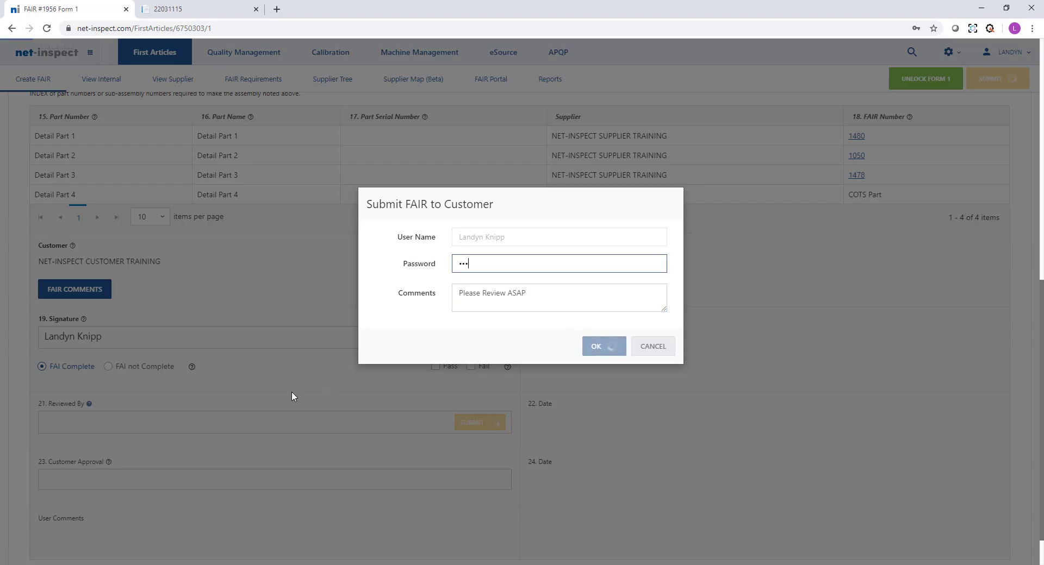
click(604, 346)
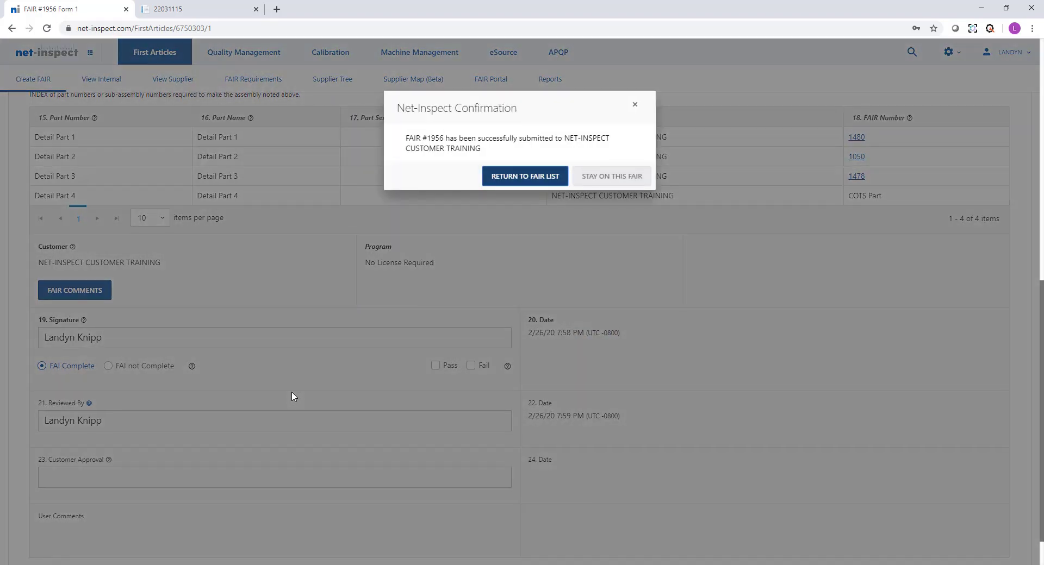
click(524, 176)
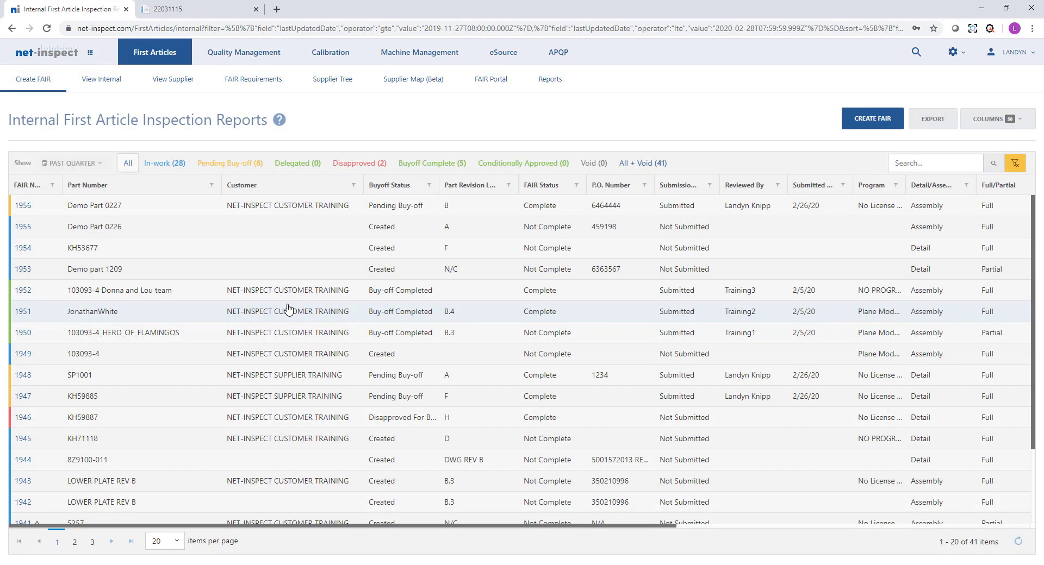
mouse_move(380, 214)
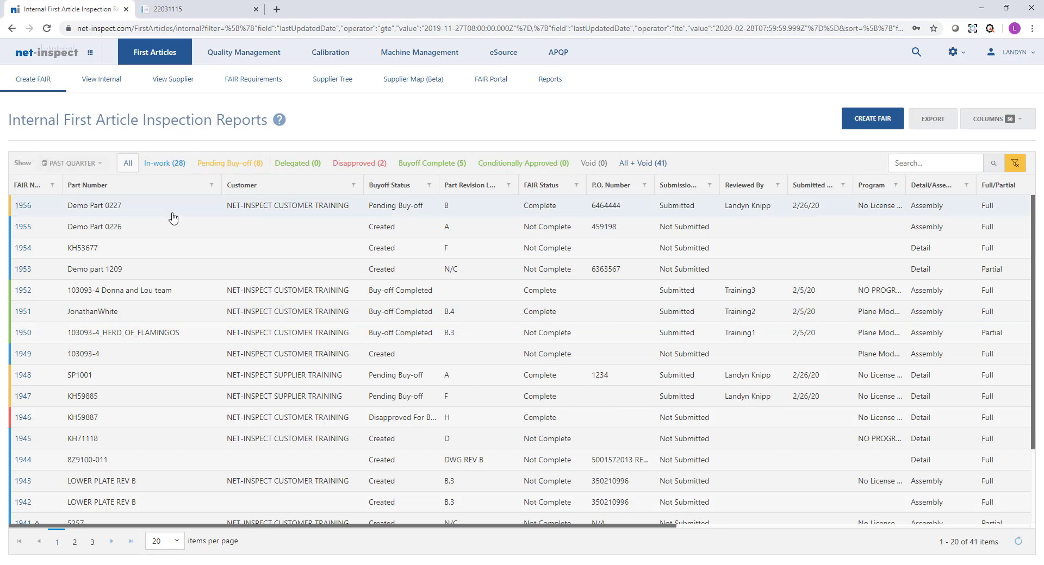
mouse_move(153, 339)
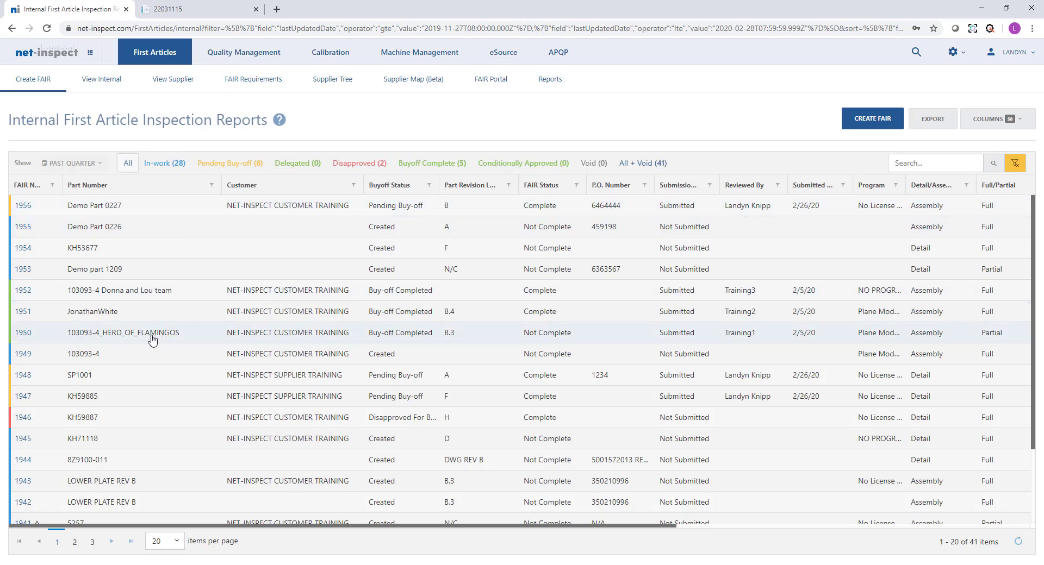
mouse_move(391, 336)
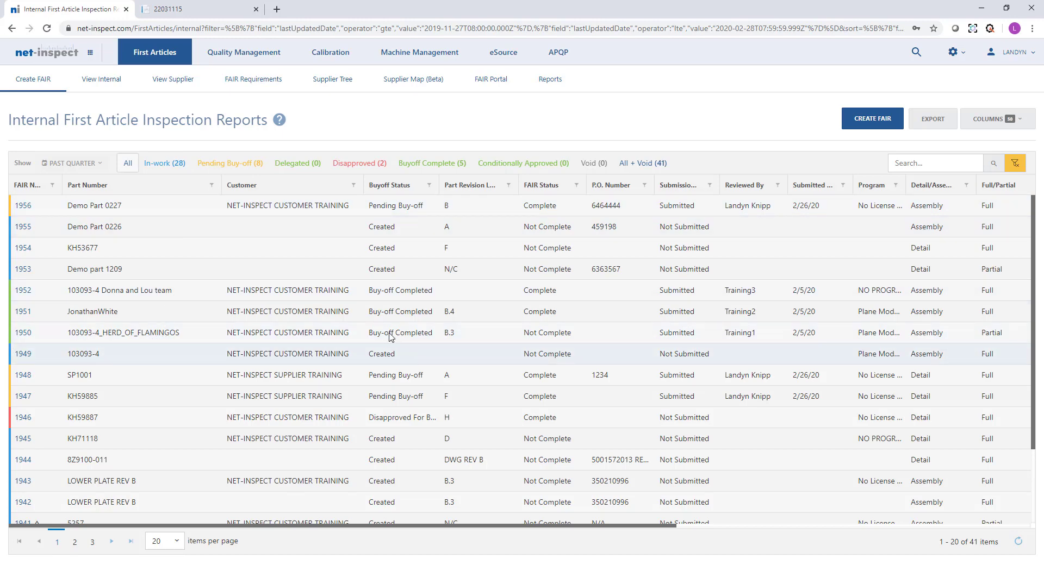
mouse_move(145, 424)
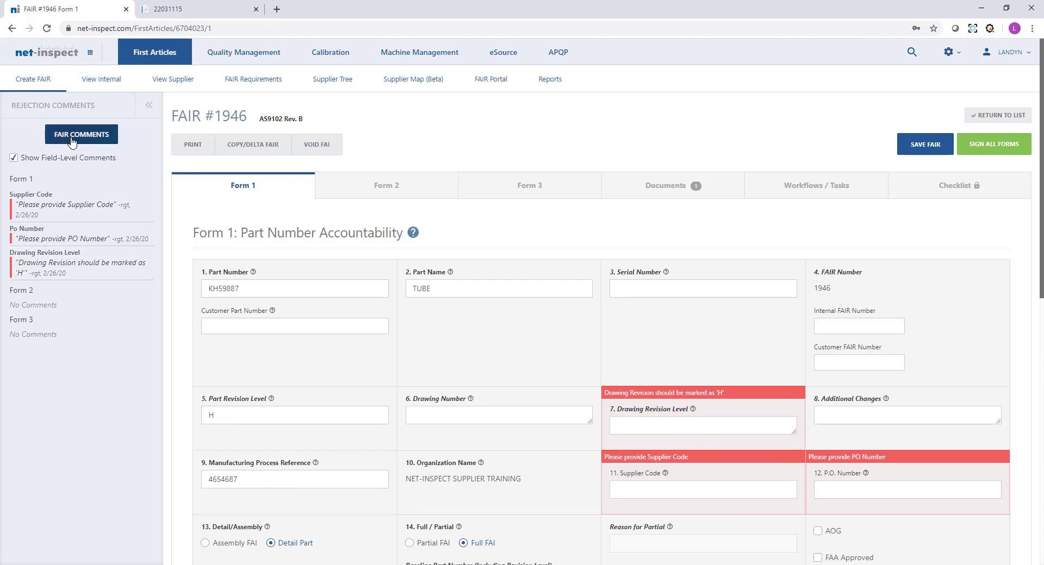
Step: Review FAIR #1946's rejection comment history, then scroll the list toward bought-off FAIR #1858
click(81, 134)
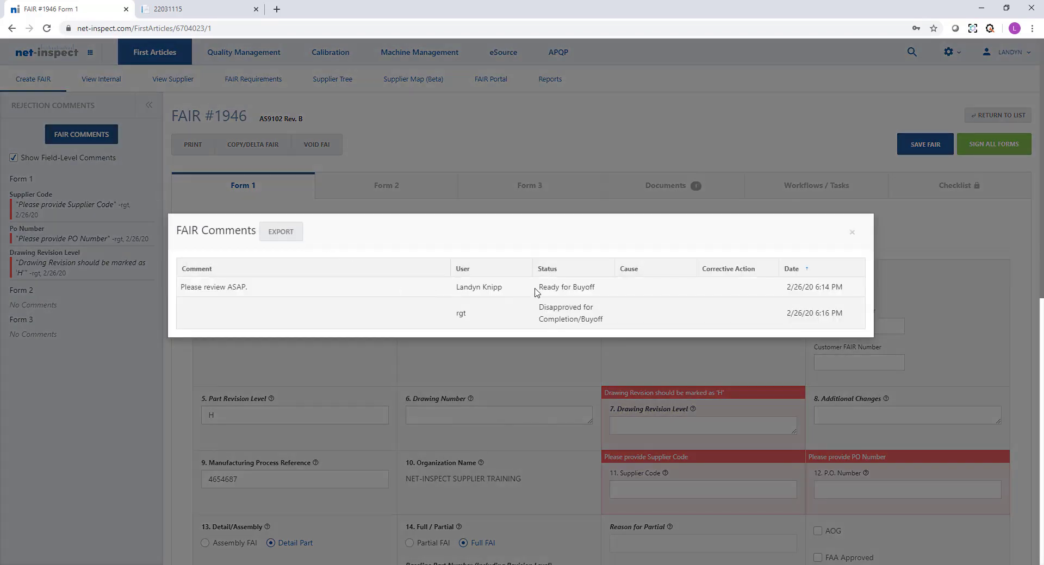
mouse_move(352, 319)
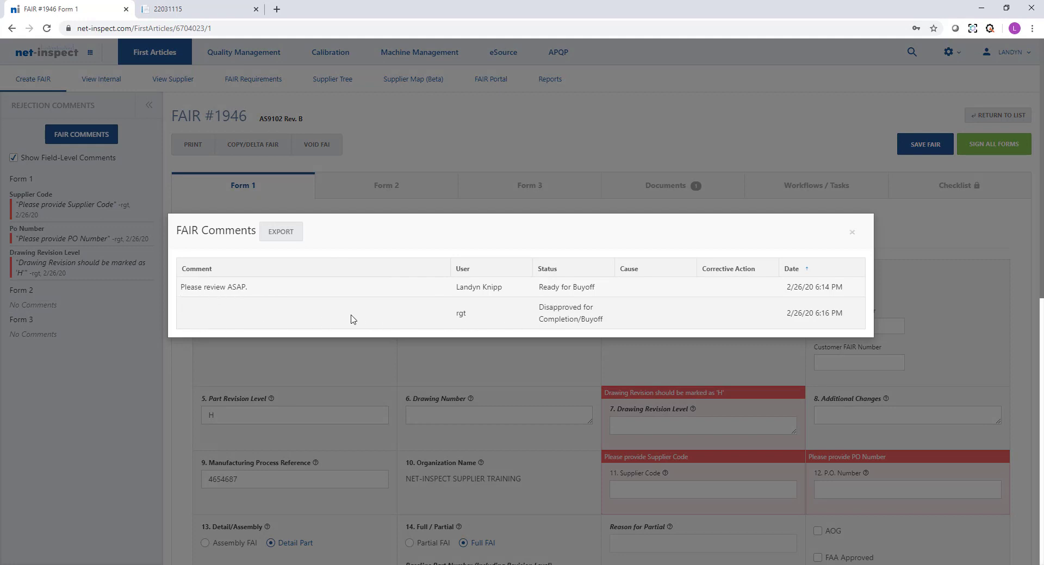
mouse_move(837, 244)
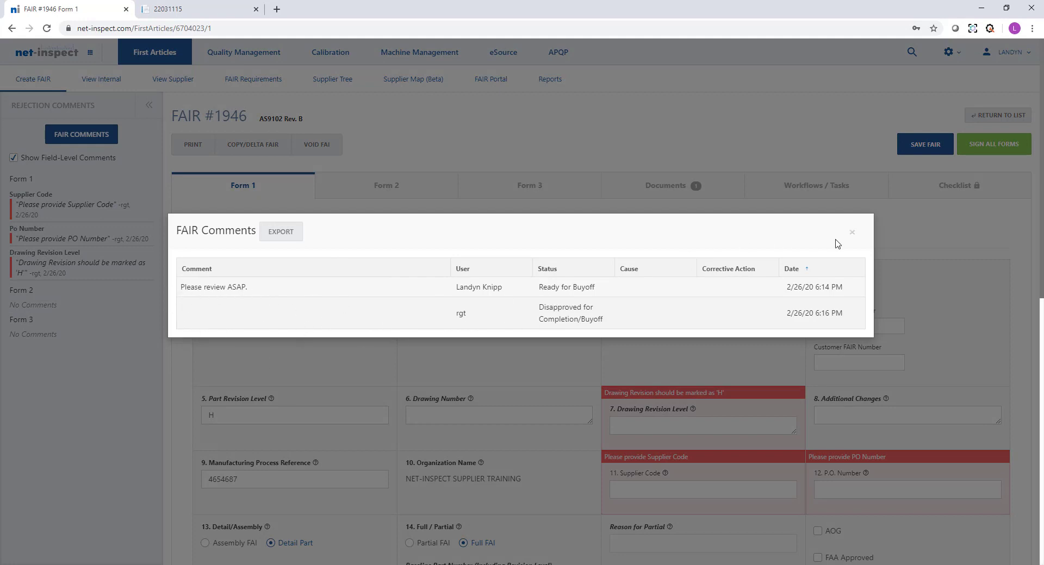
click(851, 233)
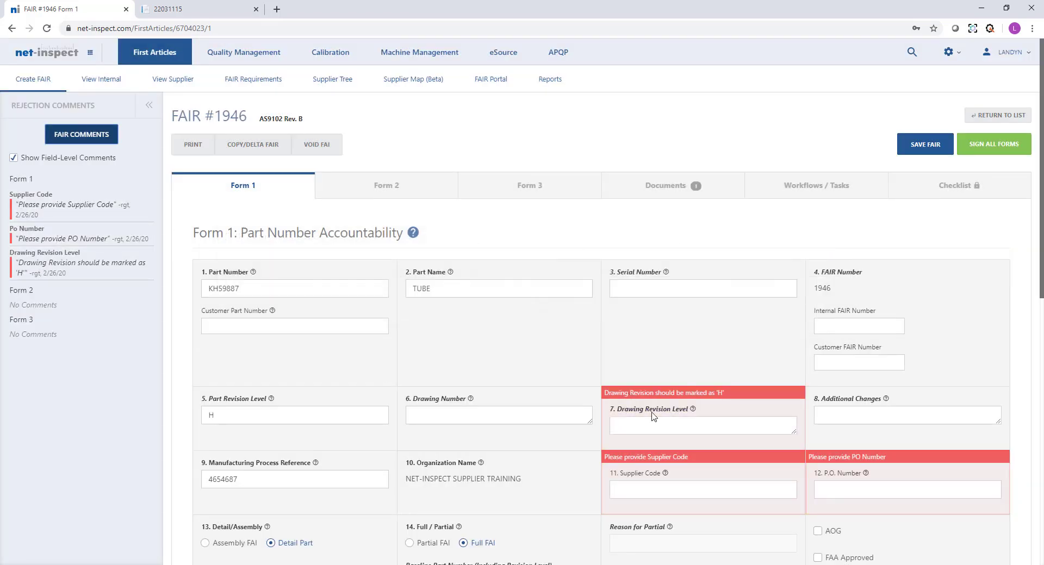
mouse_move(734, 445)
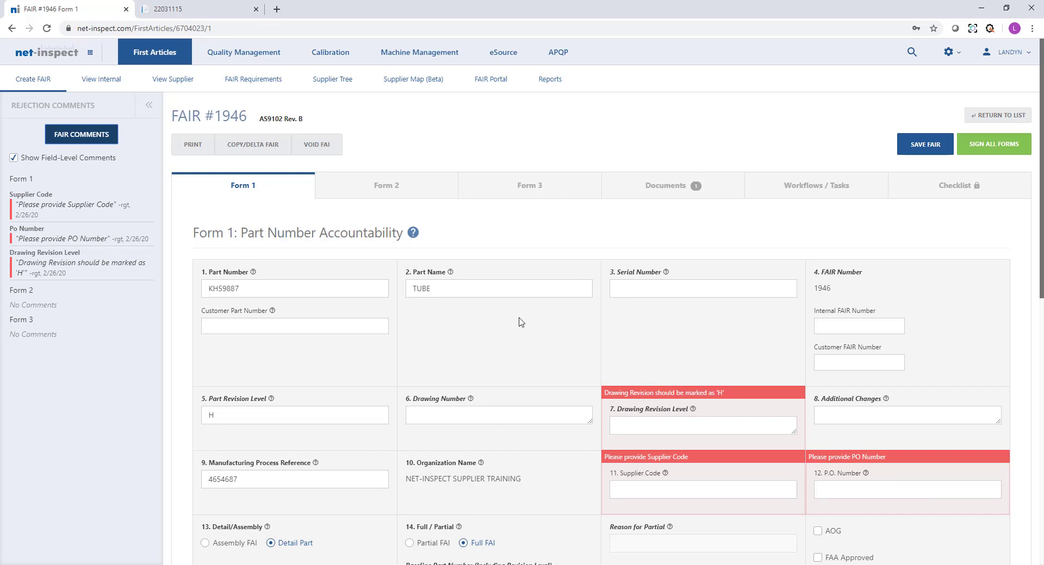
scroll(down, 3)
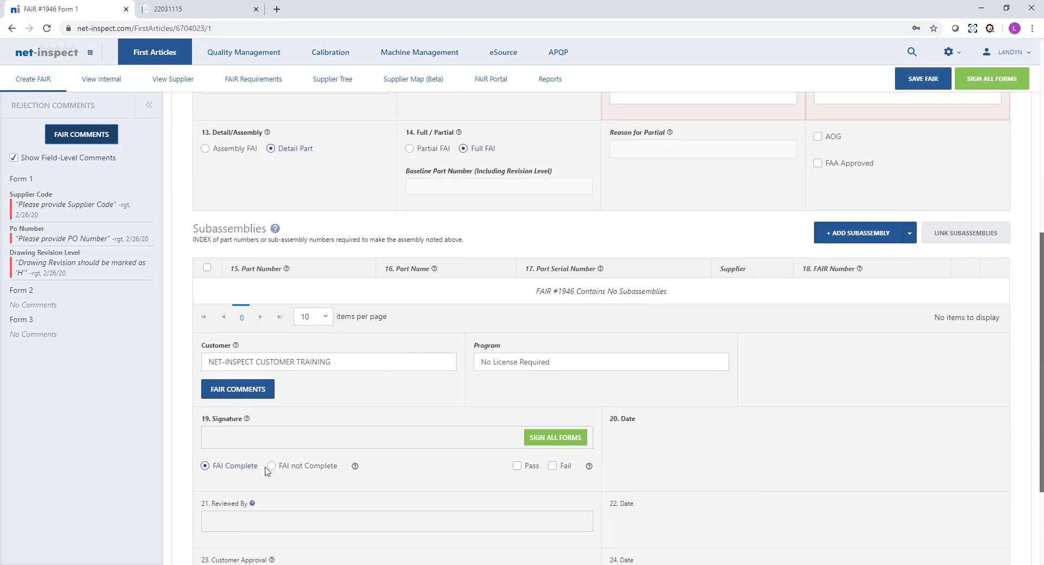
scroll(down, 3)
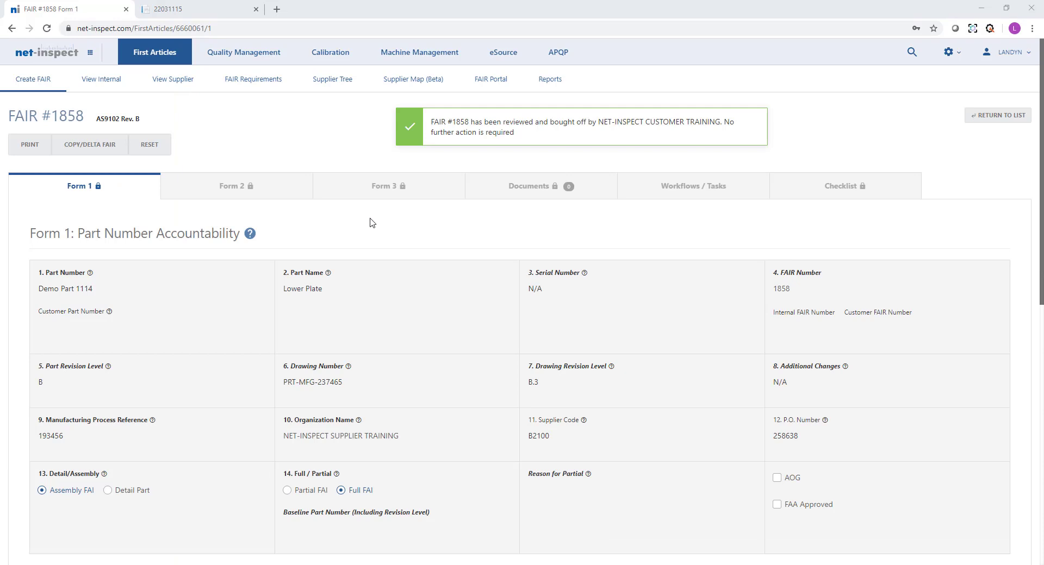
mouse_move(529, 131)
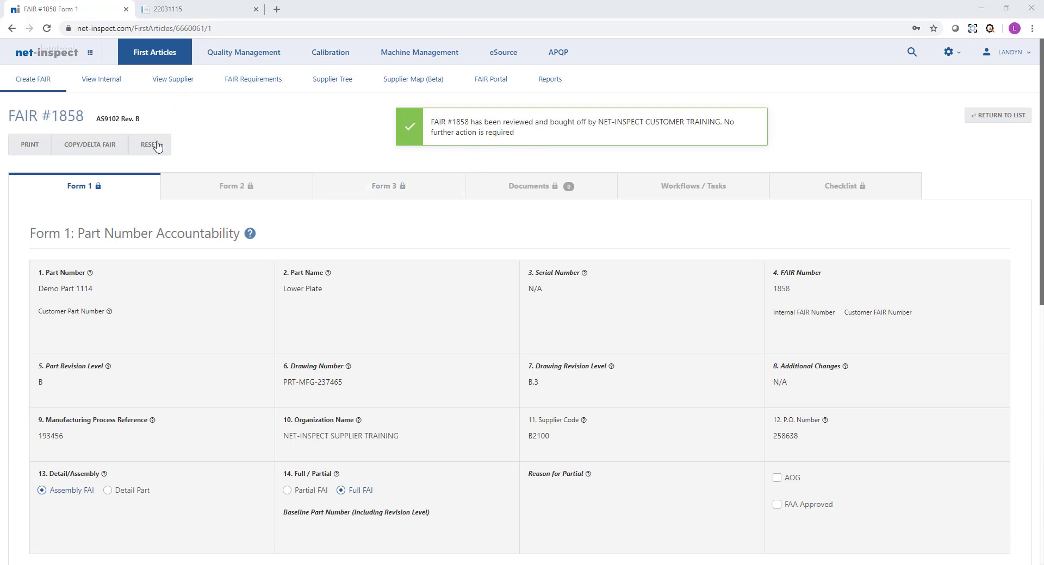
mouse_move(689, 247)
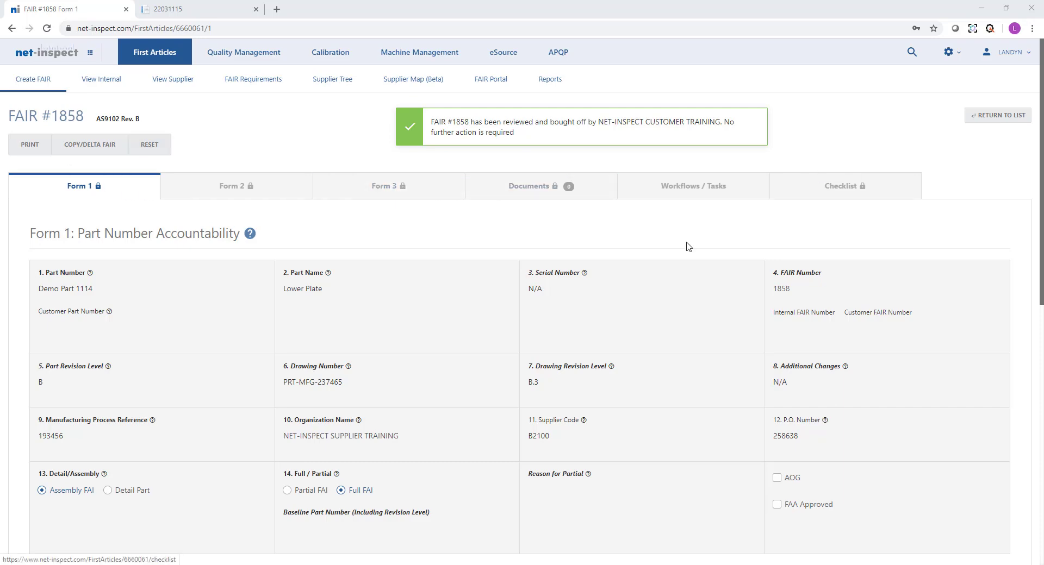
scroll(down, 3)
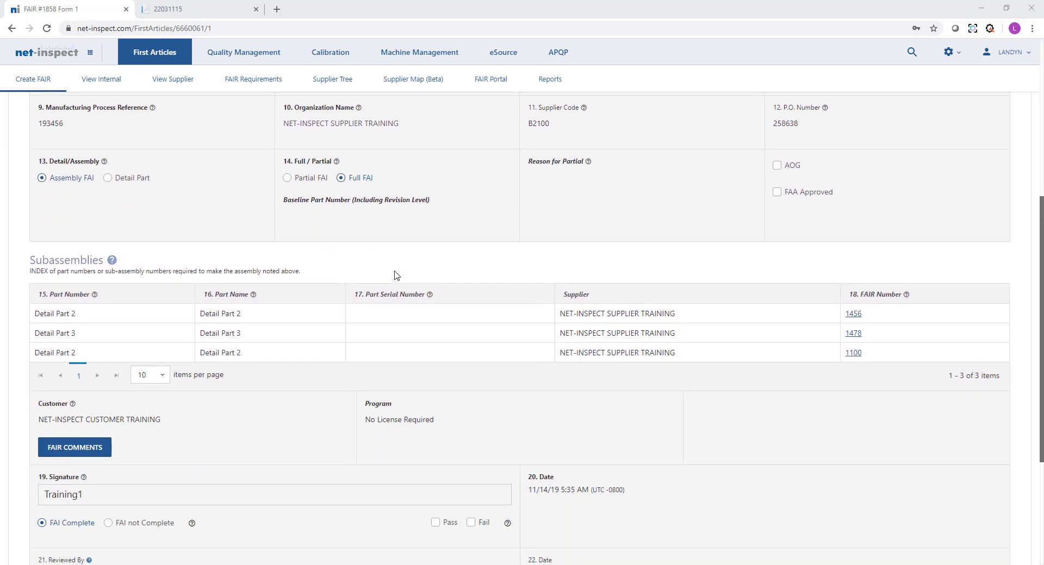
scroll(down, 3)
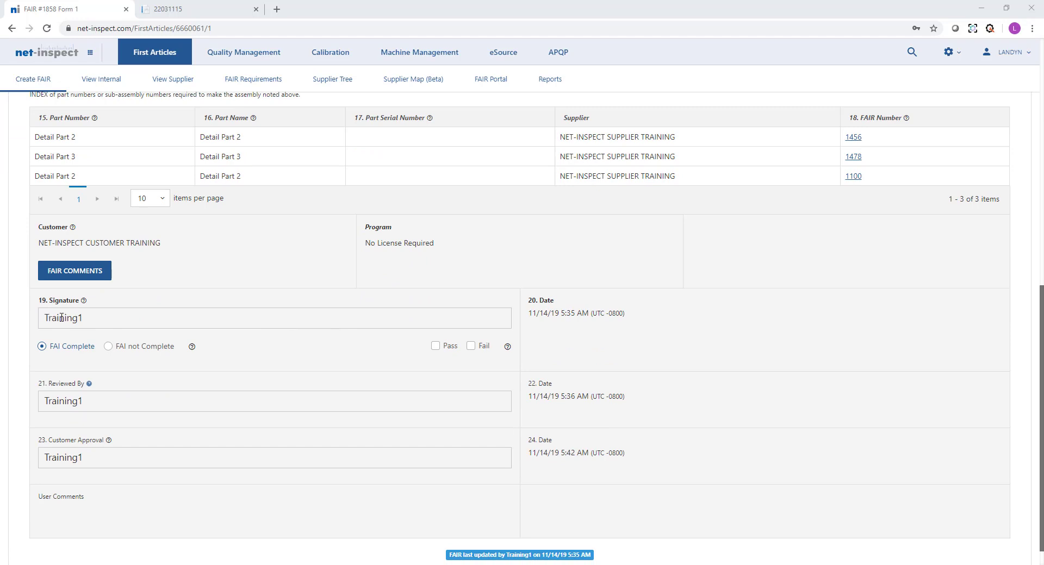
mouse_move(59, 401)
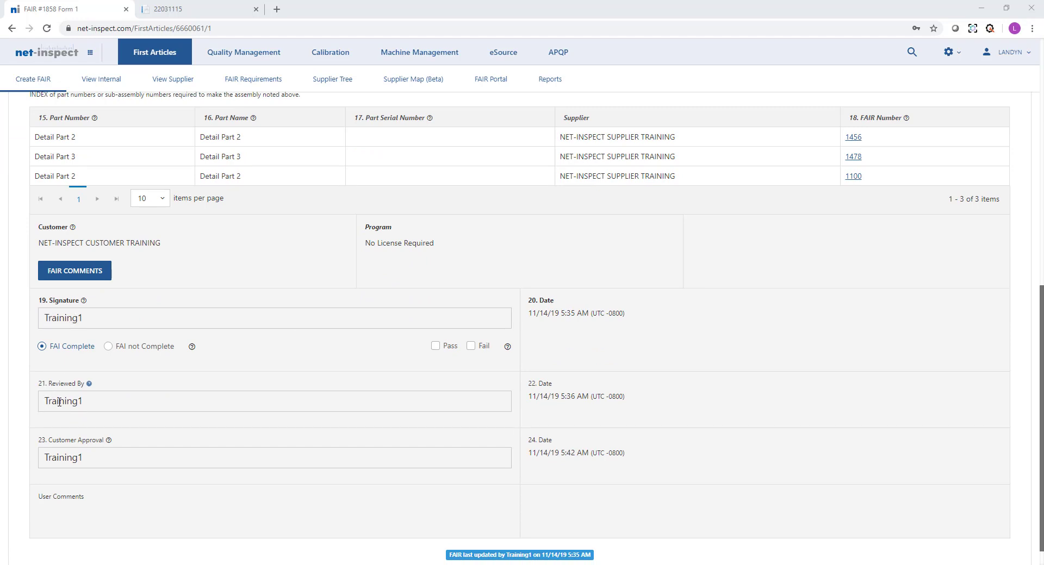
mouse_move(136, 451)
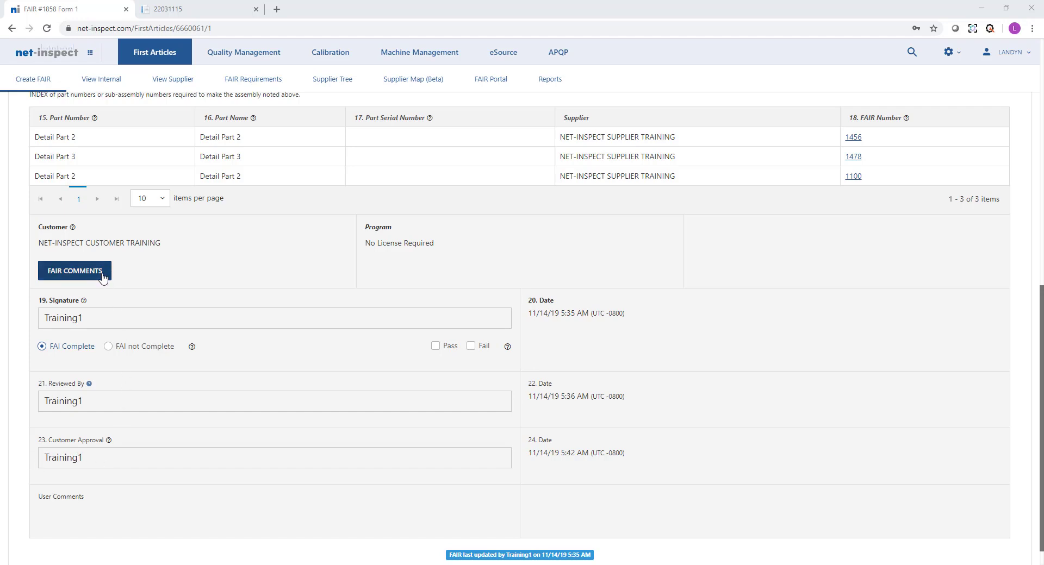
mouse_move(60, 276)
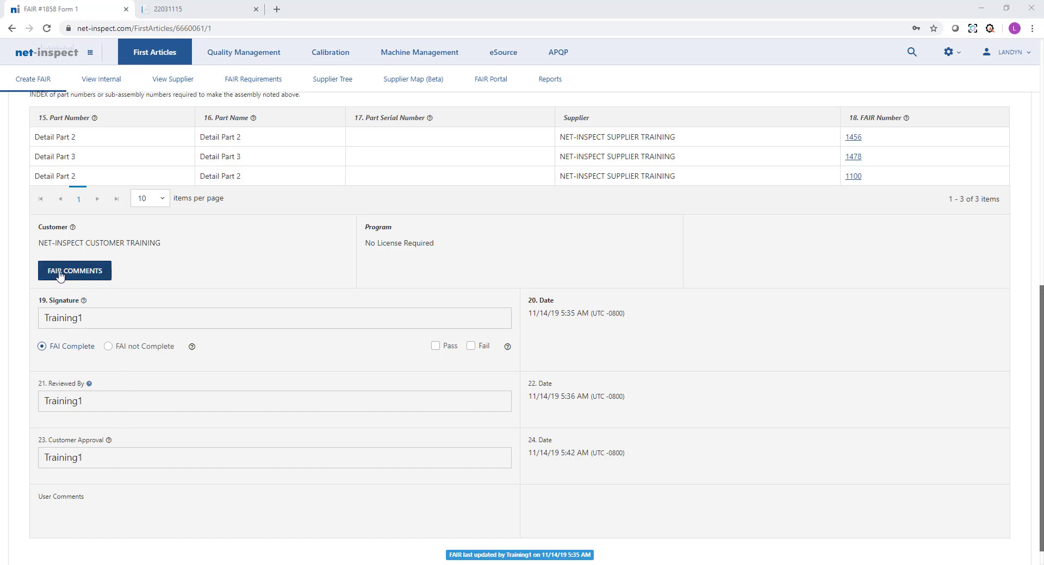
click(73, 271)
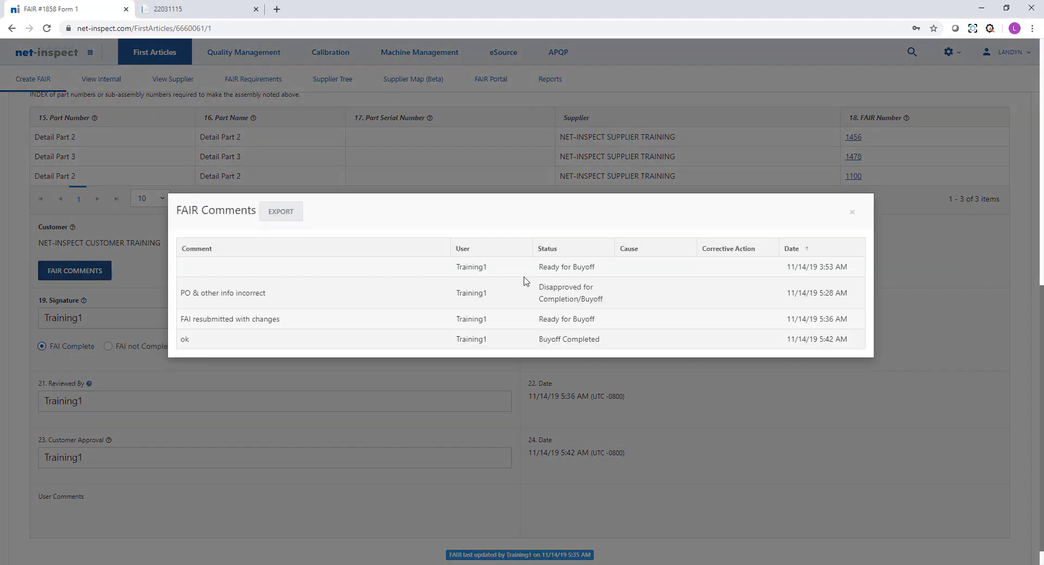
mouse_move(823, 286)
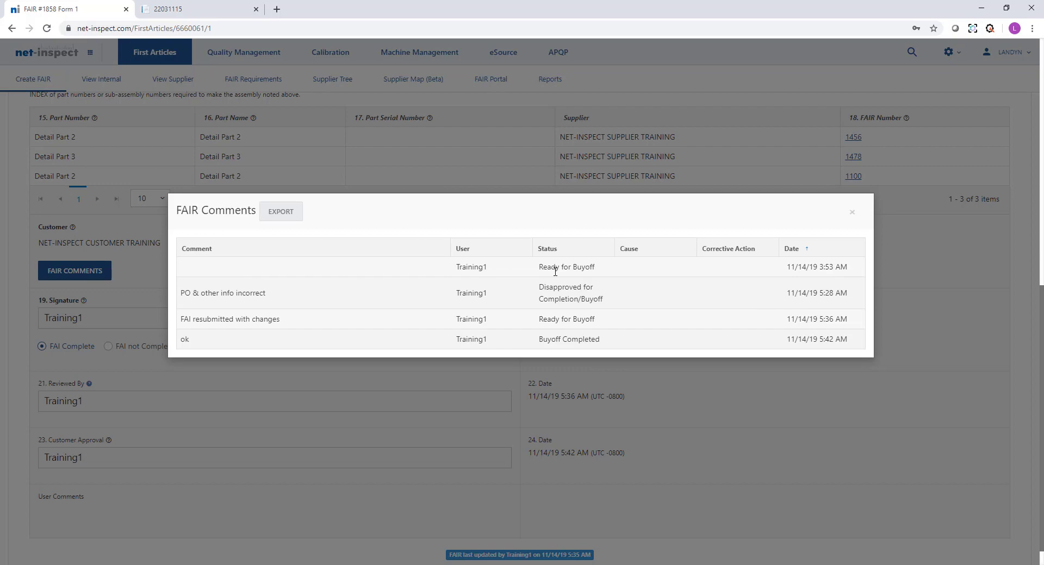
mouse_move(634, 260)
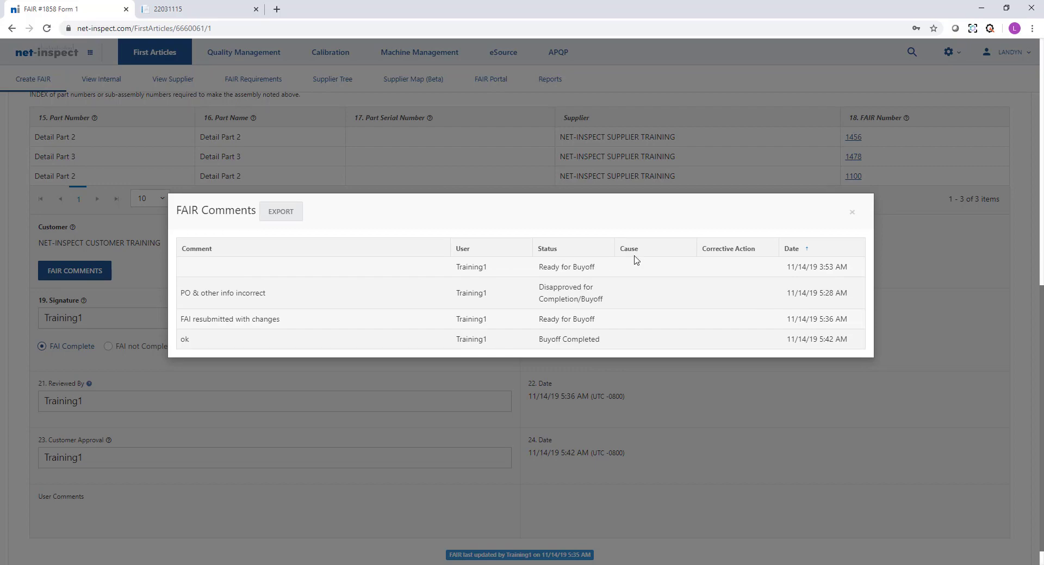
click(851, 212)
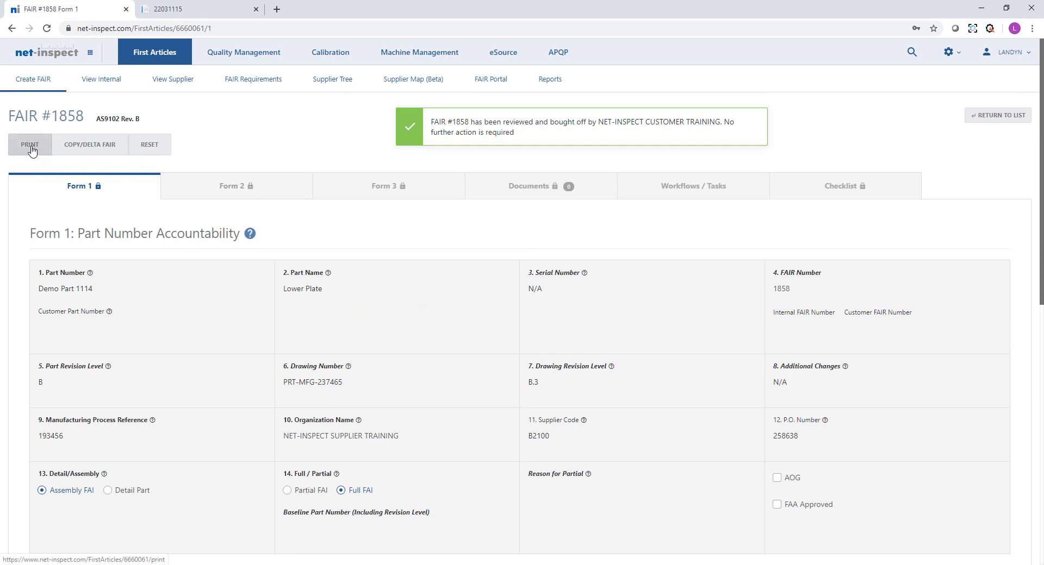
click(30, 145)
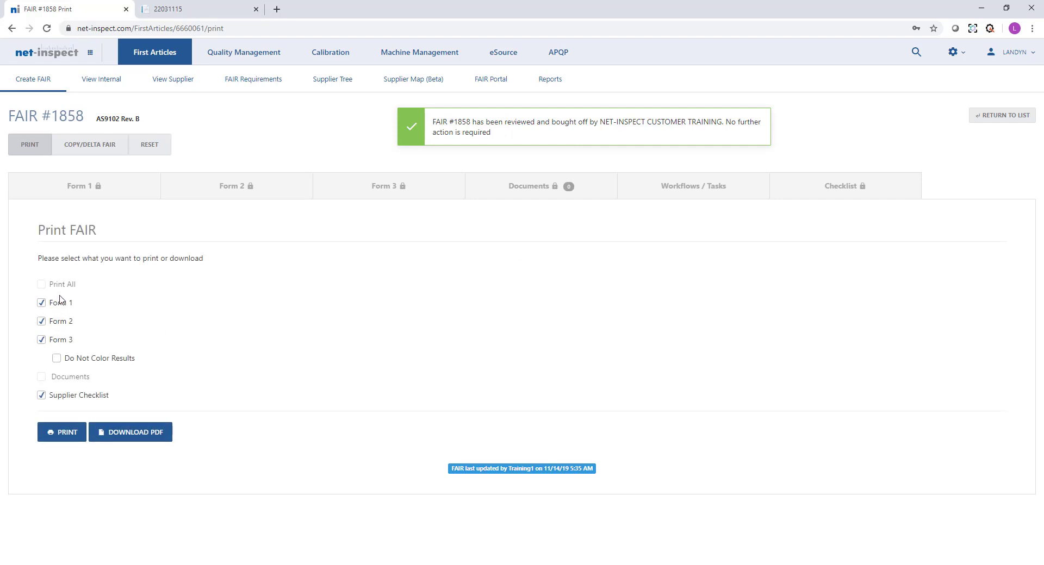
mouse_move(56, 327)
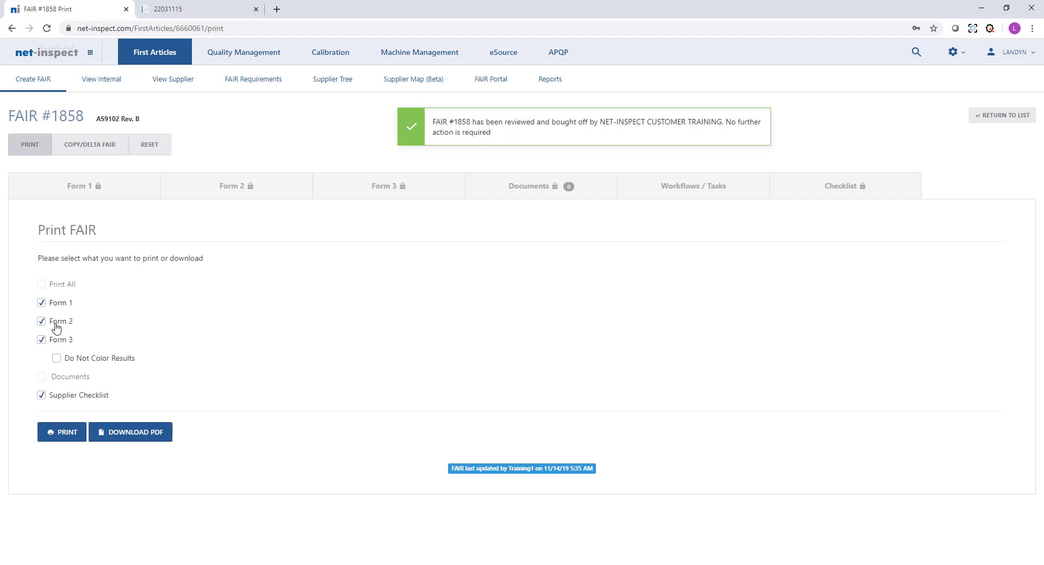
mouse_move(52, 409)
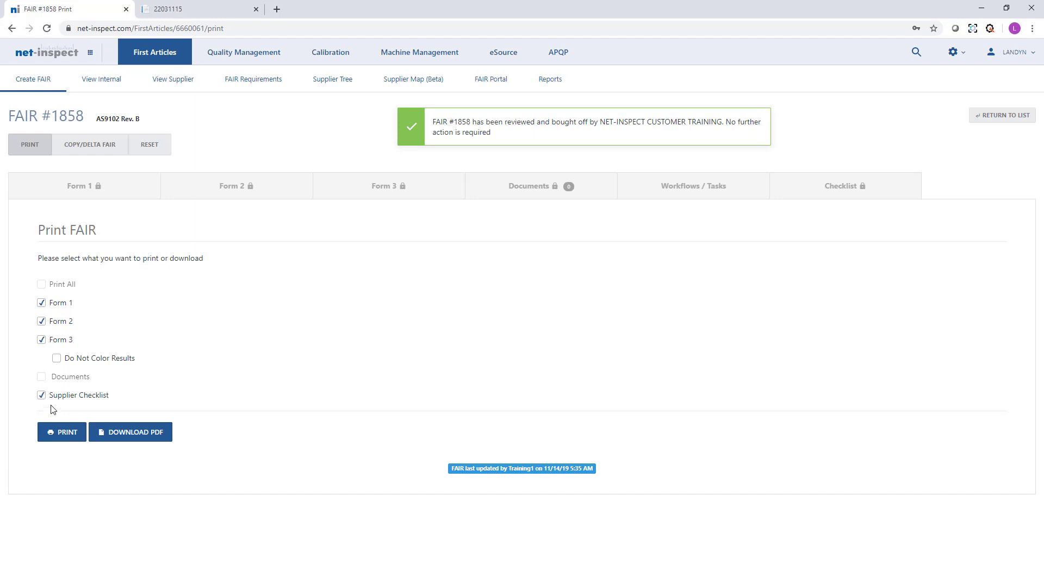
mouse_move(76, 223)
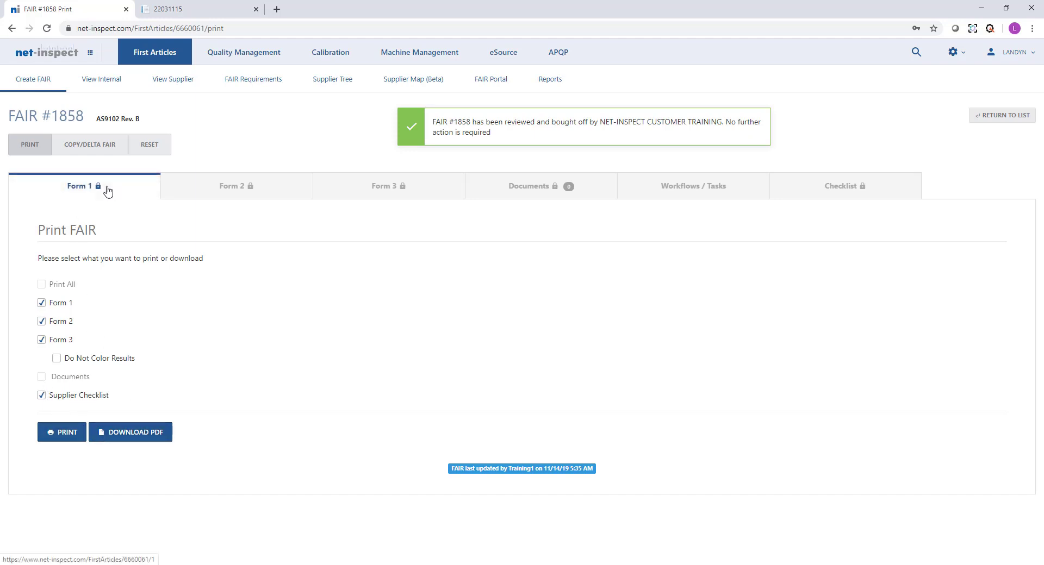
click(80, 186)
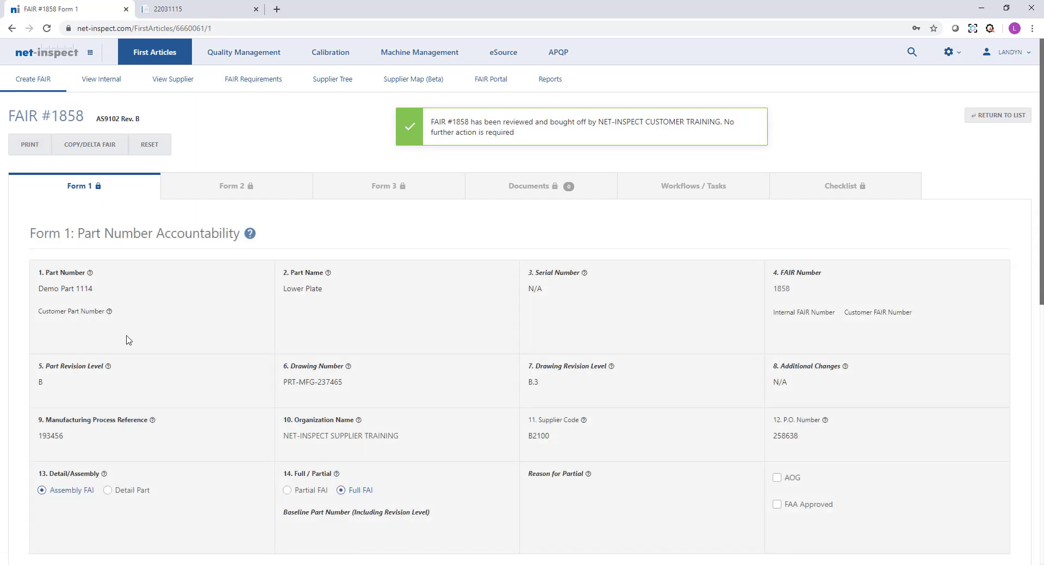
mouse_move(323, 338)
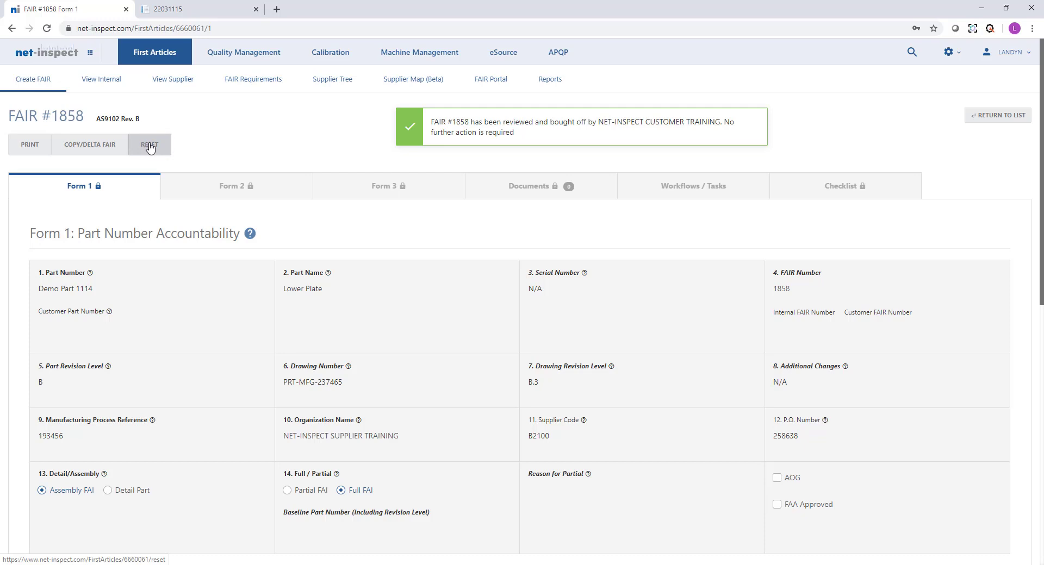
mouse_move(151, 153)
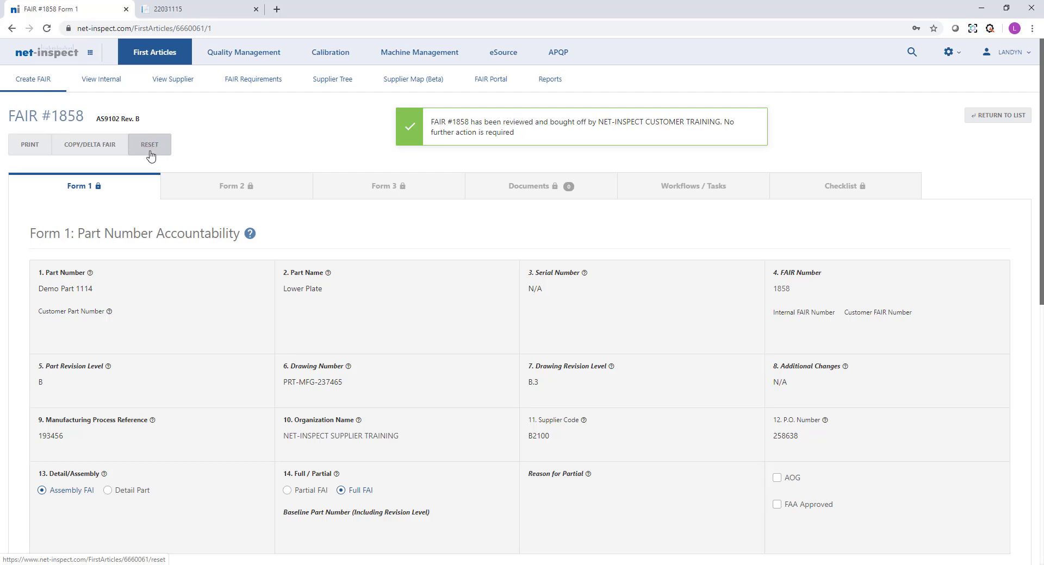
Step: Request a reset of FAIR #1858 from the RESET menu, addressed to NET-INSPECT CUSTOMER TRAINING
click(149, 145)
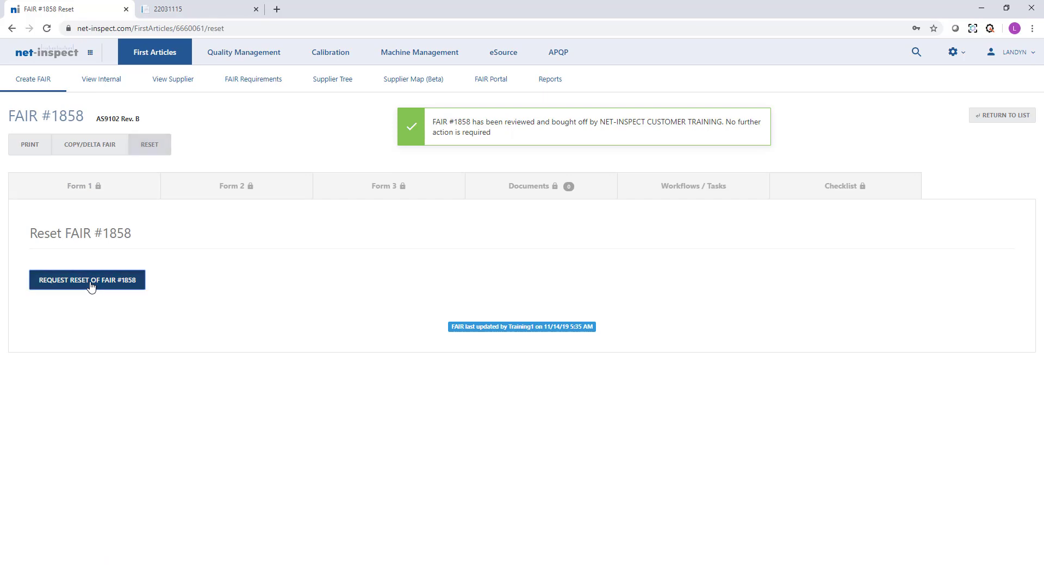
click(87, 280)
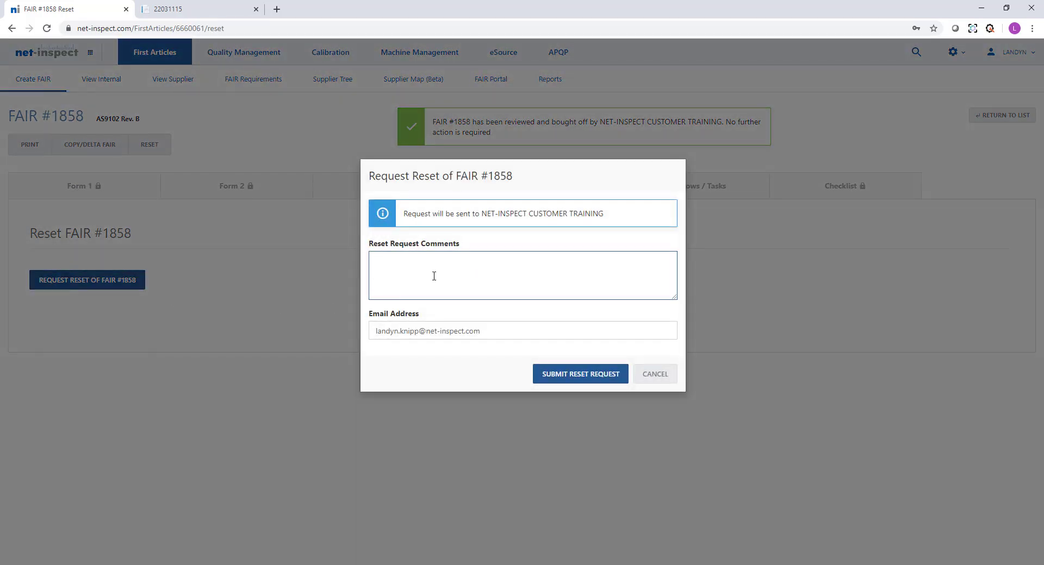
click(523, 275)
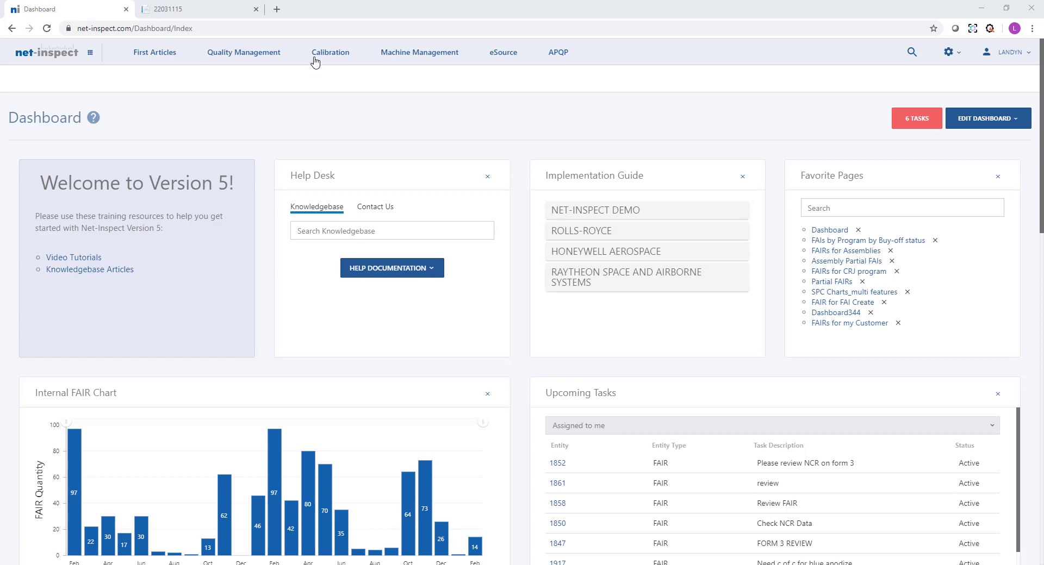
mouse_move(254, 109)
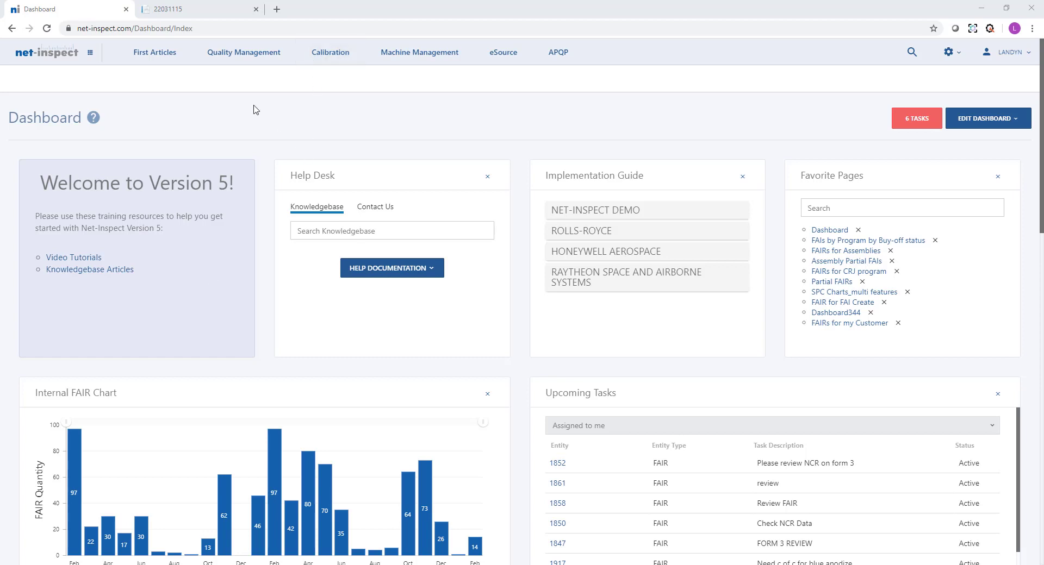
mouse_move(138, 130)
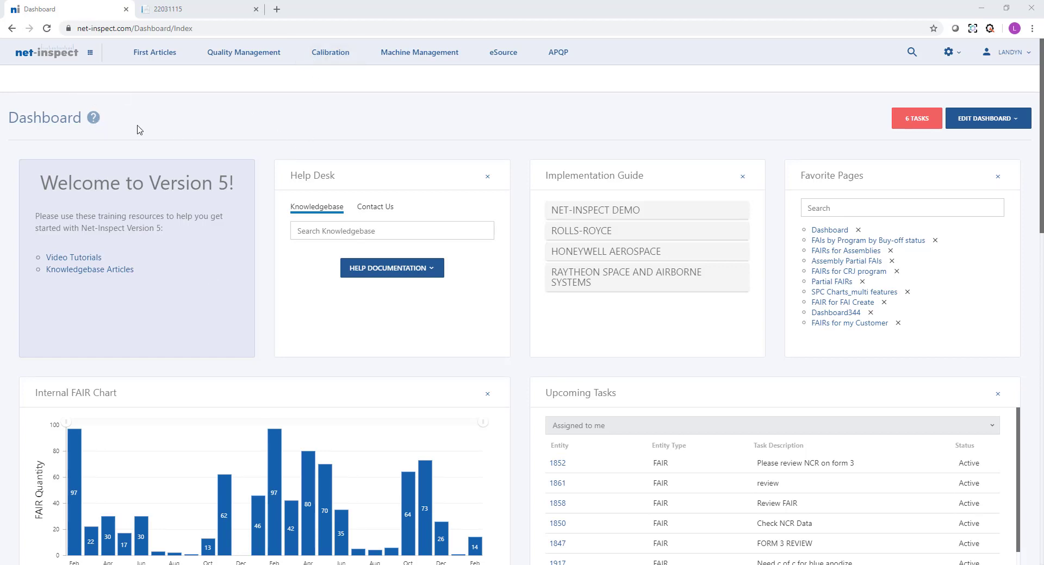
mouse_move(90, 270)
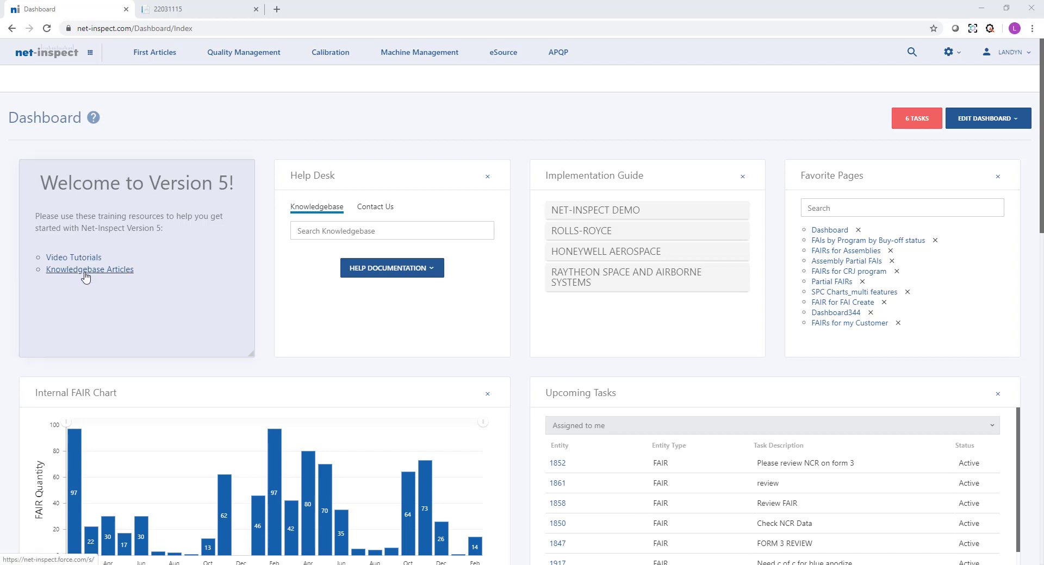
mouse_move(93, 117)
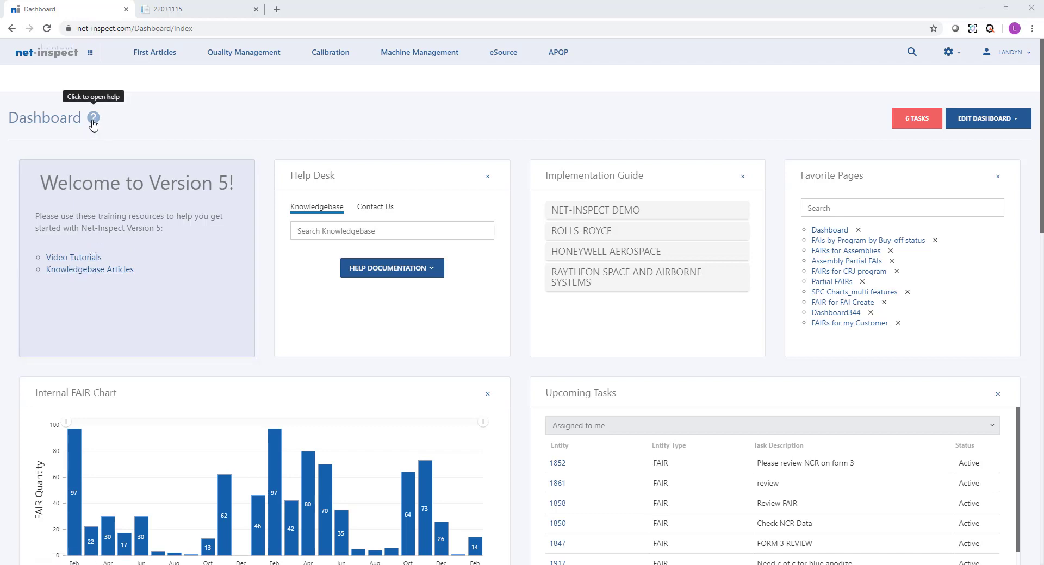